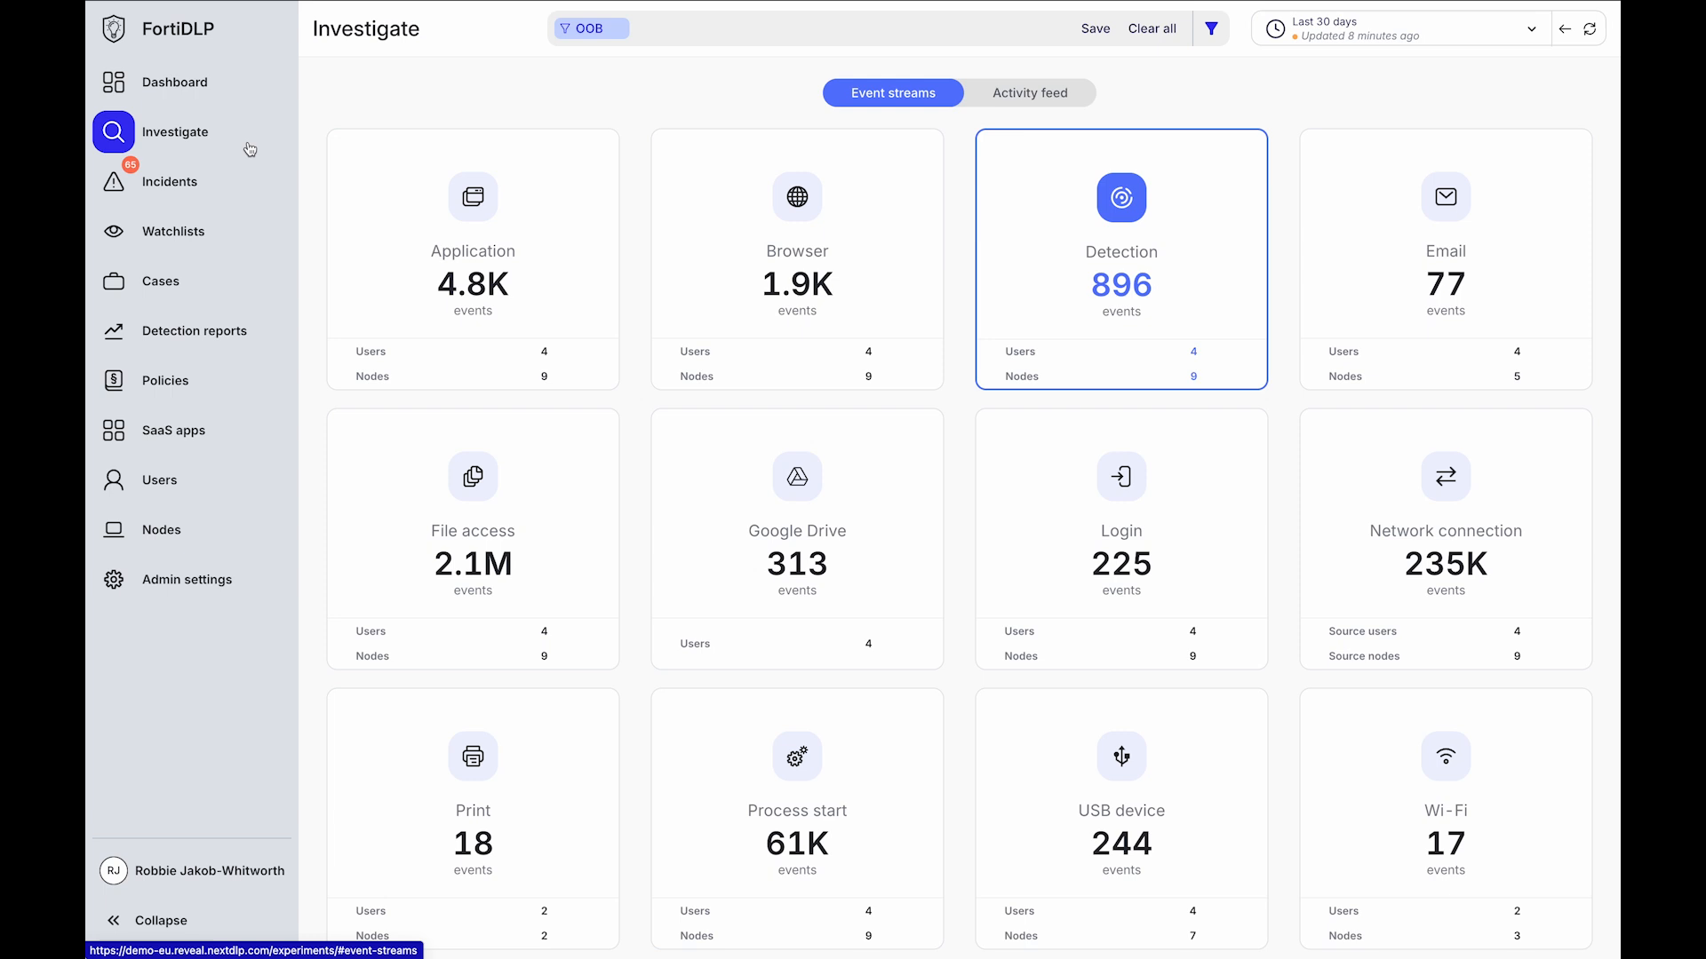
{"action": "mouse_move", "coordinate": [393, 214]}
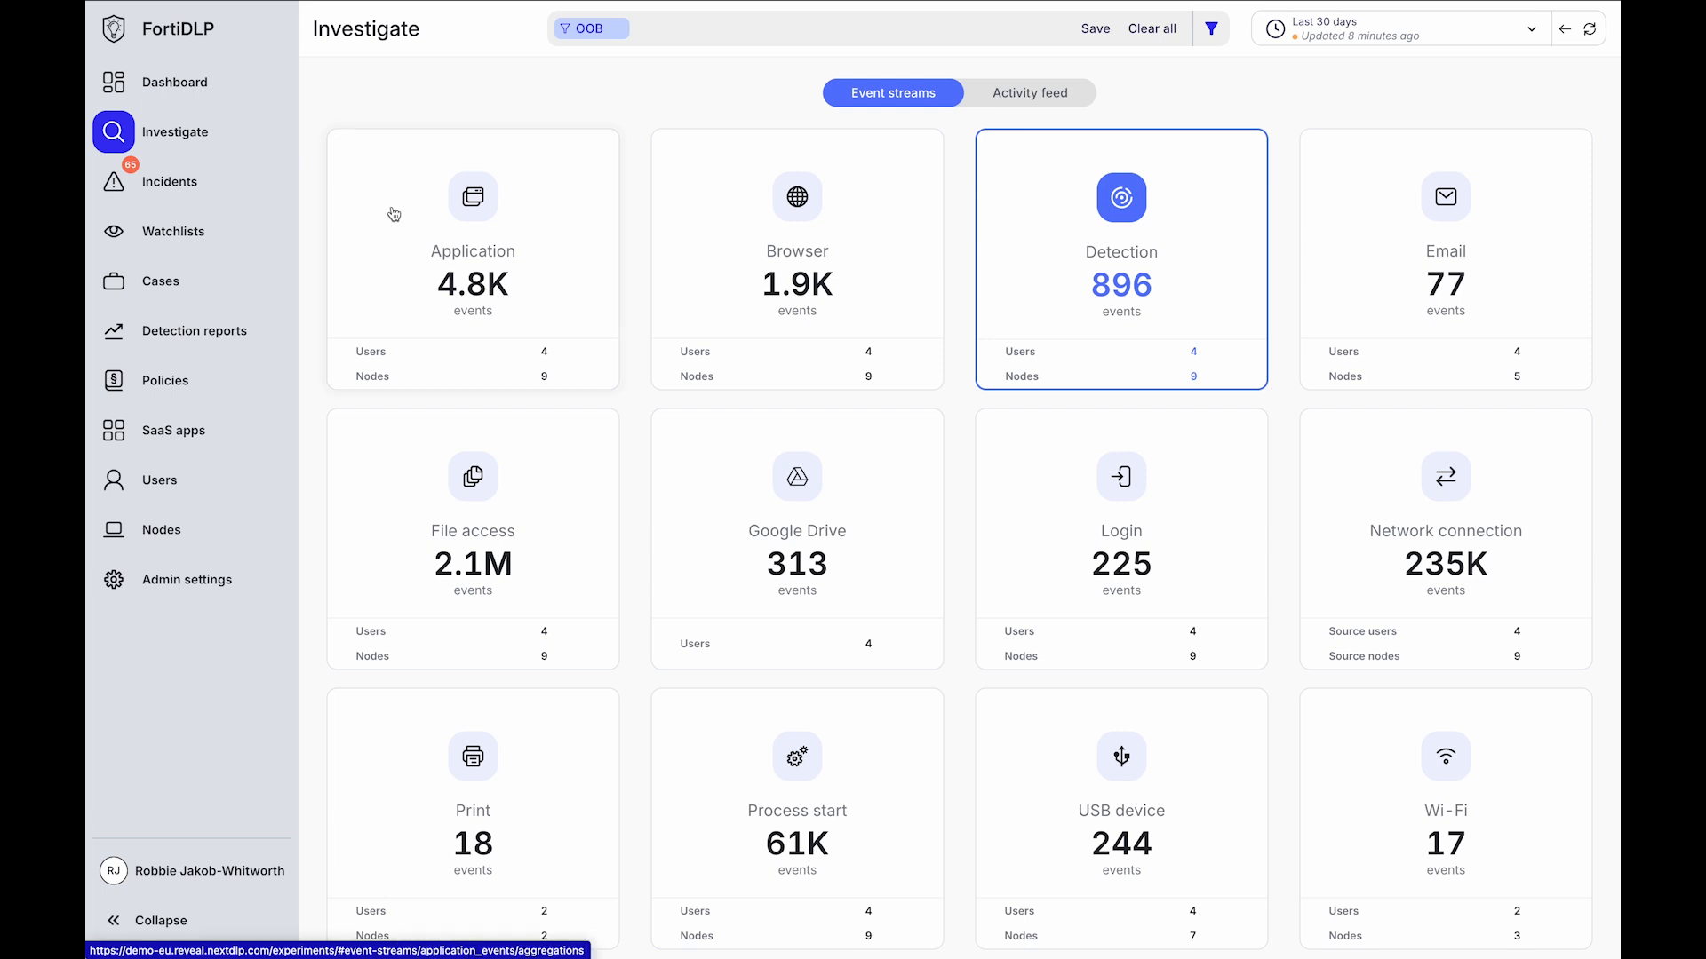
{"action": "mouse_move", "coordinate": [1377, 282]}
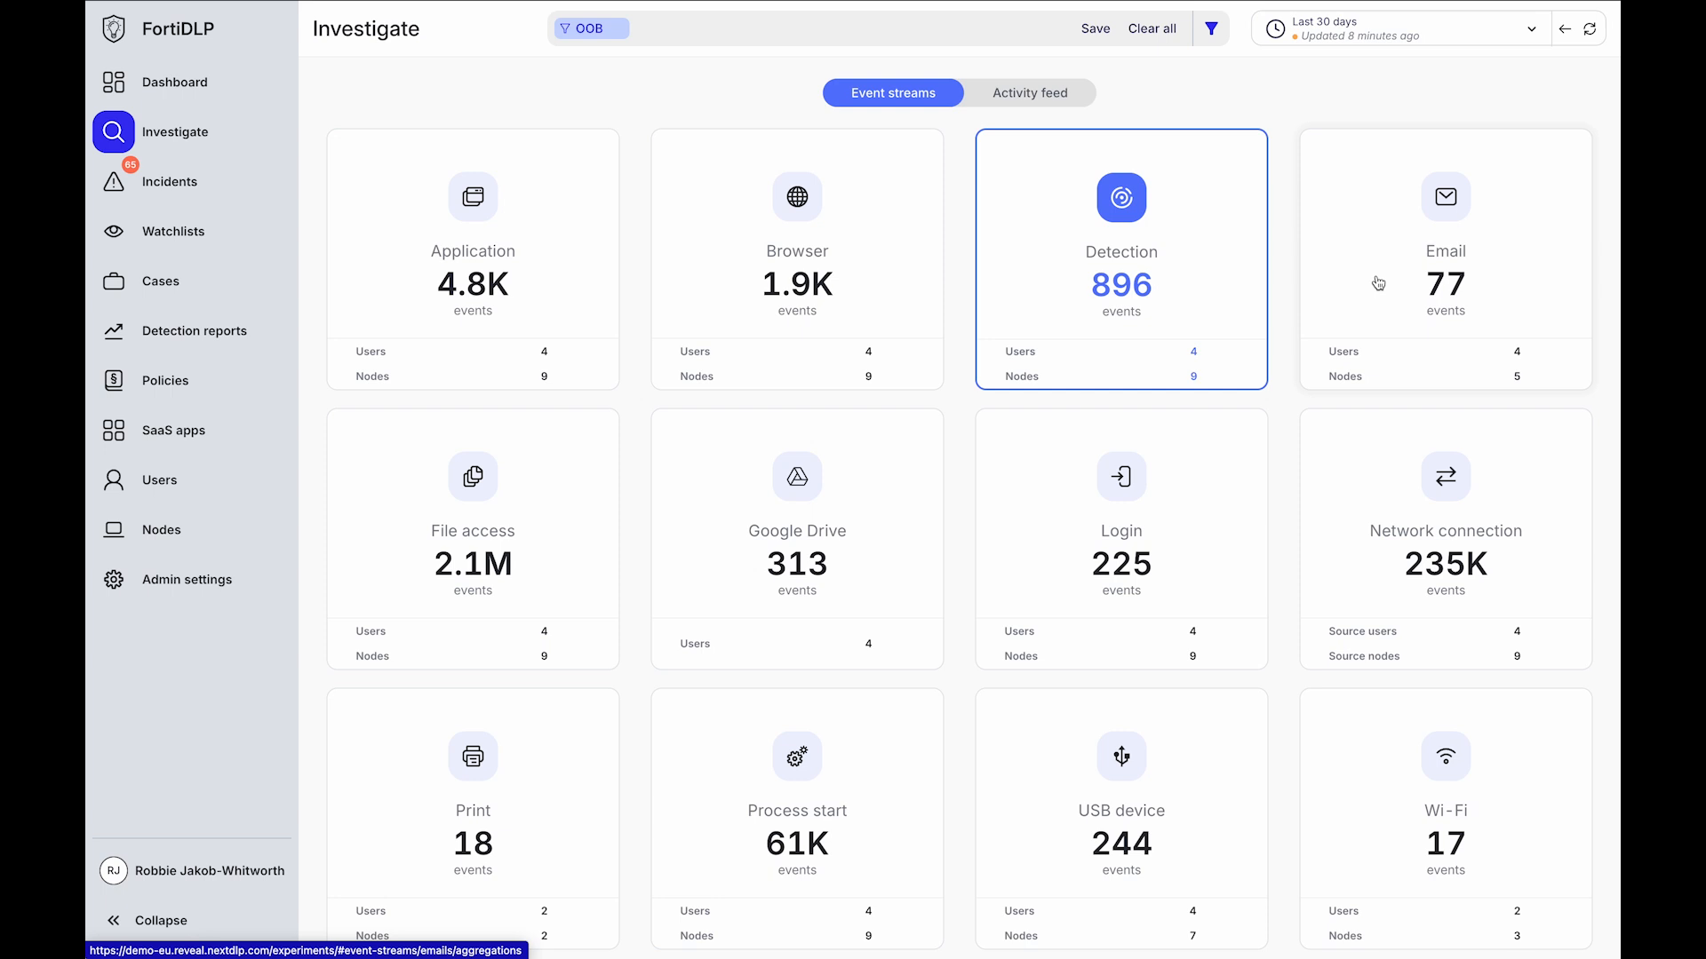
{"action": "mouse_move", "coordinate": [1029, 781]}
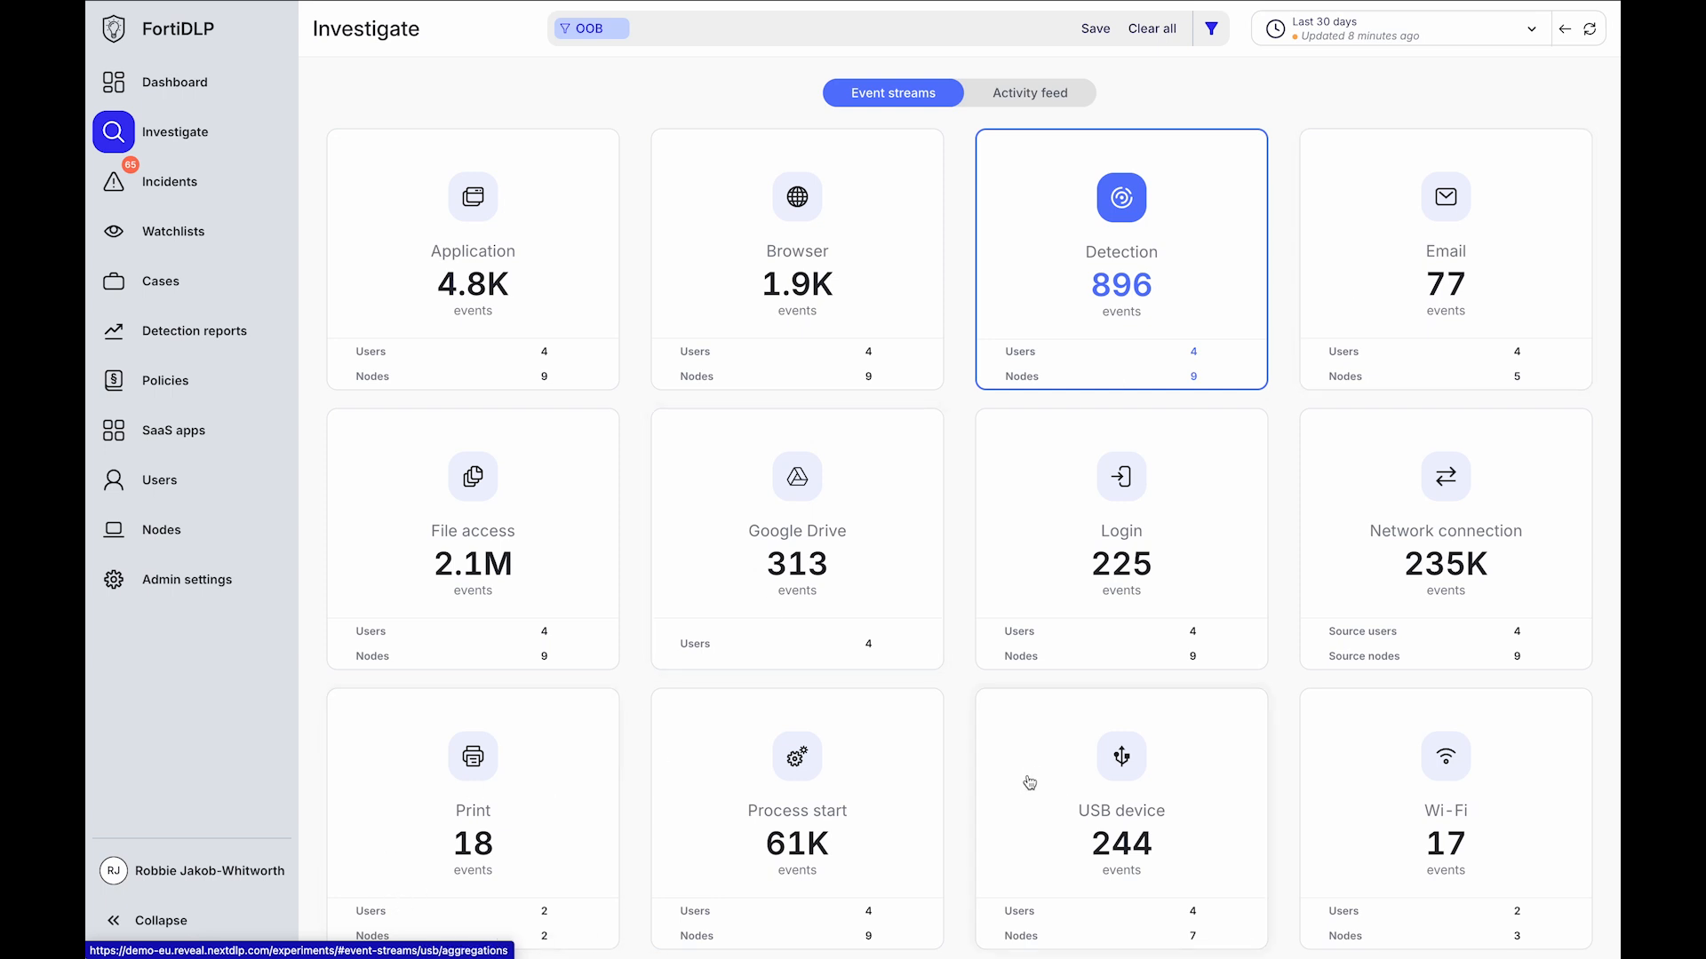
Filter the Print event stream by printer name 'hp usb officejet 2060 with duplexer'
{"action": "left_click", "coordinate": [471, 794]}
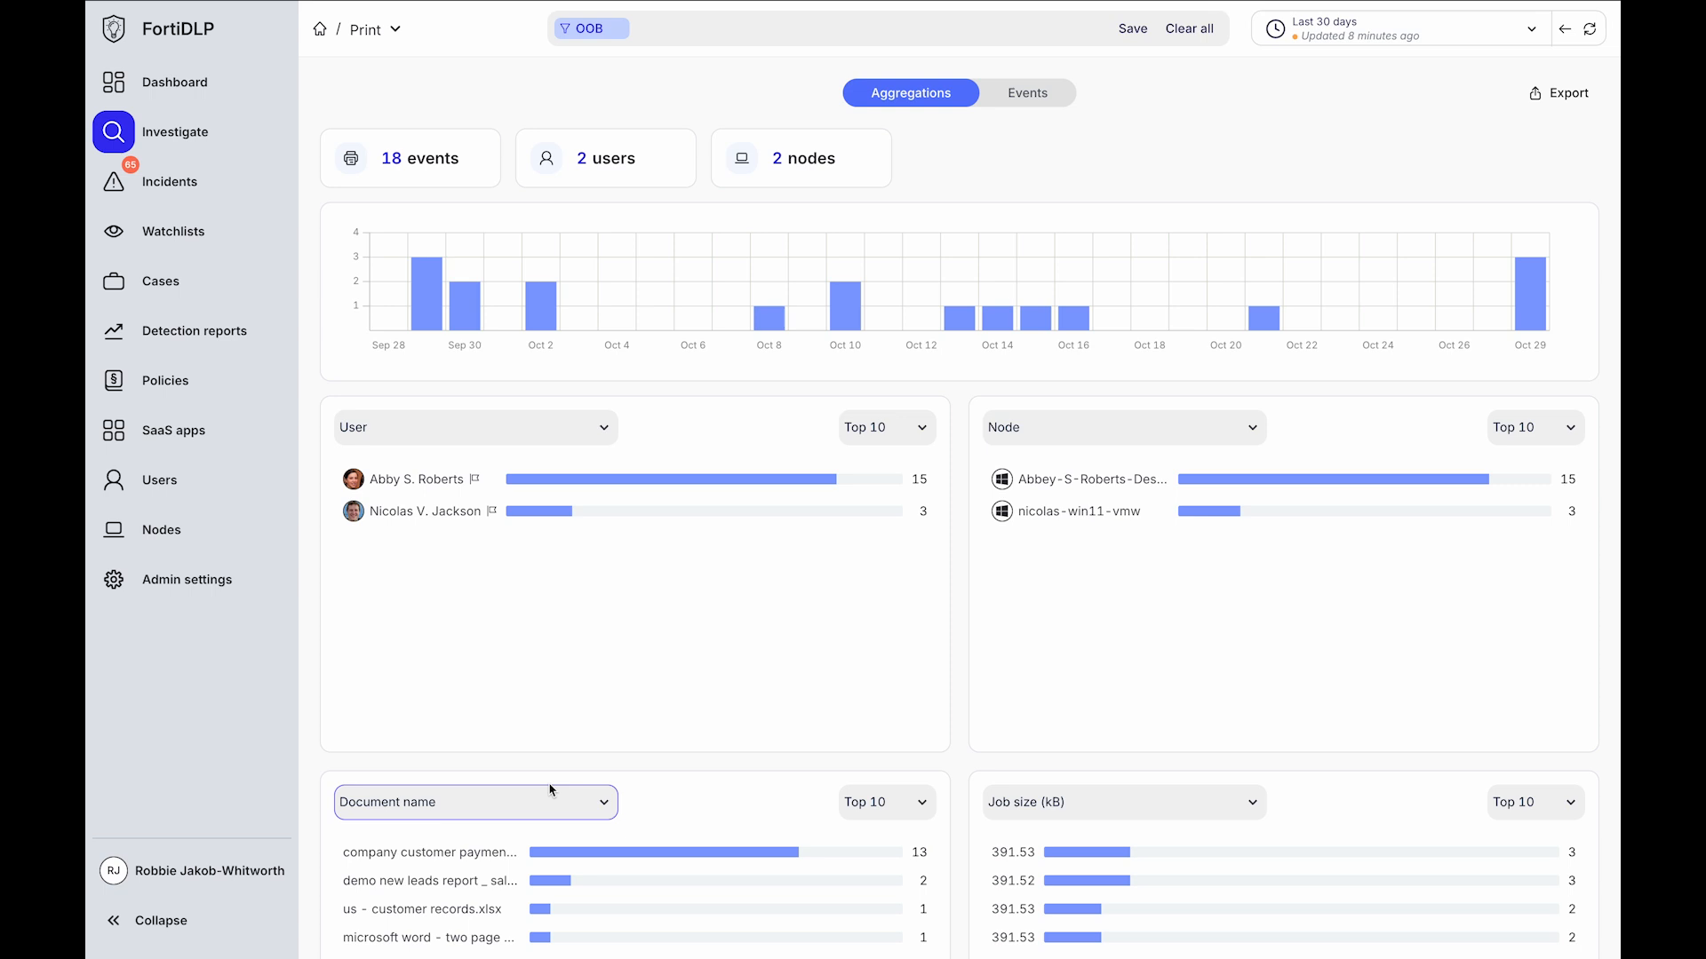
{"action": "mouse_move", "coordinate": [961, 606]}
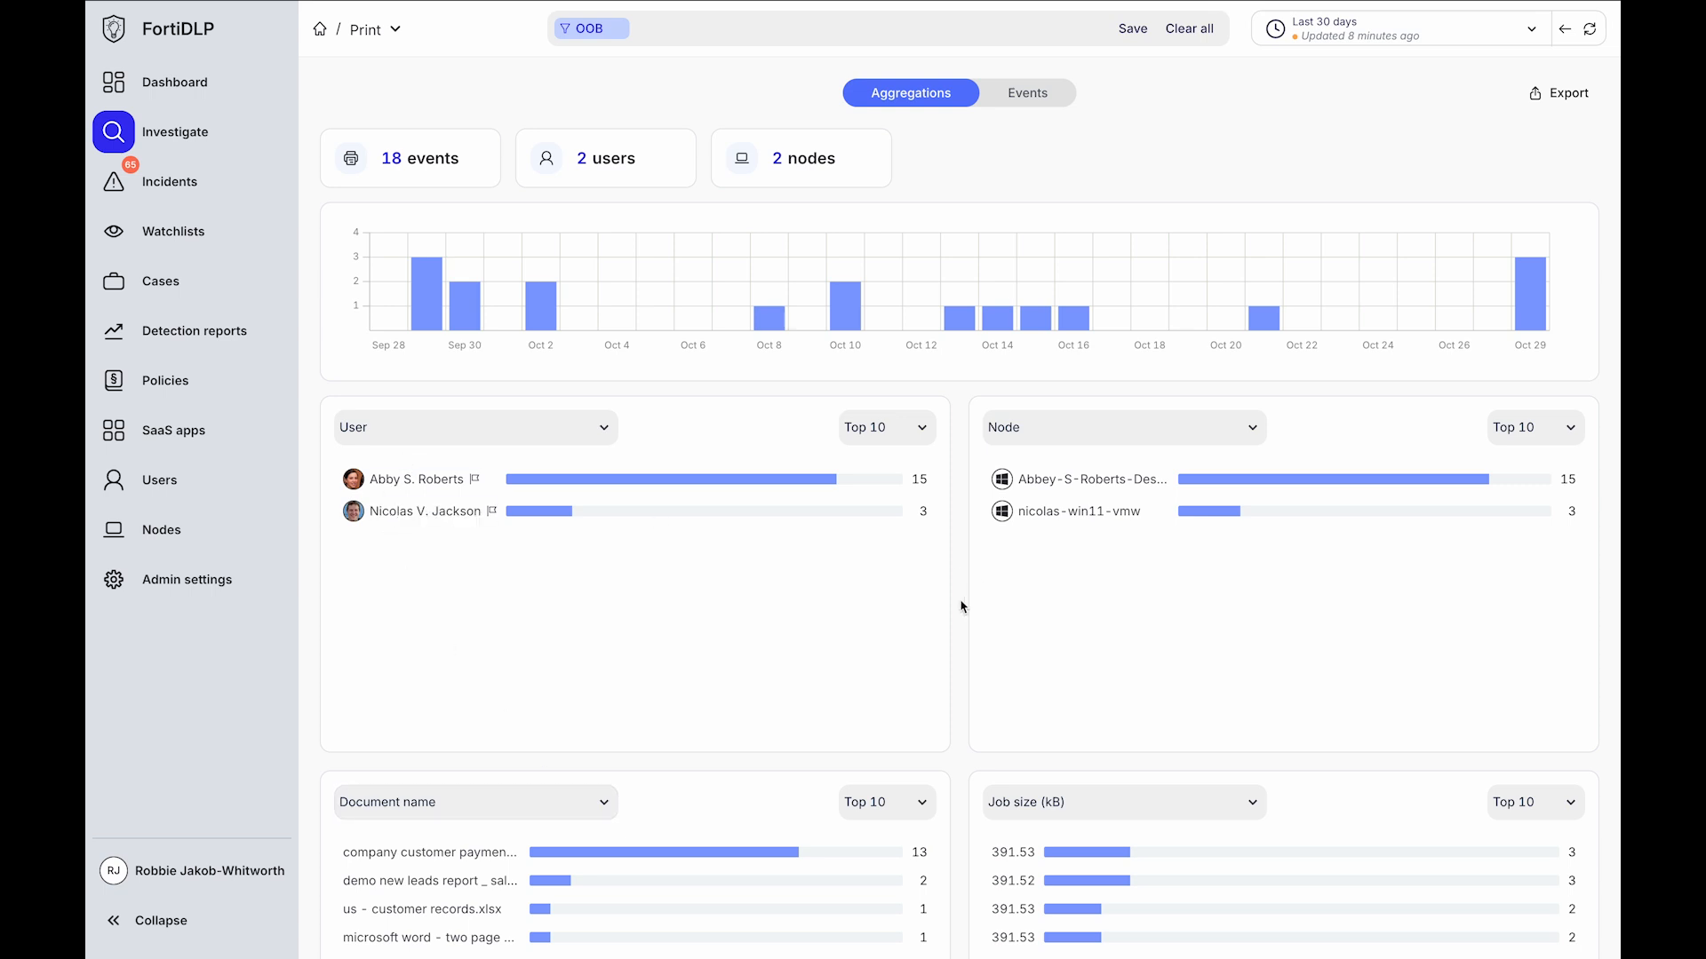
{"action": "scroll", "scroll_direction": "down", "scroll_amount": 3}
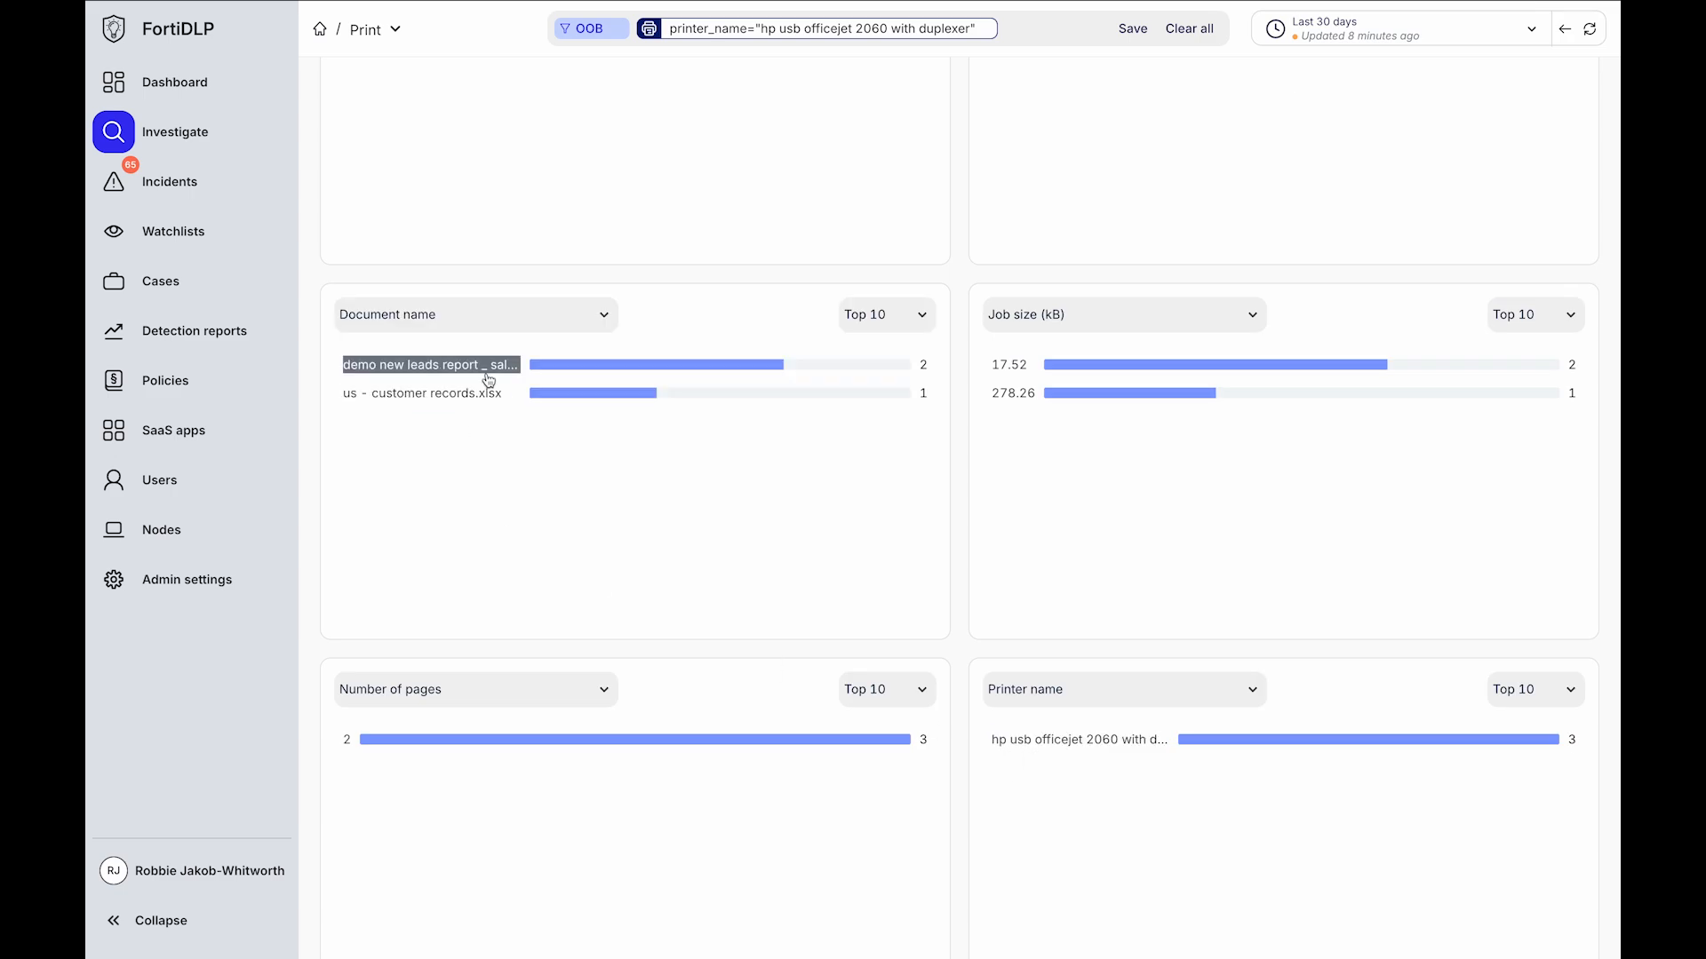
{"action": "left_click", "coordinate": [990, 28]}
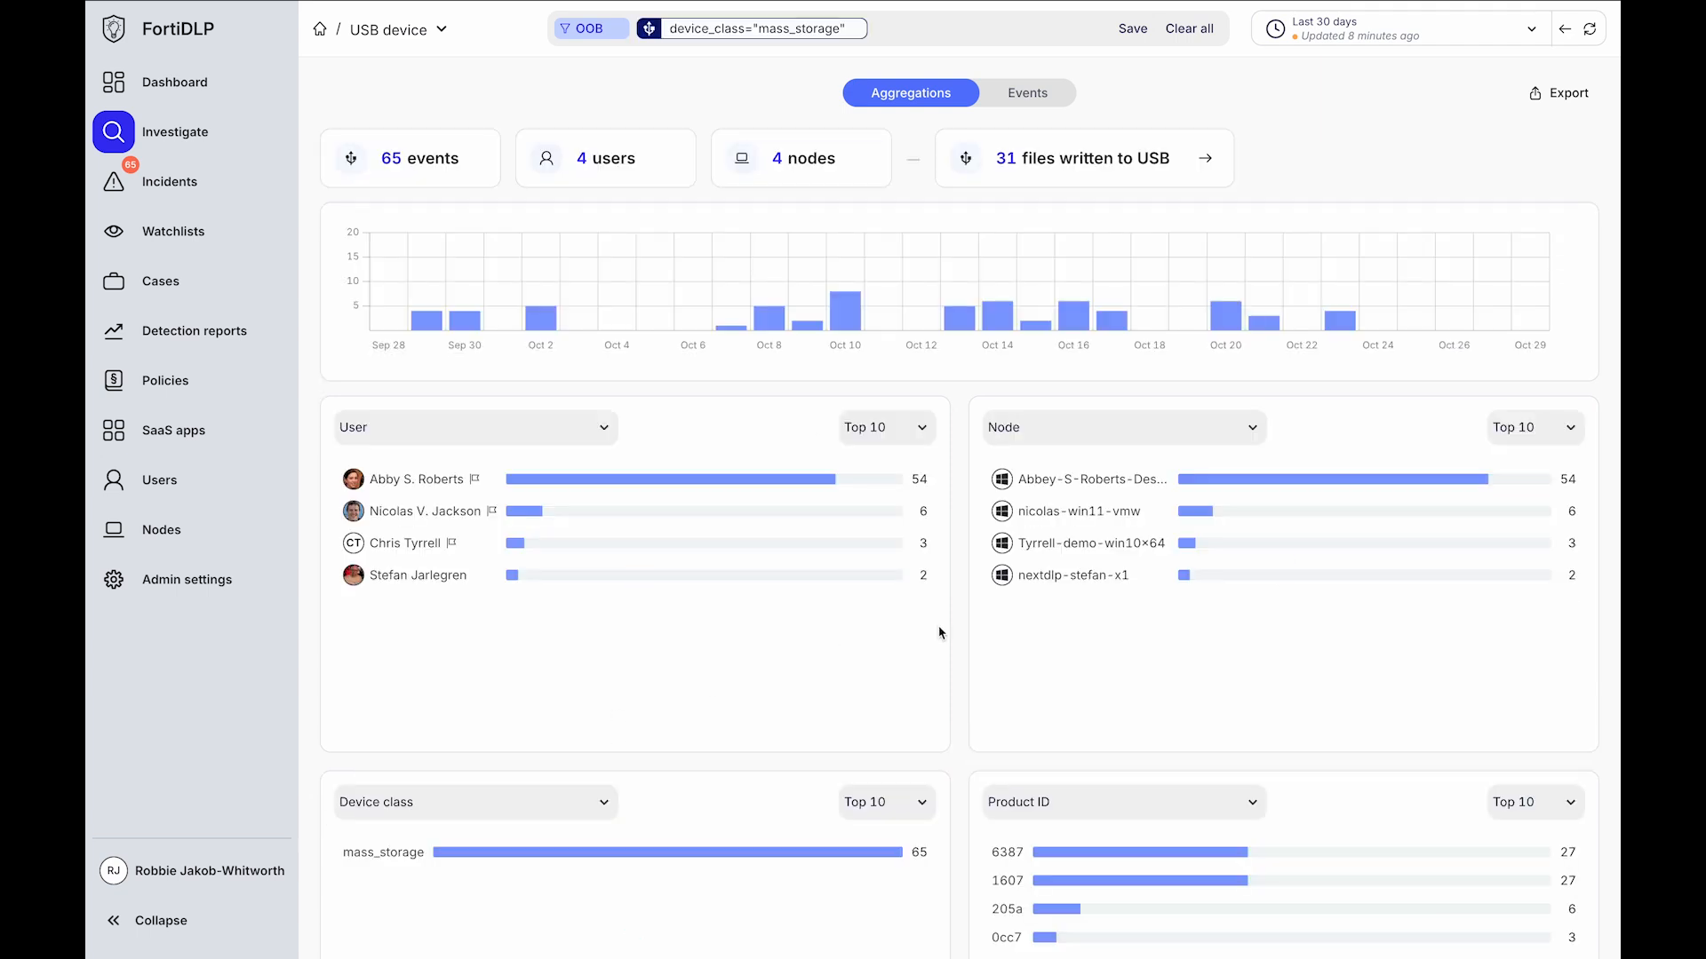
{"action": "mouse_move", "coordinate": [433, 561]}
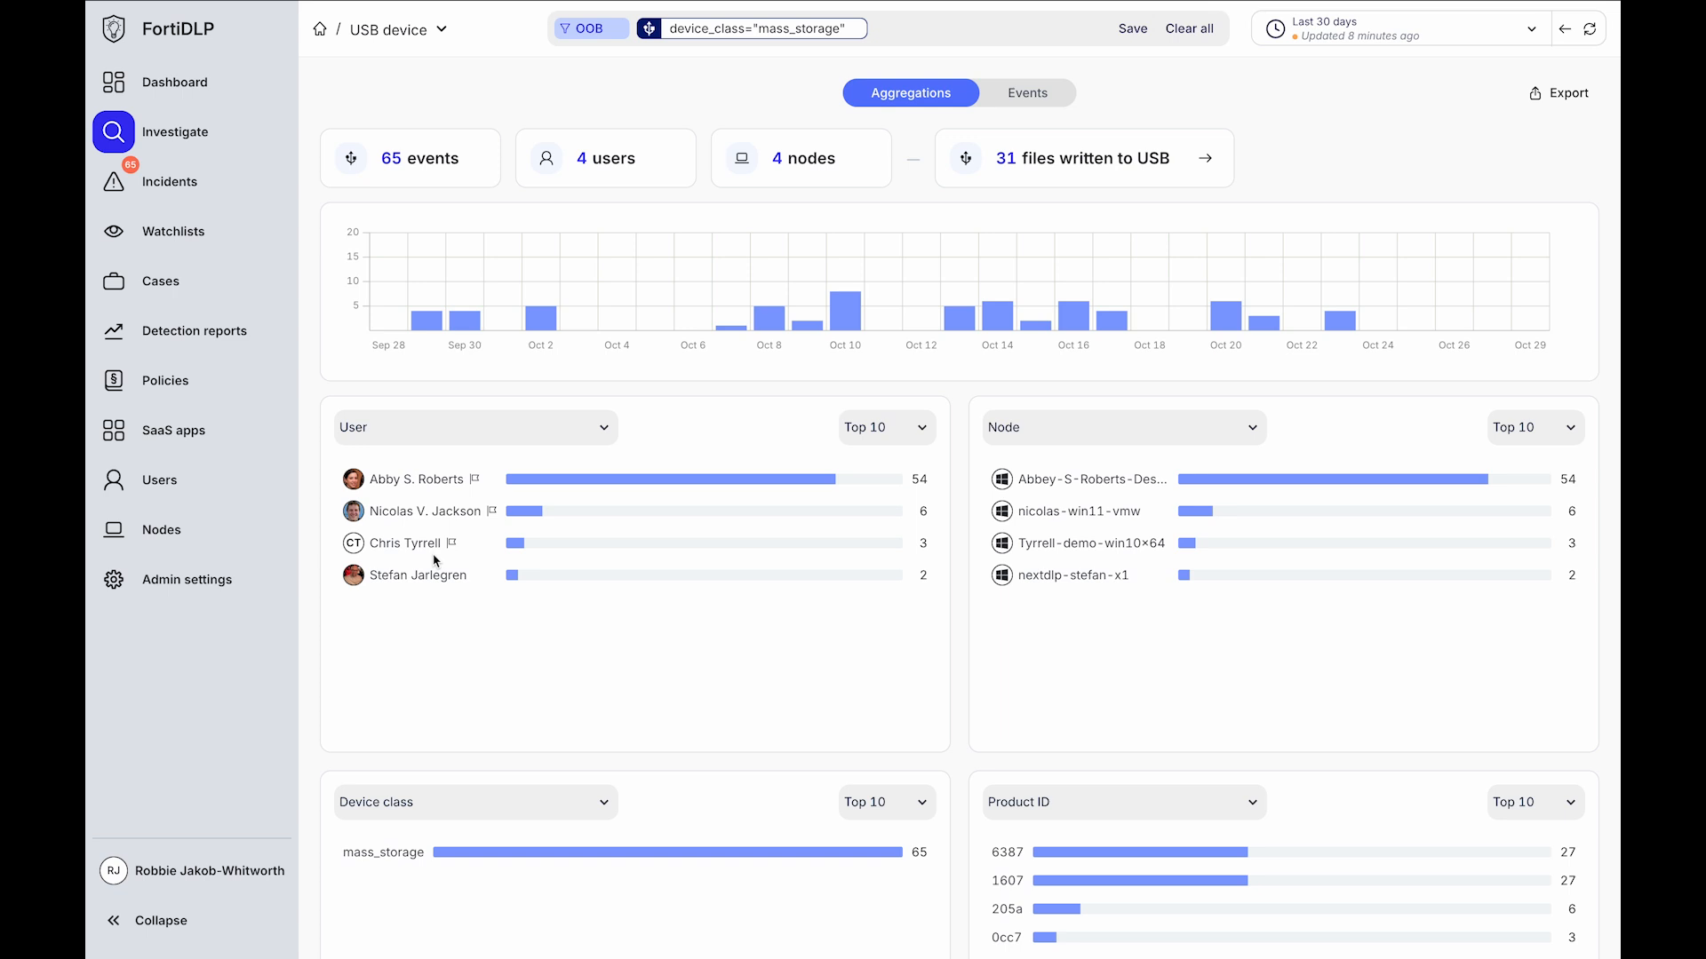
{"action": "mouse_move", "coordinate": [1129, 160]}
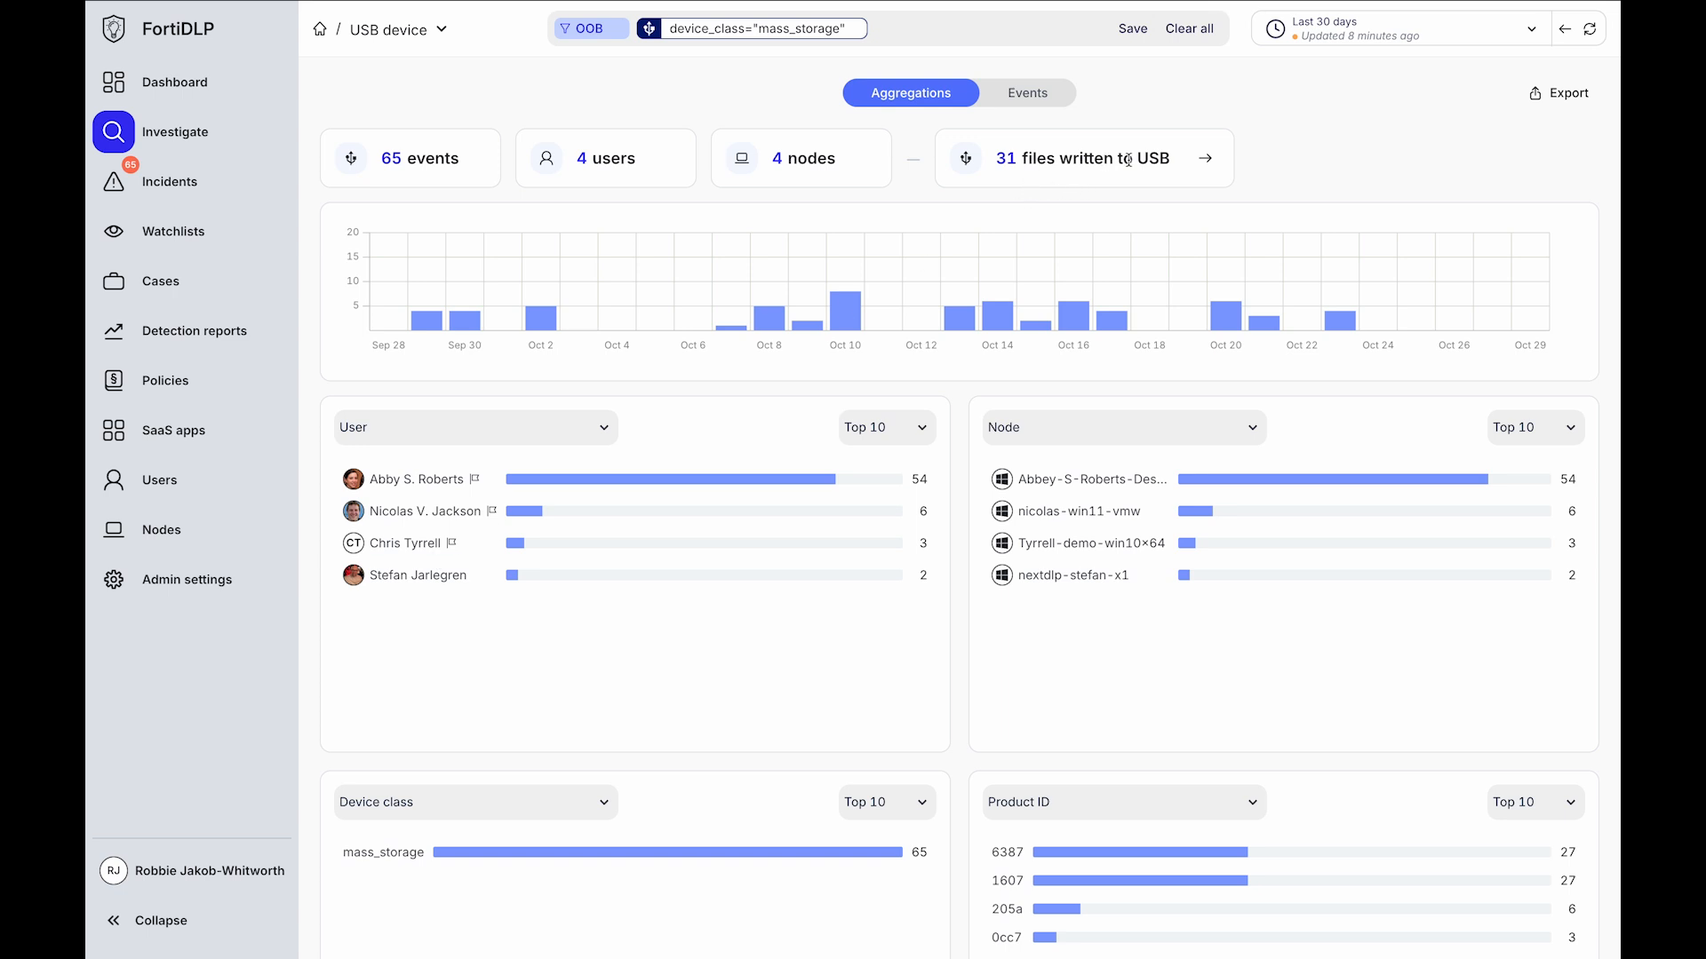
Show the USB device stream with the device_class="mass_storage" filter
{"action": "left_click", "coordinate": [1205, 158]}
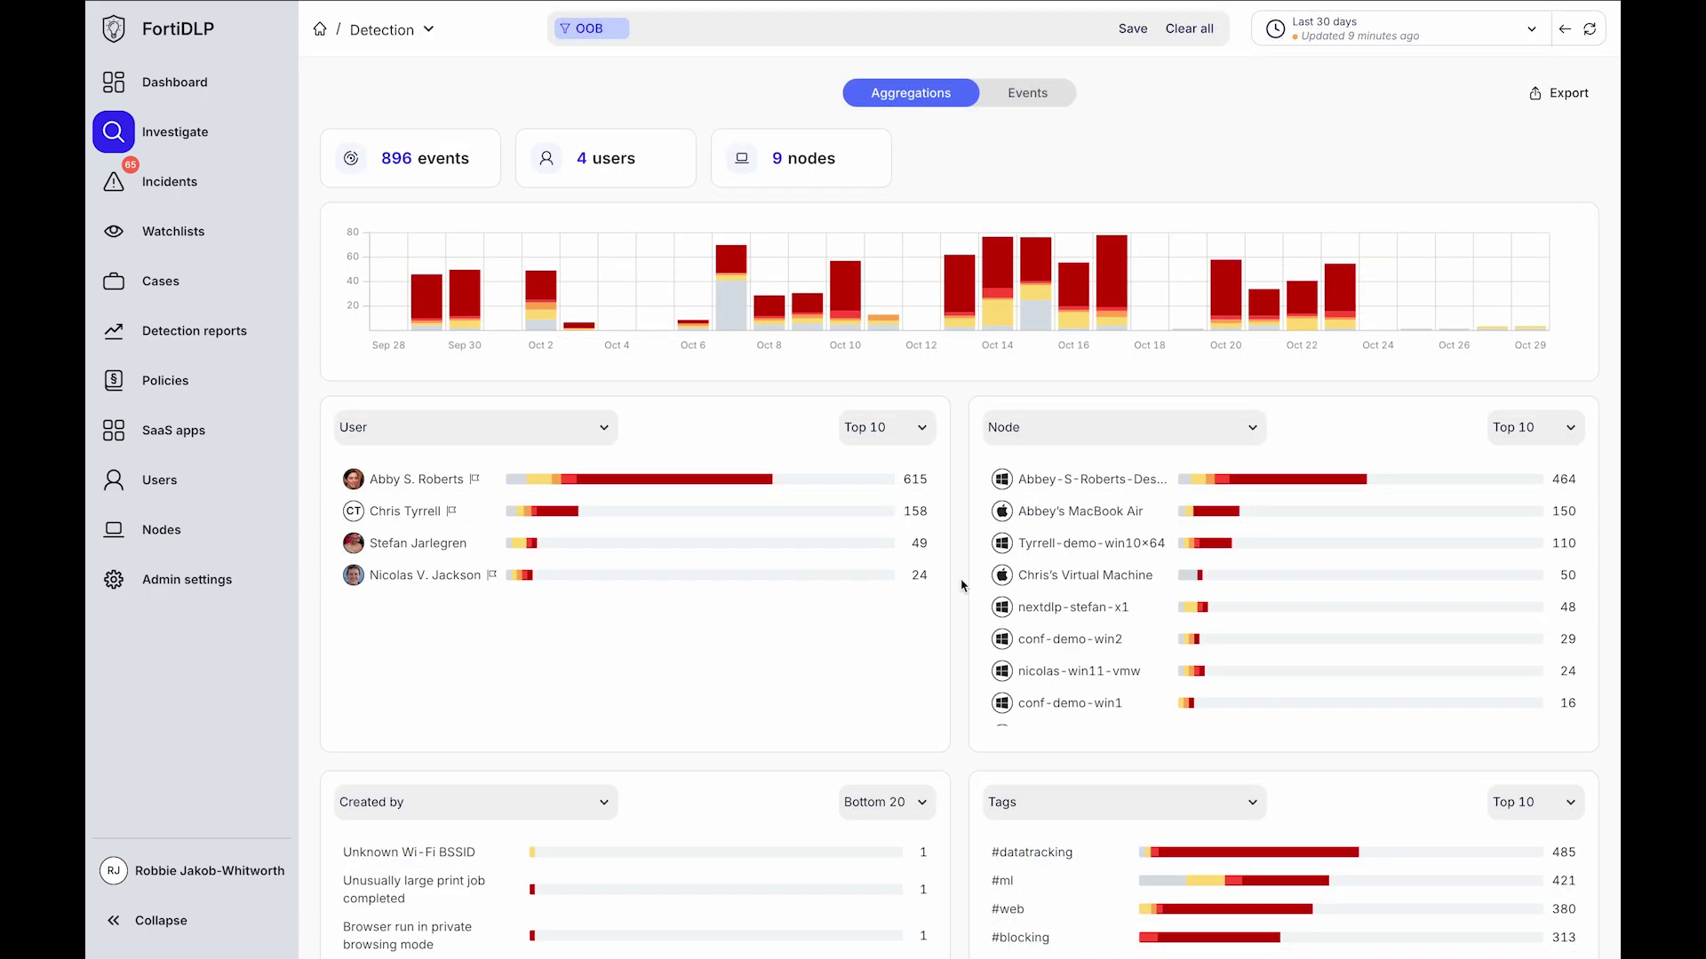
Browse the Detection stream's User, Node, Created by and Tags aggregation panels
{"action": "scroll", "scroll_direction": "down", "scroll_amount": 3}
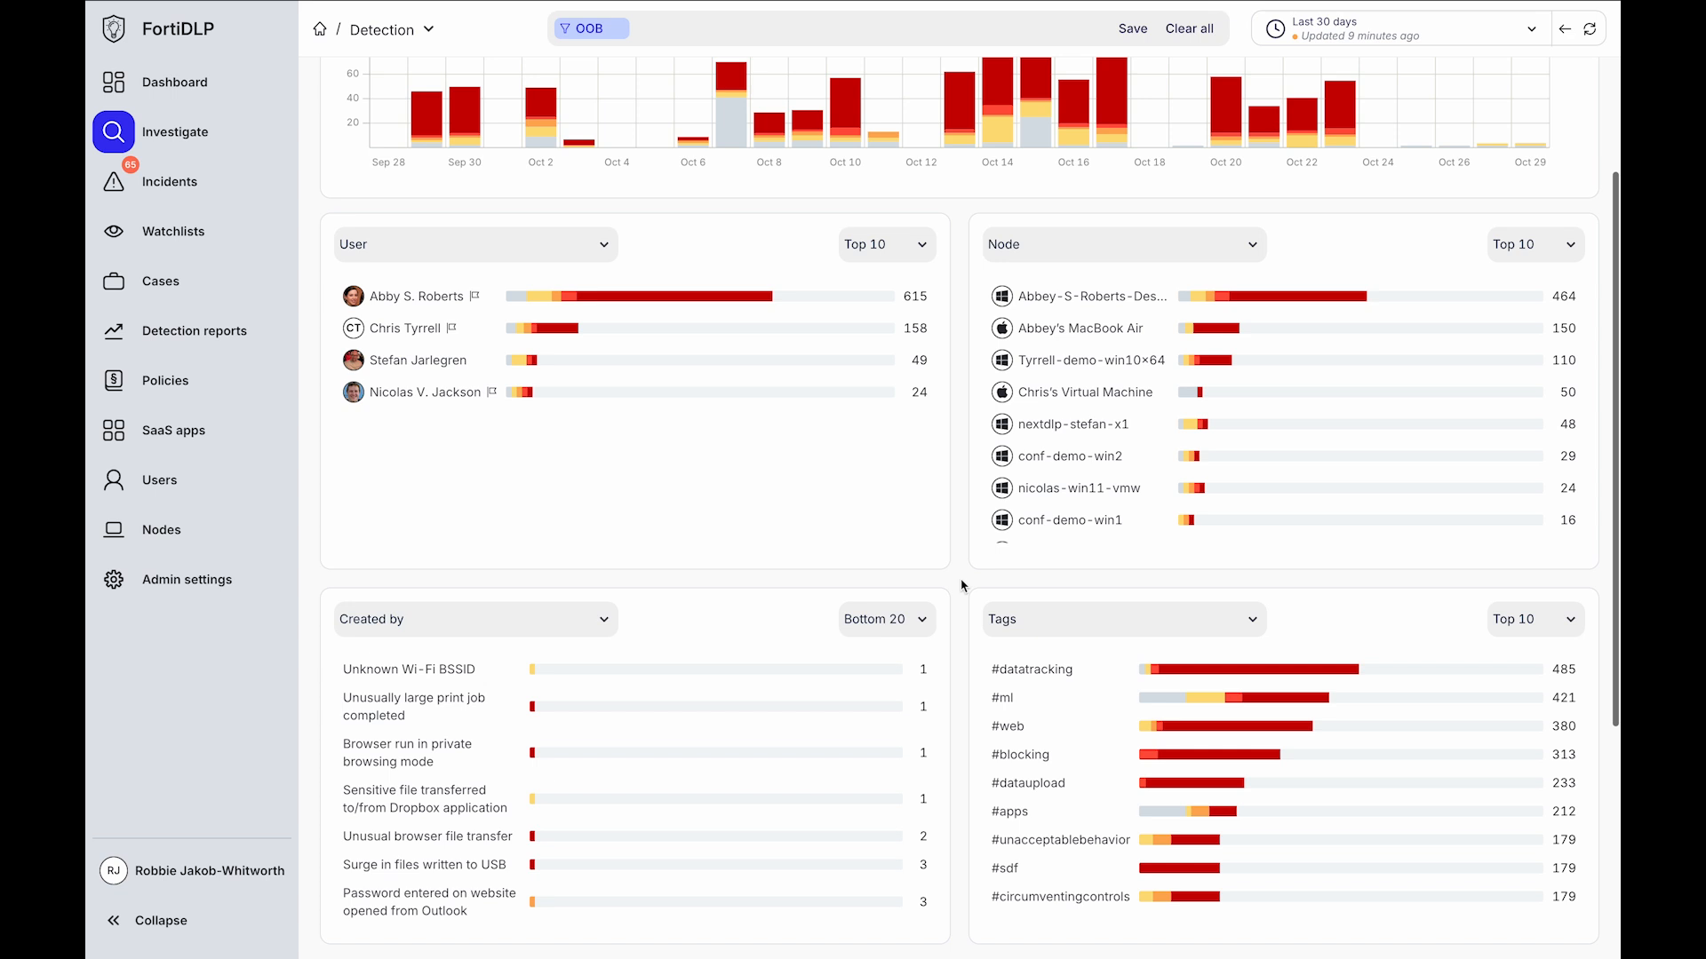
{"action": "mouse_move", "coordinate": [960, 470]}
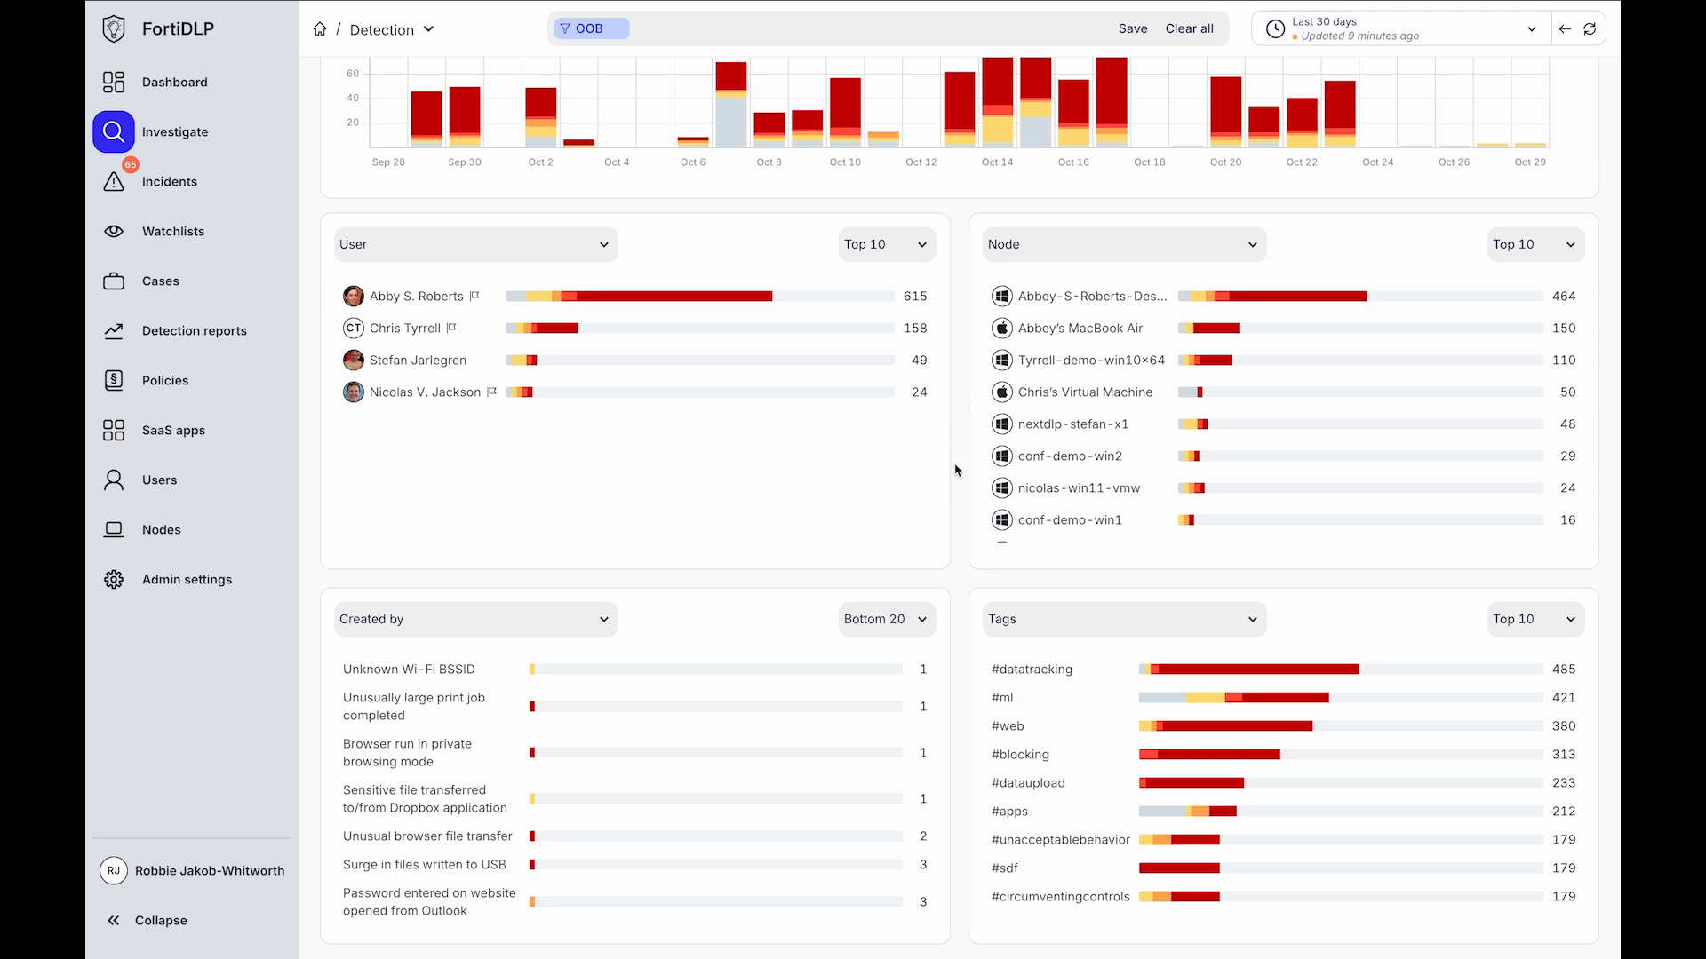
{"action": "scroll", "scroll_direction": "down", "scroll_amount": 3}
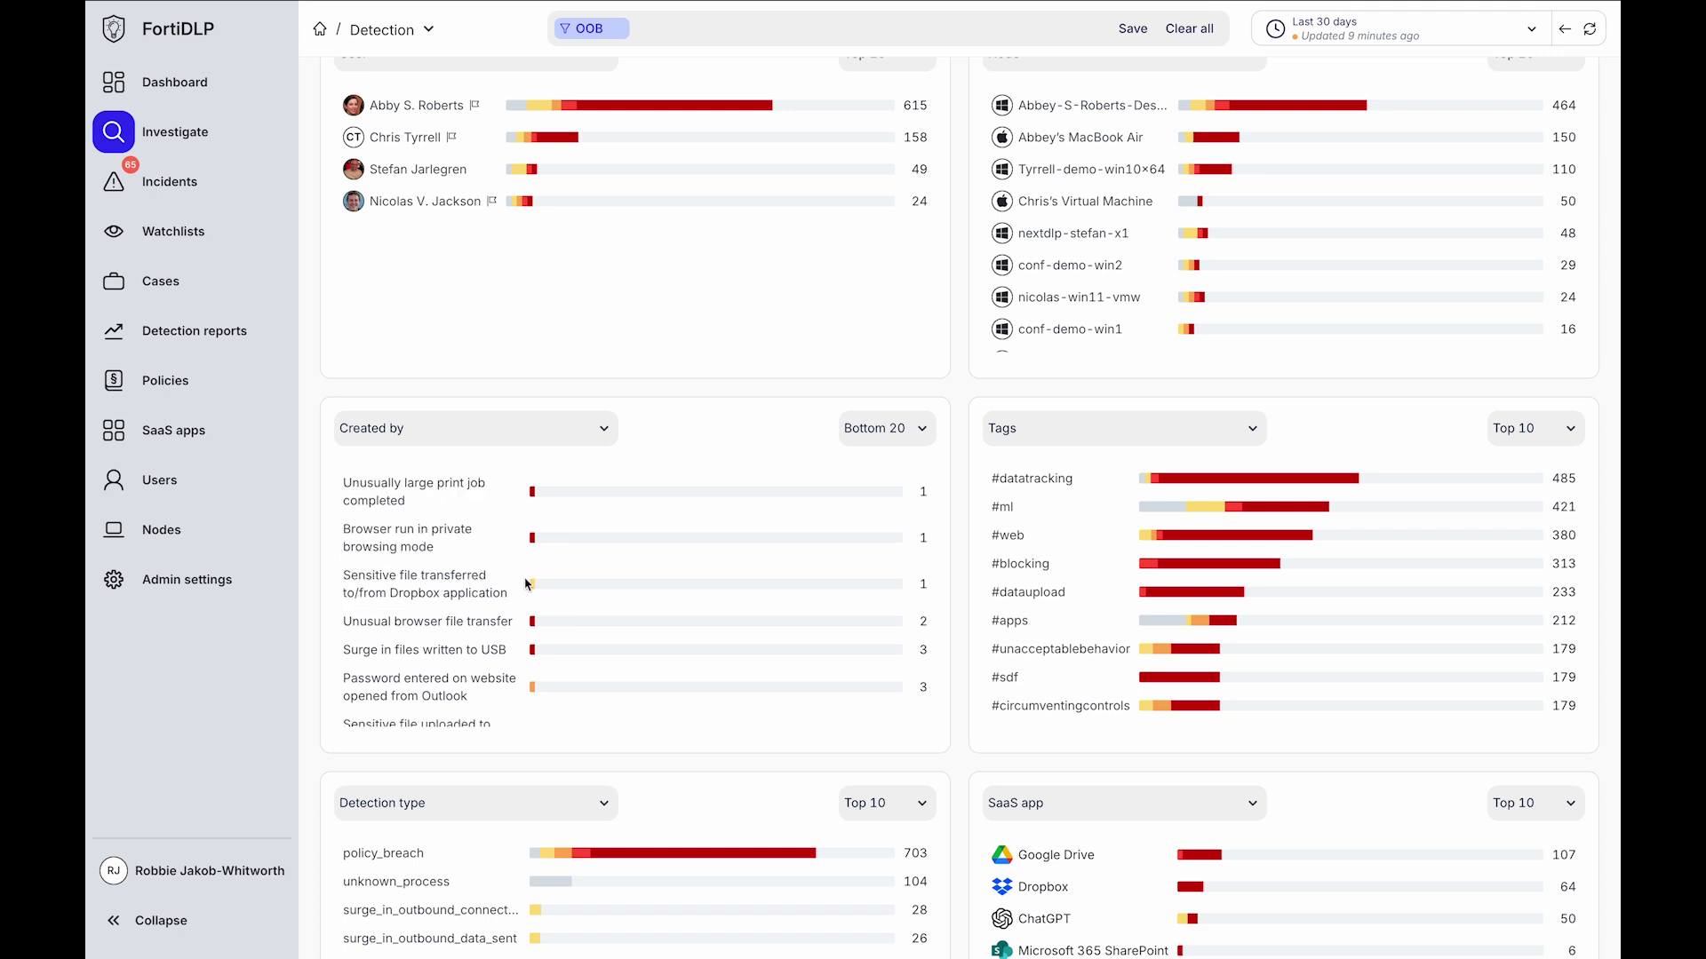
{"action": "double_click", "coordinate": [413, 585]}
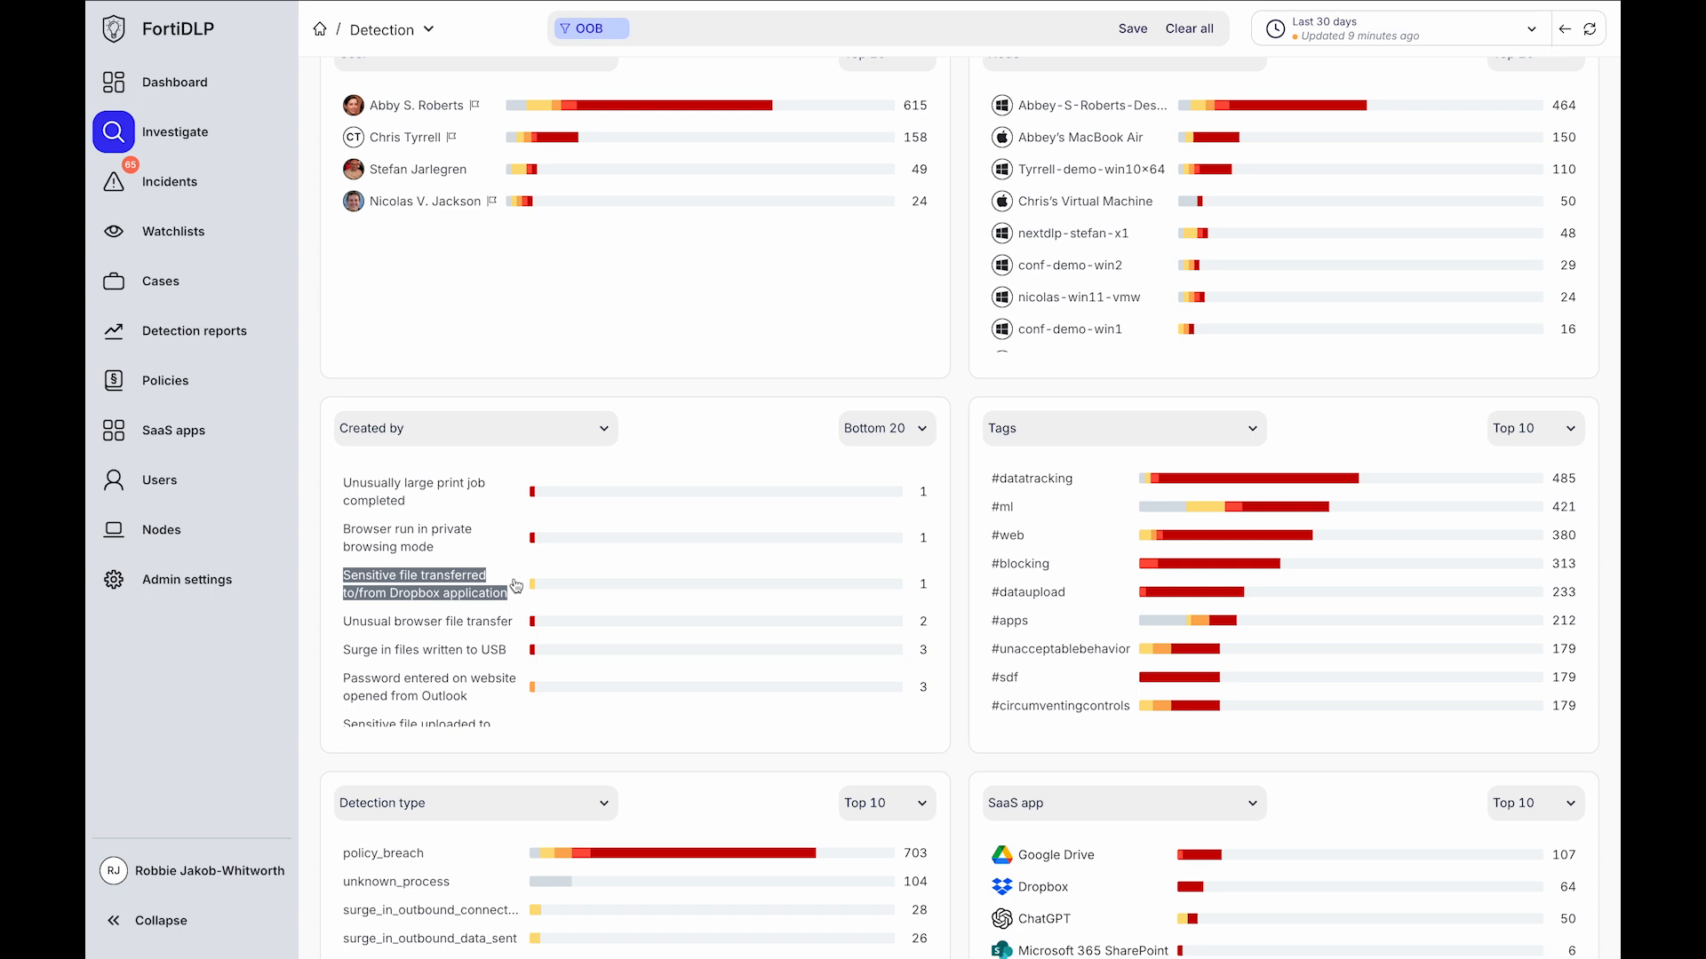
{"action": "scroll", "scroll_direction": "down", "scroll_amount": 3}
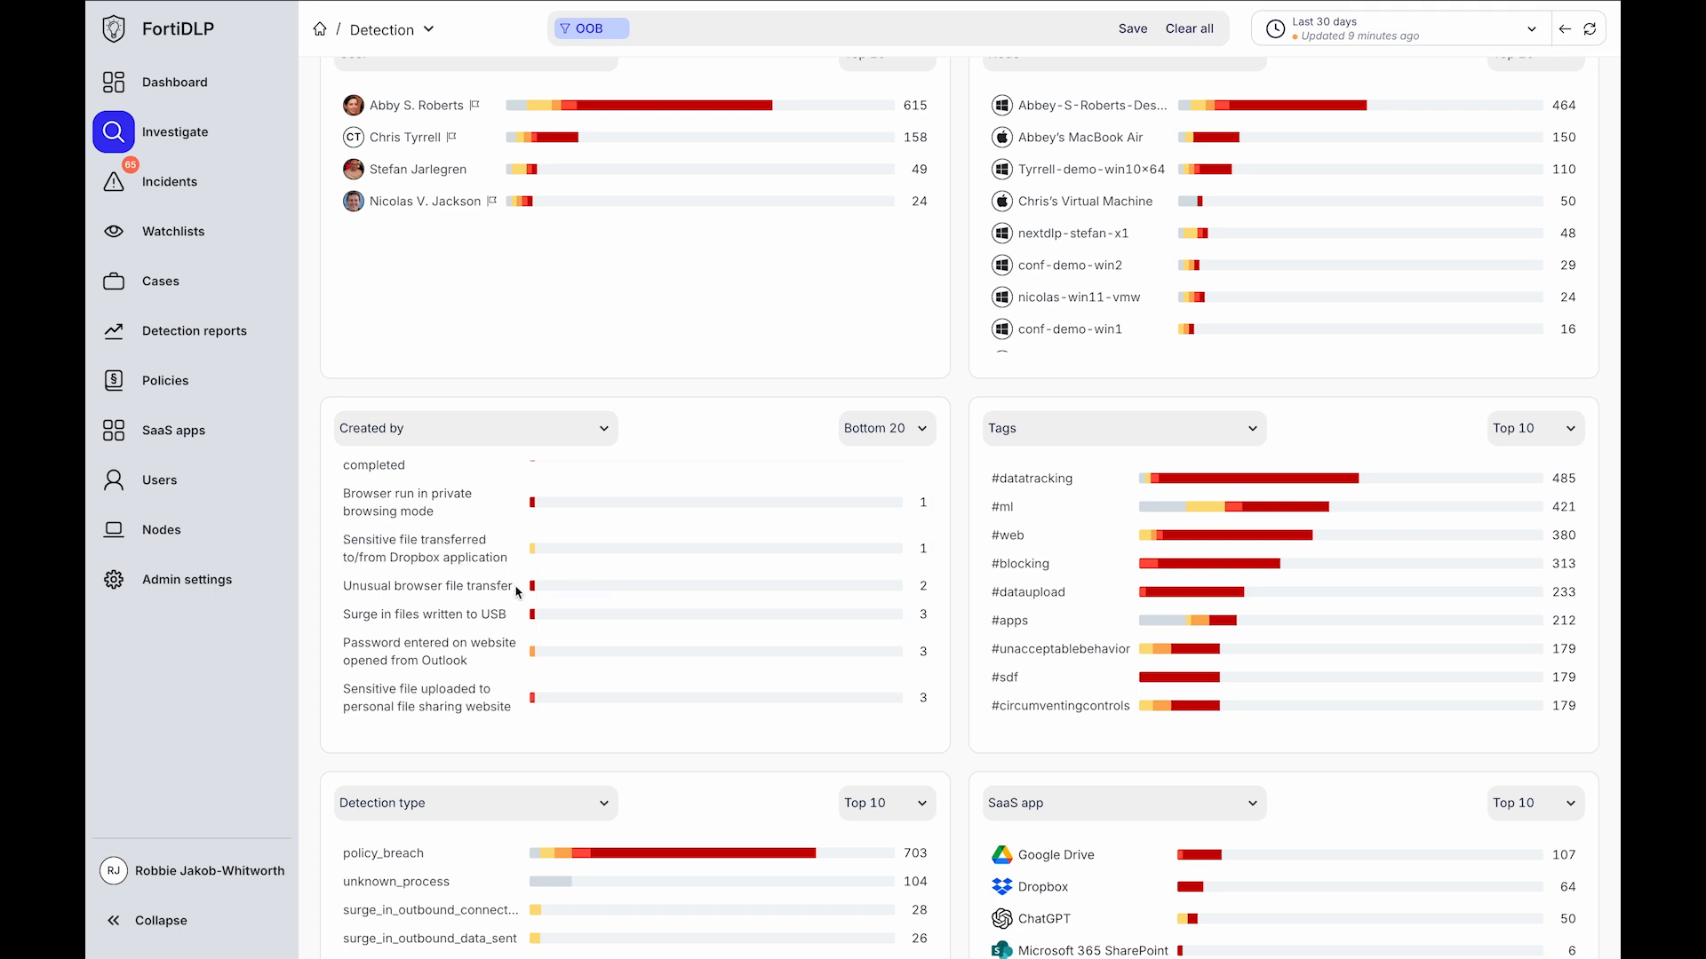
{"action": "scroll", "scroll_direction": "down", "scroll_amount": 3}
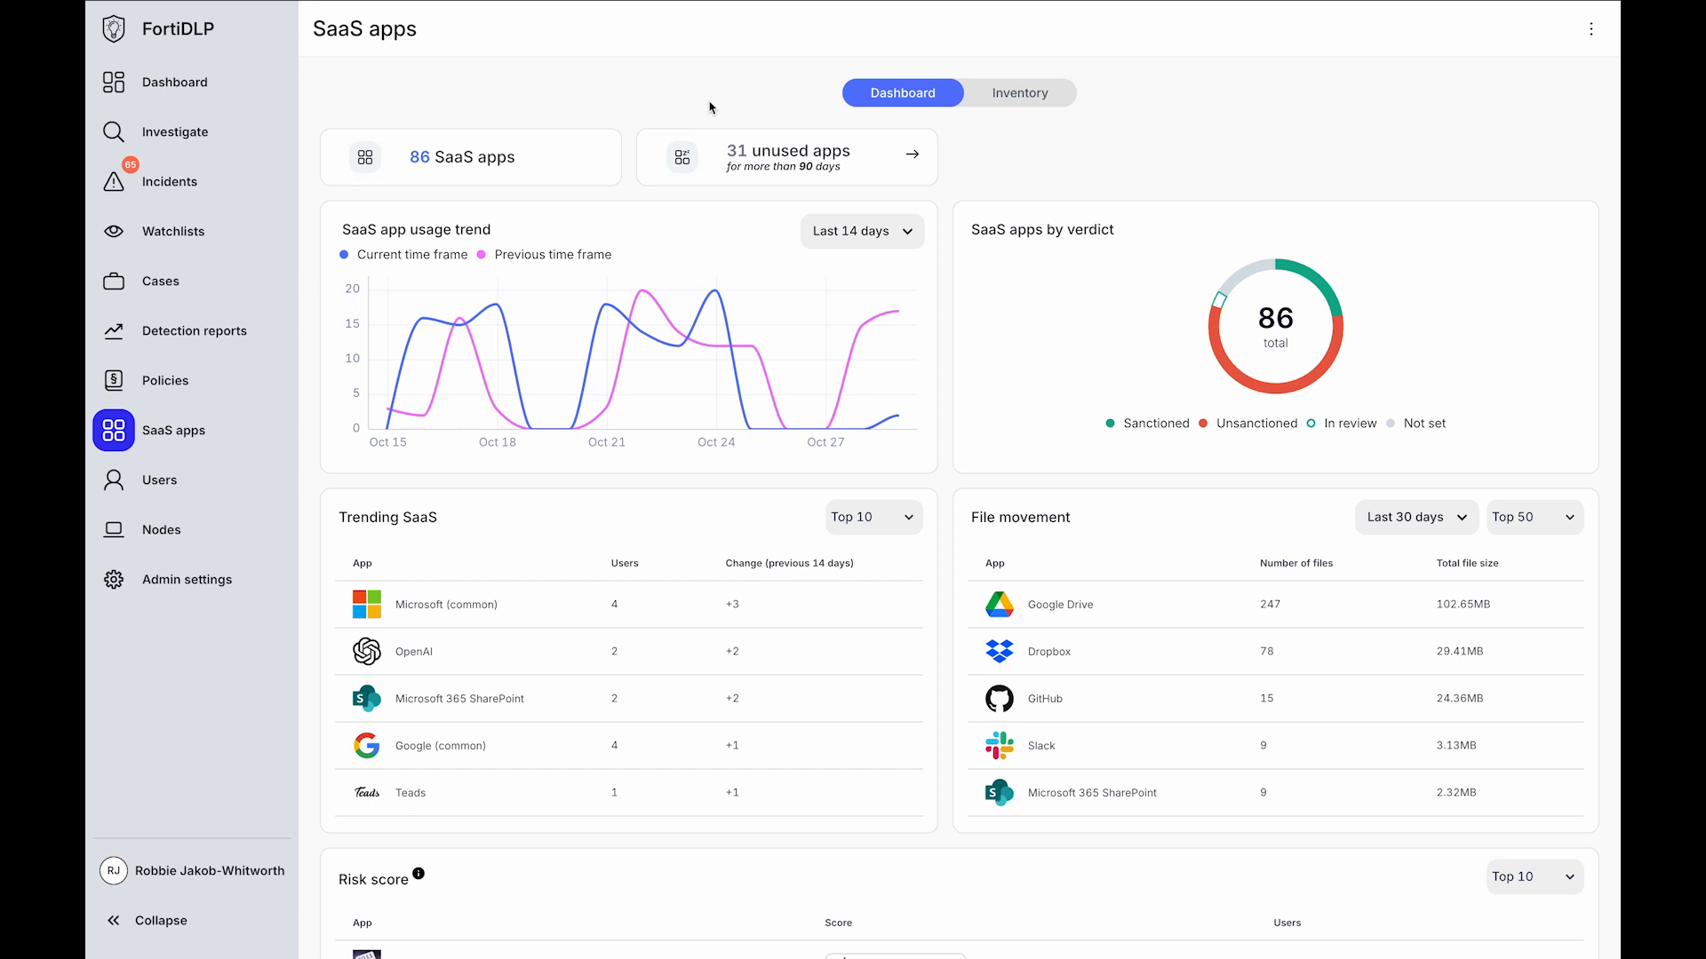
Switch SaaS apps to the Inventory view listing all 86 applications
{"action": "left_click", "coordinate": [1019, 93]}
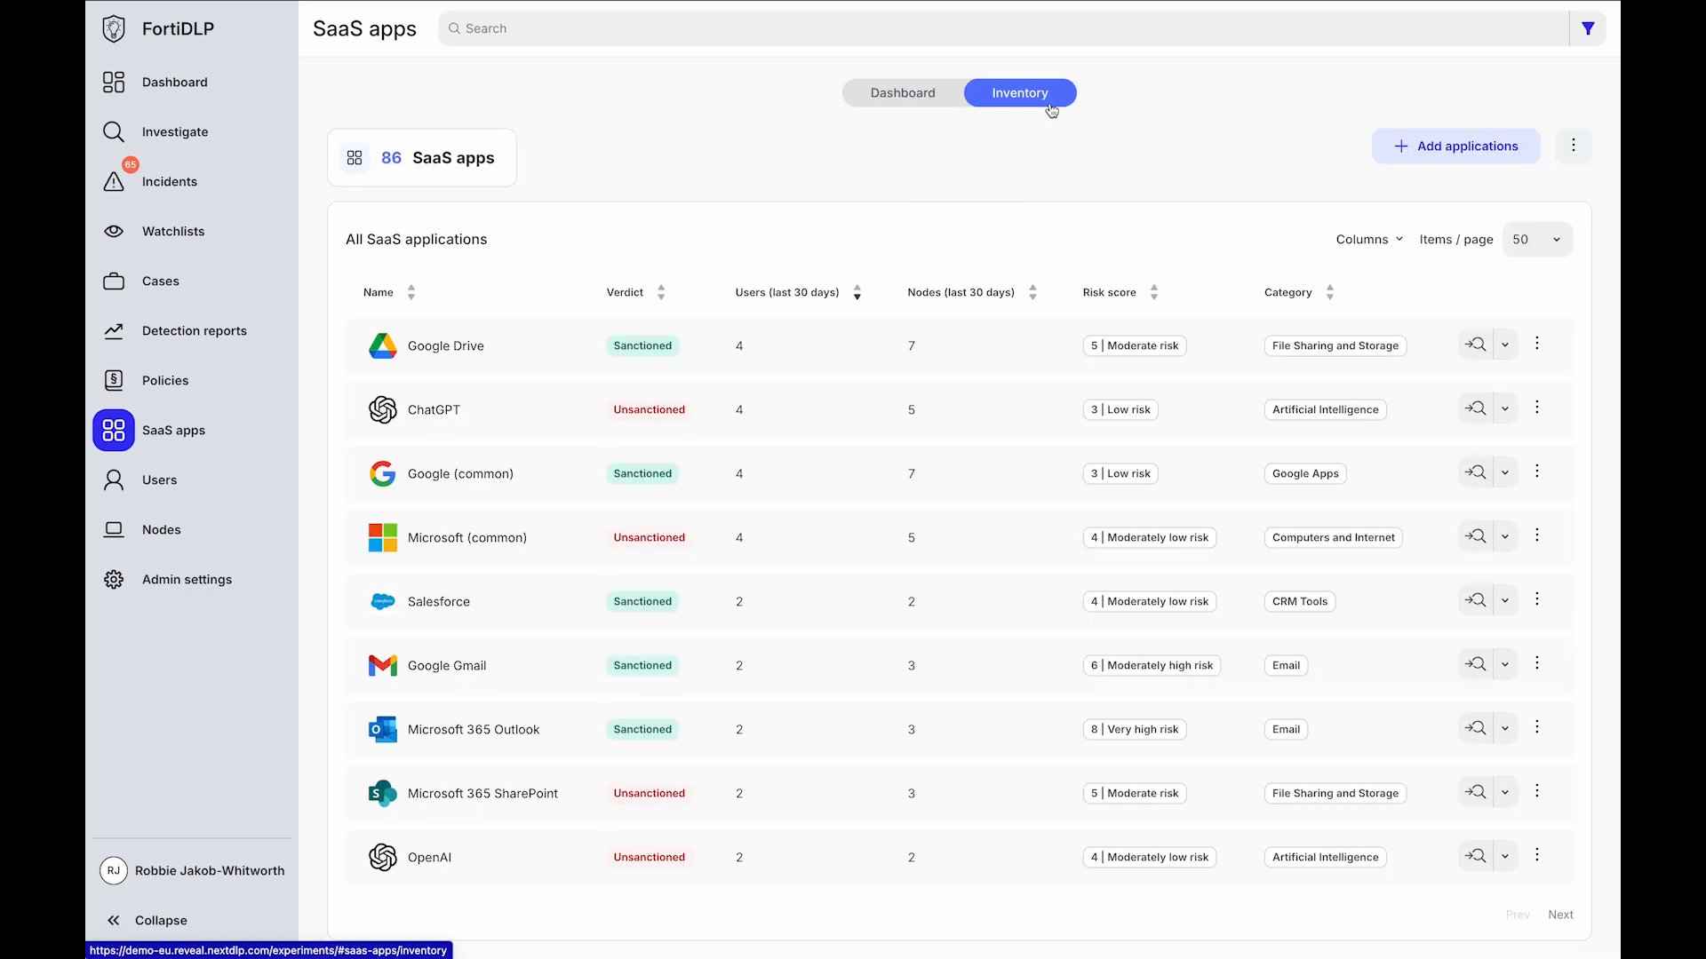
{"action": "mouse_move", "coordinate": [1043, 139]}
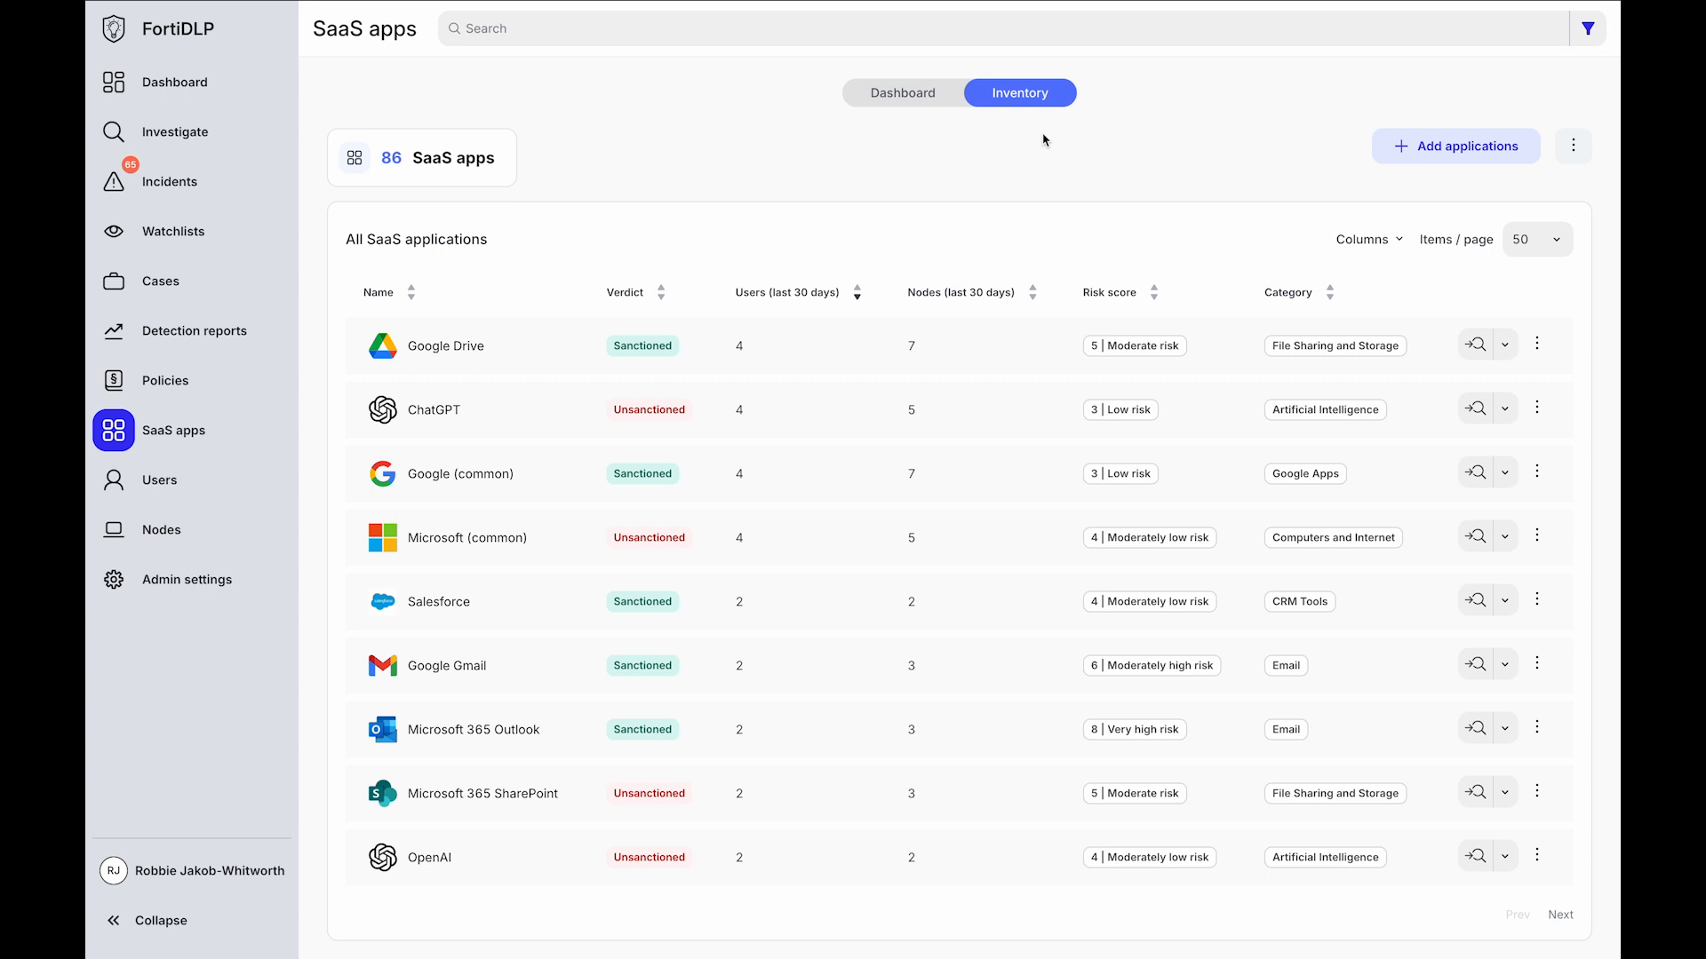
{"action": "mouse_move", "coordinate": [950, 176]}
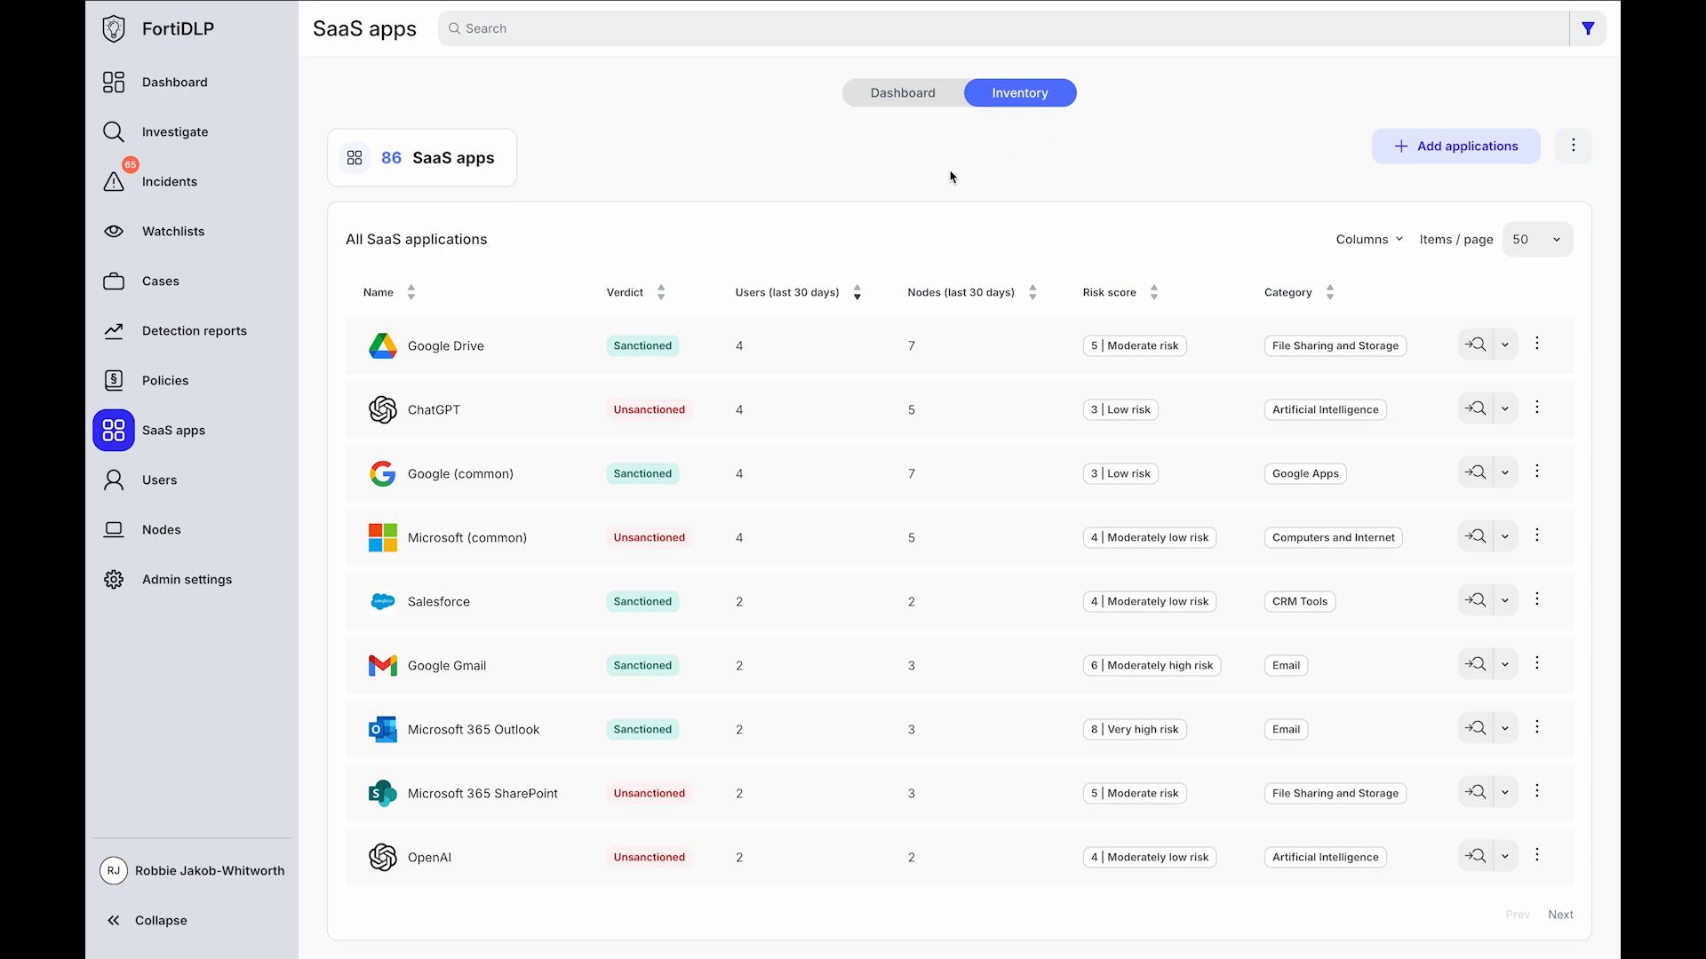
{"action": "mouse_move", "coordinate": [1121, 382]}
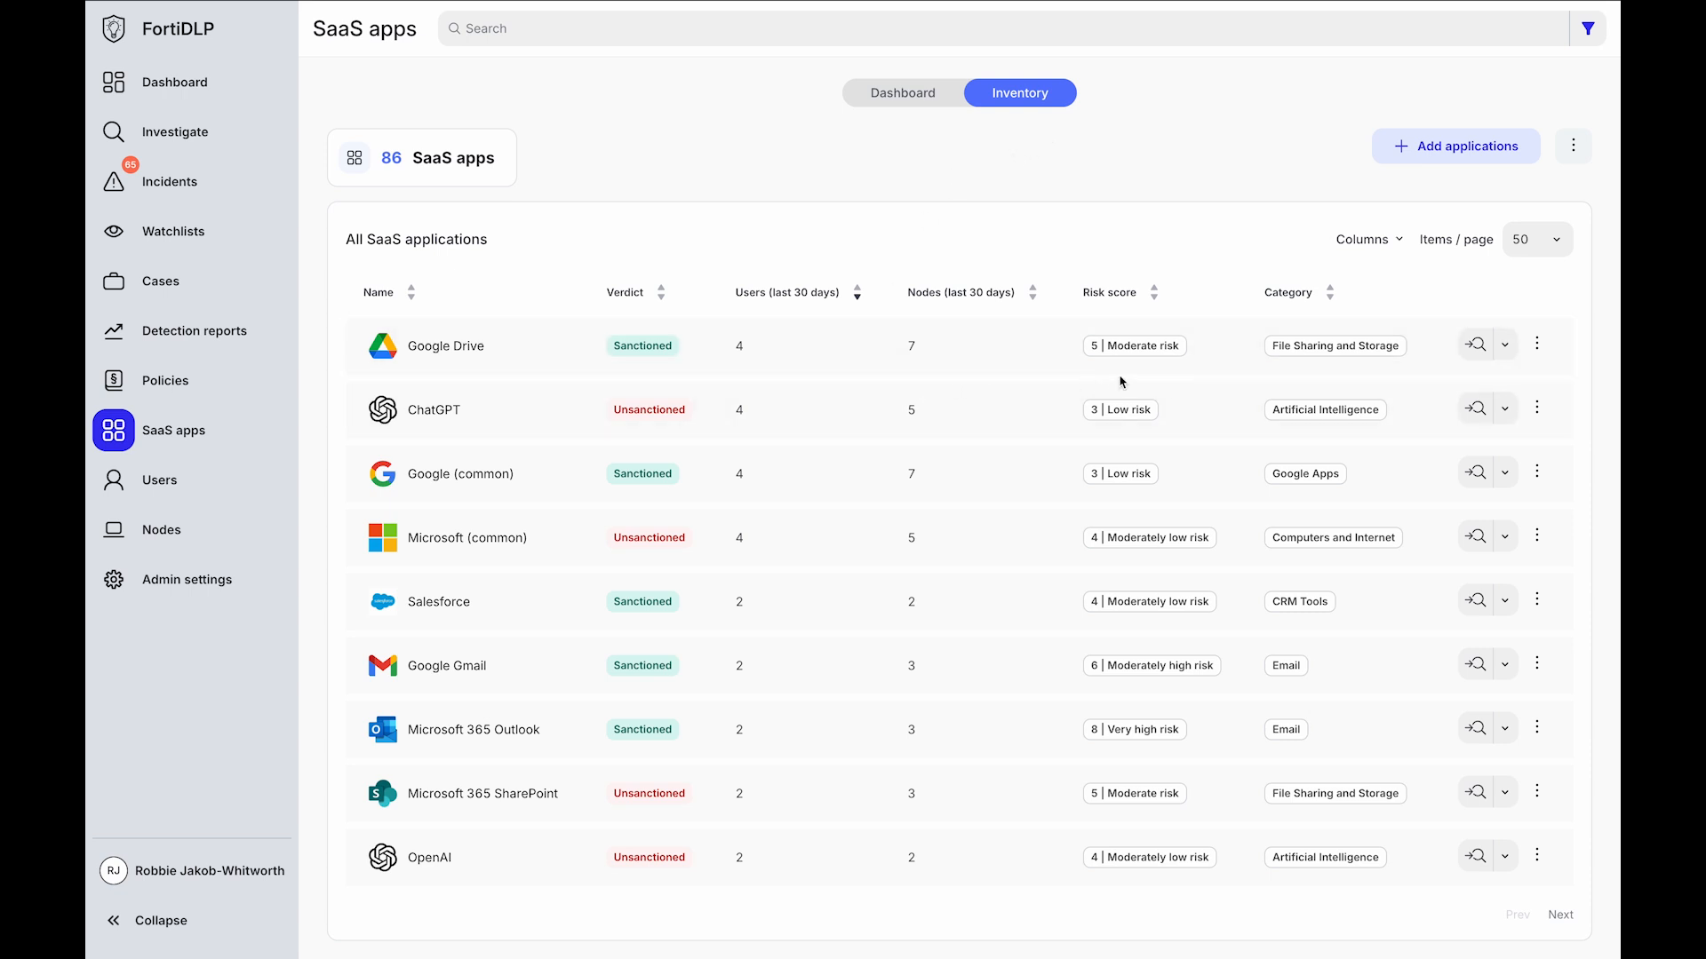
{"action": "mouse_move", "coordinate": [1318, 363]}
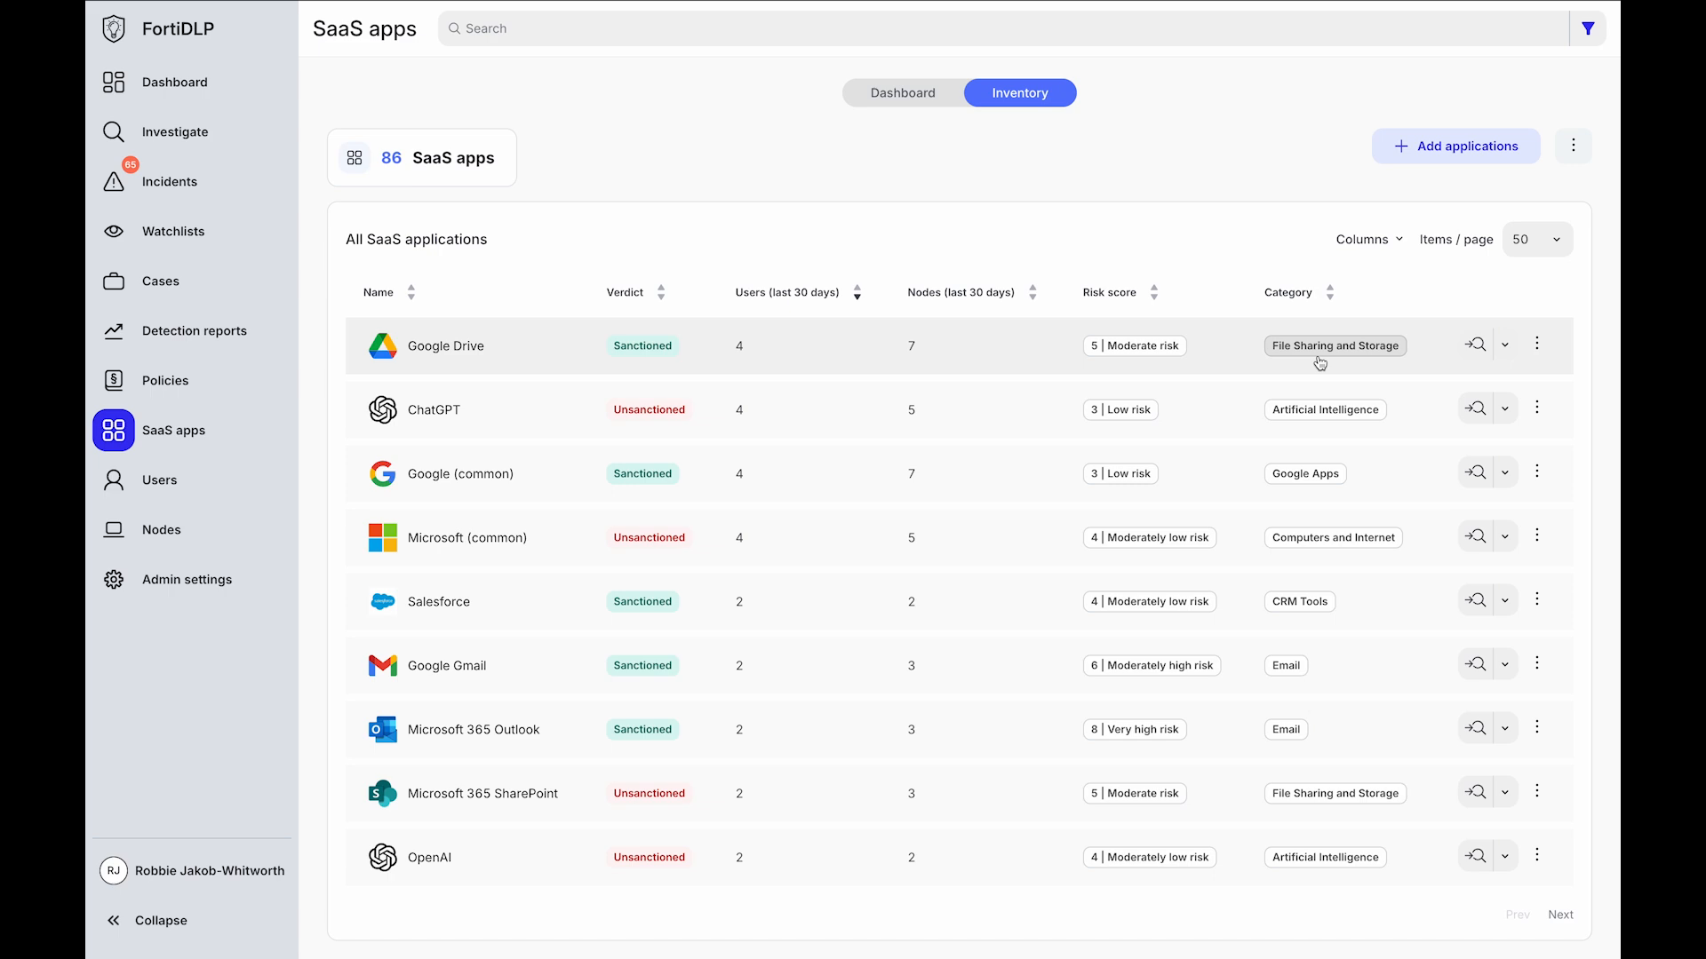
{"action": "left_click", "coordinate": [1537, 343]}
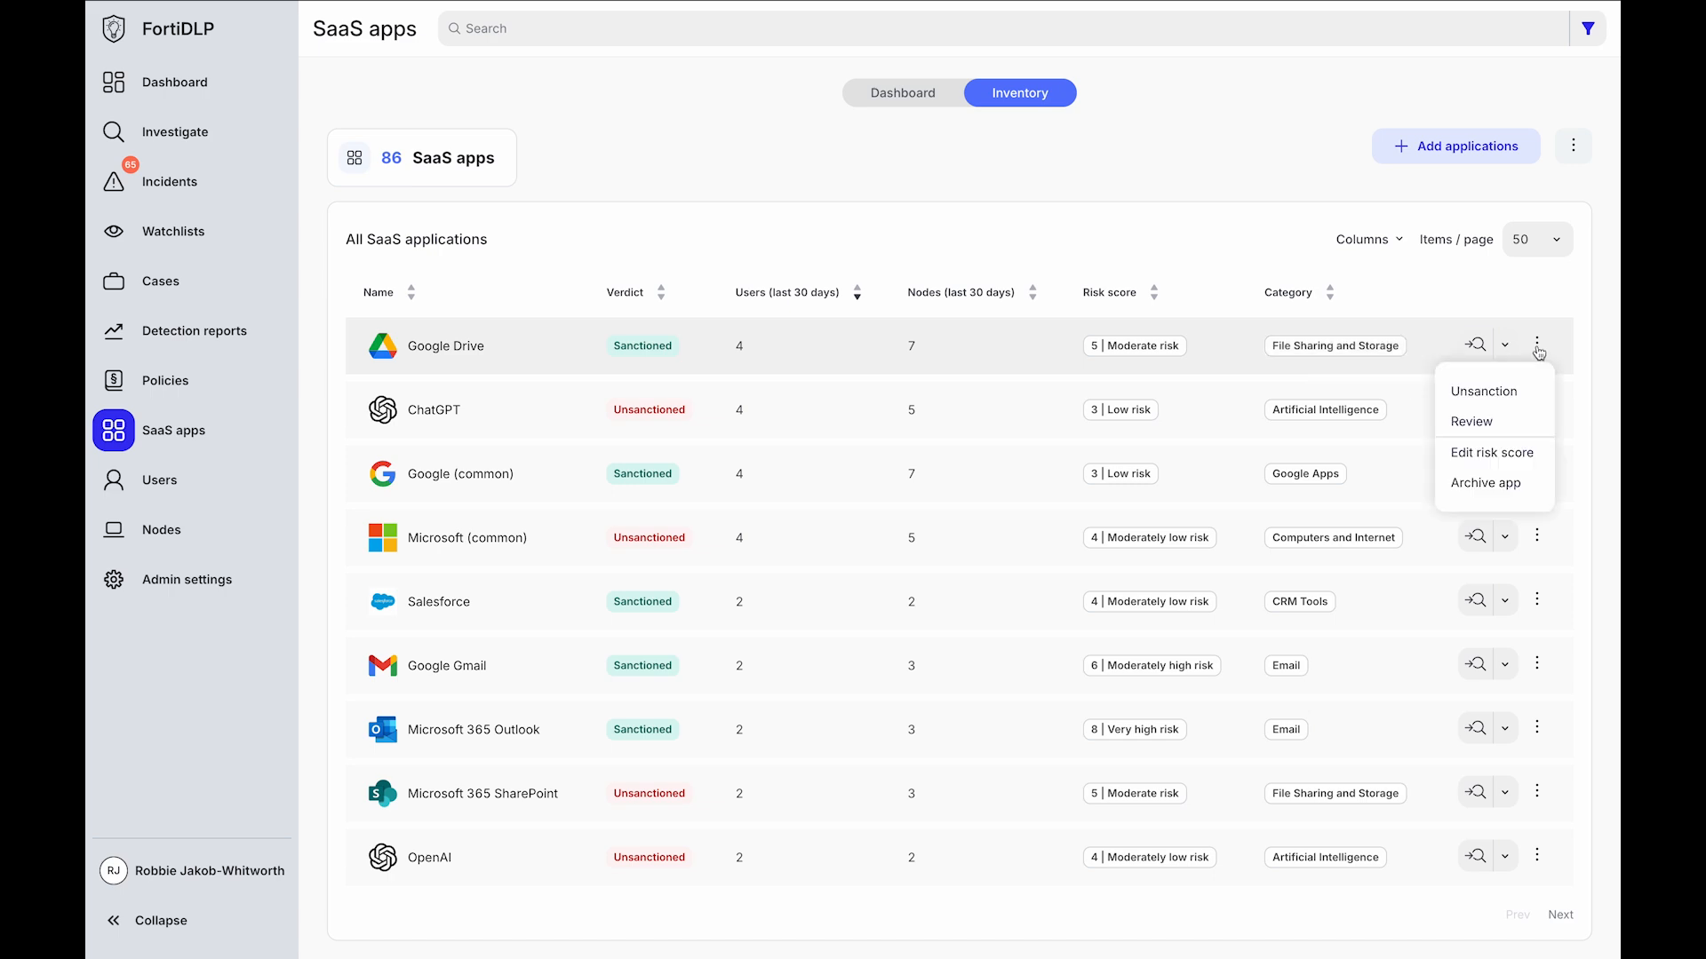
{"action": "left_click", "coordinate": [1482, 390]}
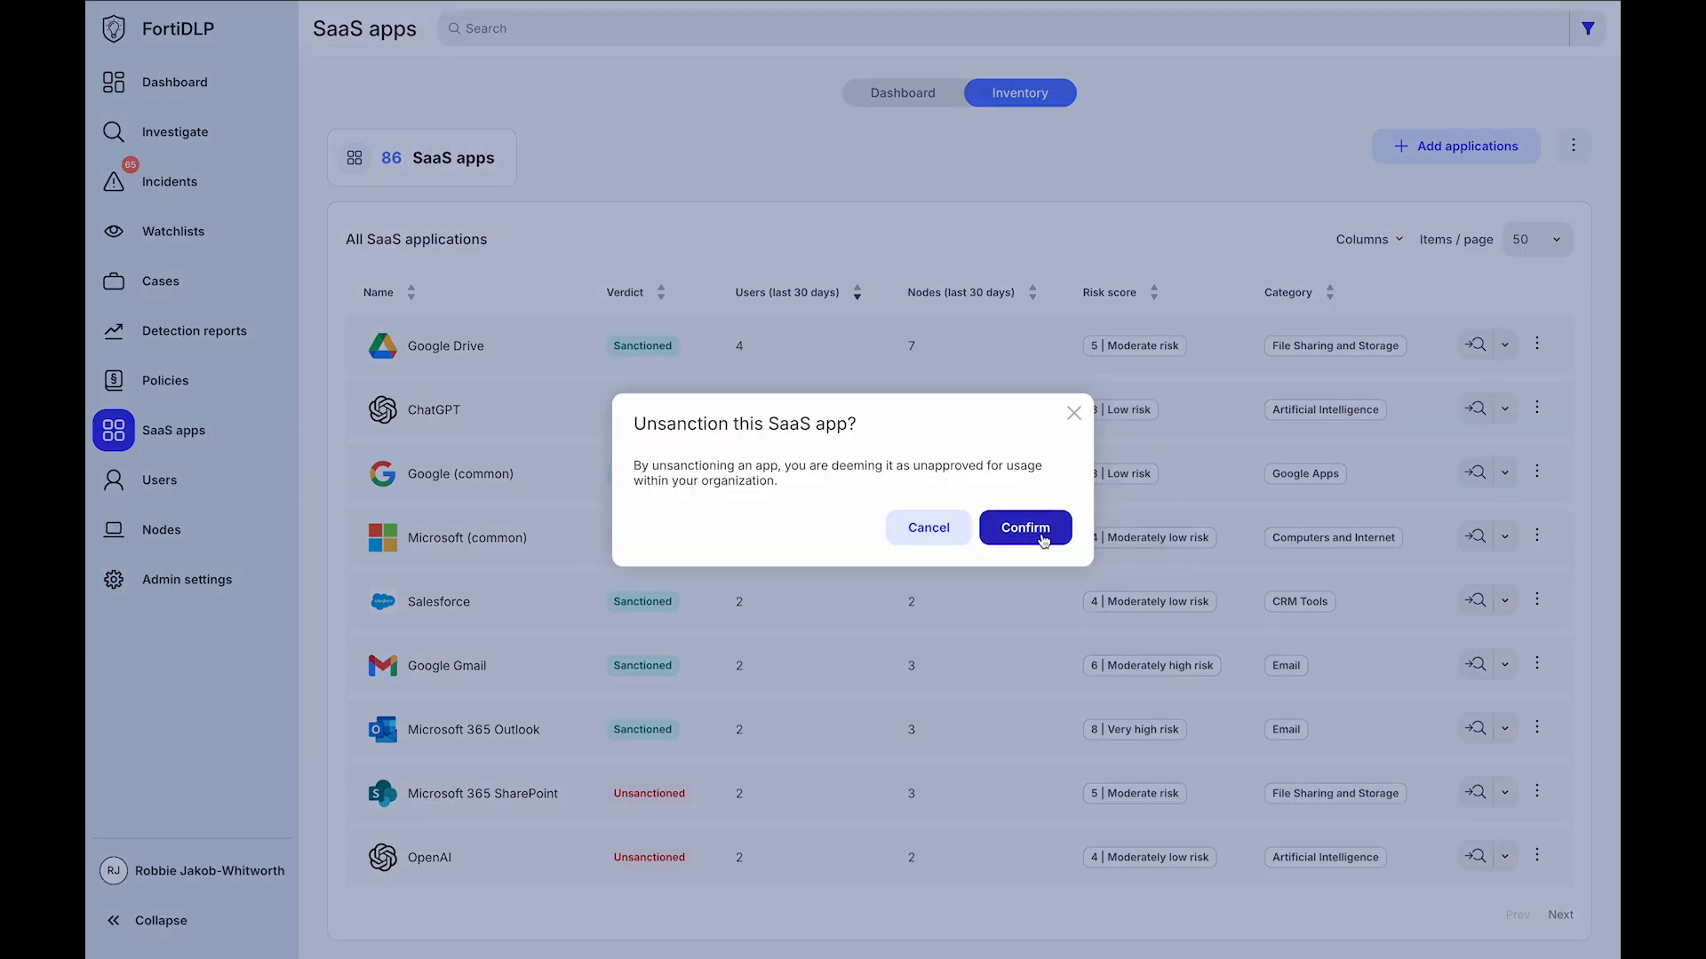
{"action": "left_click", "coordinate": [1022, 528]}
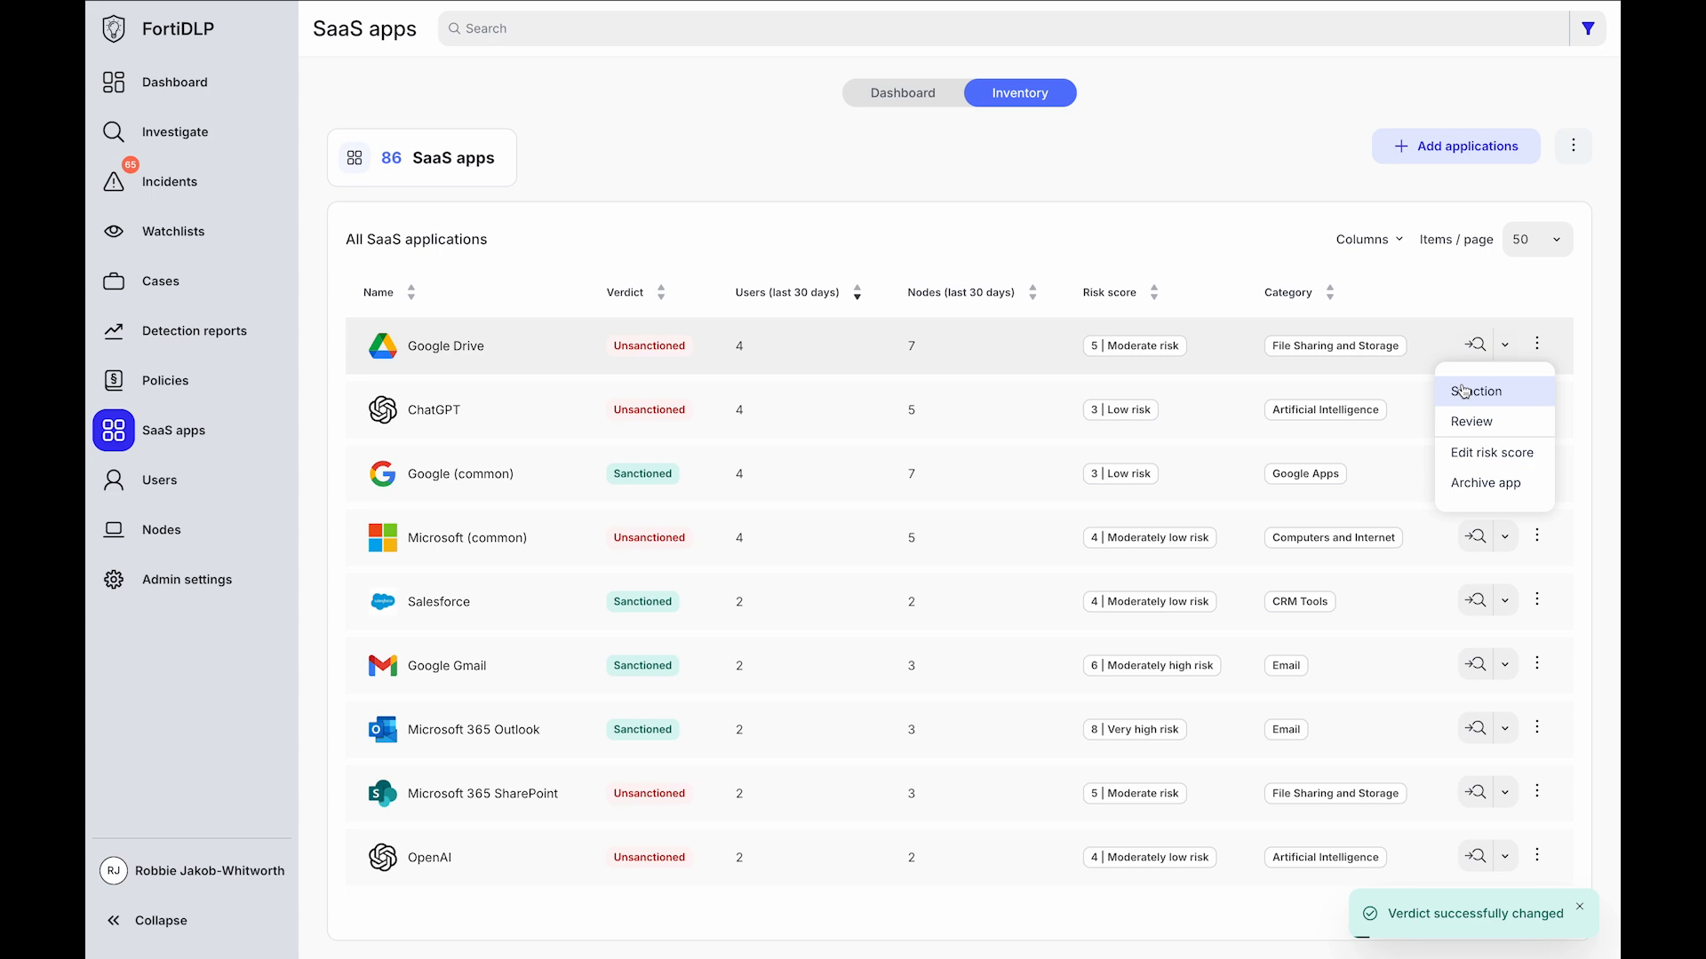
{"action": "left_click", "coordinate": [1476, 391]}
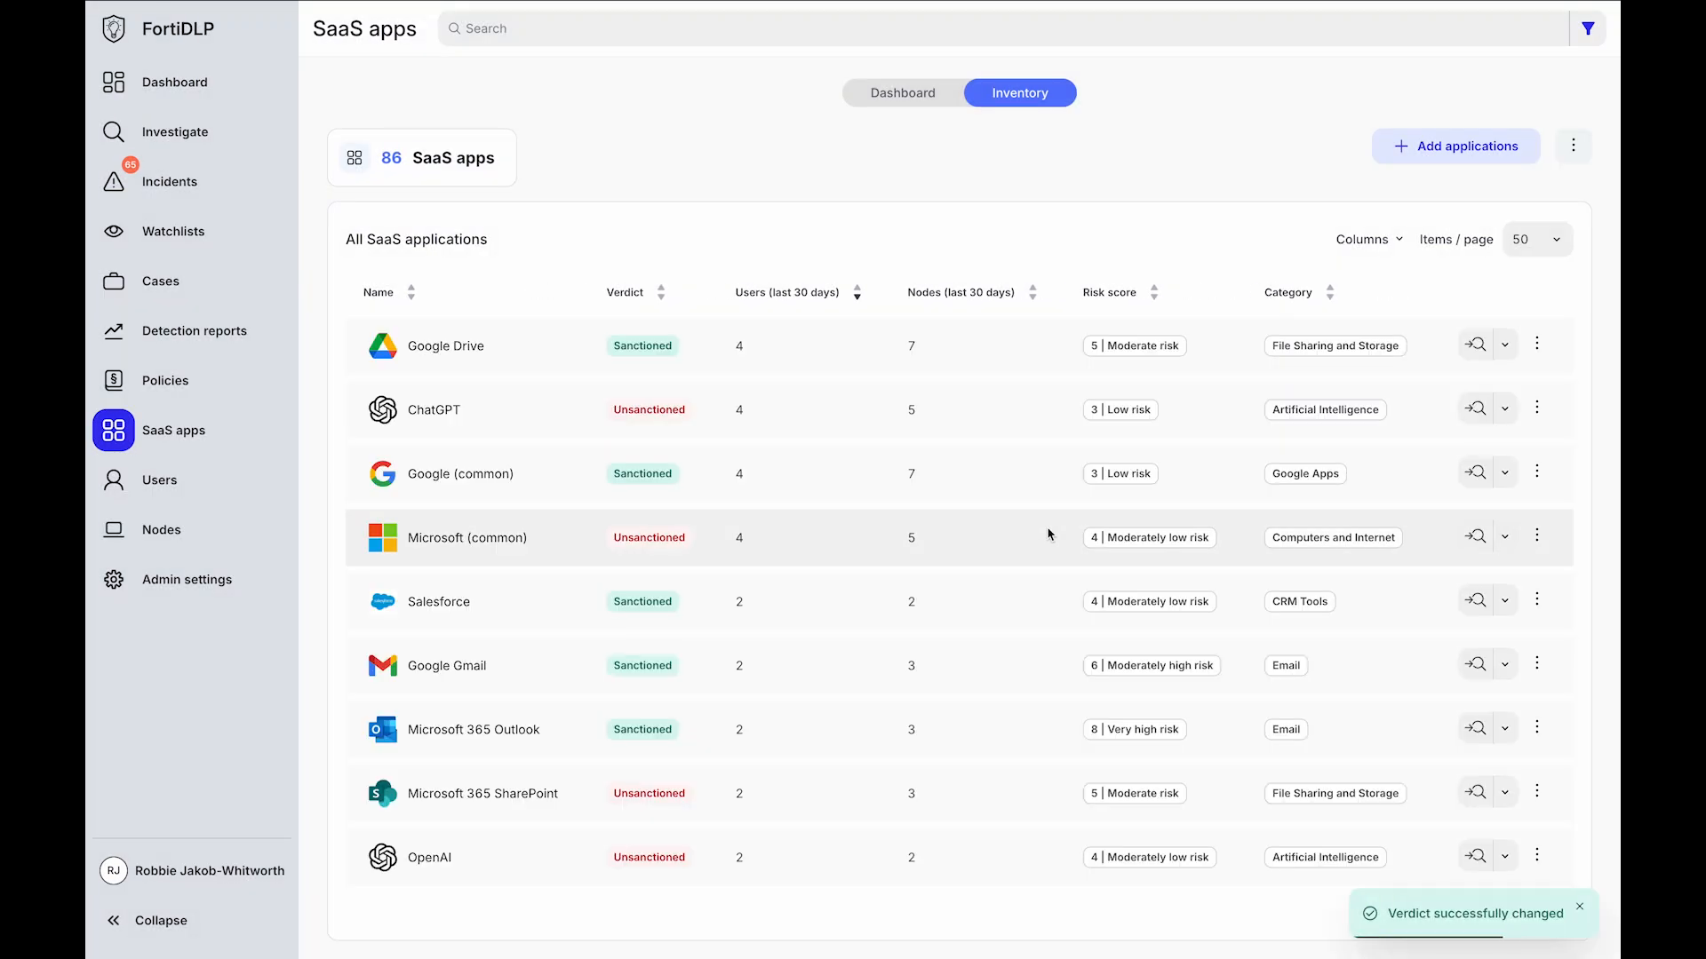
Return to the SaaS apps Dashboard and scroll through the File movement table
{"action": "left_click", "coordinate": [900, 92]}
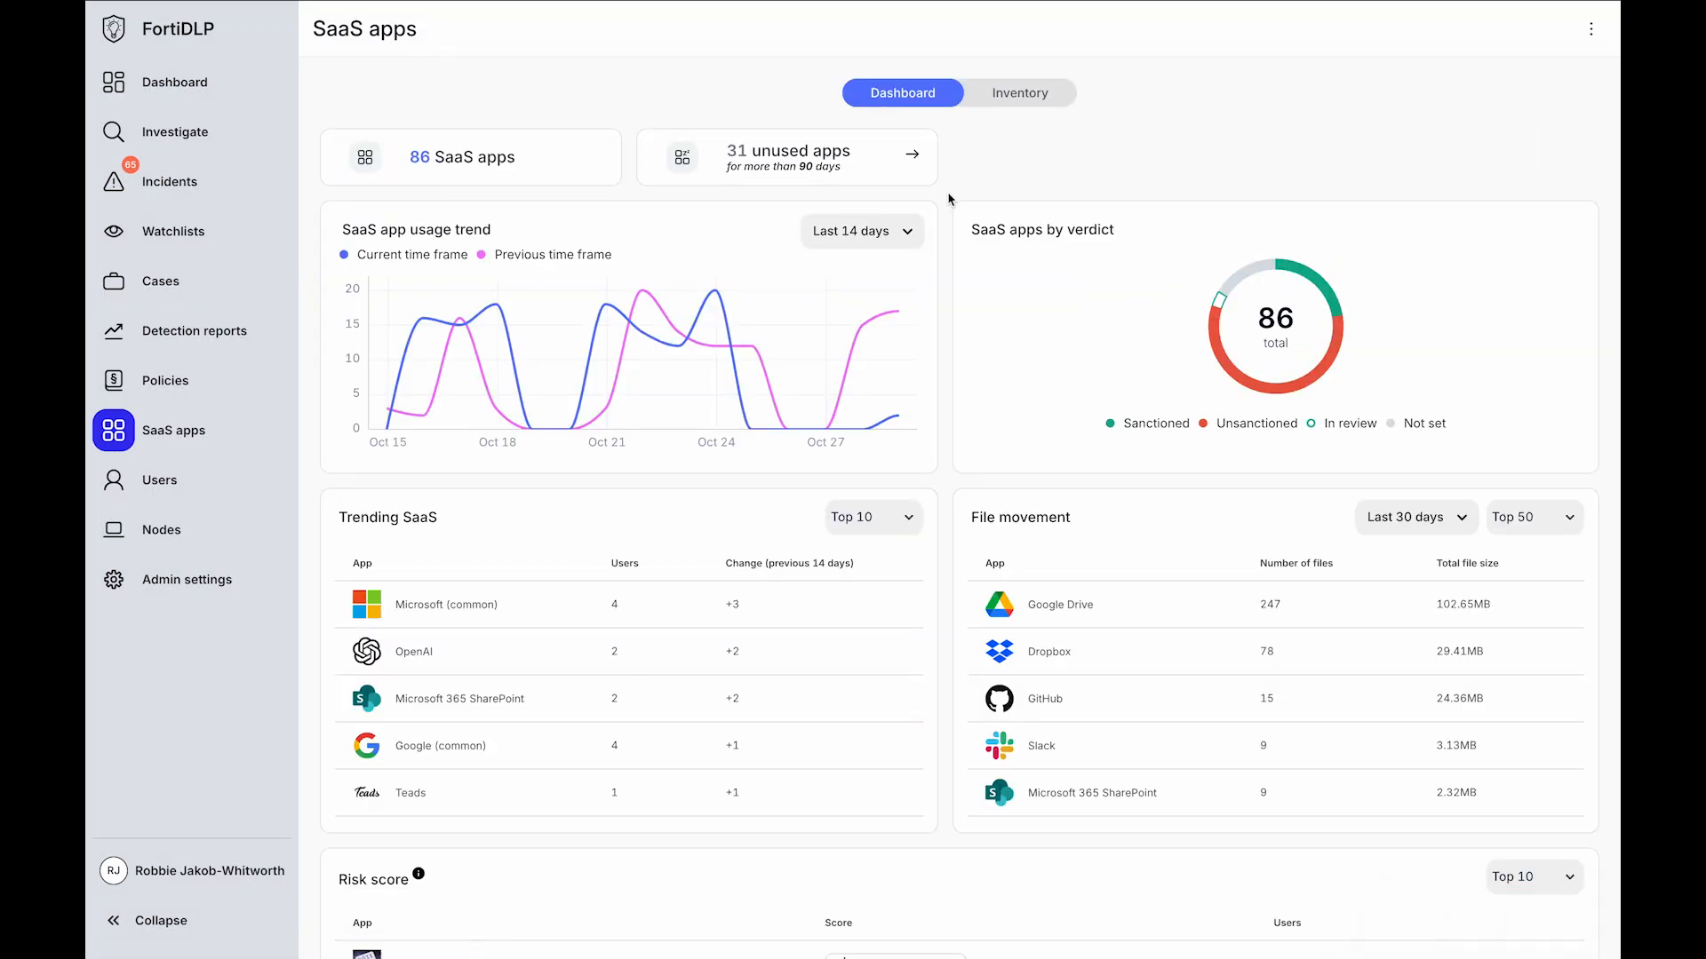
{"action": "mouse_move", "coordinate": [1199, 541]}
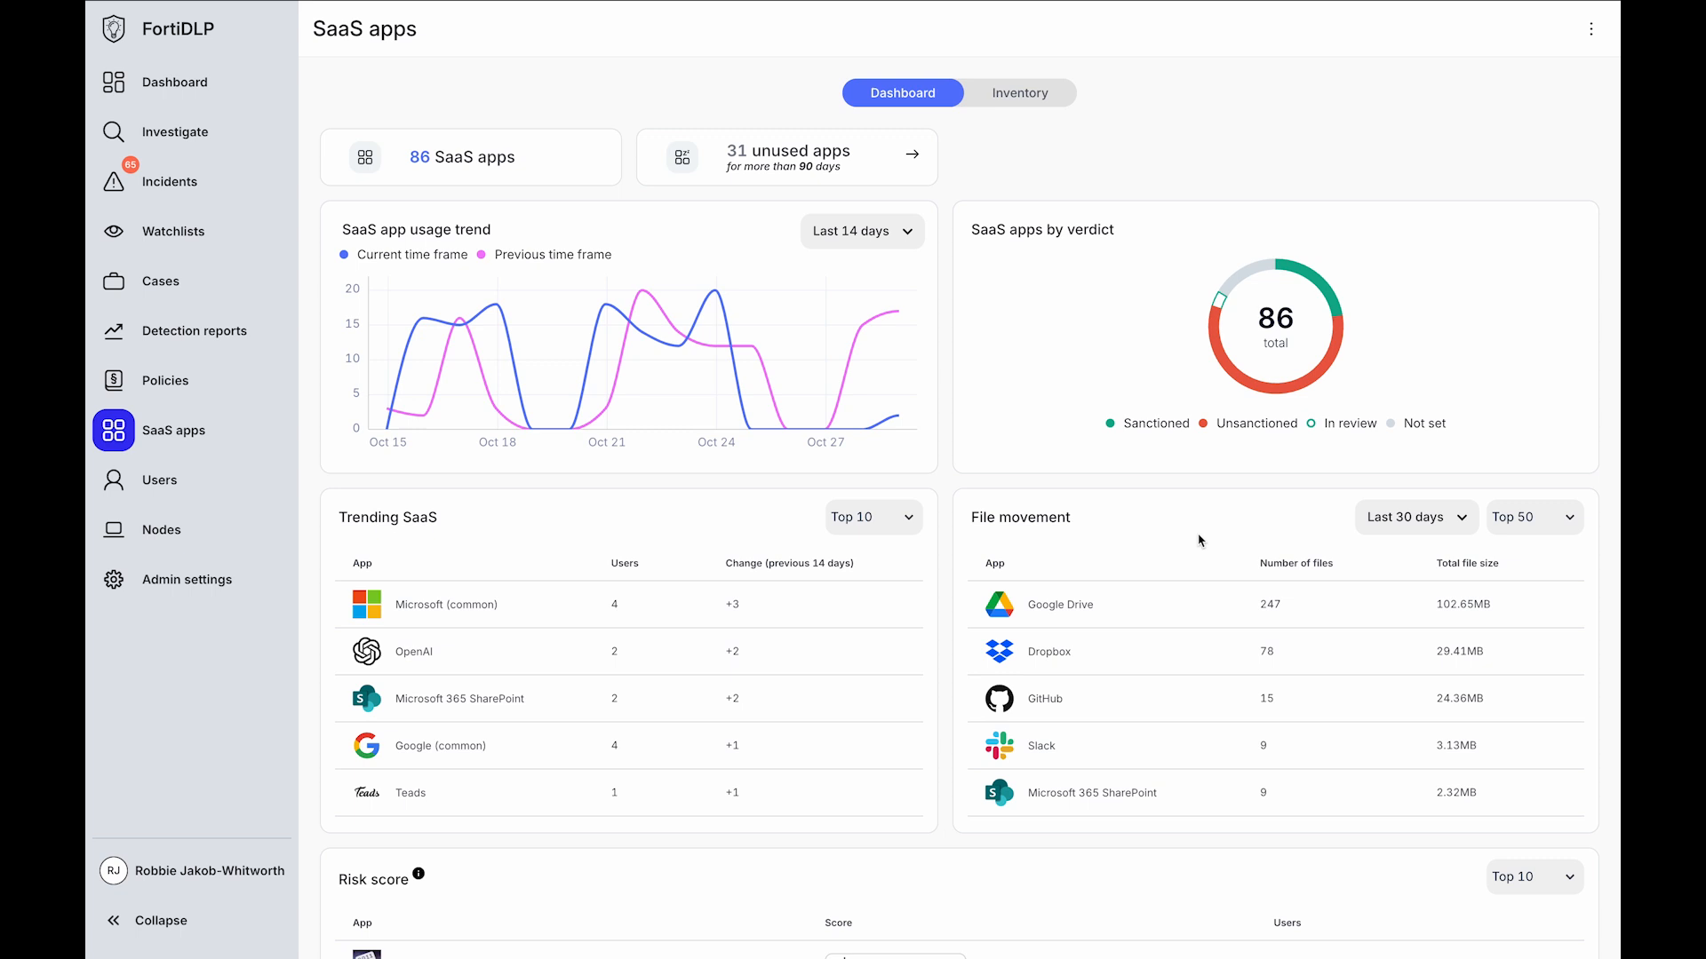
{"action": "scroll", "scroll_direction": "down", "scroll_amount": 3}
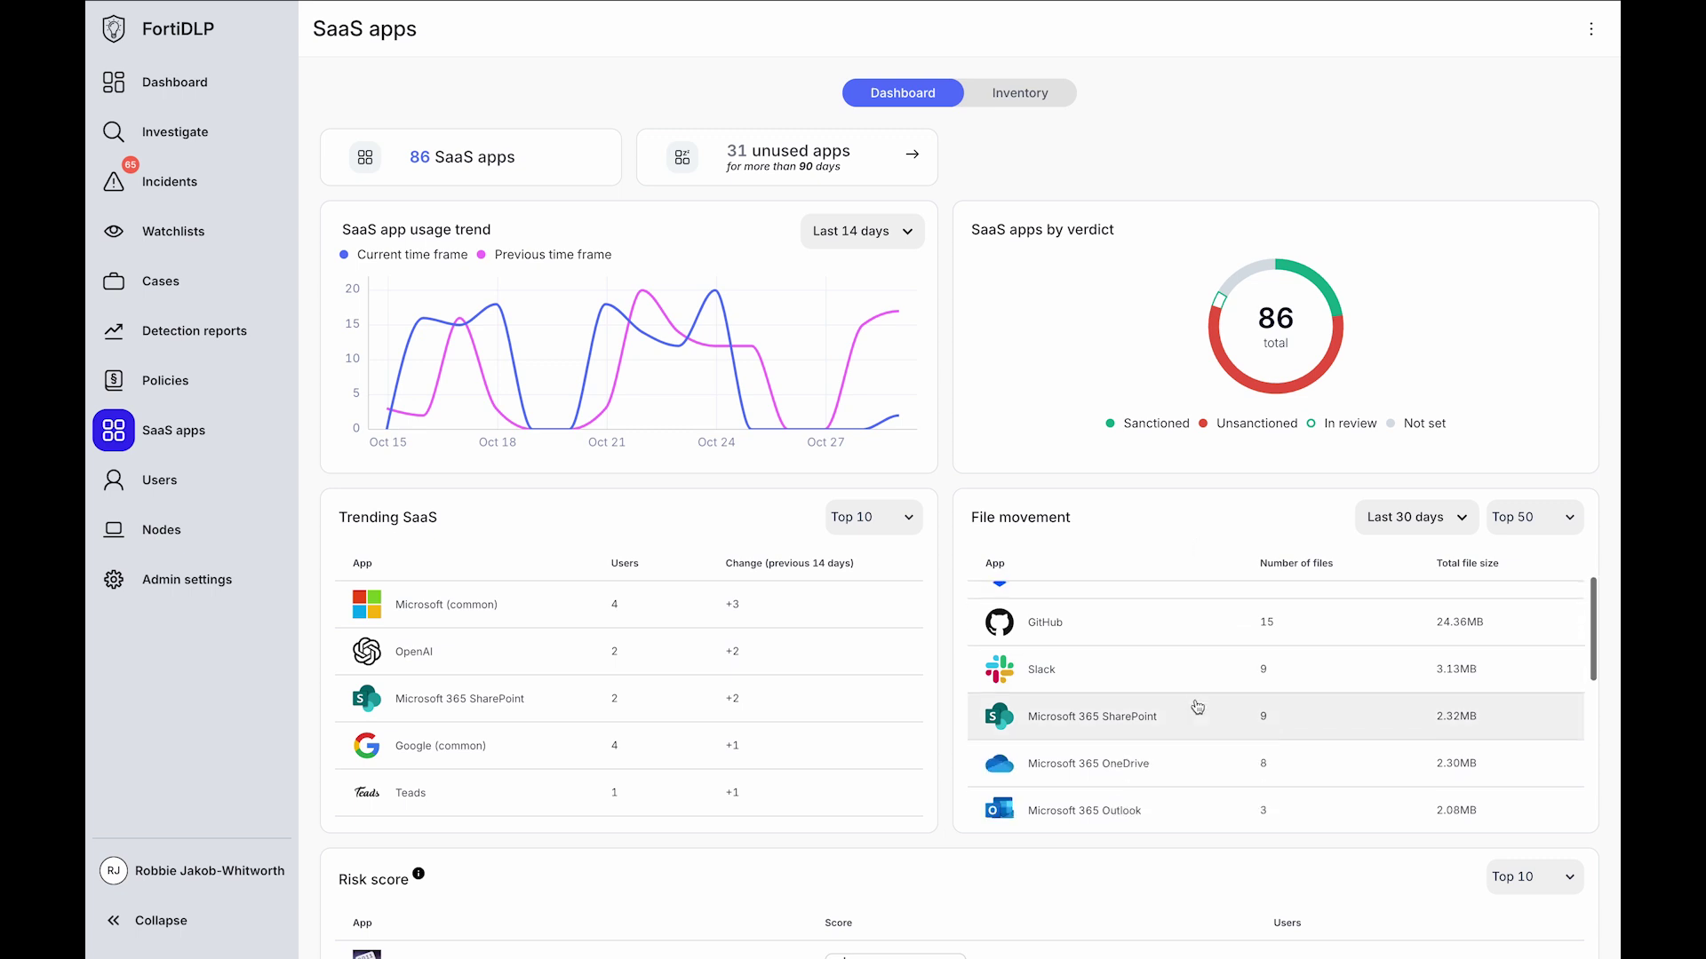
{"action": "scroll", "scroll_direction": "down", "scroll_amount": 3}
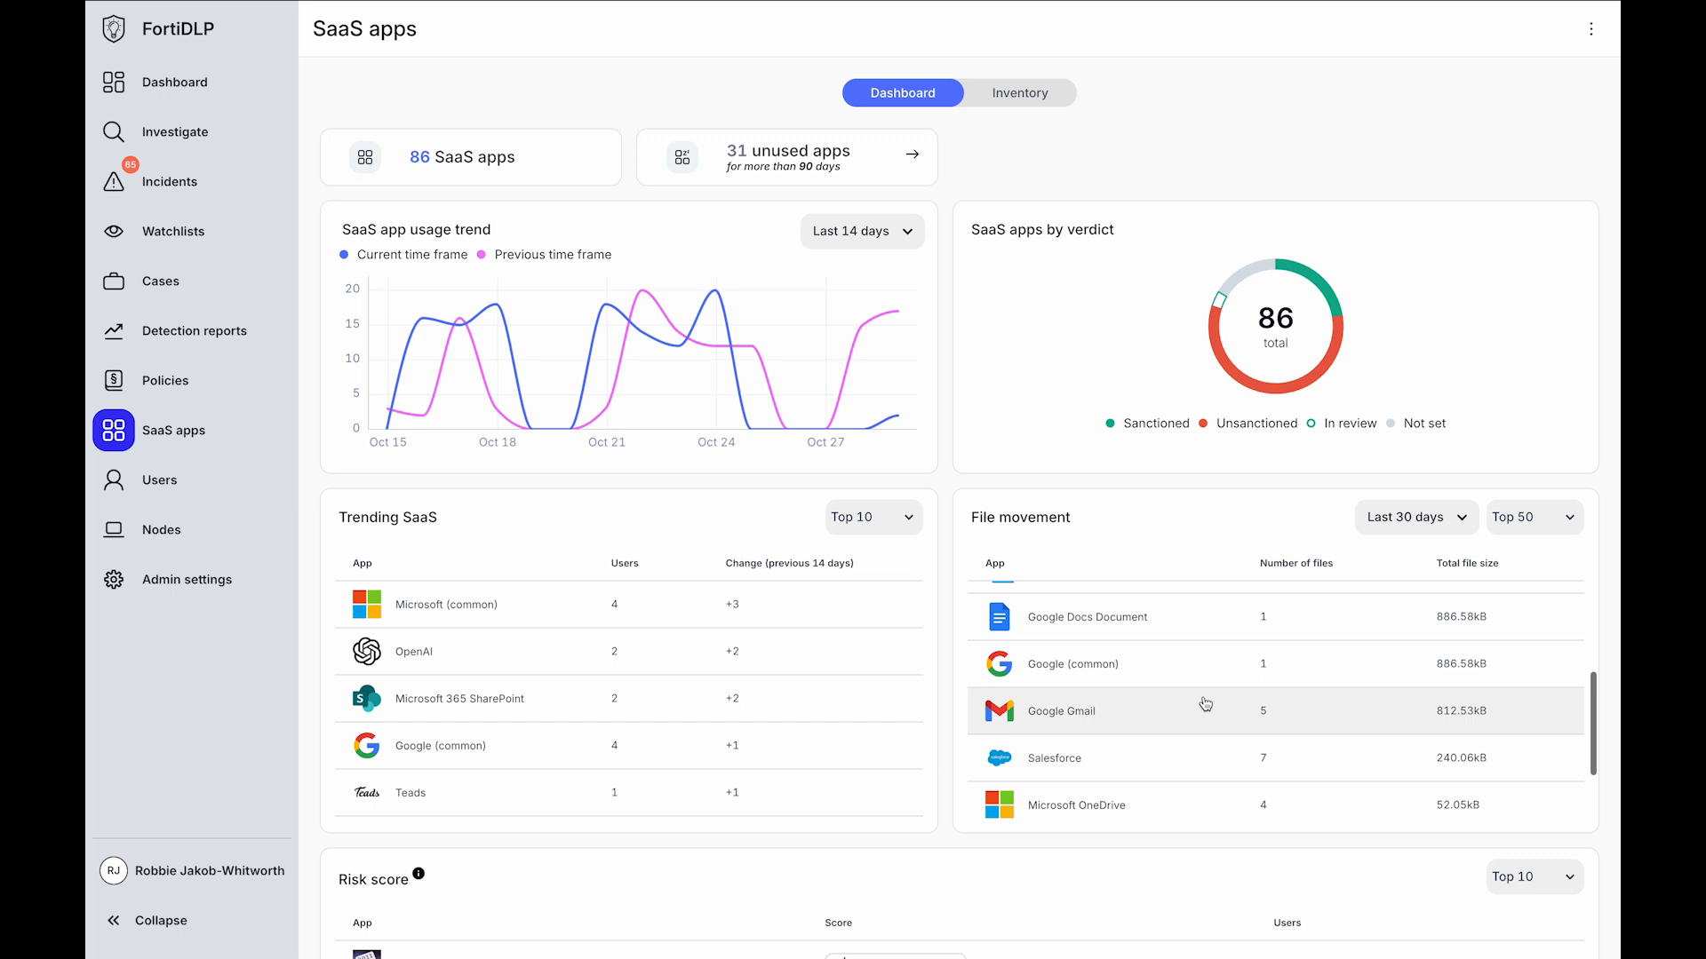
{"action": "mouse_move", "coordinate": [1205, 721]}
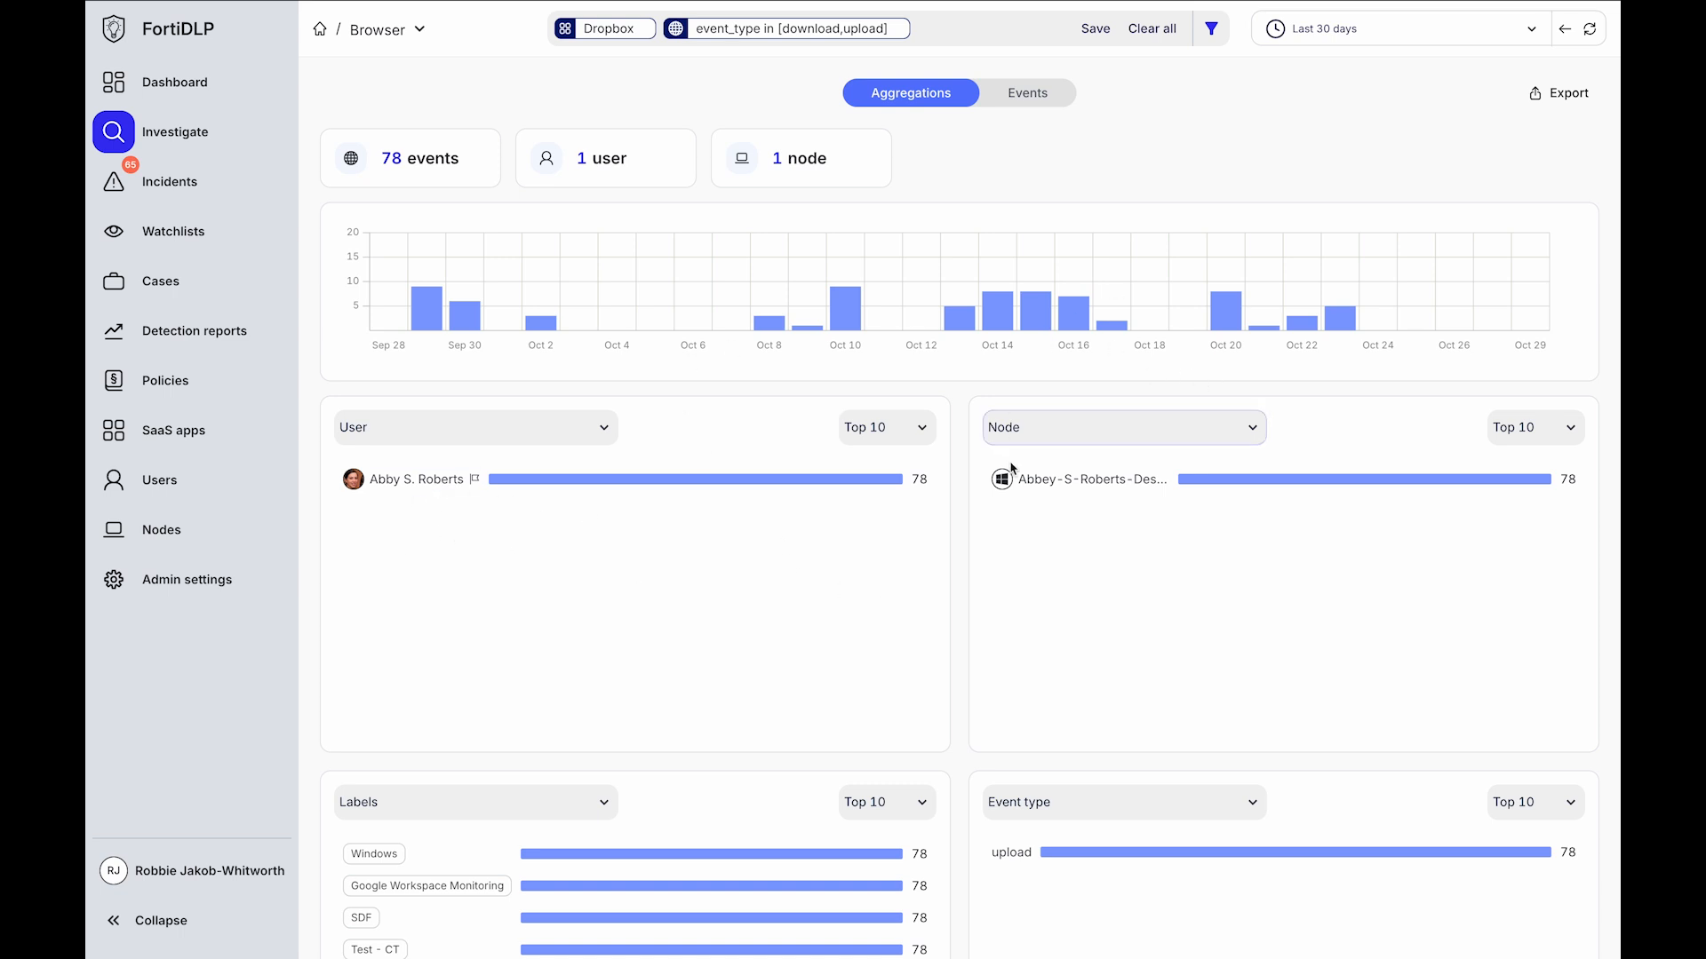
Filter the investigation browser to Dropbox with event_type in download and upload
{"action": "scroll", "scroll_direction": "down", "scroll_amount": 3}
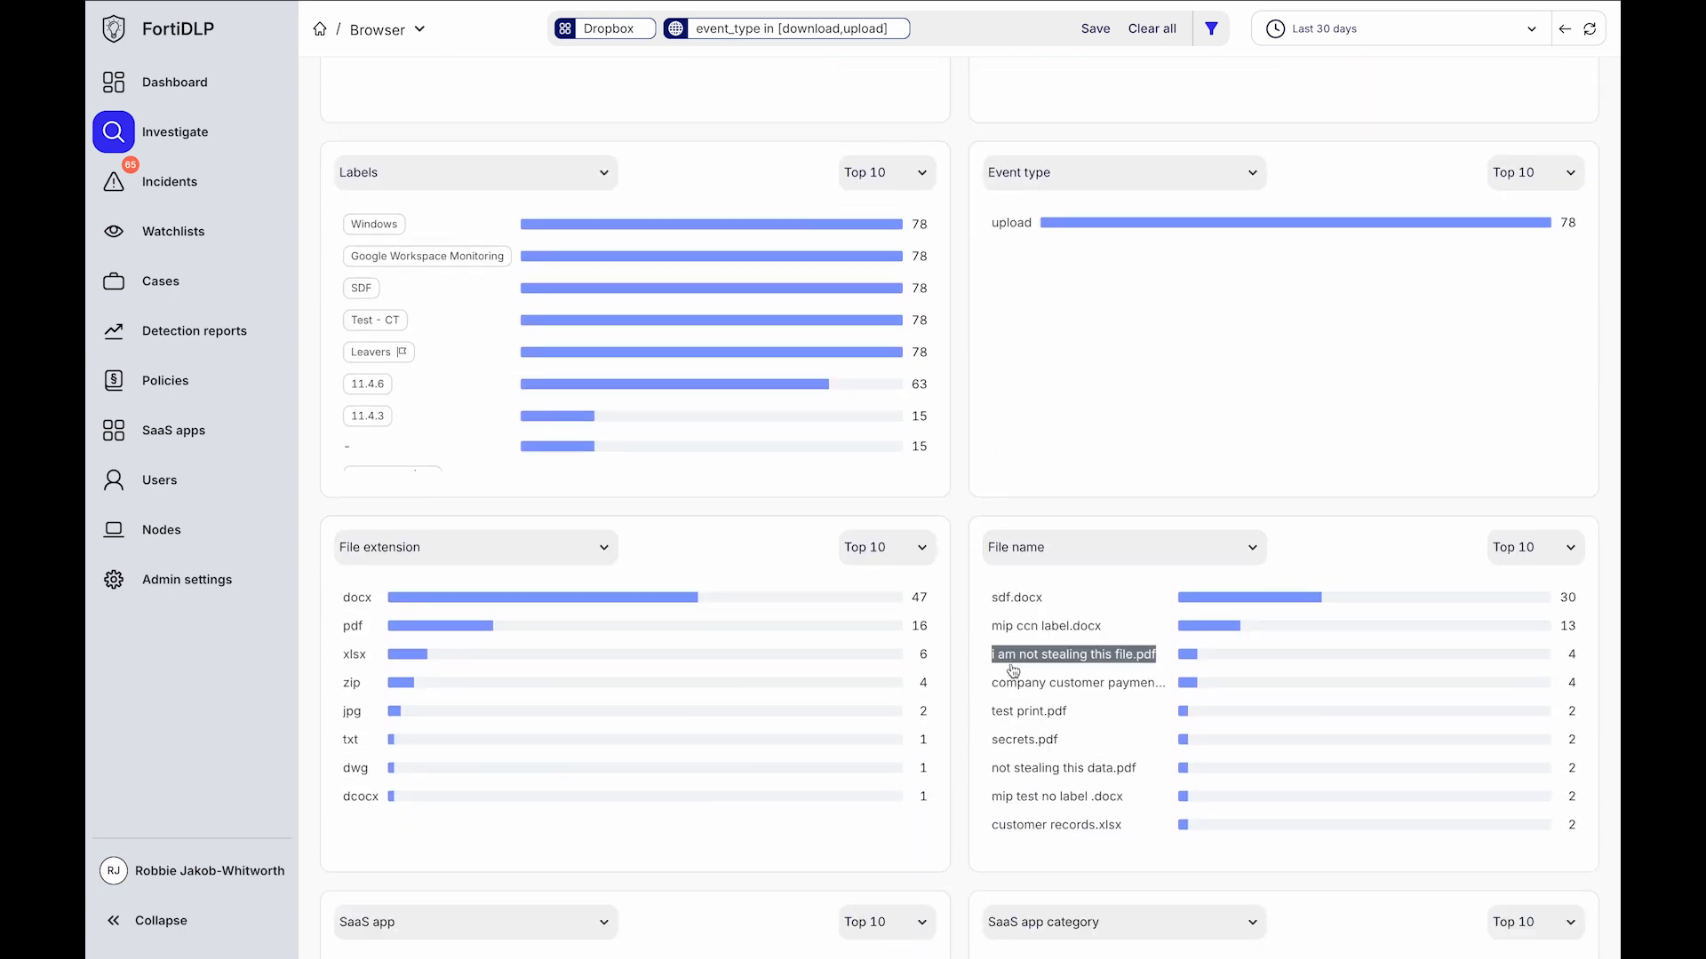
{"action": "mouse_move", "coordinate": [958, 849]}
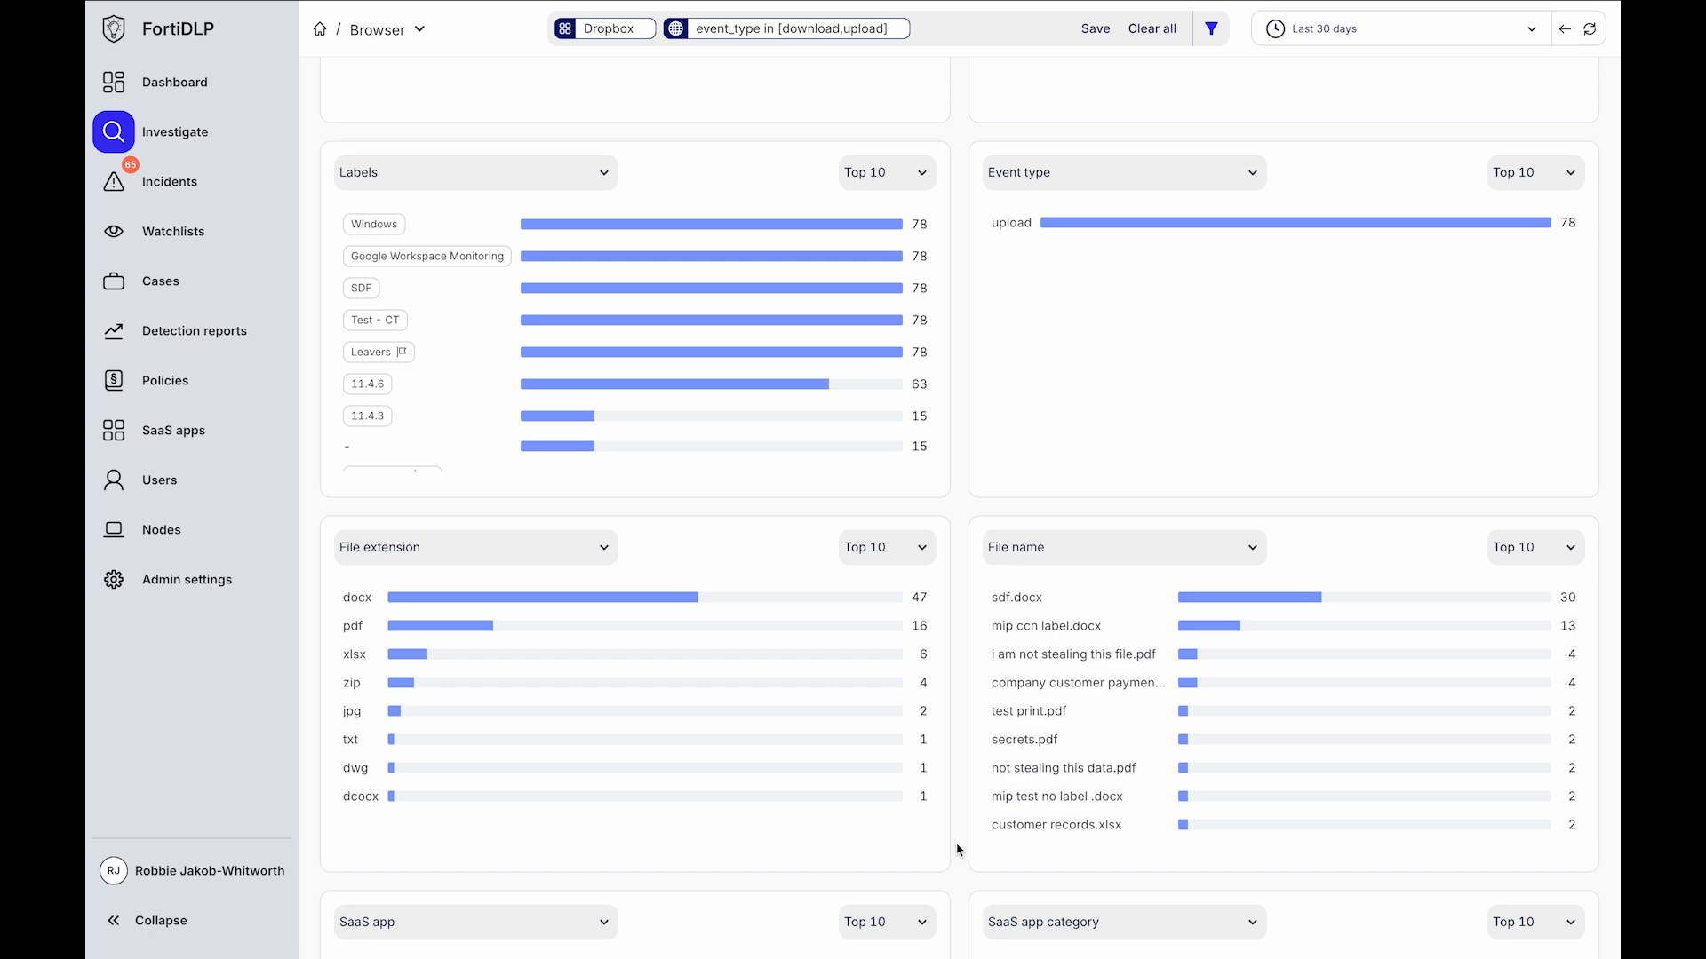
Clear all filters and exclude Sanctioned under SaaS app verdict
{"action": "left_click", "coordinate": [1151, 29]}
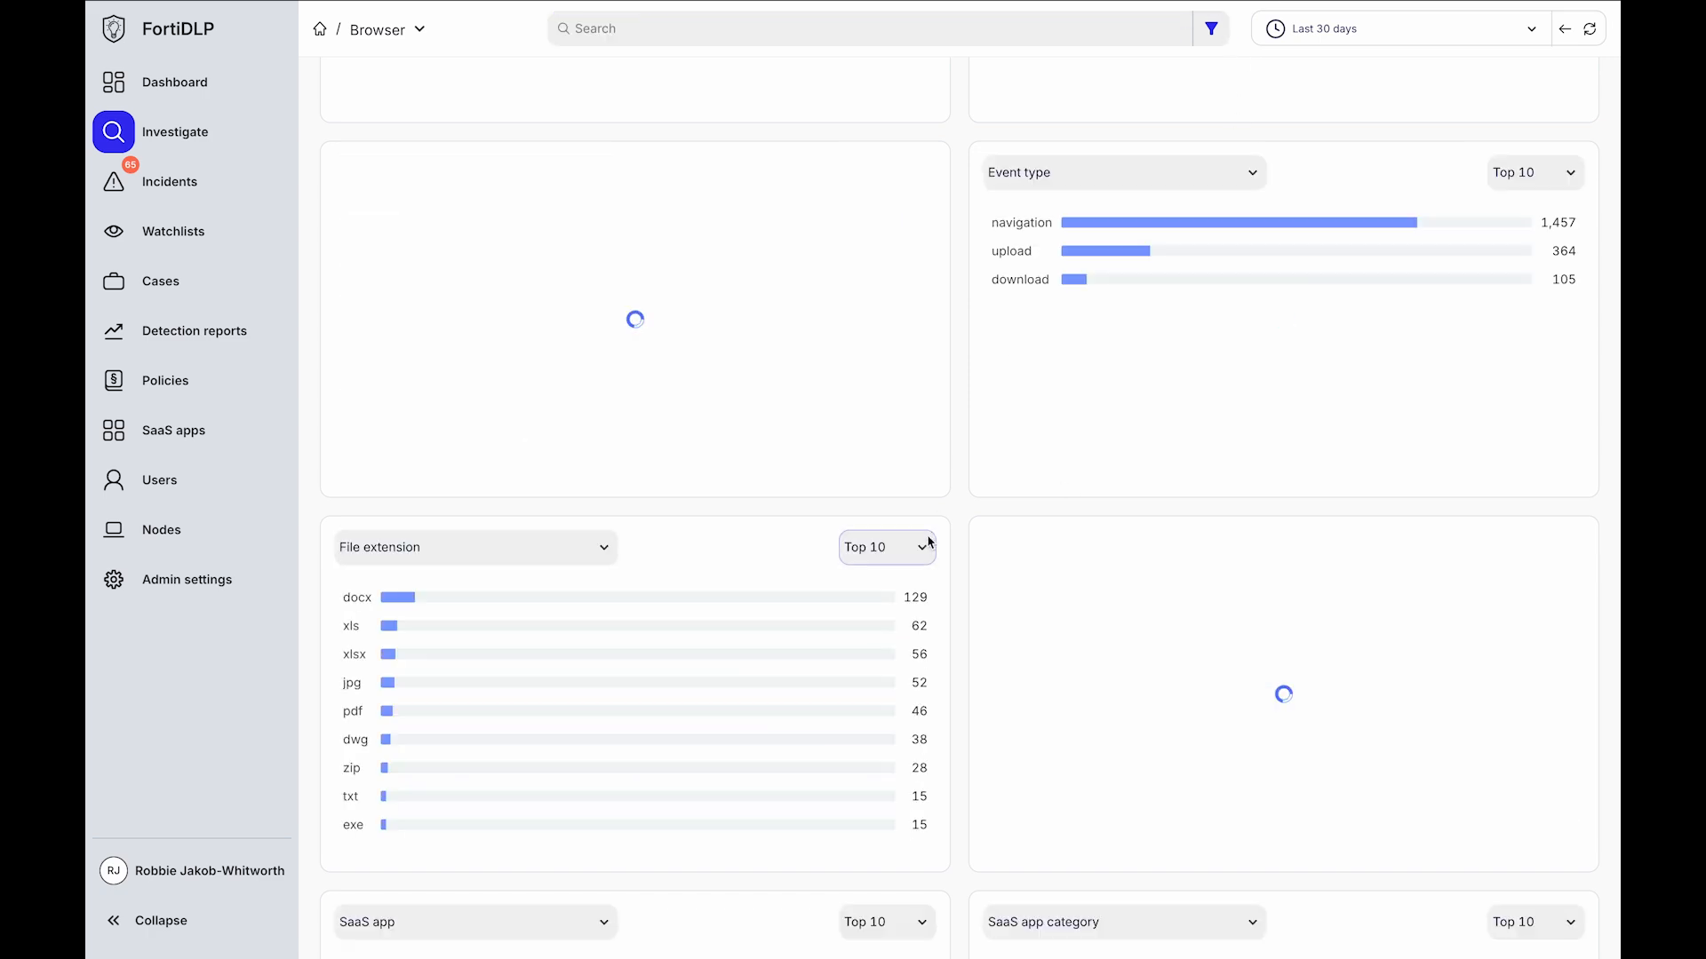
{"action": "scroll", "scroll_direction": "down", "scroll_amount": 3}
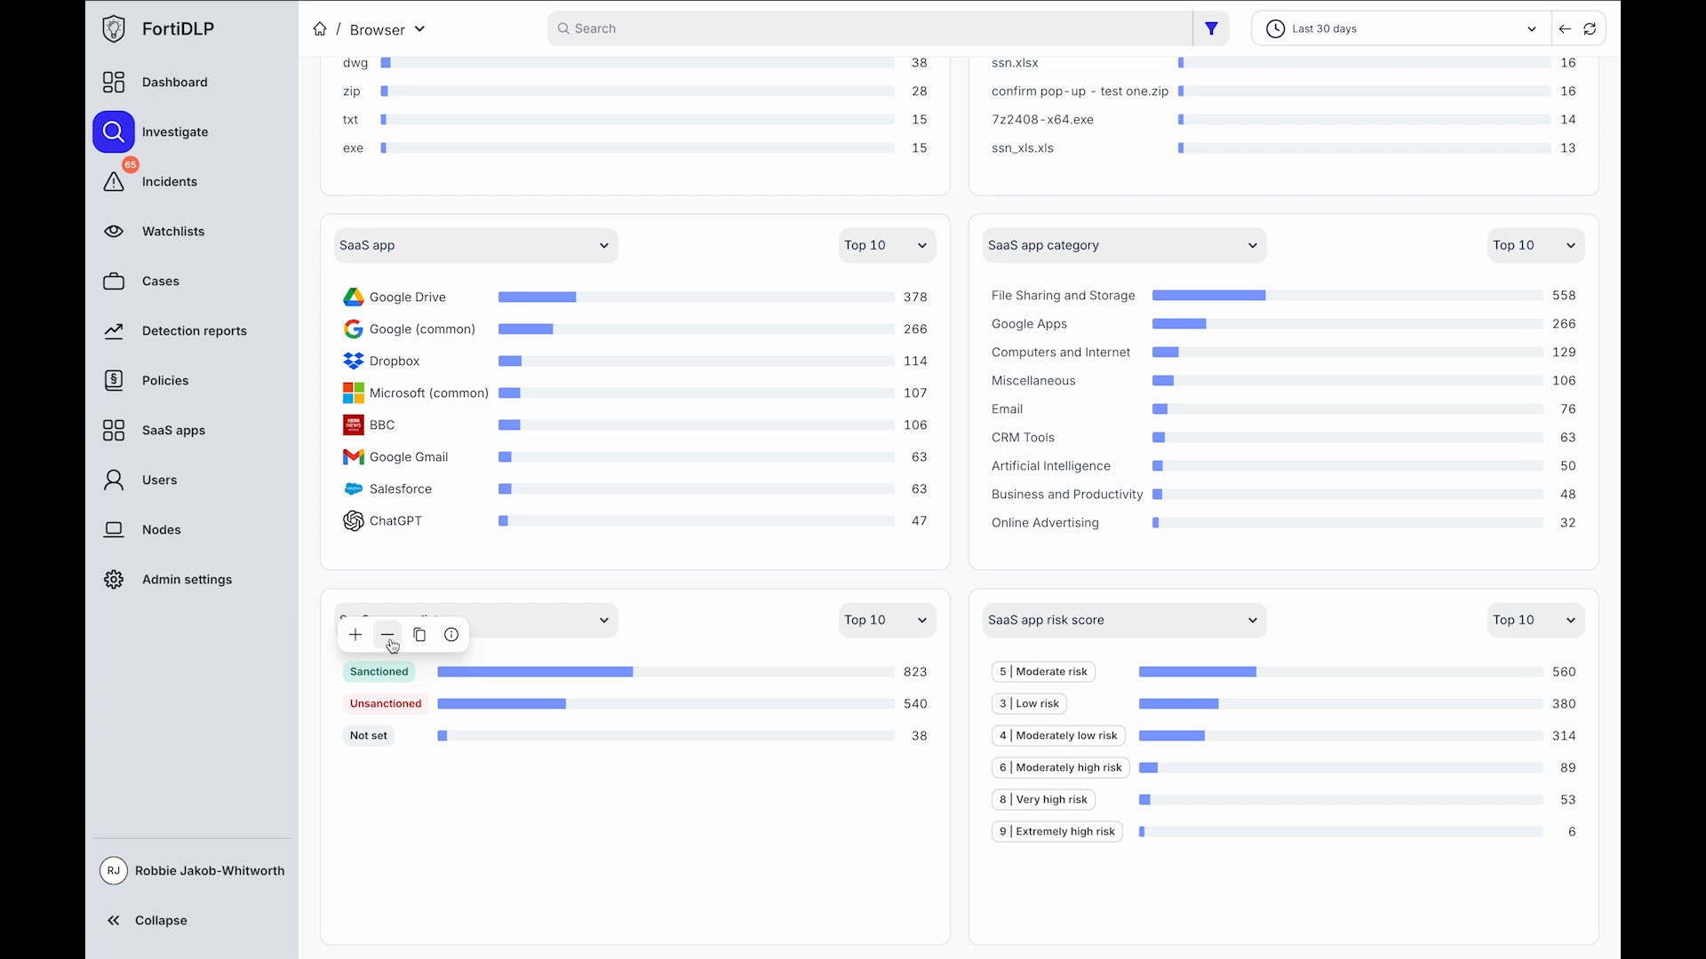
{"action": "left_click", "coordinate": [378, 672]}
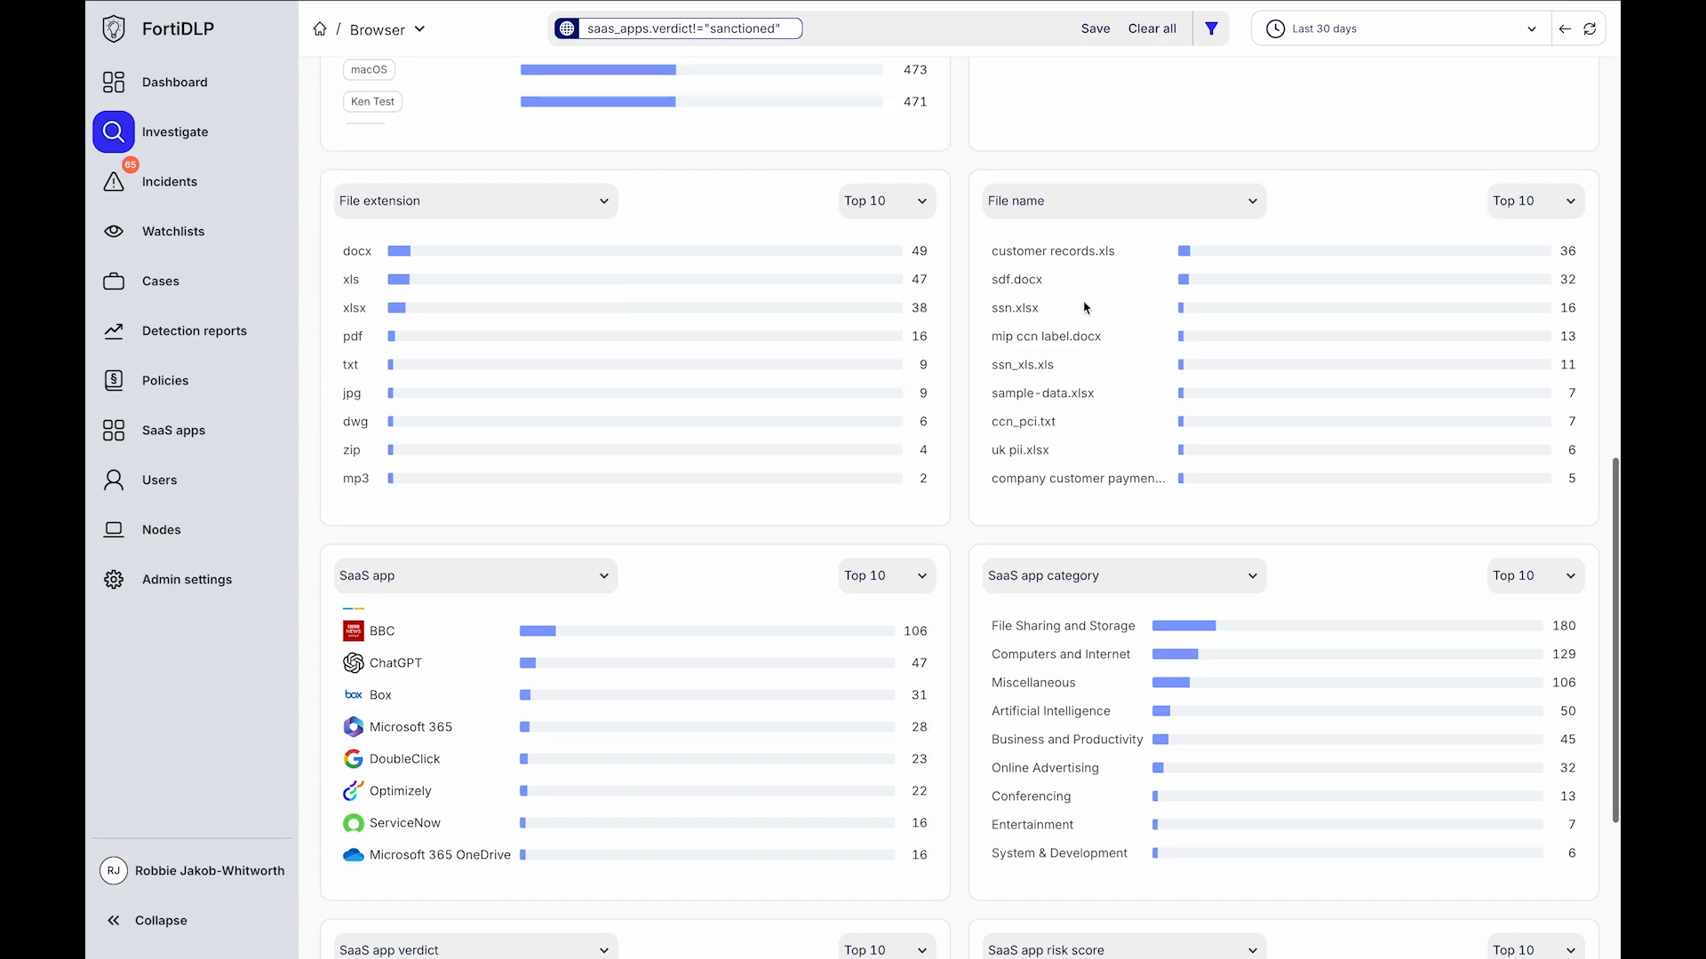
{"action": "mouse_move", "coordinate": [1120, 434]}
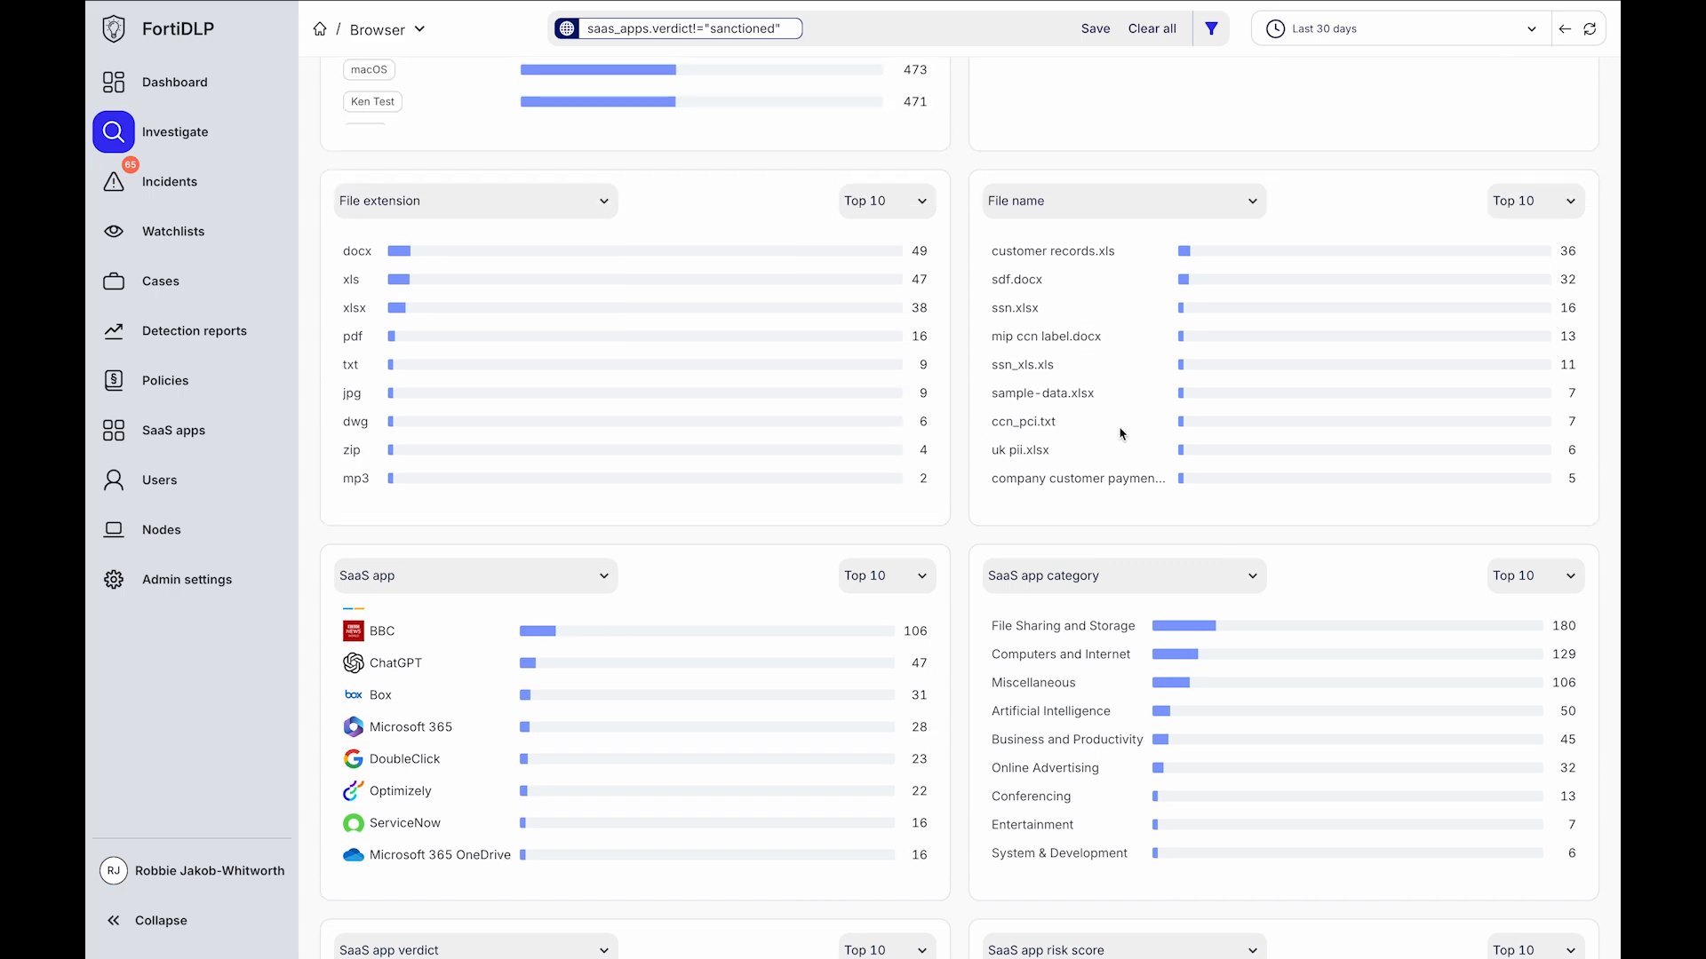
Open Policies to list groups like Cyber hygiene, Data tracking and Insider risk
{"action": "left_click", "coordinate": [165, 379]}
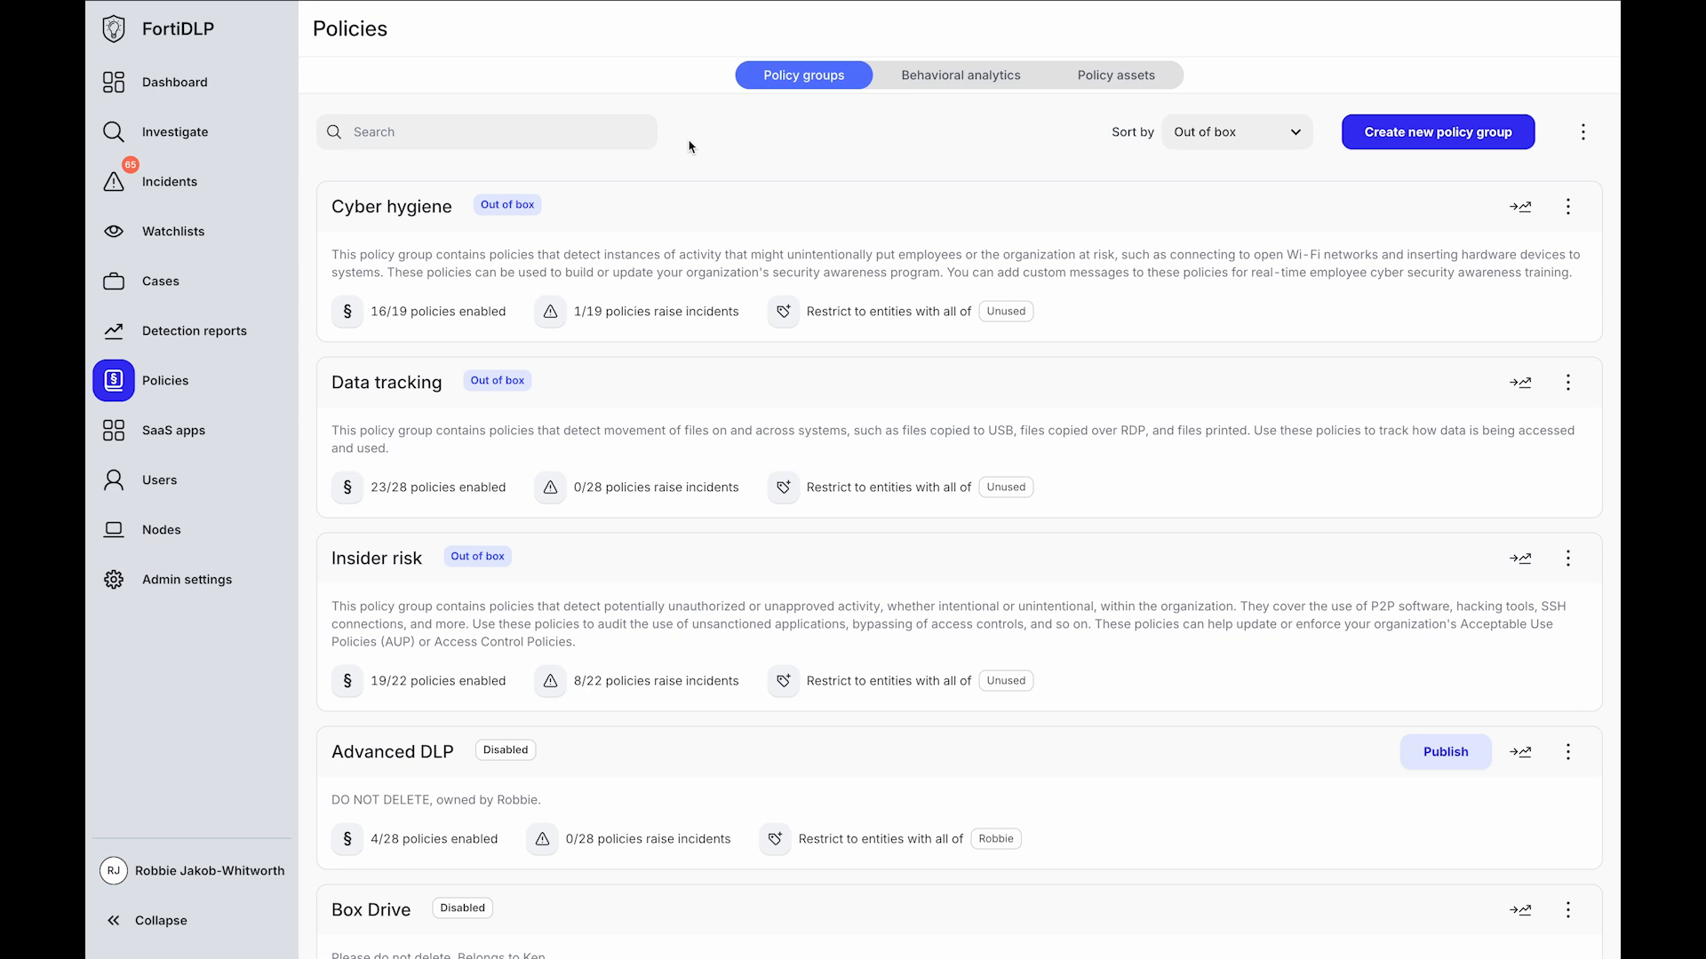
{"action": "mouse_move", "coordinate": [457, 218]}
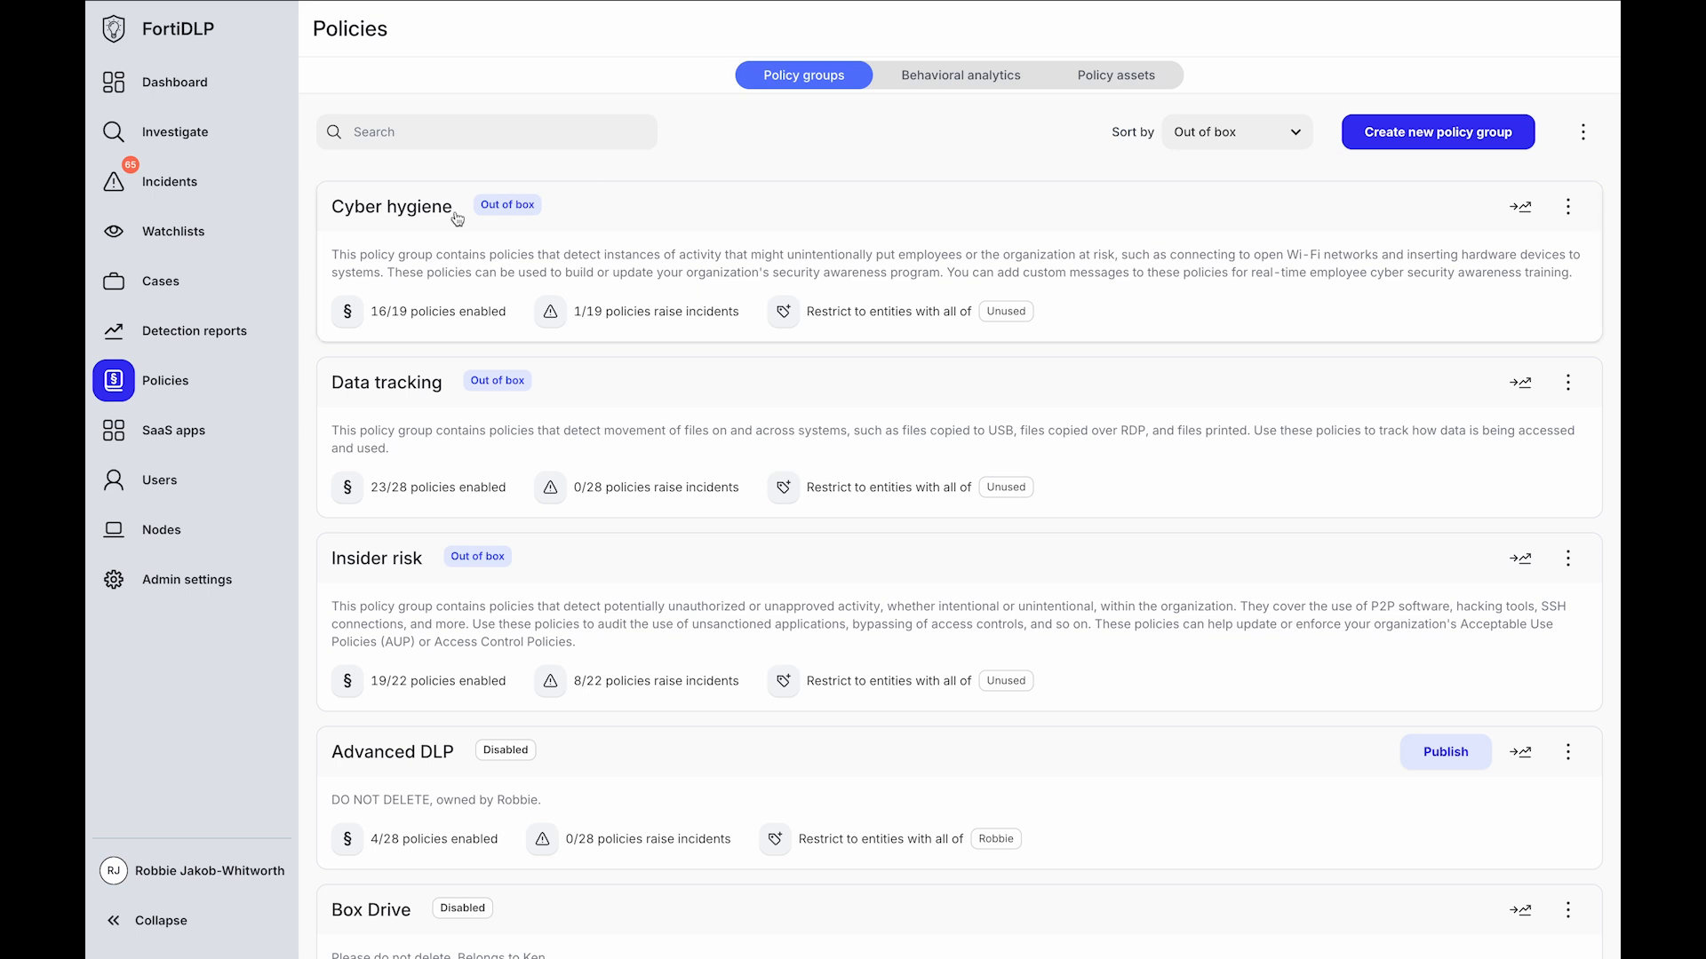
{"action": "mouse_move", "coordinate": [440, 585]}
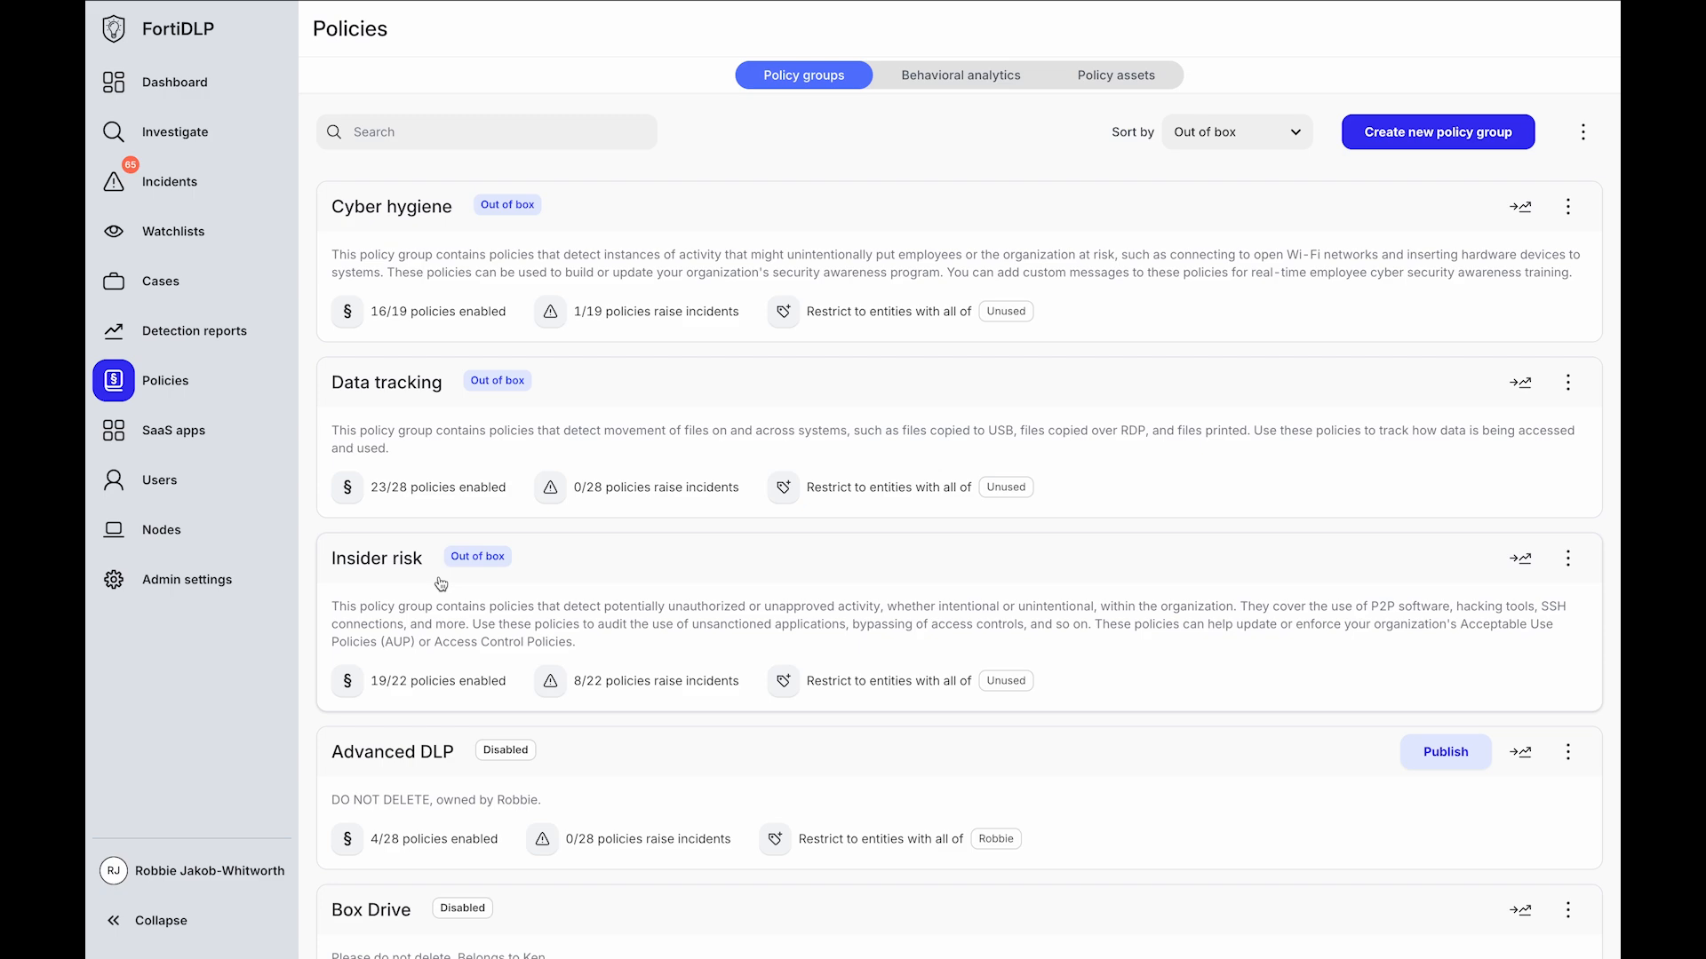
Create a predefined PCI DSS compliance policy group and continue past its introduction
{"action": "left_click", "coordinate": [1435, 131]}
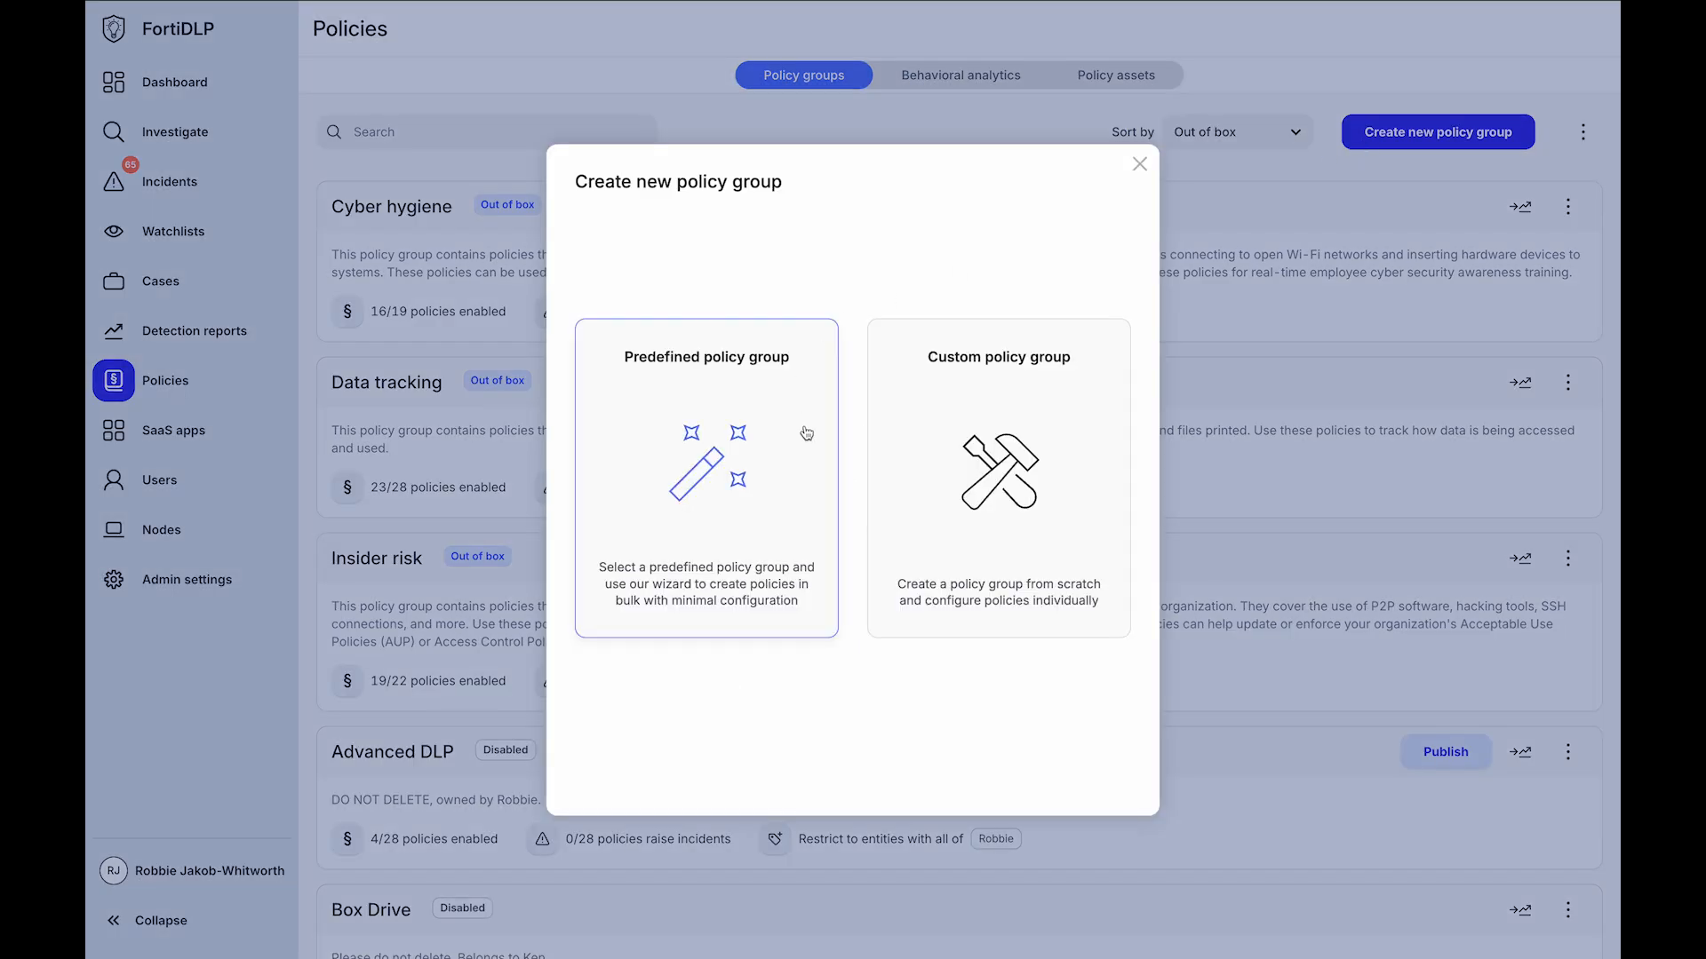
{"action": "left_click", "coordinate": [704, 475]}
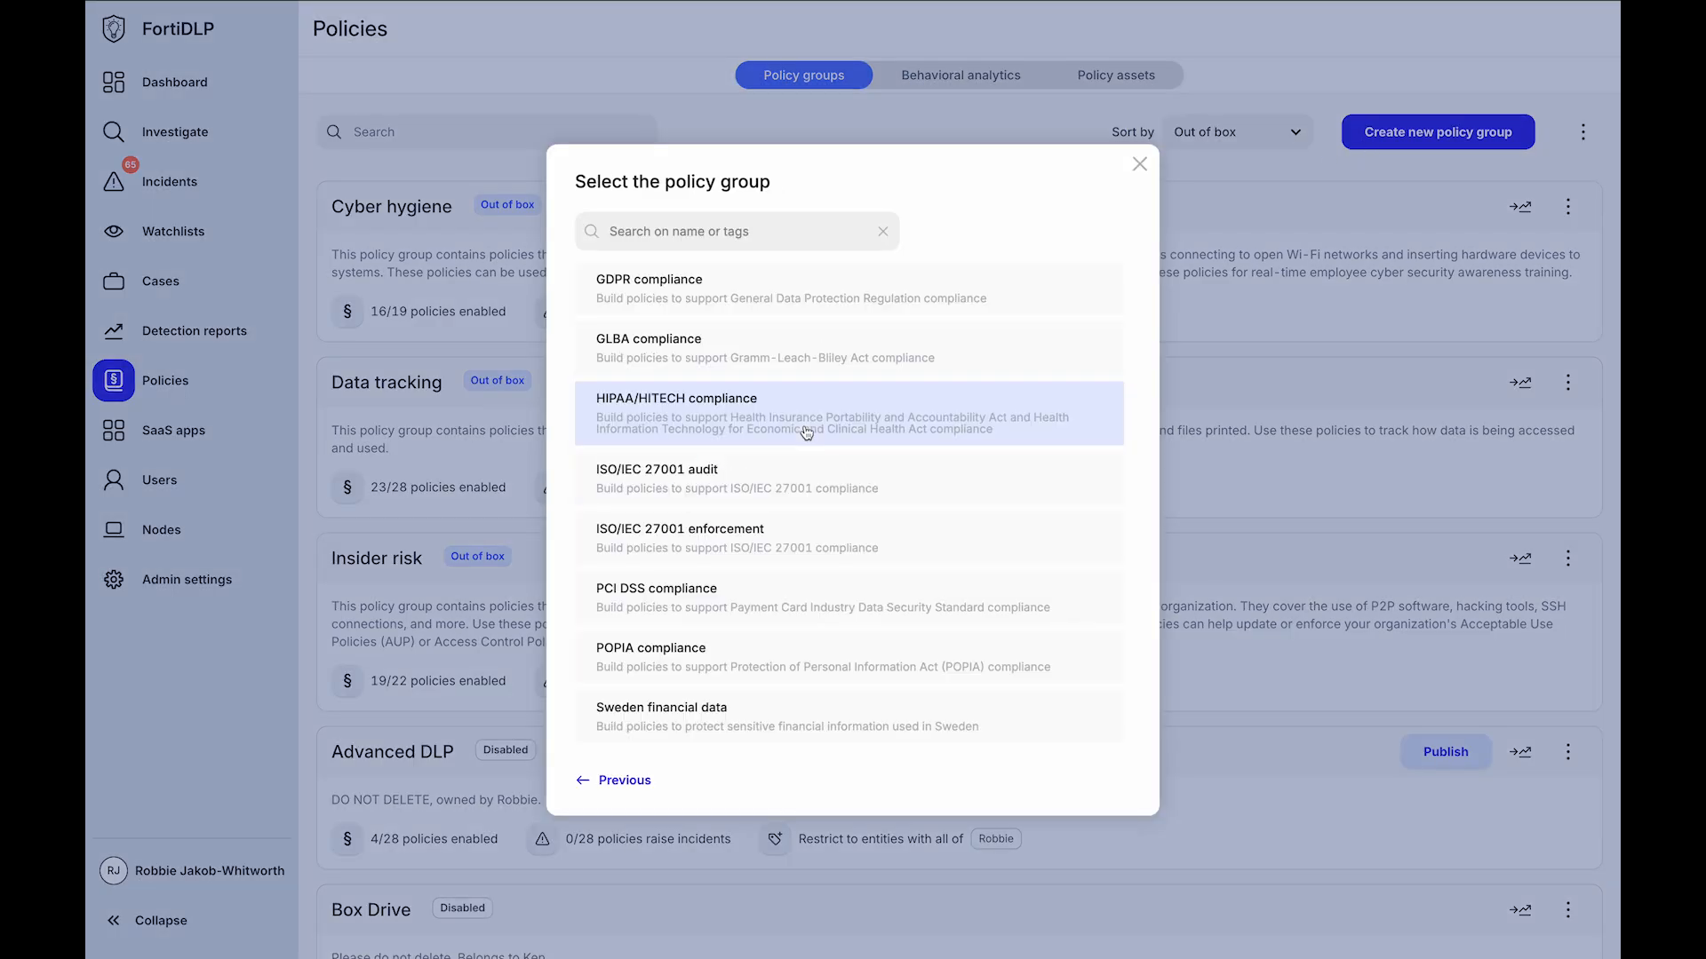
{"action": "mouse_move", "coordinate": [711, 287]}
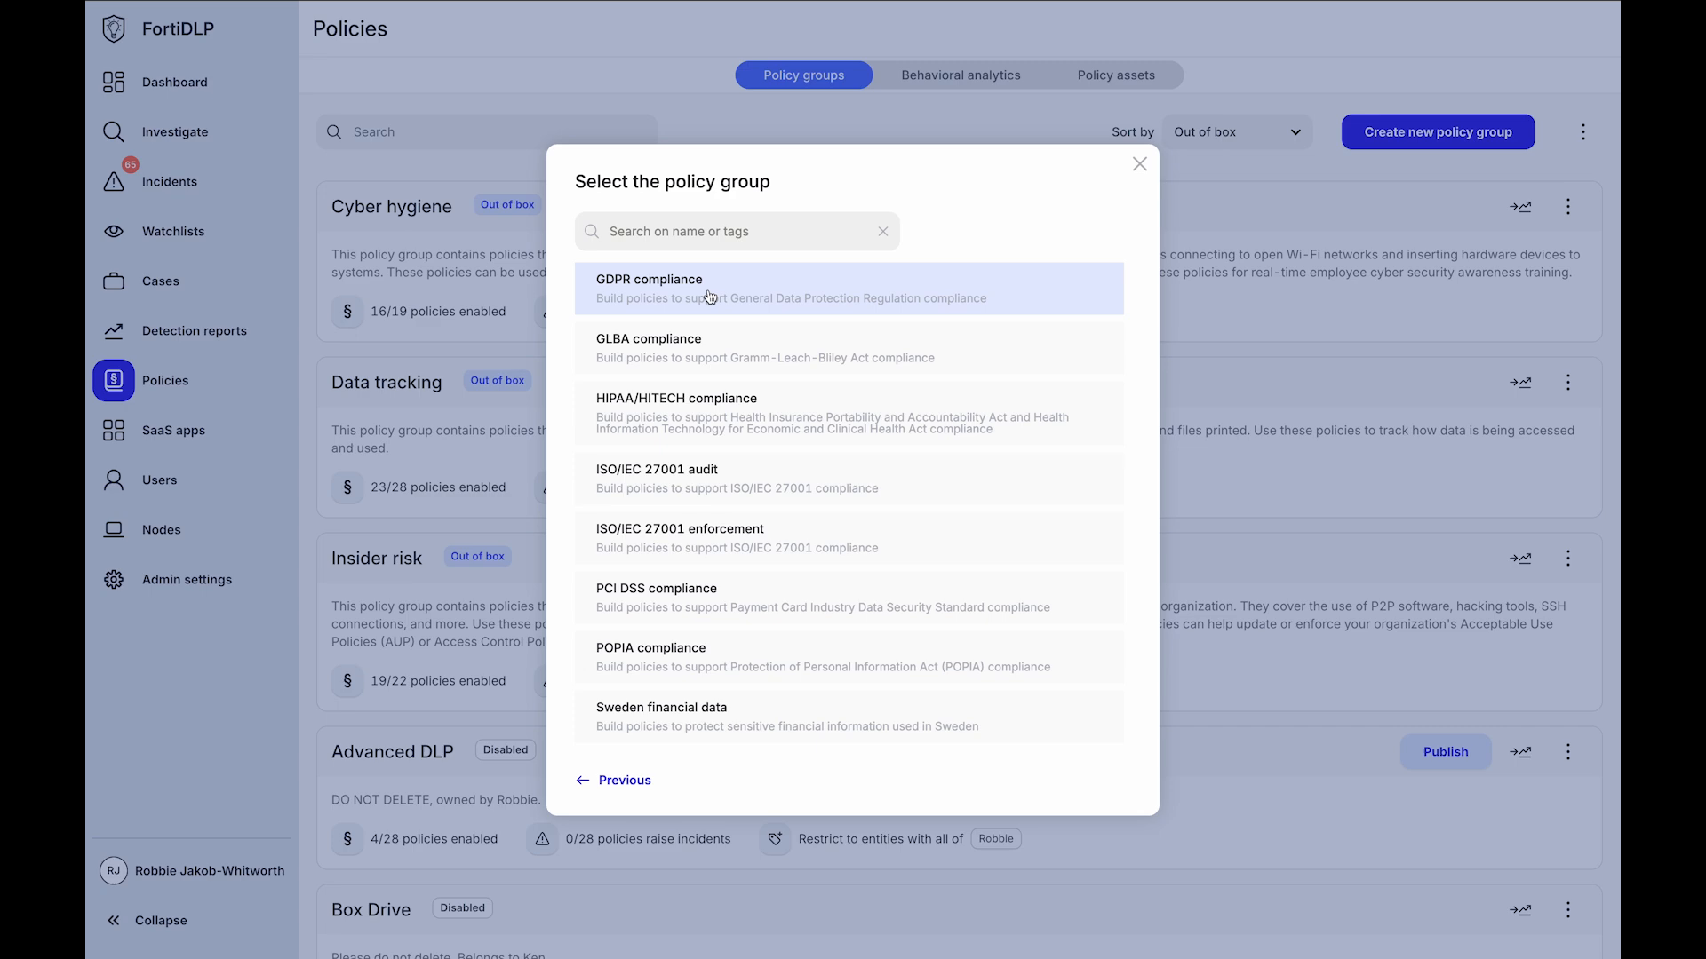
{"action": "scroll", "scroll_direction": "down", "scroll_amount": 3}
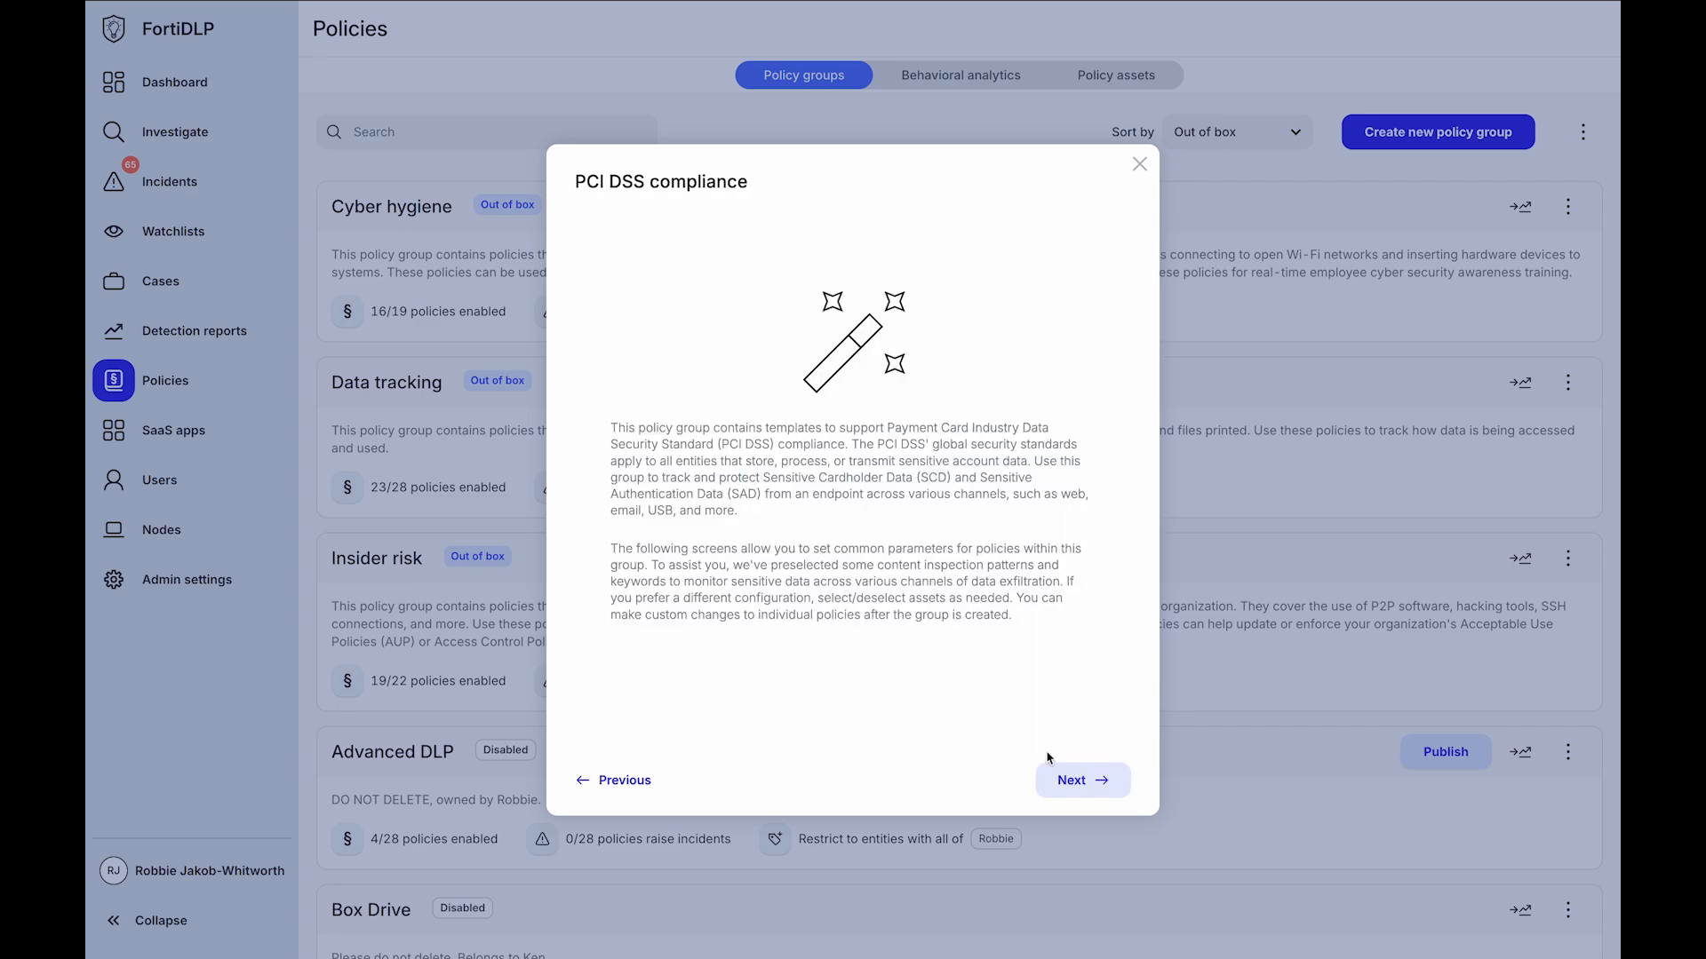
{"action": "left_click", "coordinate": [1115, 75]}
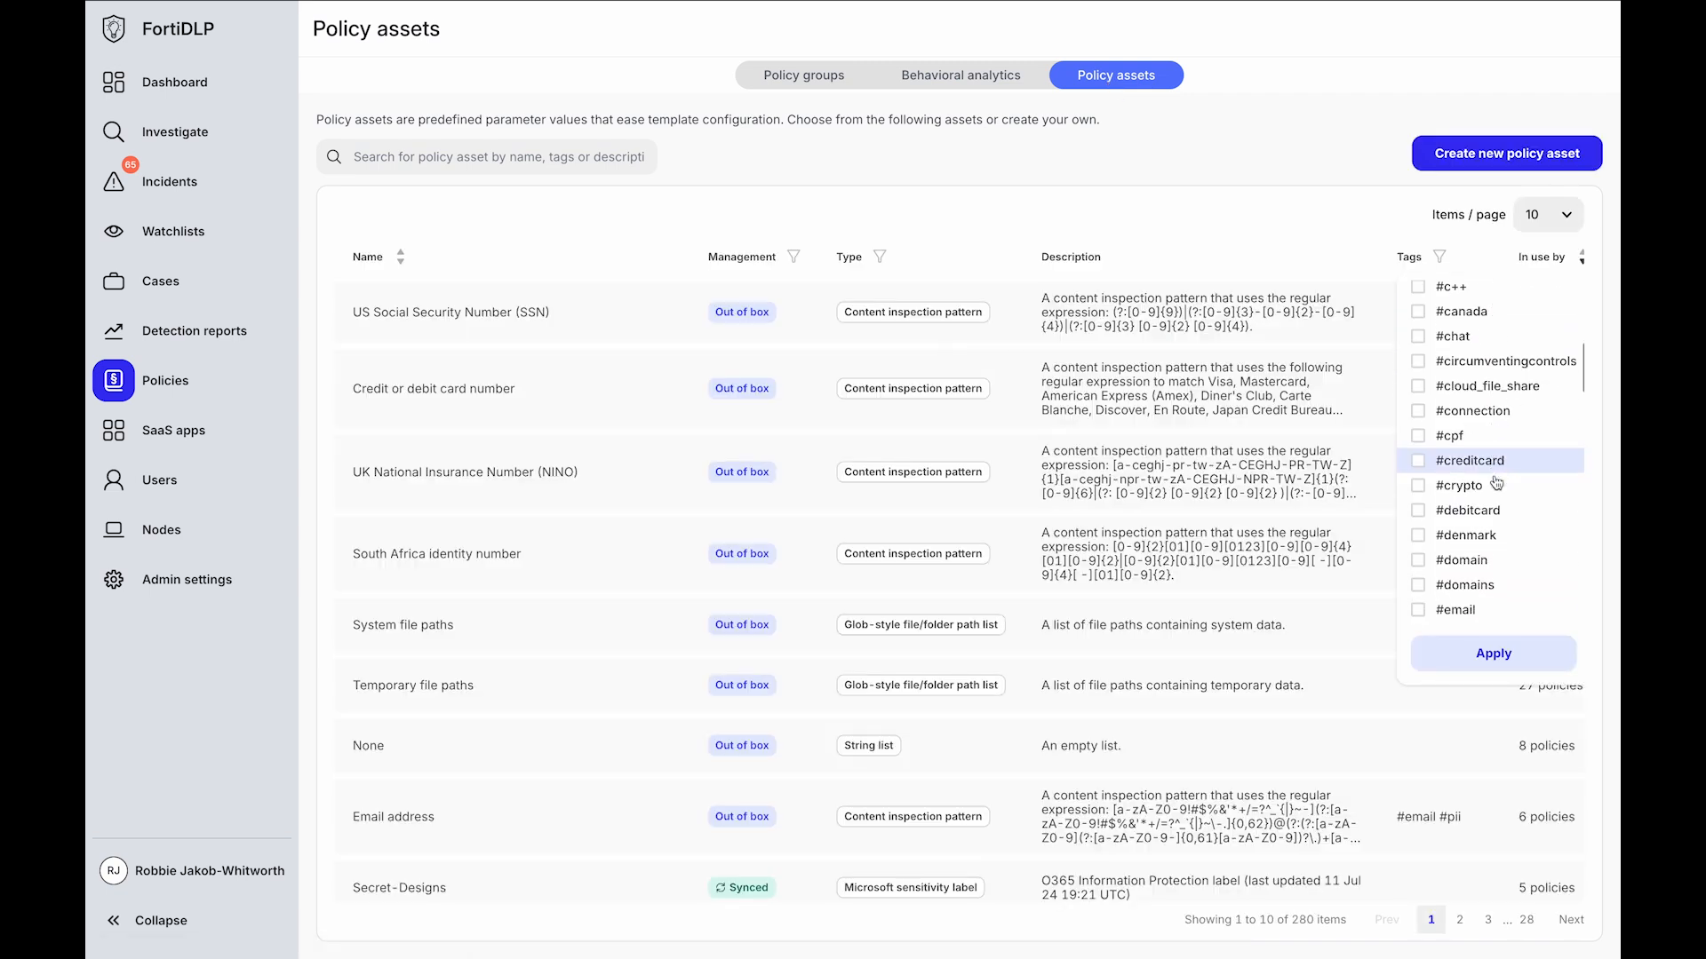
Browse the tag checkboxes in the Policy assets Tags column filter
{"action": "scroll", "scroll_direction": "down", "scroll_amount": 3}
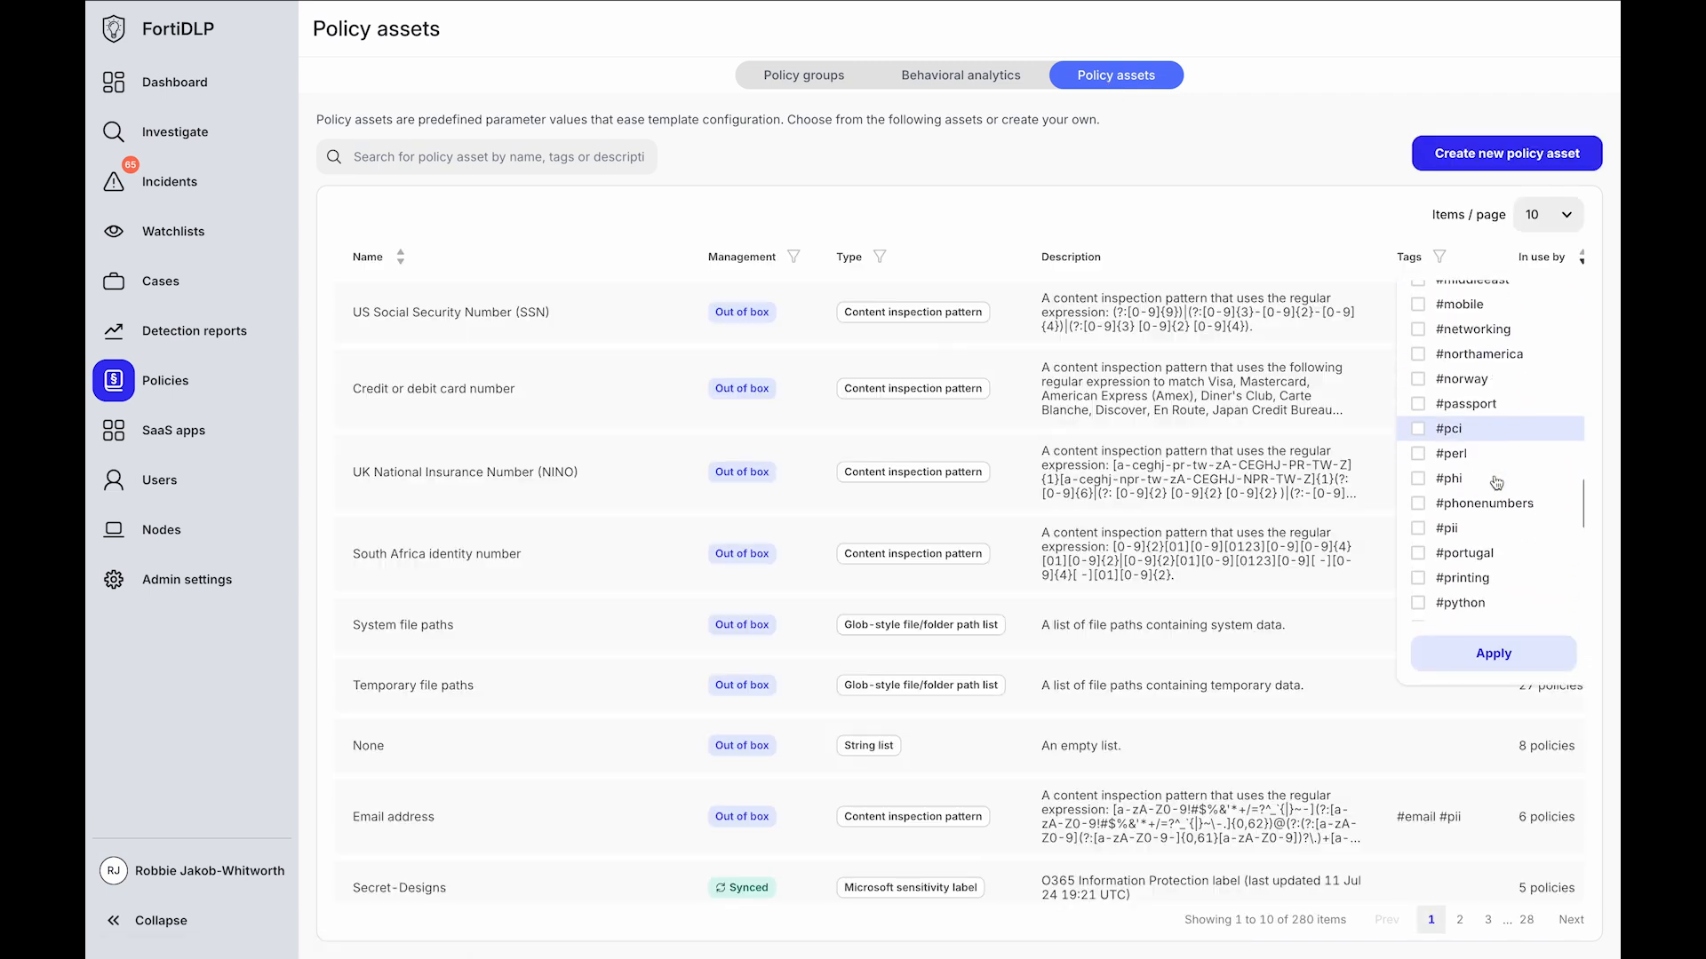
{"action": "scroll", "scroll_direction": "down", "scroll_amount": 3}
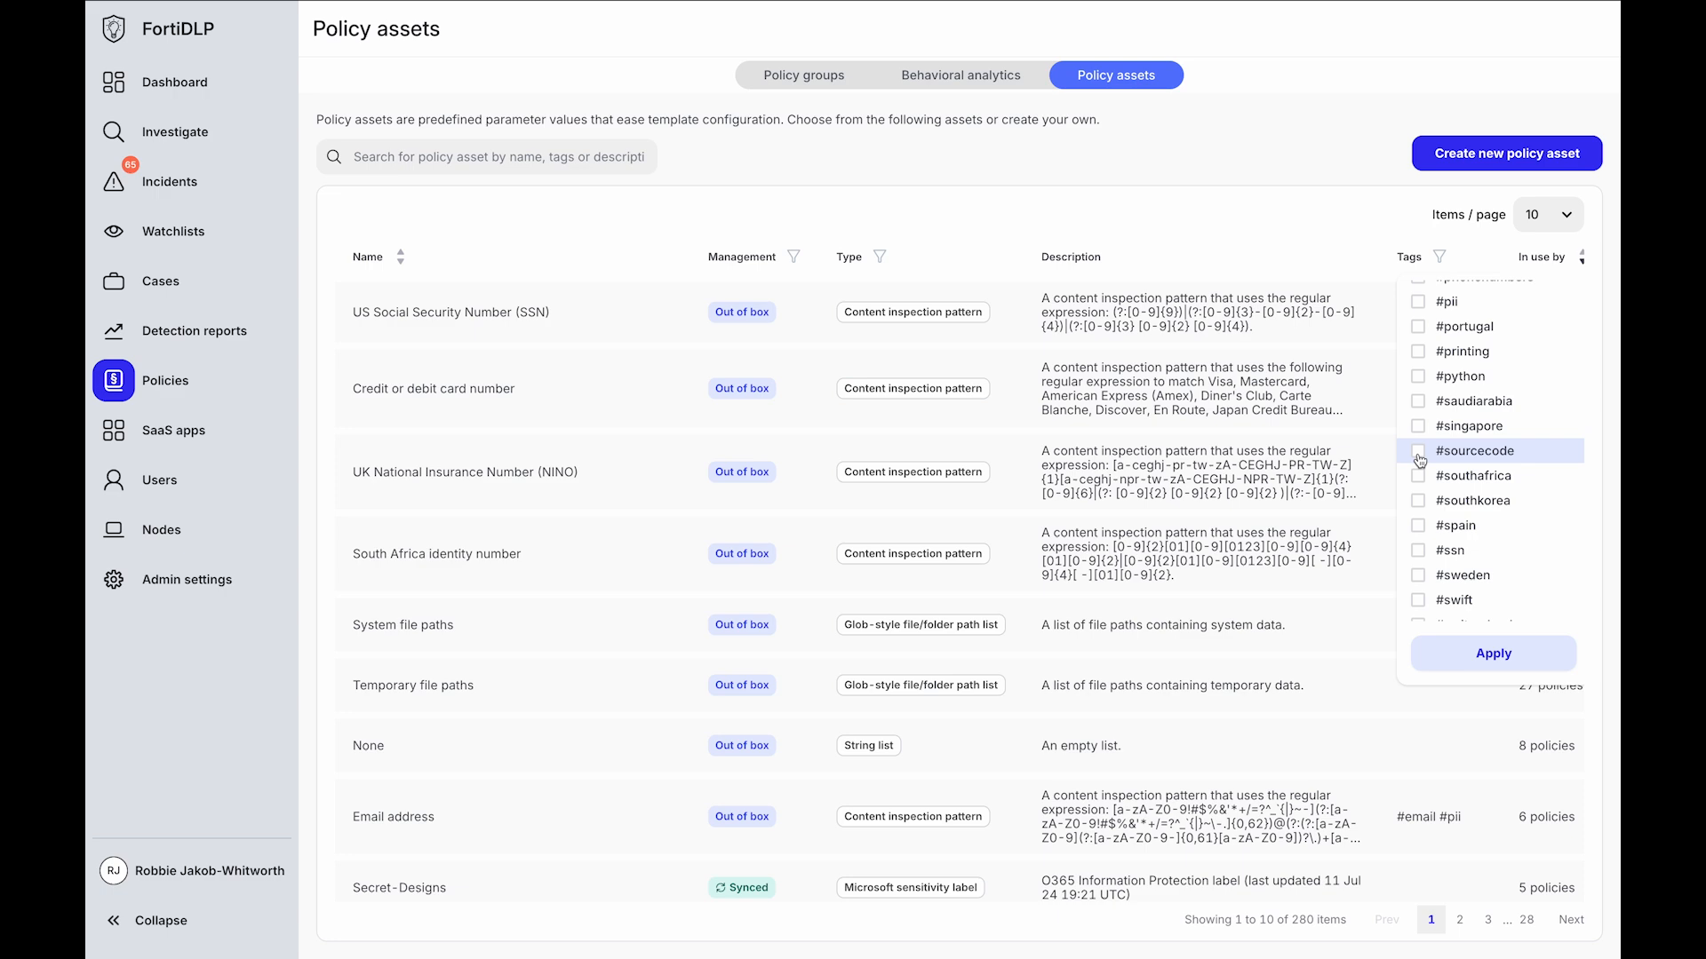
{"action": "left_click", "coordinate": [1493, 654]}
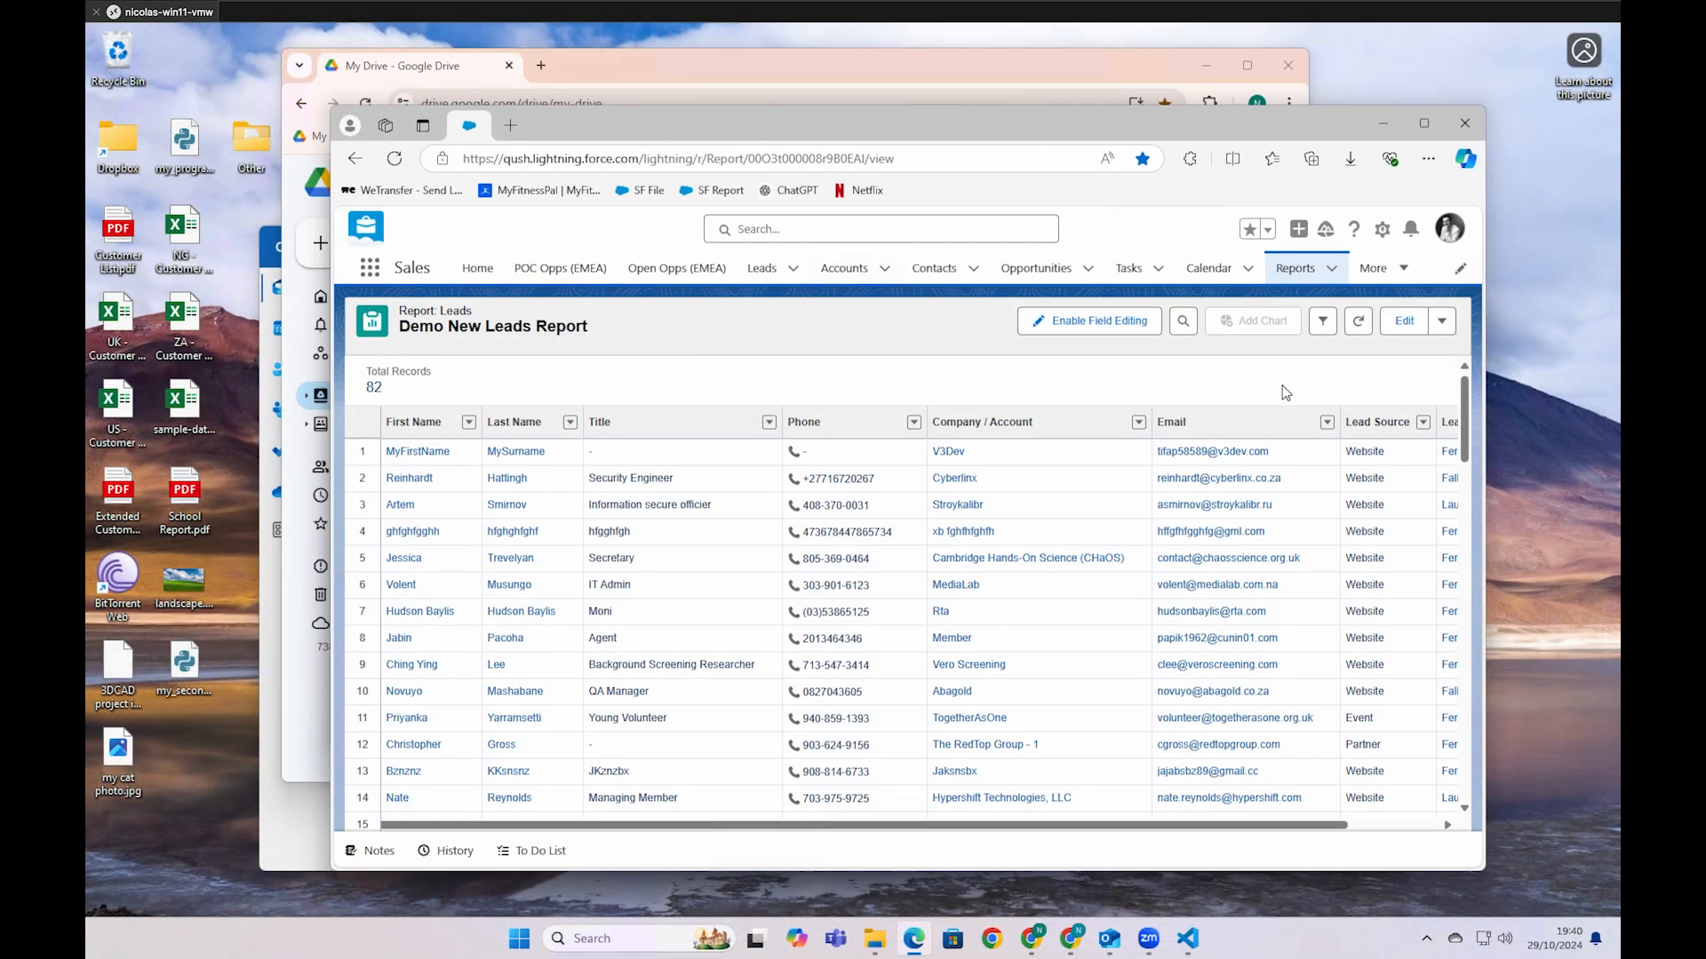
Export the Demo New Leads Report as a formatted report
{"action": "left_click", "coordinate": [1440, 319]}
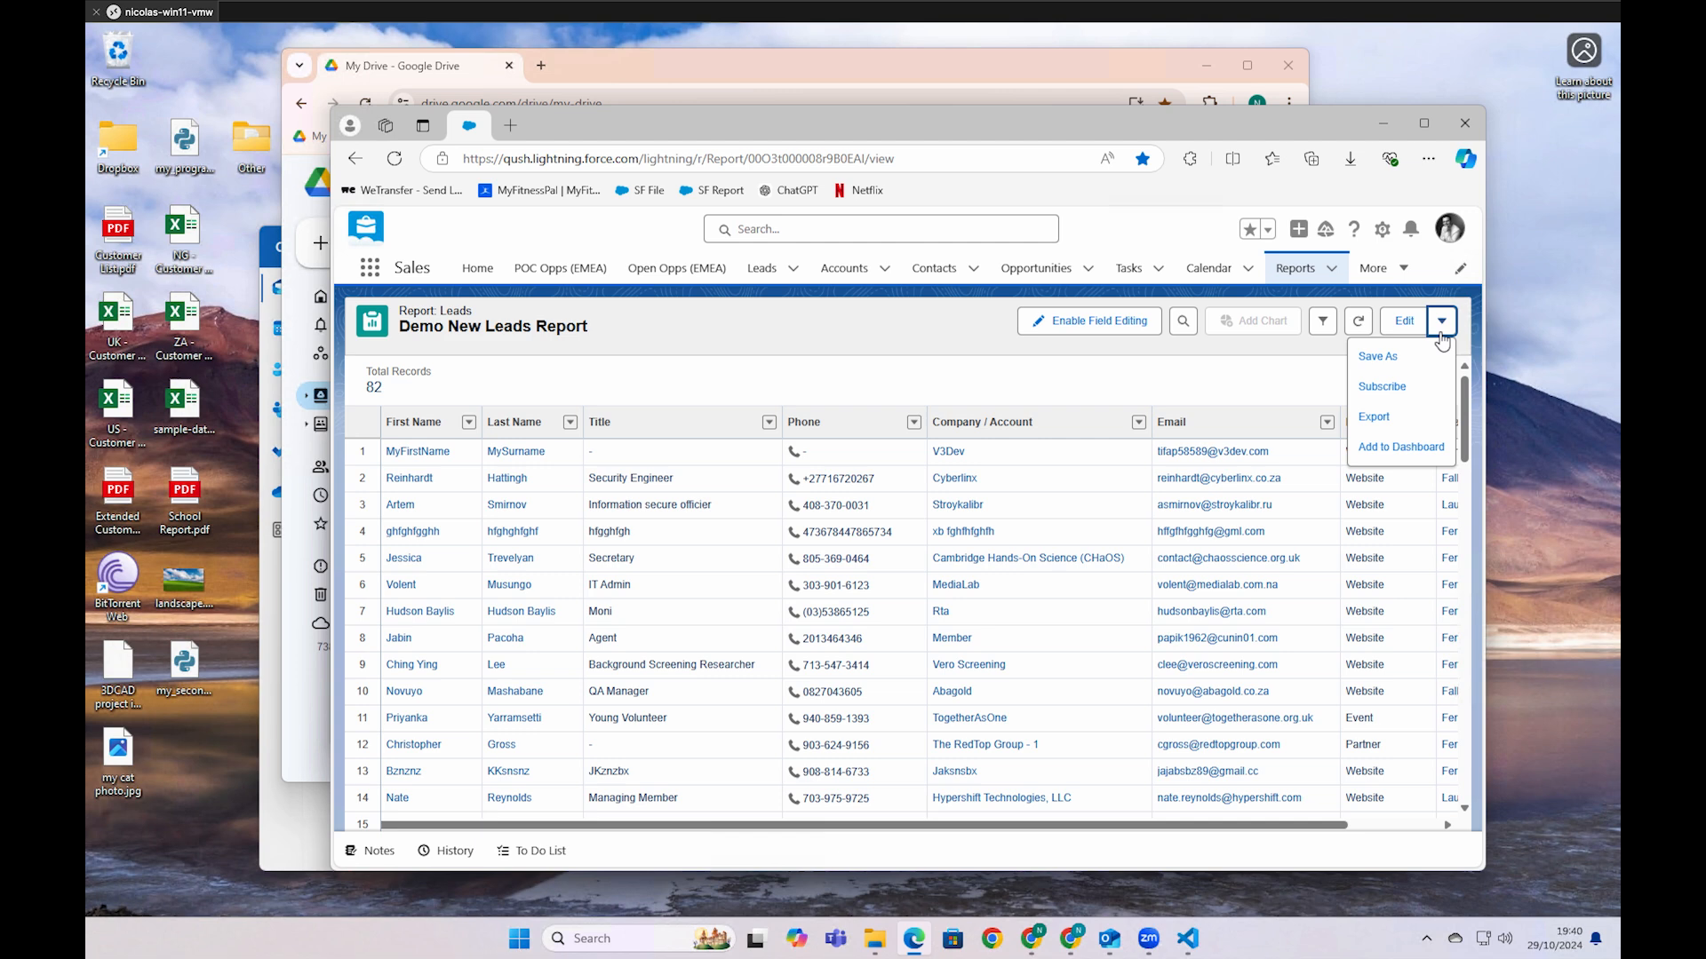
{"action": "left_click", "coordinate": [1372, 416]}
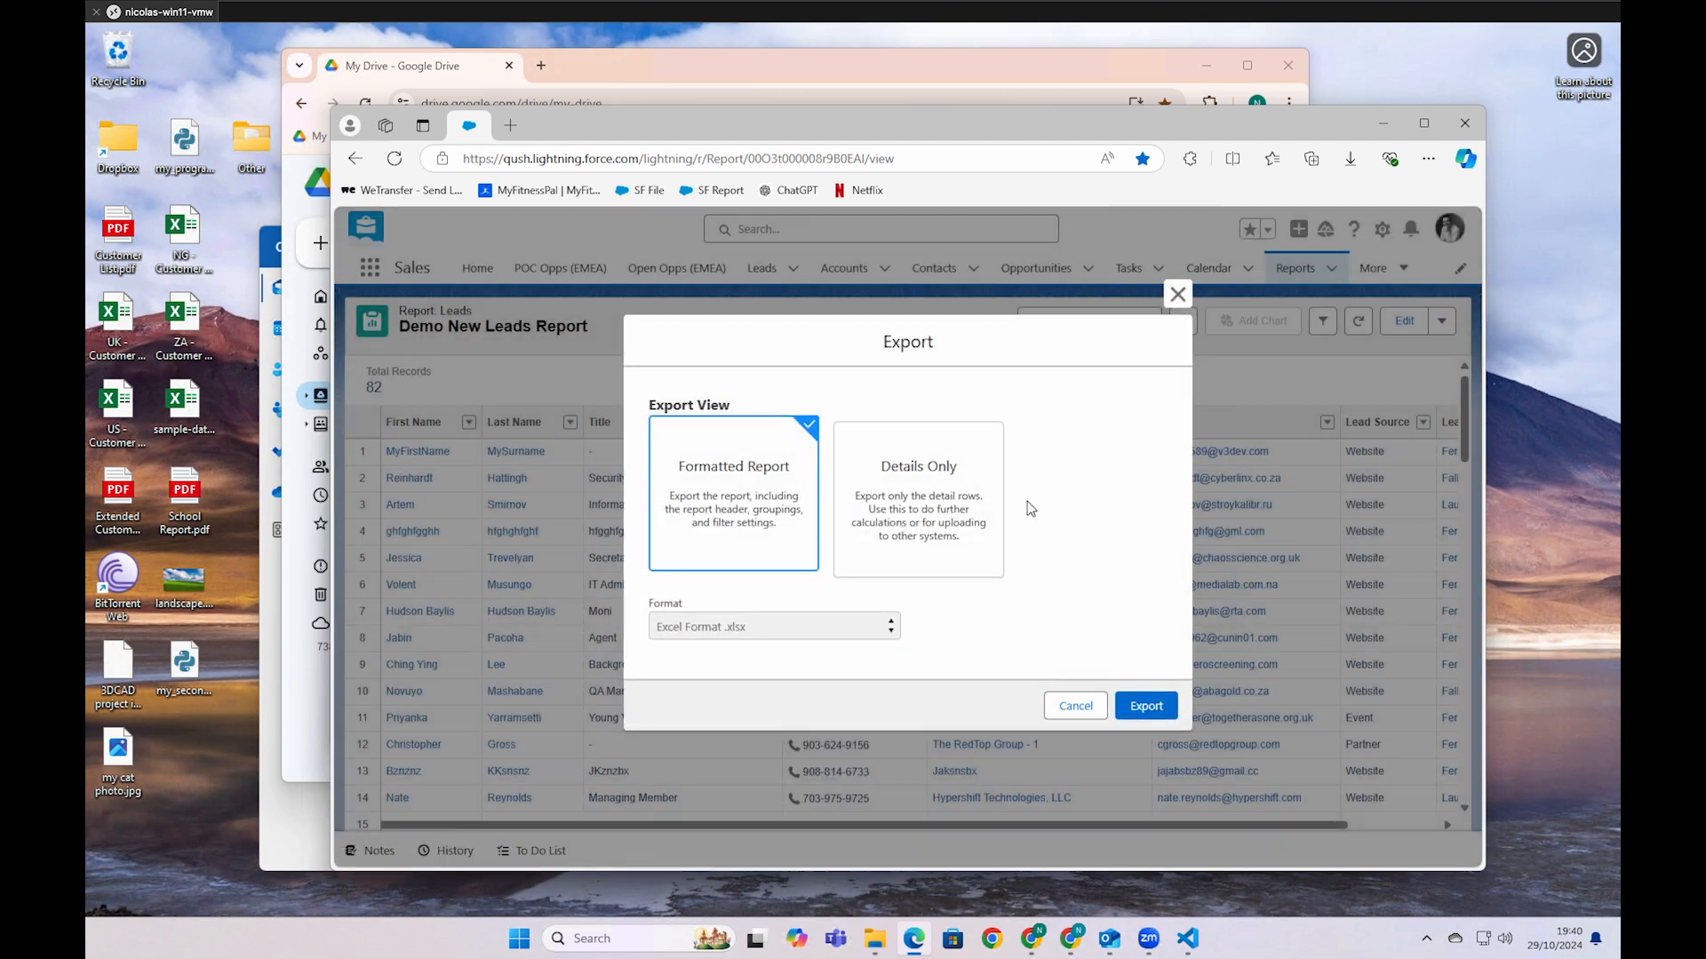
{"action": "left_click", "coordinate": [1145, 706]}
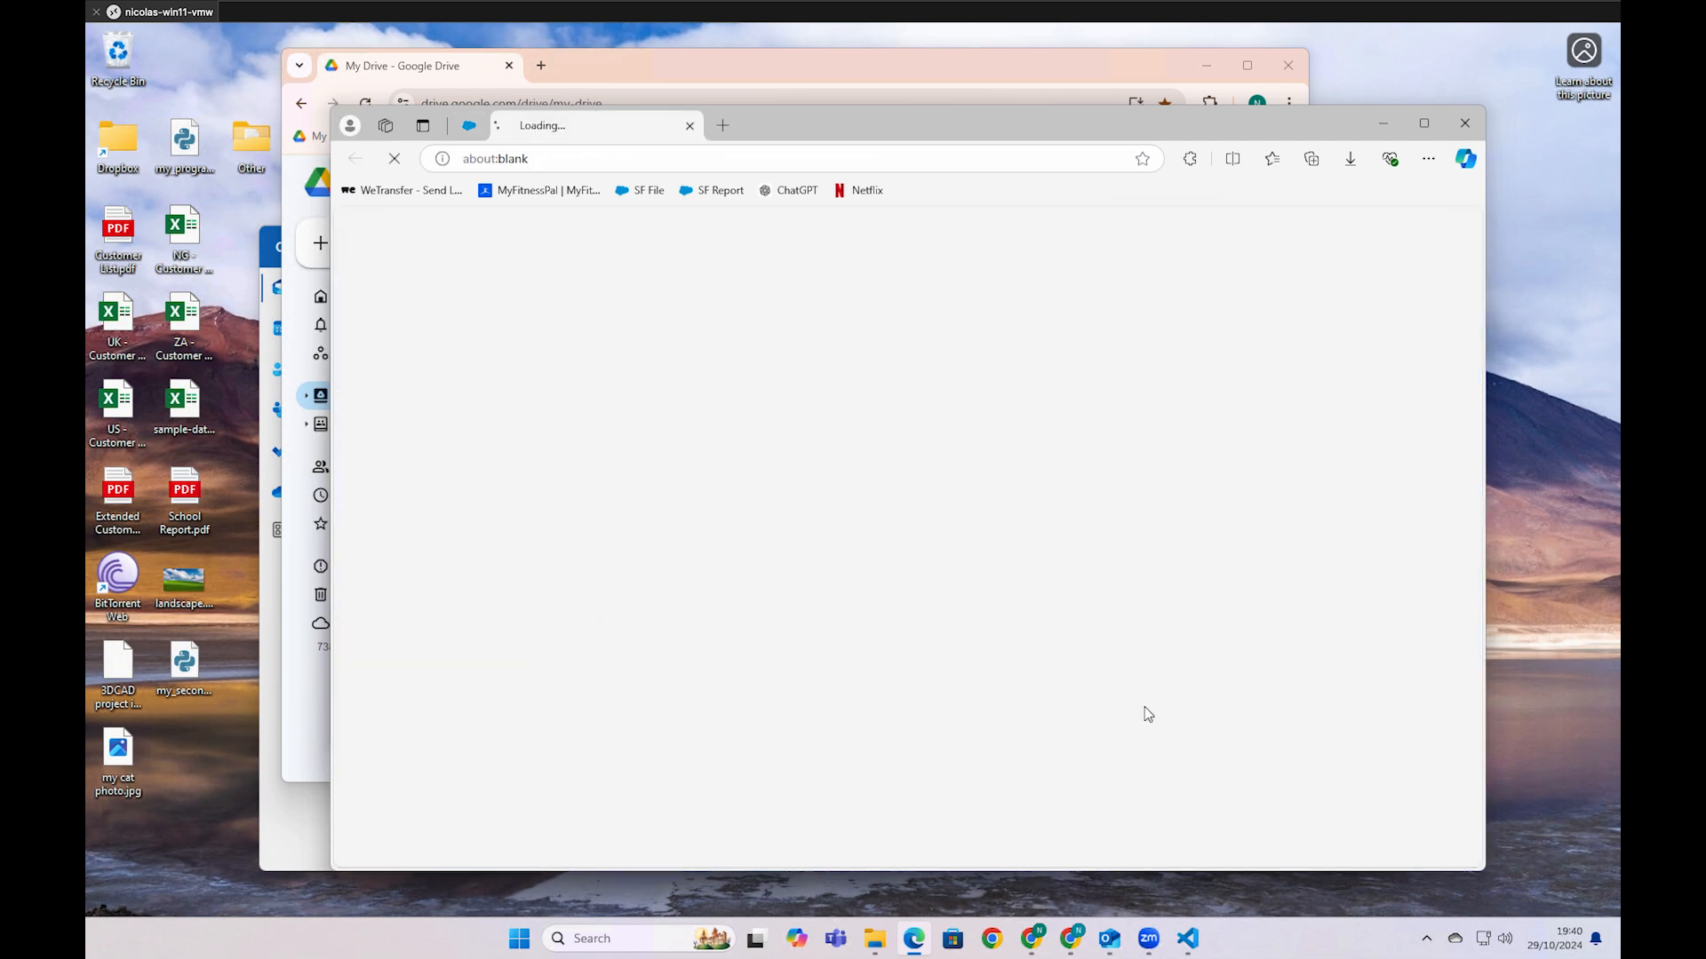
Justify the flagged download with the reason 'sharing with colleague' and acknowledge the warning
{"action": "left_click", "coordinate": [1349, 158]}
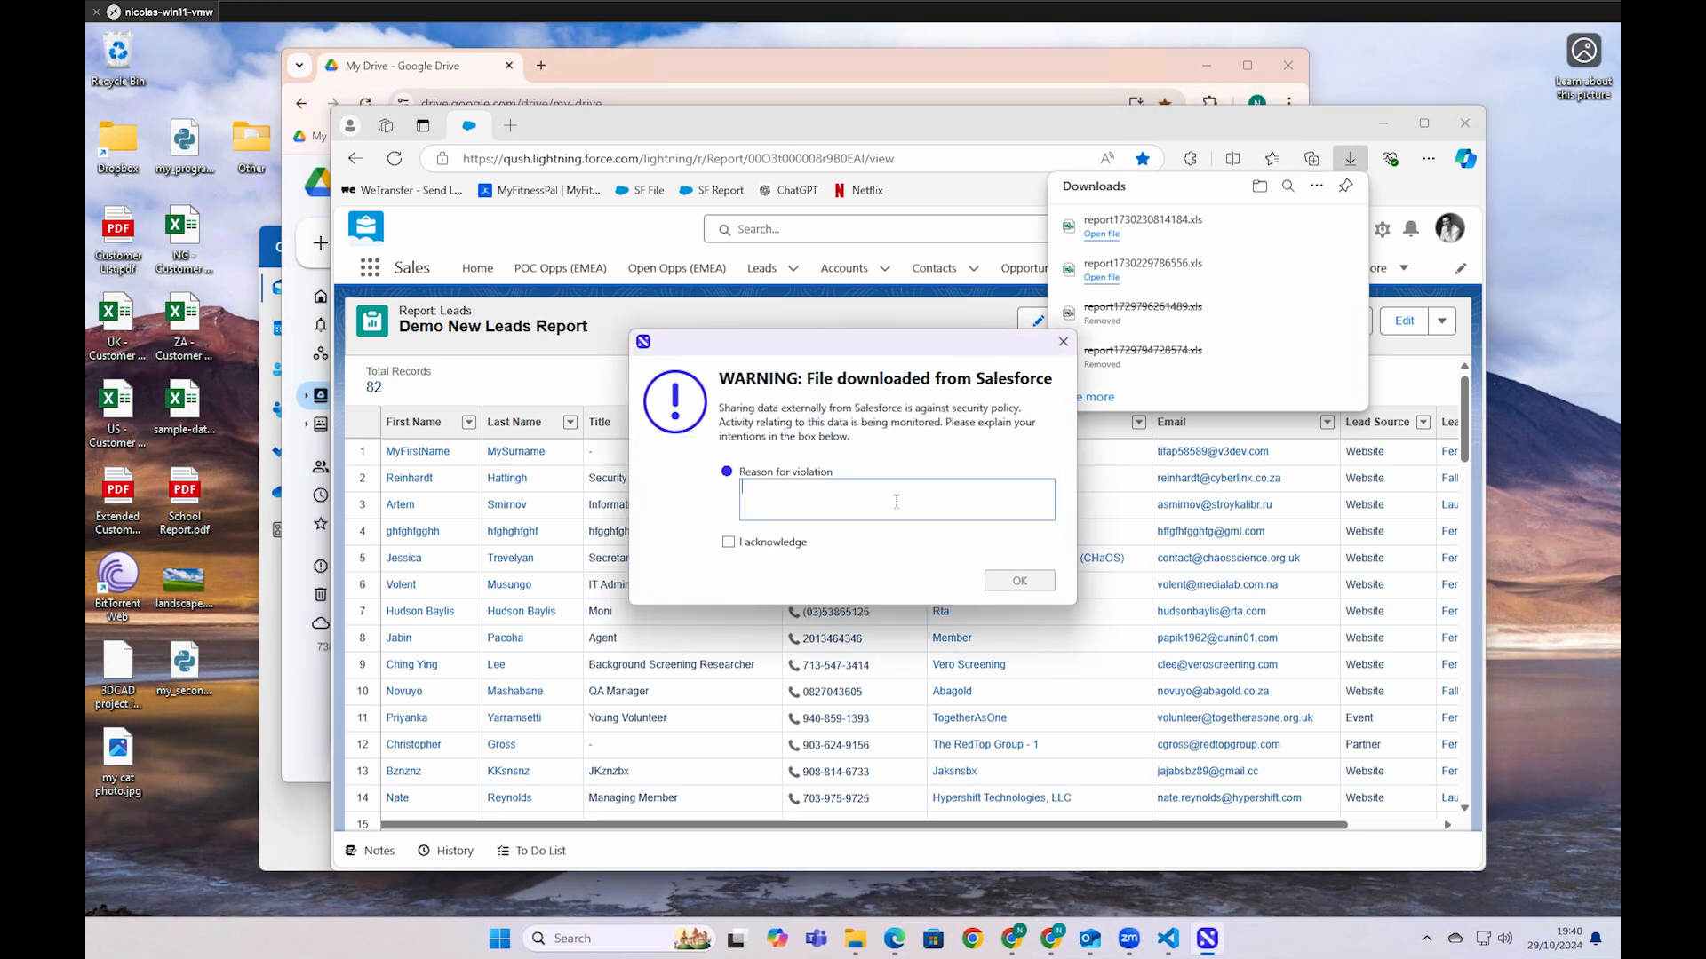
{"action": "type", "text": "sharing with colleague"}
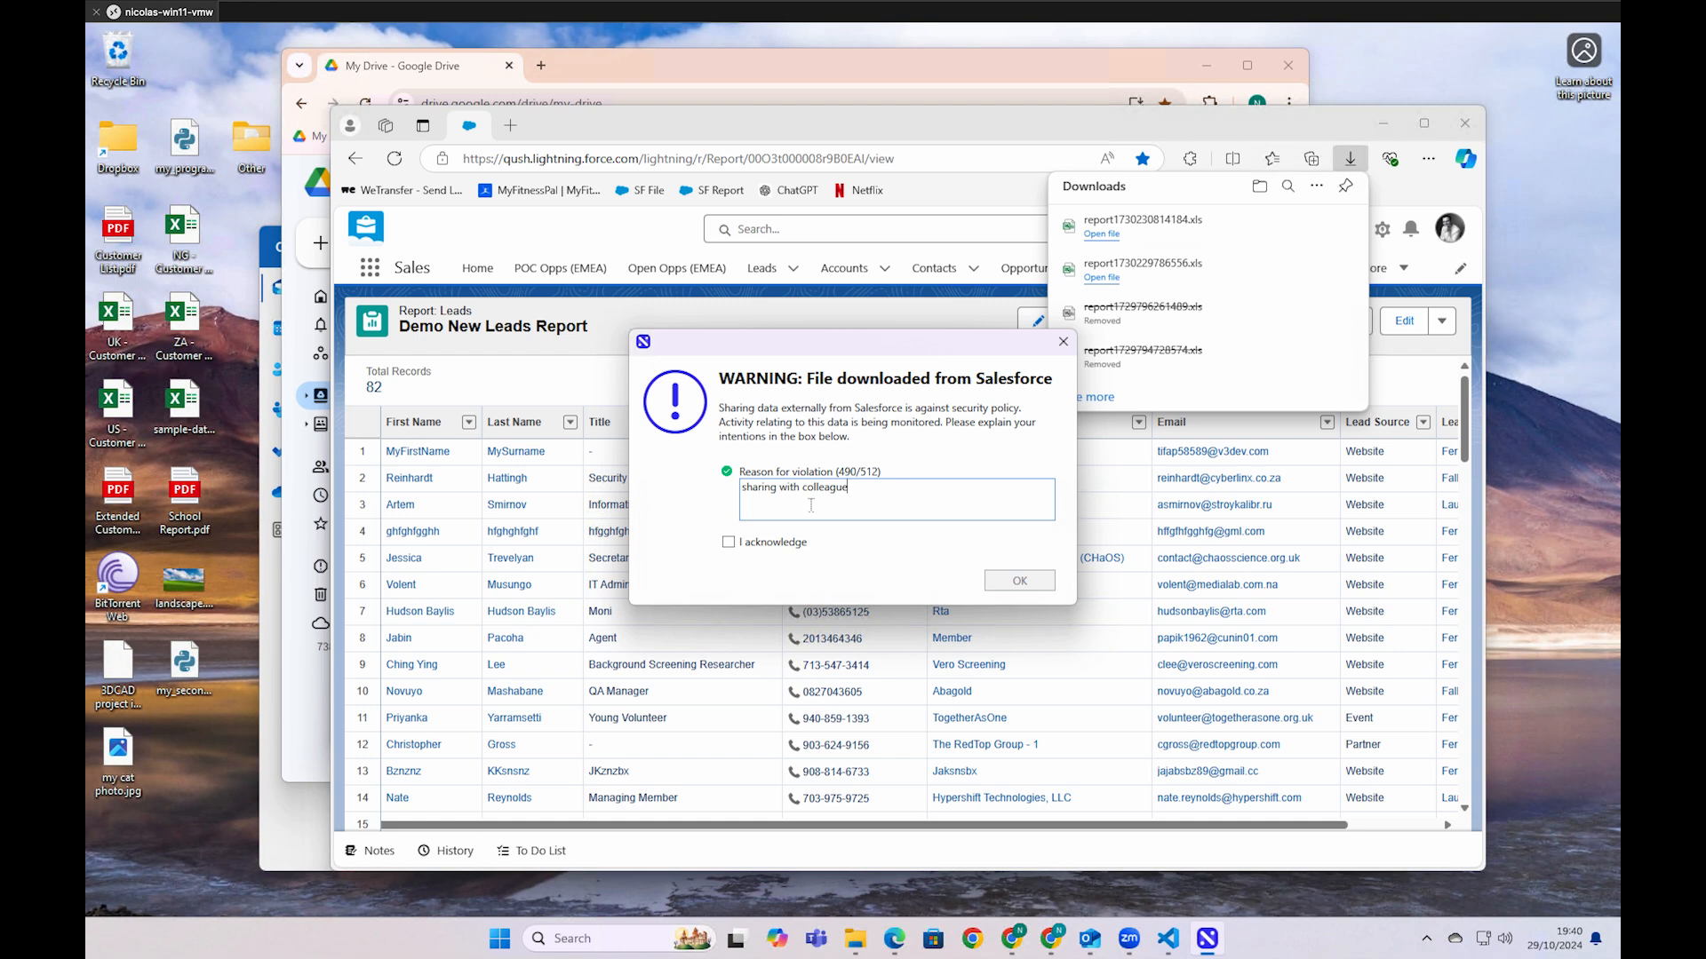
{"action": "mouse_move", "coordinate": [781, 549]}
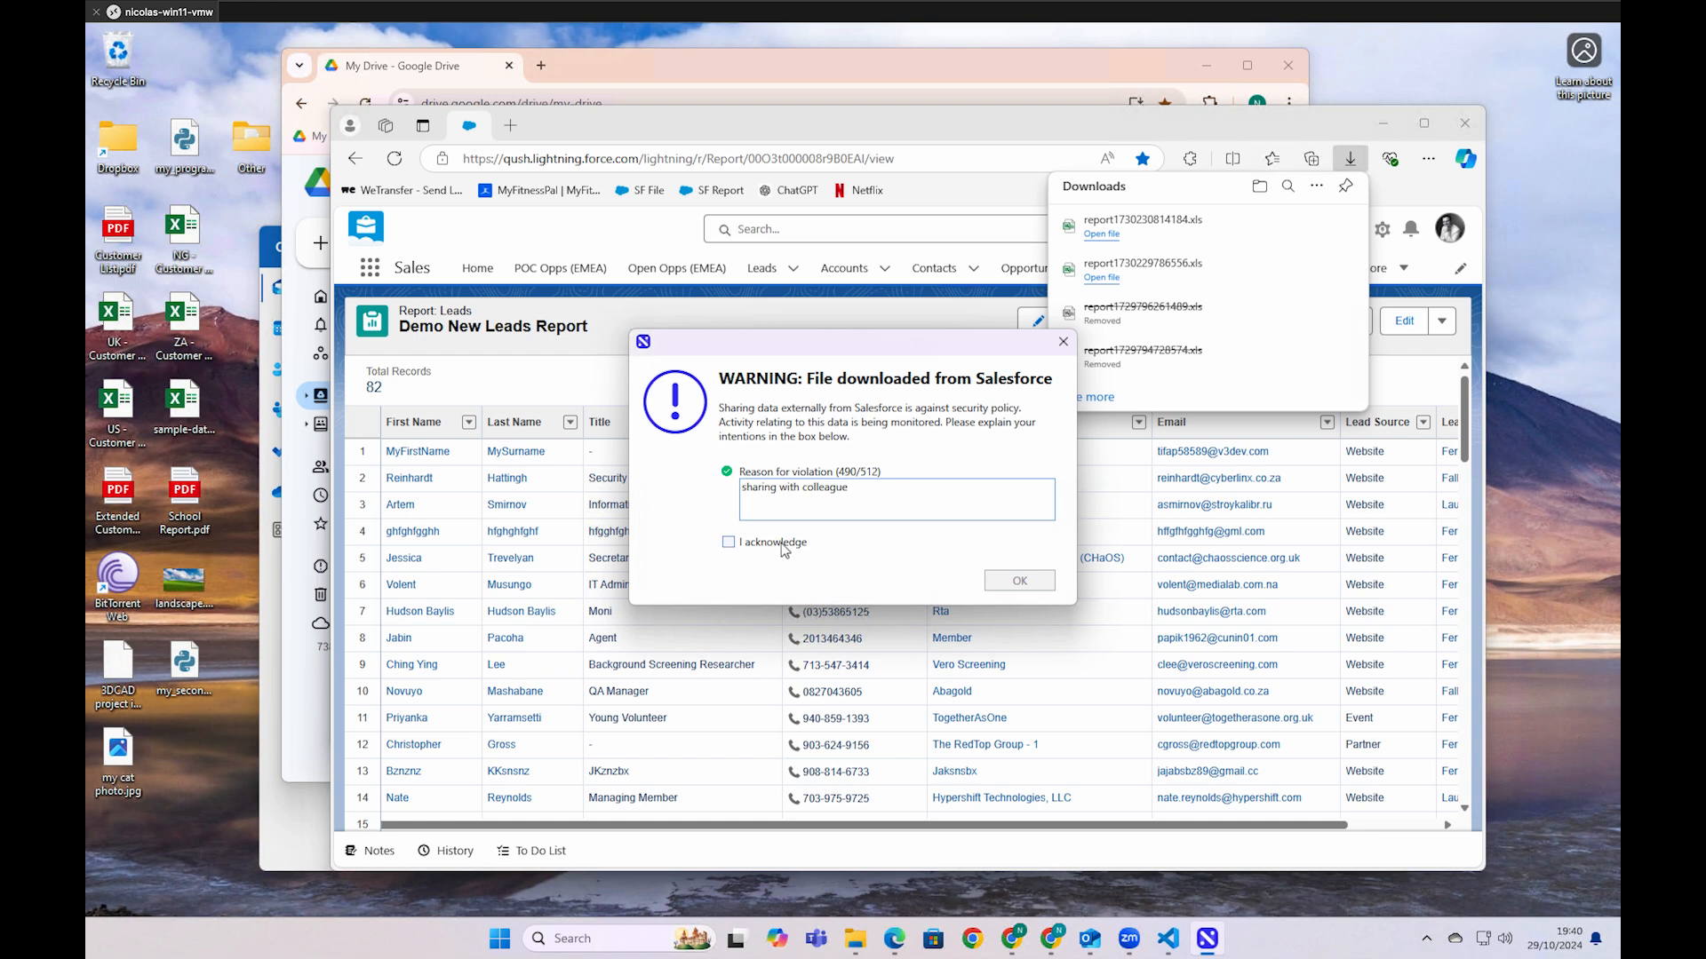
{"action": "left_click", "coordinate": [1017, 580]}
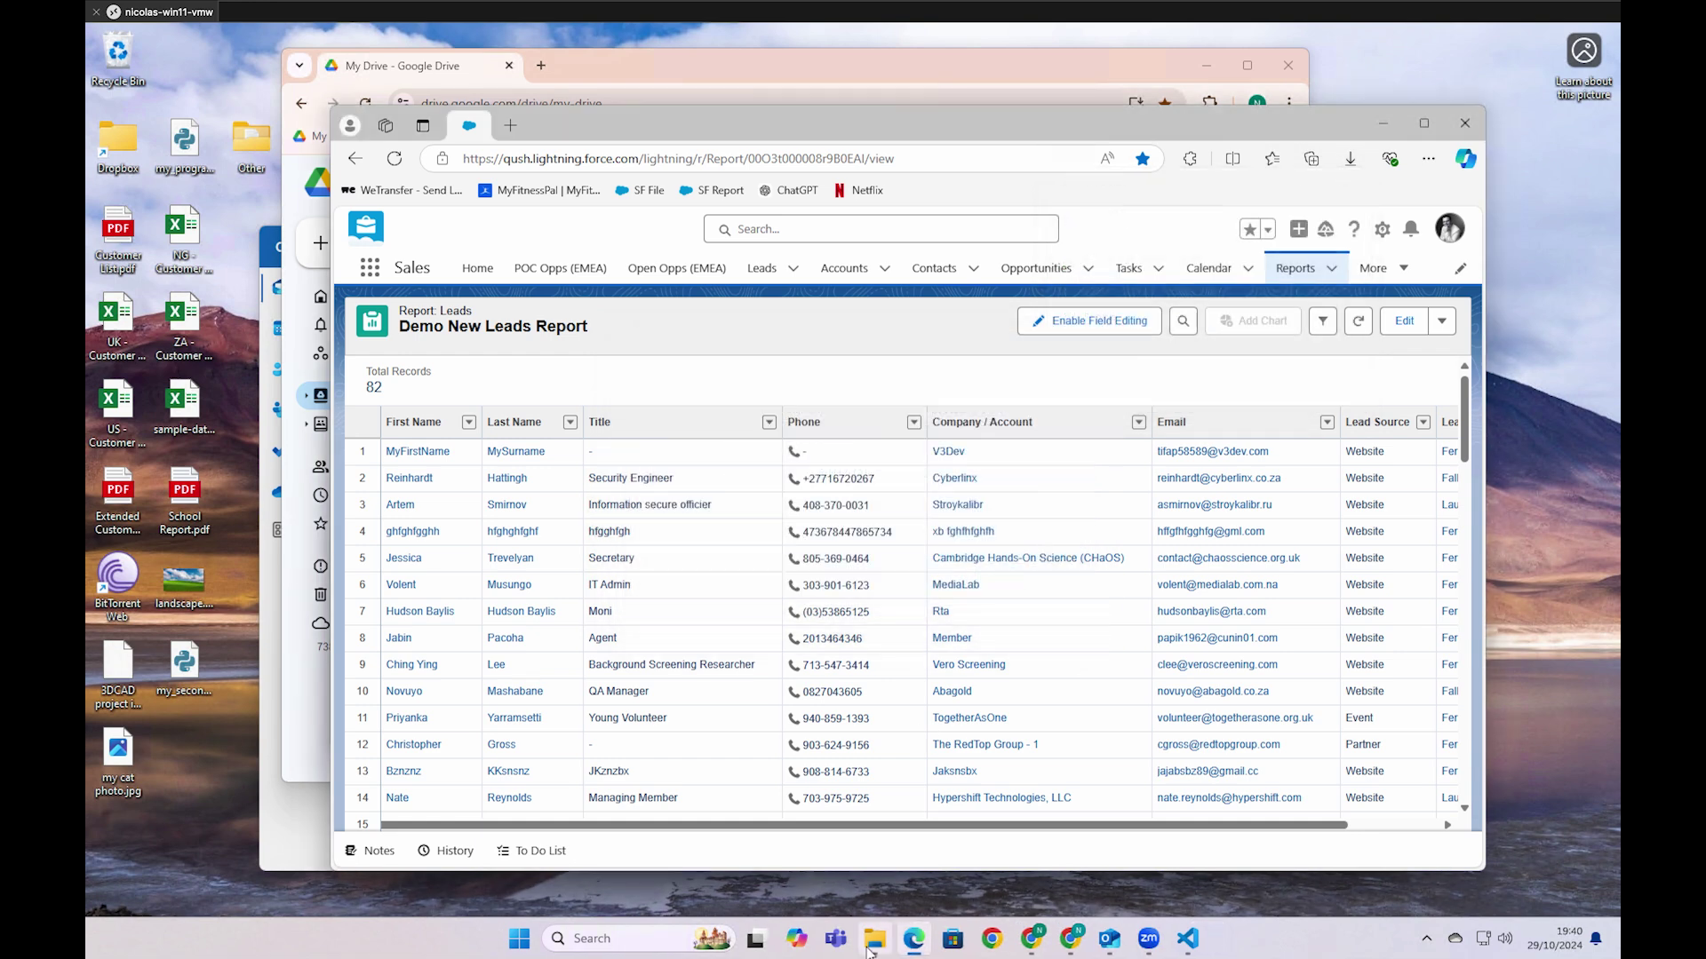
Copy the downloaded leads report to the desktop as 'holiday photo.jpg' and dismiss the rename alert
{"action": "left_click", "coordinate": [872, 938]}
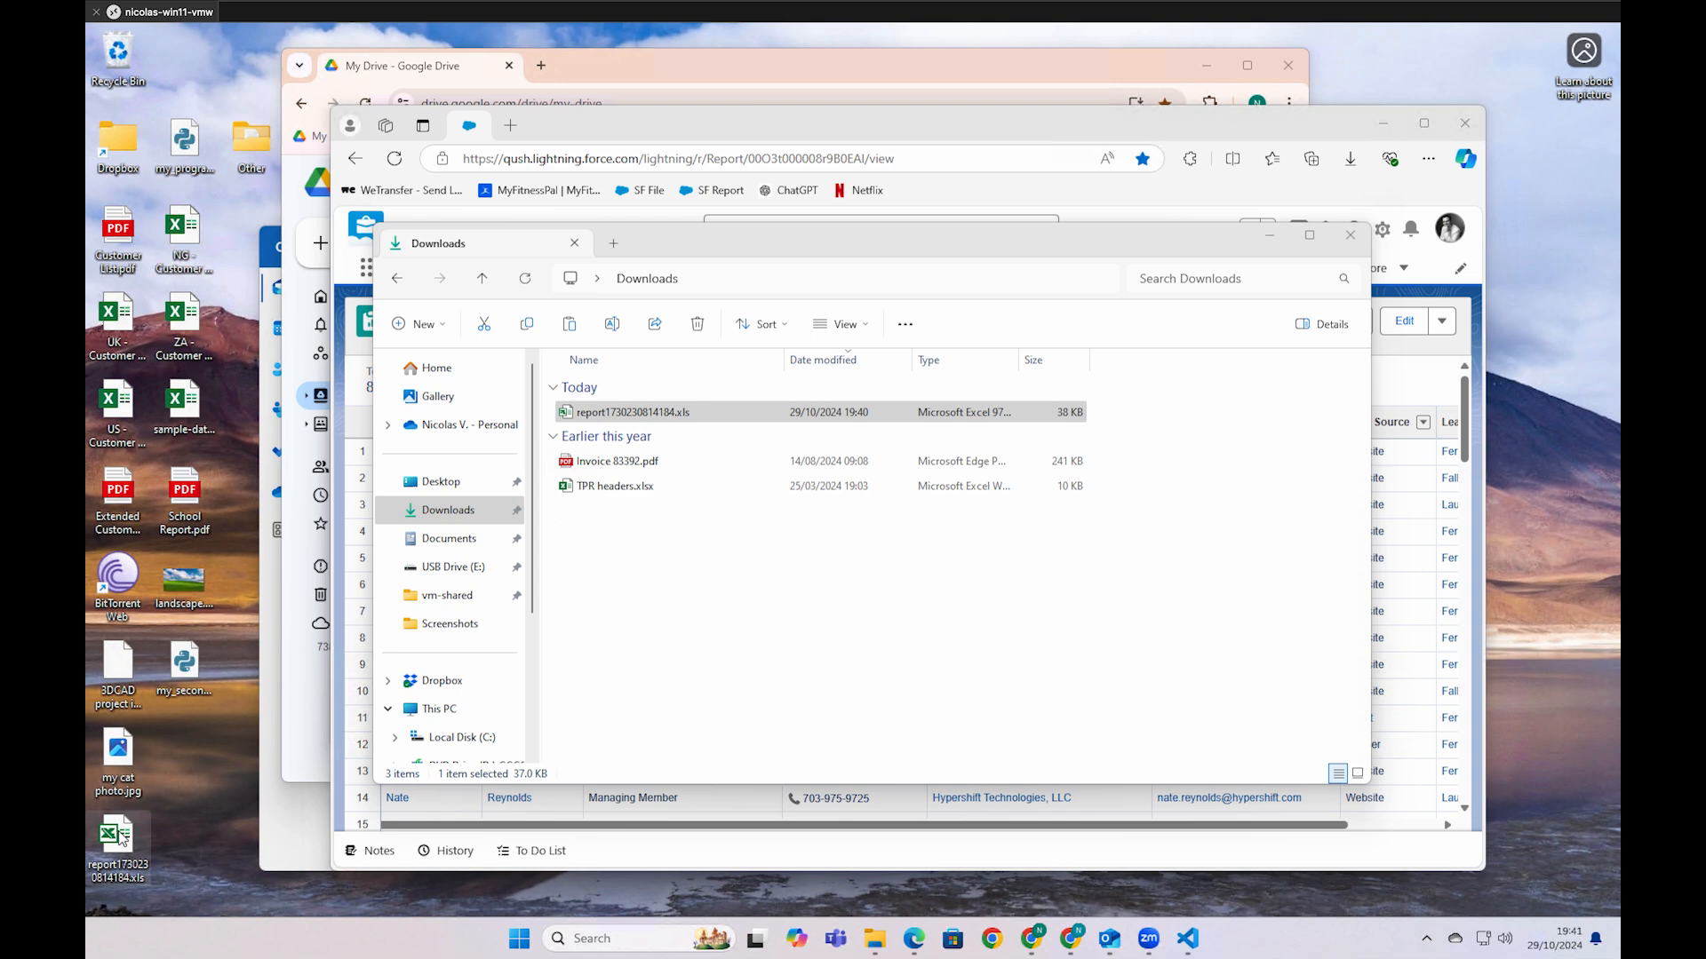
{"action": "left_click", "coordinate": [117, 849]}
{"action": "type", "text": "holiday photo.jpg"}
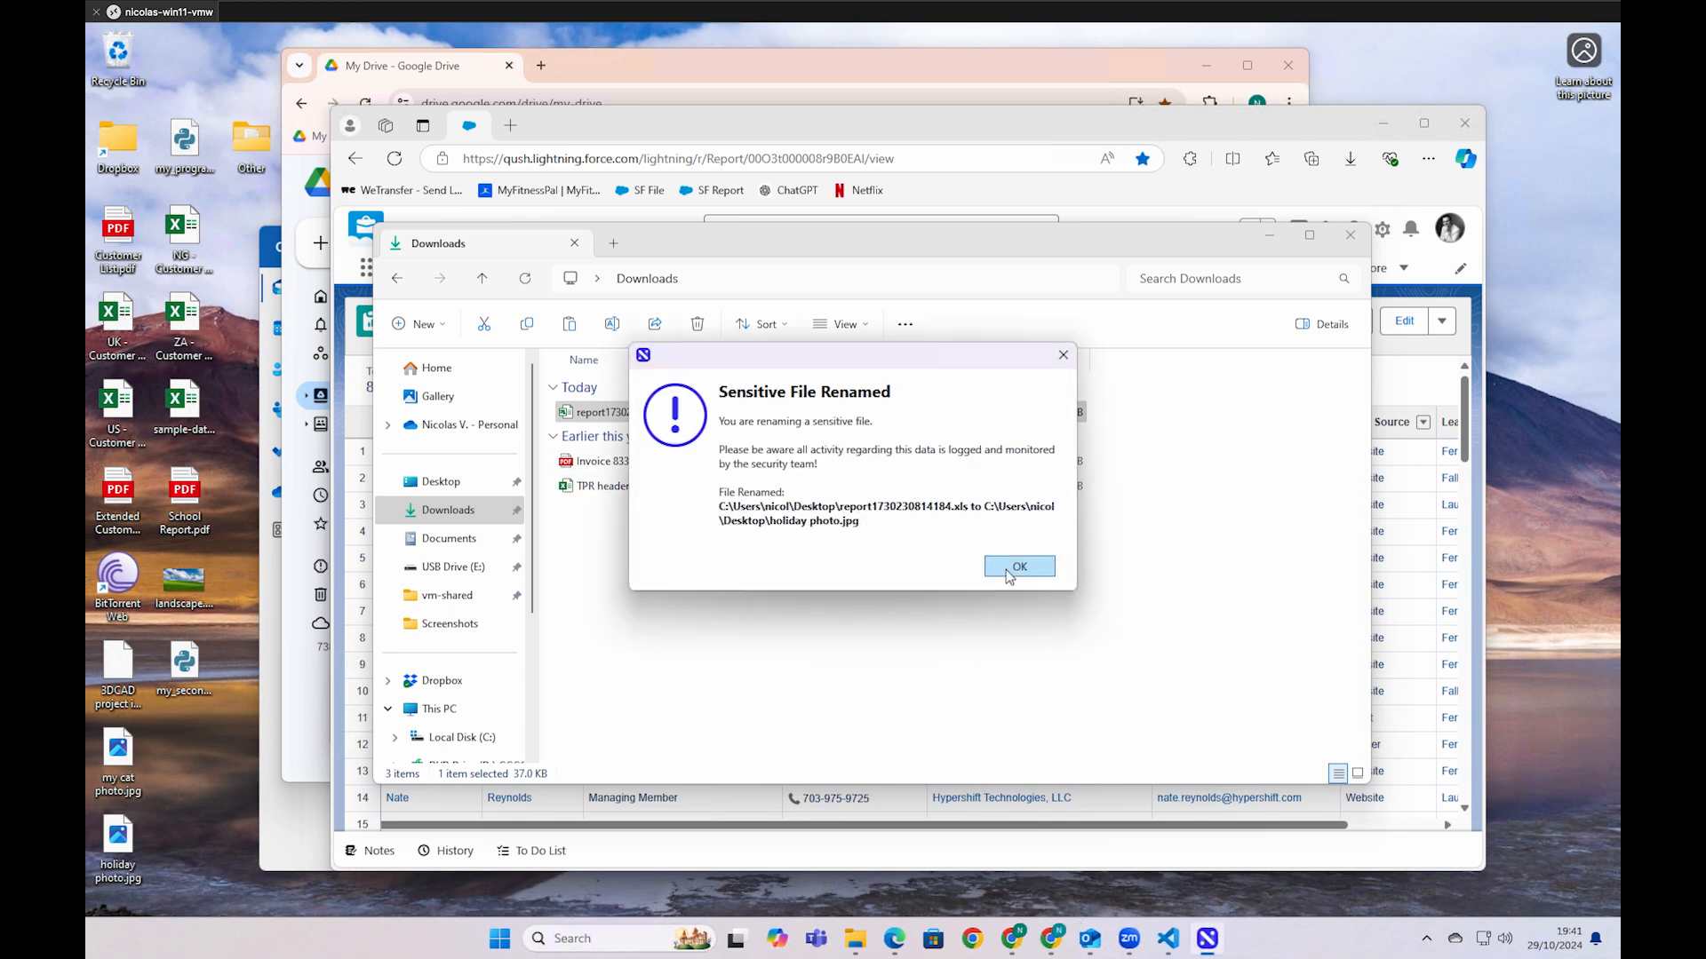
{"action": "left_click", "coordinate": [1018, 567]}
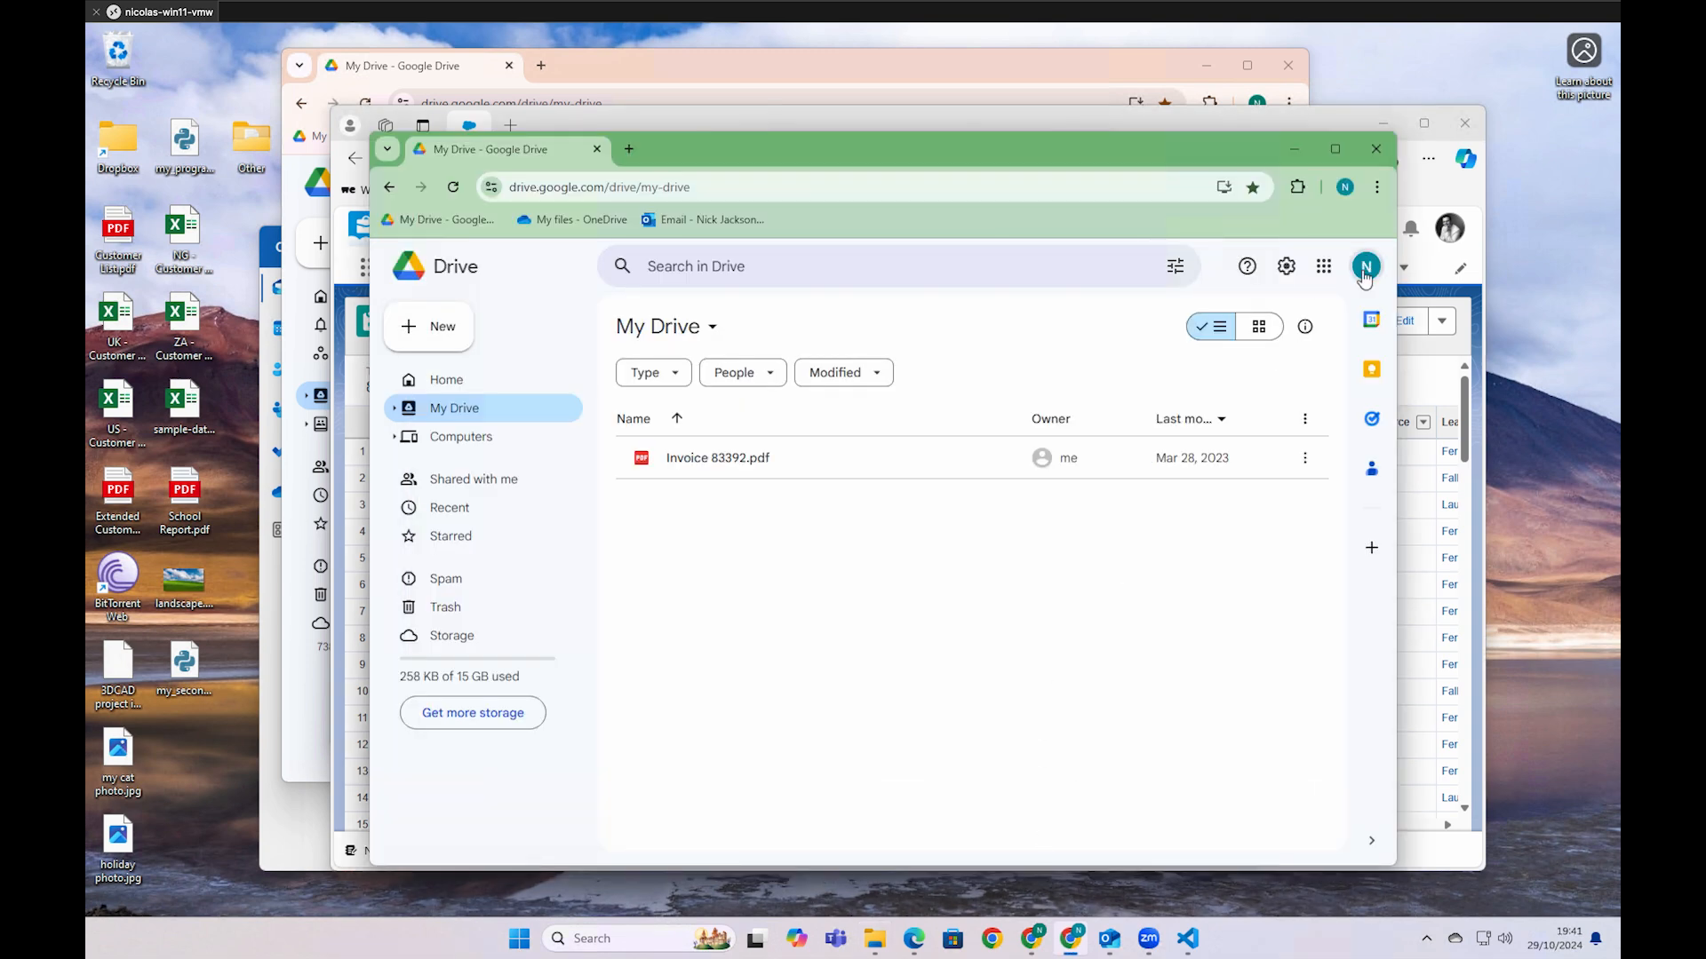
Check the signed-in Google account, then acknowledge the blocked 'holiday photo.jpg' upload warning
{"action": "left_click", "coordinate": [1366, 265]}
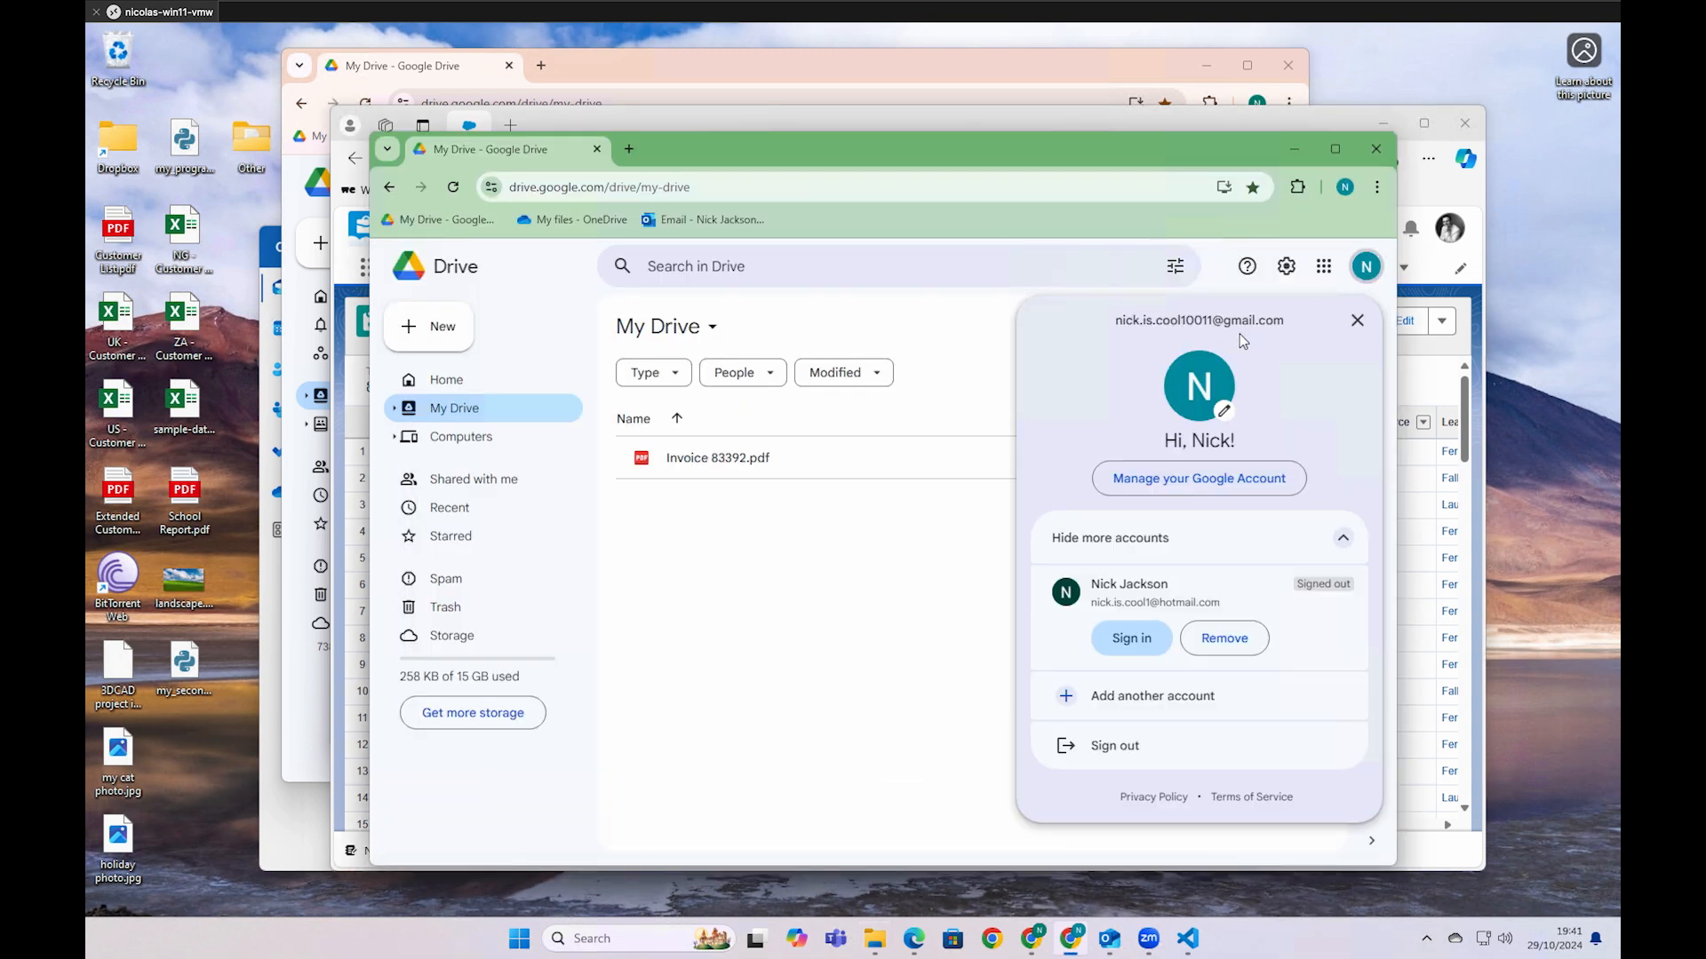
{"action": "left_click", "coordinate": [1357, 320]}
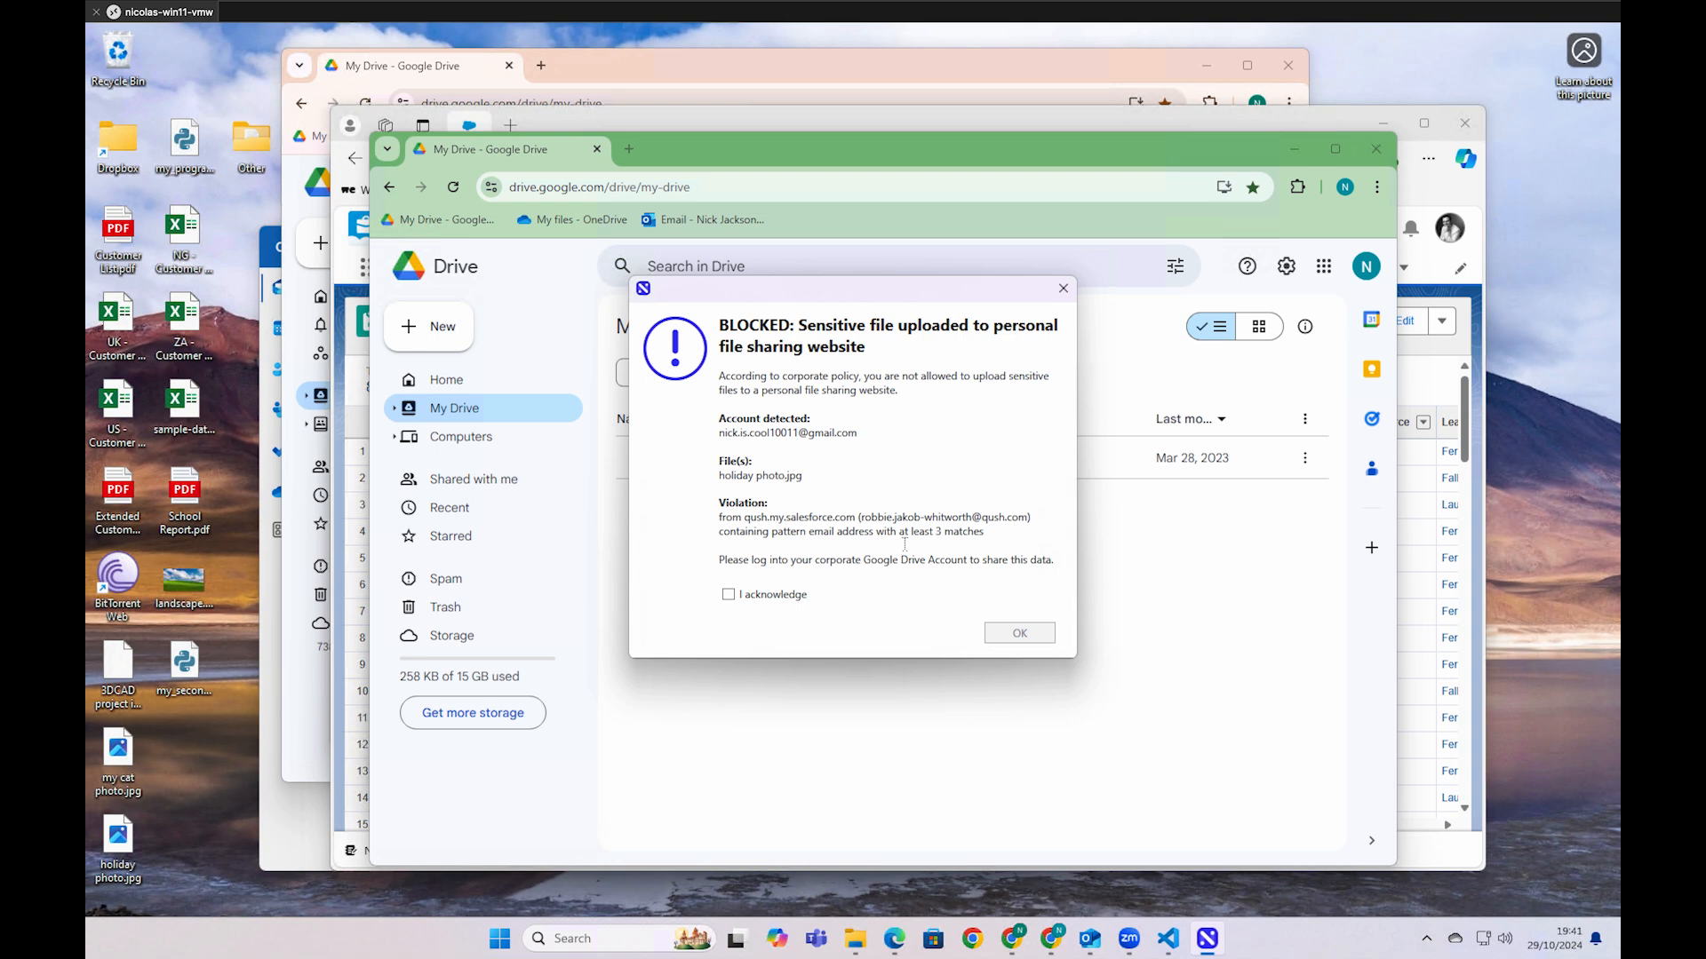
{"action": "left_click", "coordinate": [729, 594]}
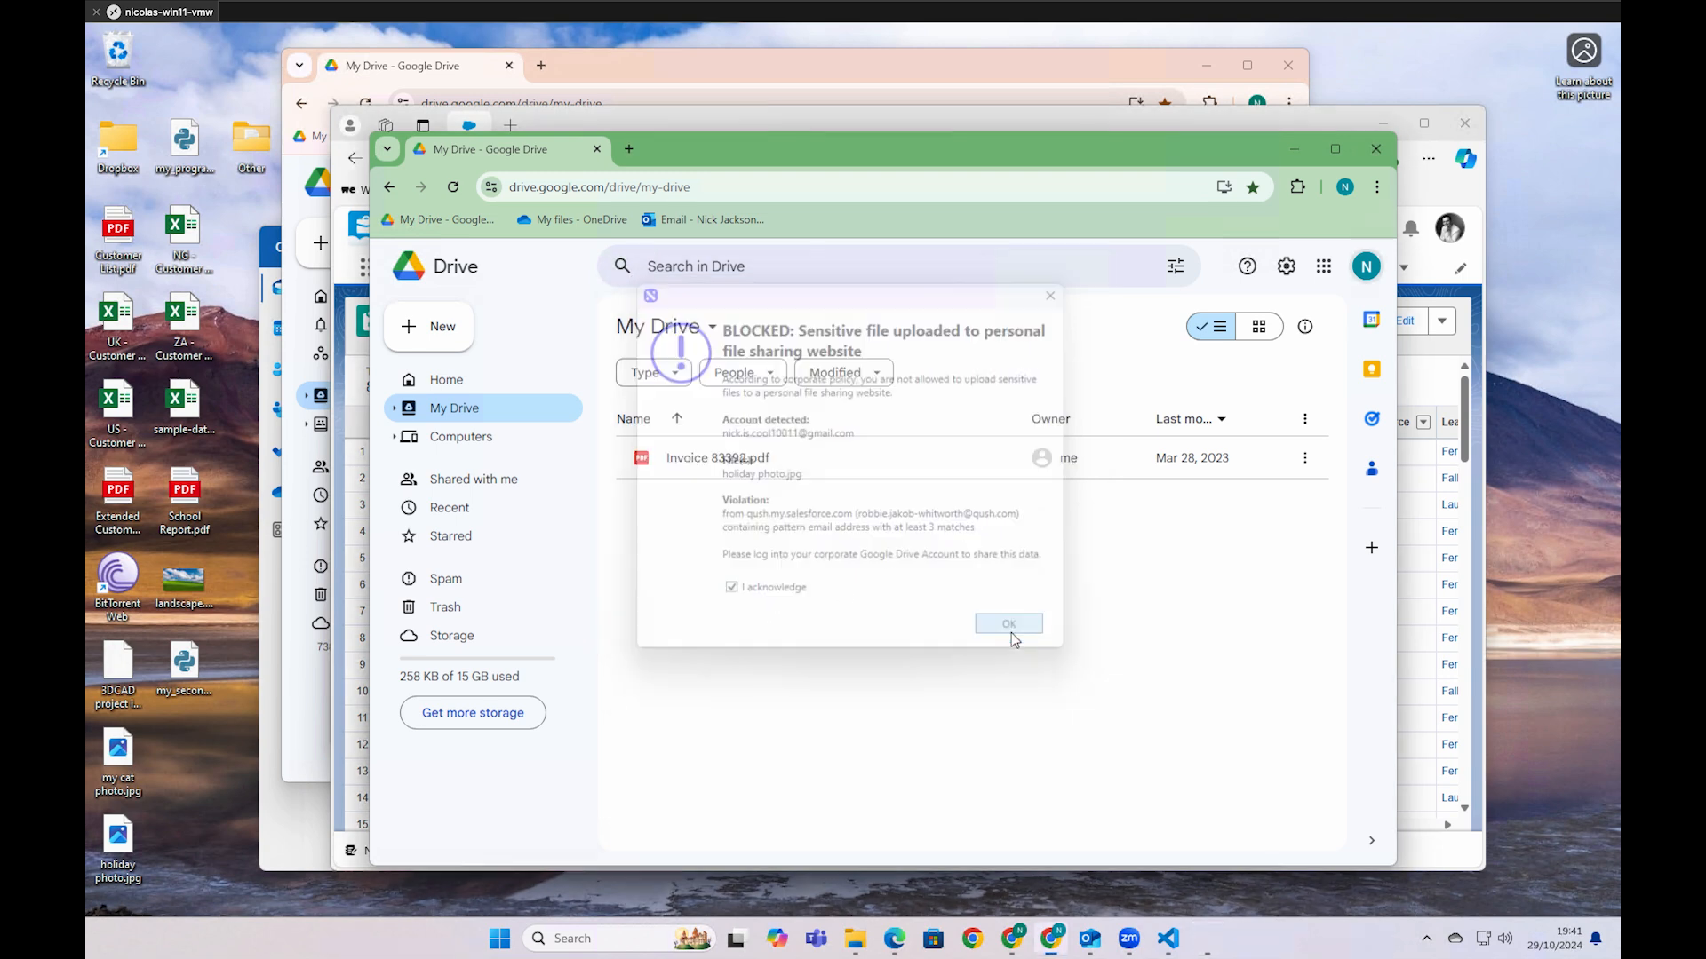
{"action": "left_click", "coordinate": [1007, 624]}
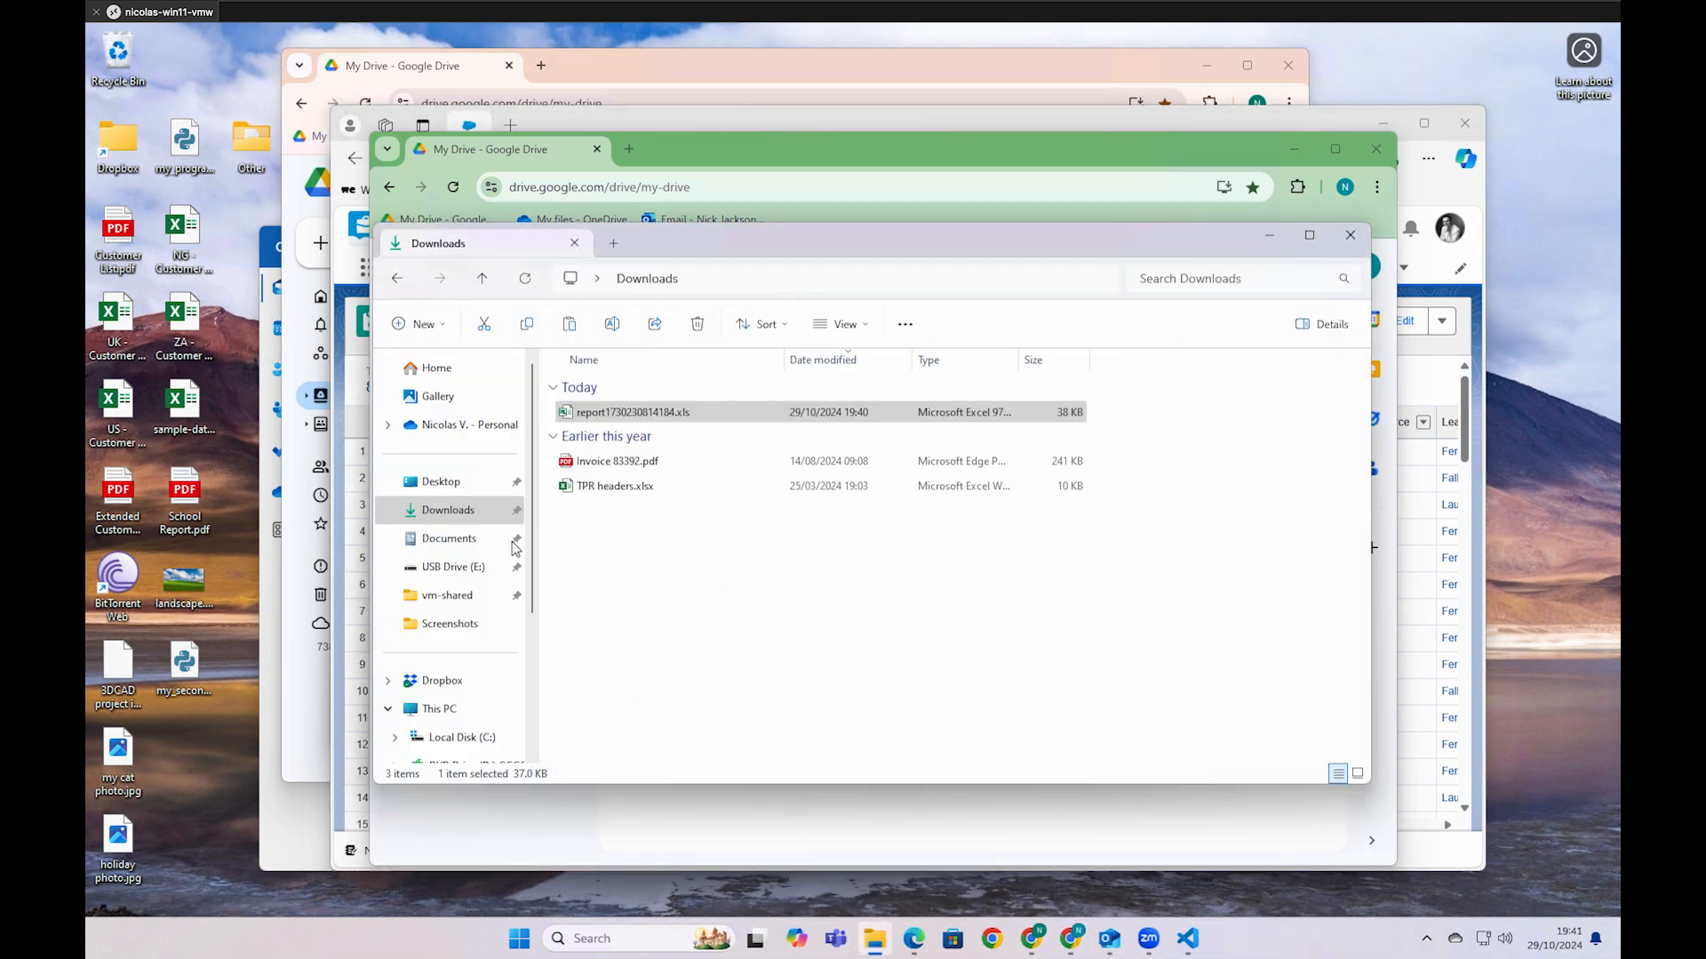
Open the USB drive and dismiss the blocked 'US - Customer Records.xlsx' copy warning
{"action": "left_click", "coordinate": [451, 567]}
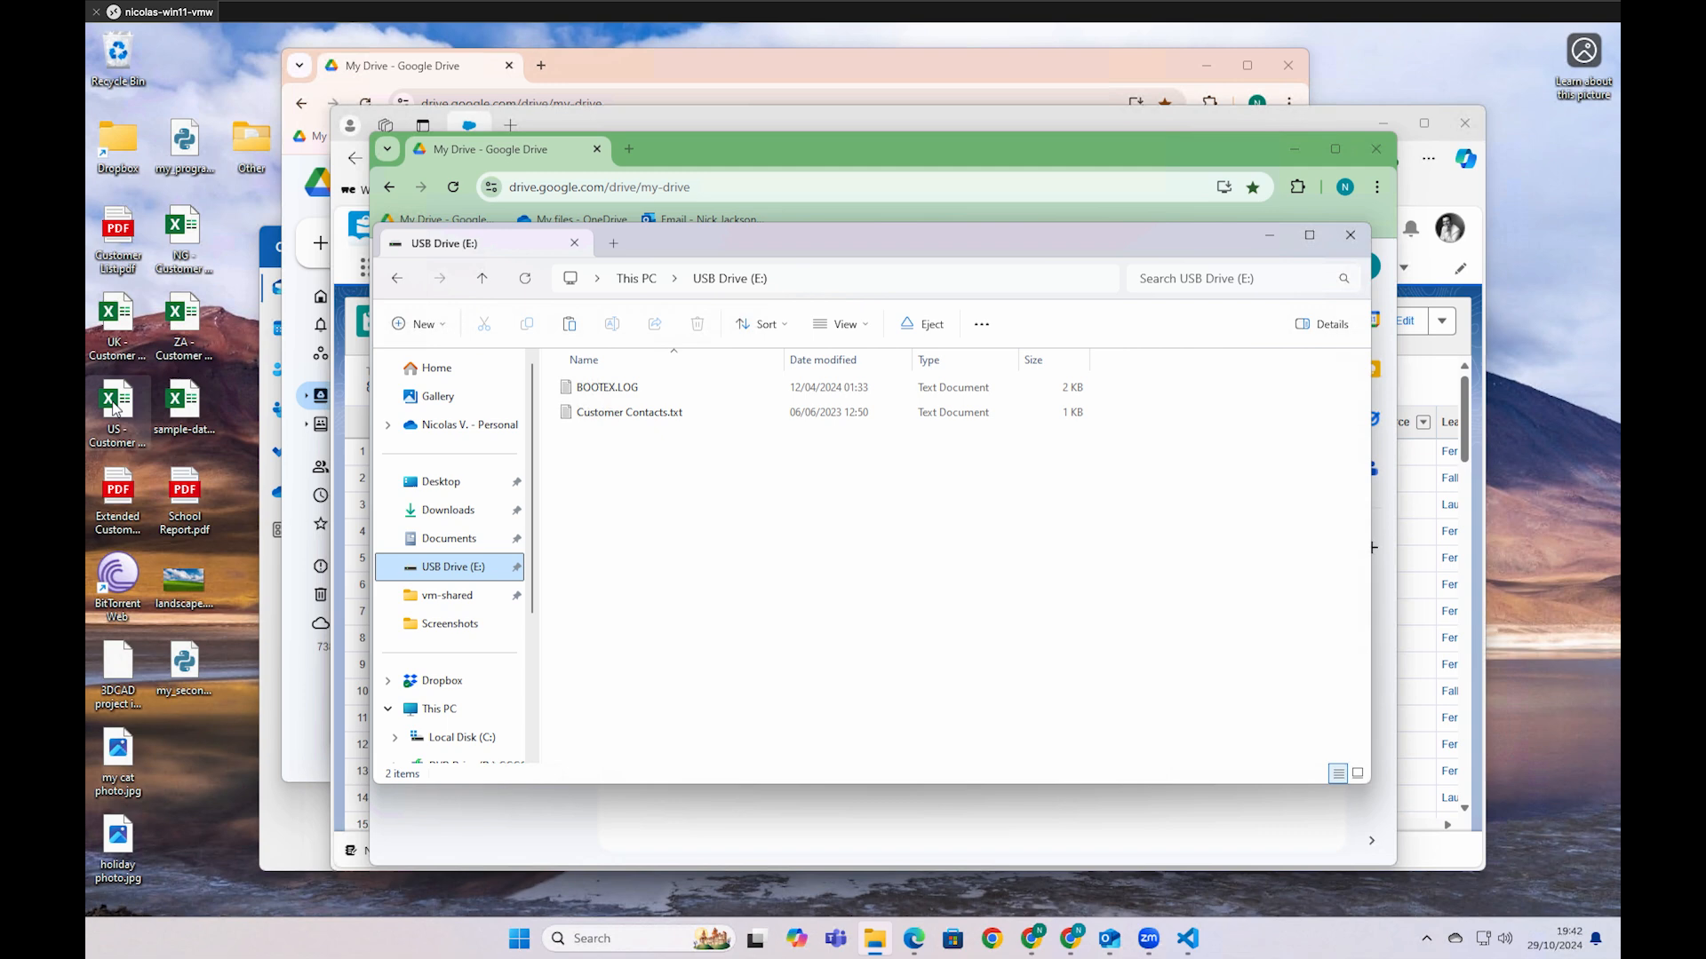
{"action": "mouse_move", "coordinate": [668, 490]}
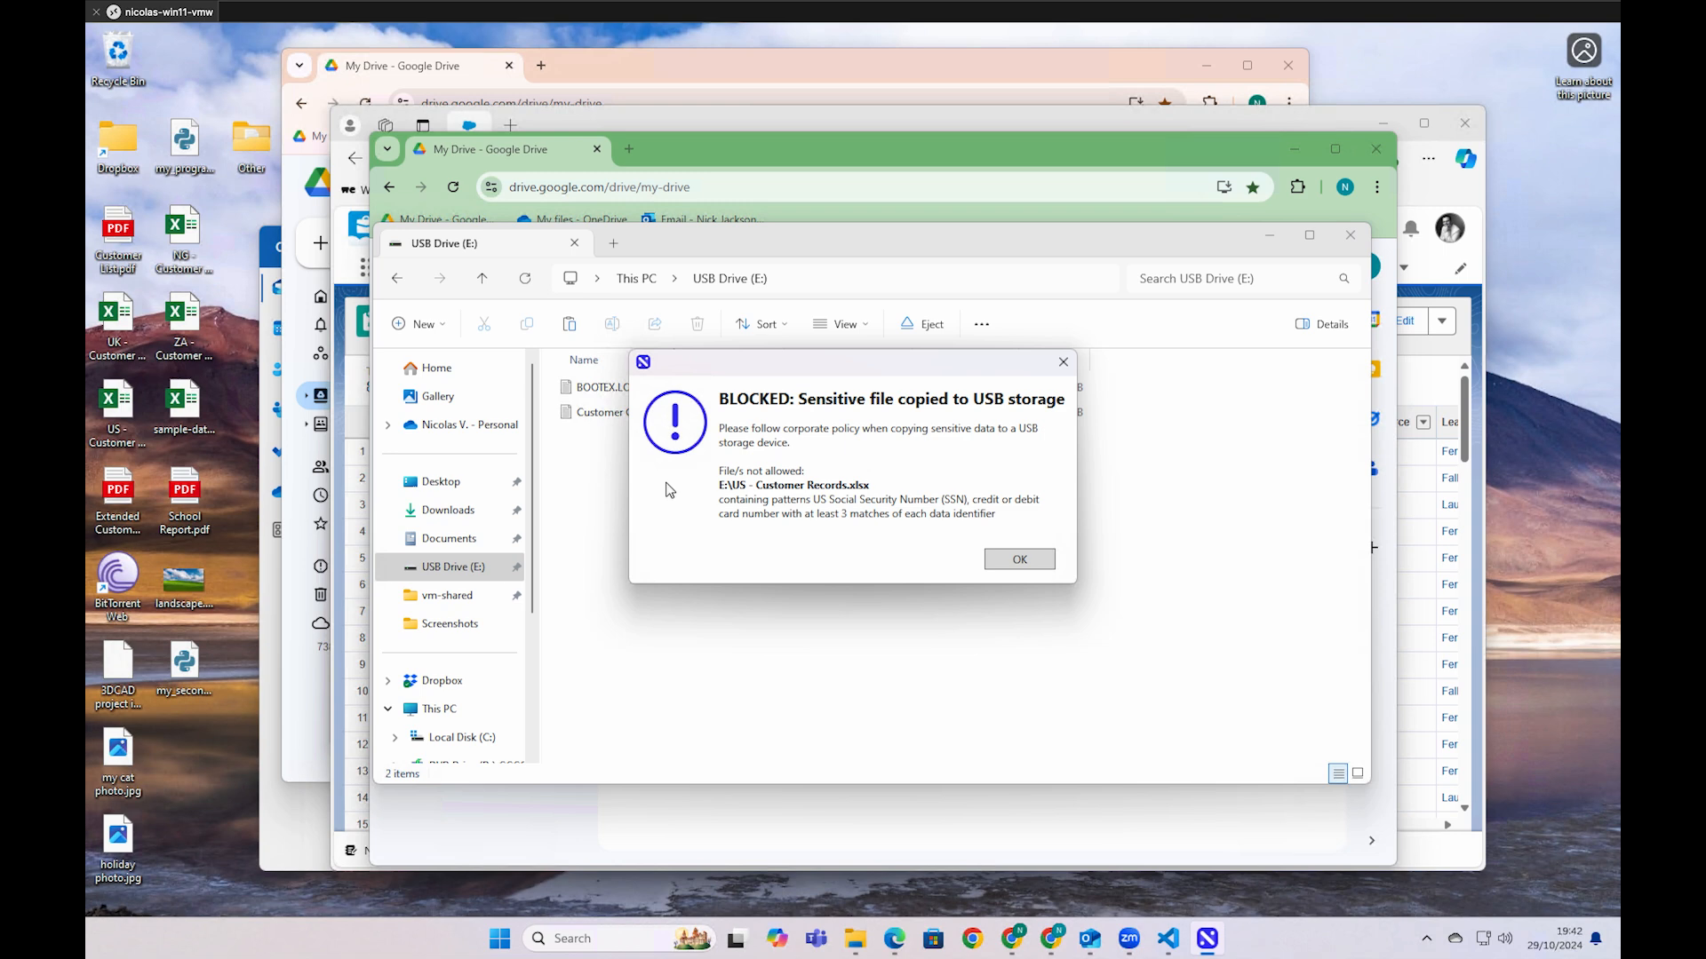
{"action": "mouse_move", "coordinate": [859, 481]}
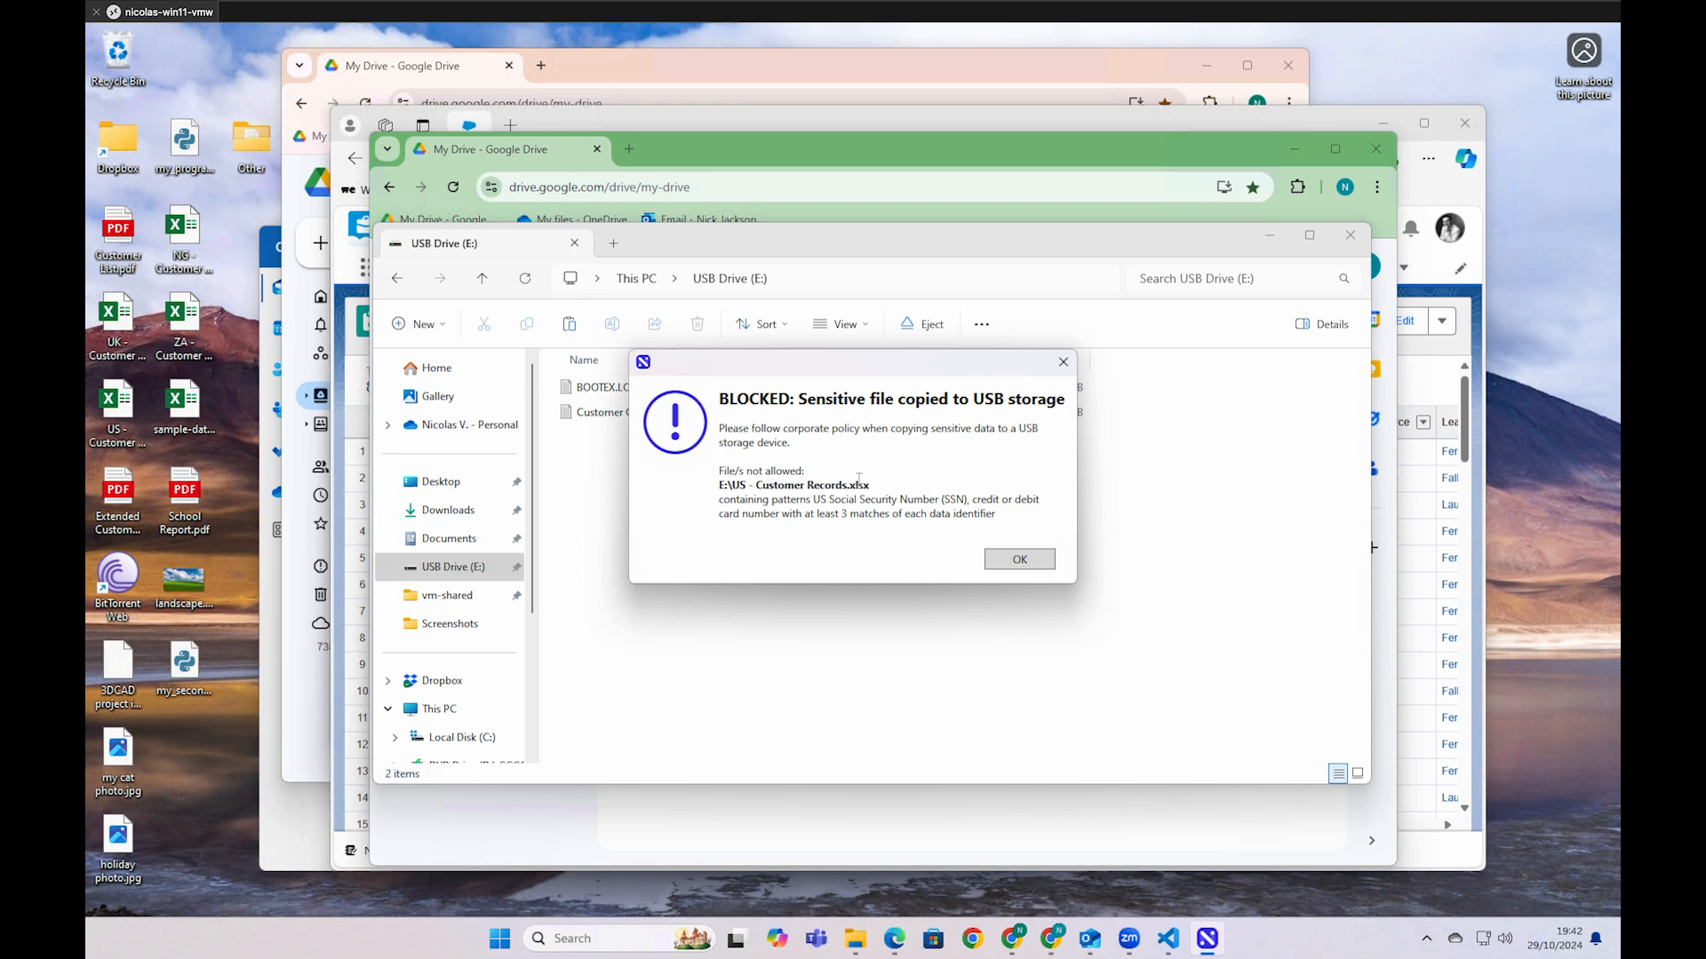
{"action": "mouse_move", "coordinate": [1019, 559]}
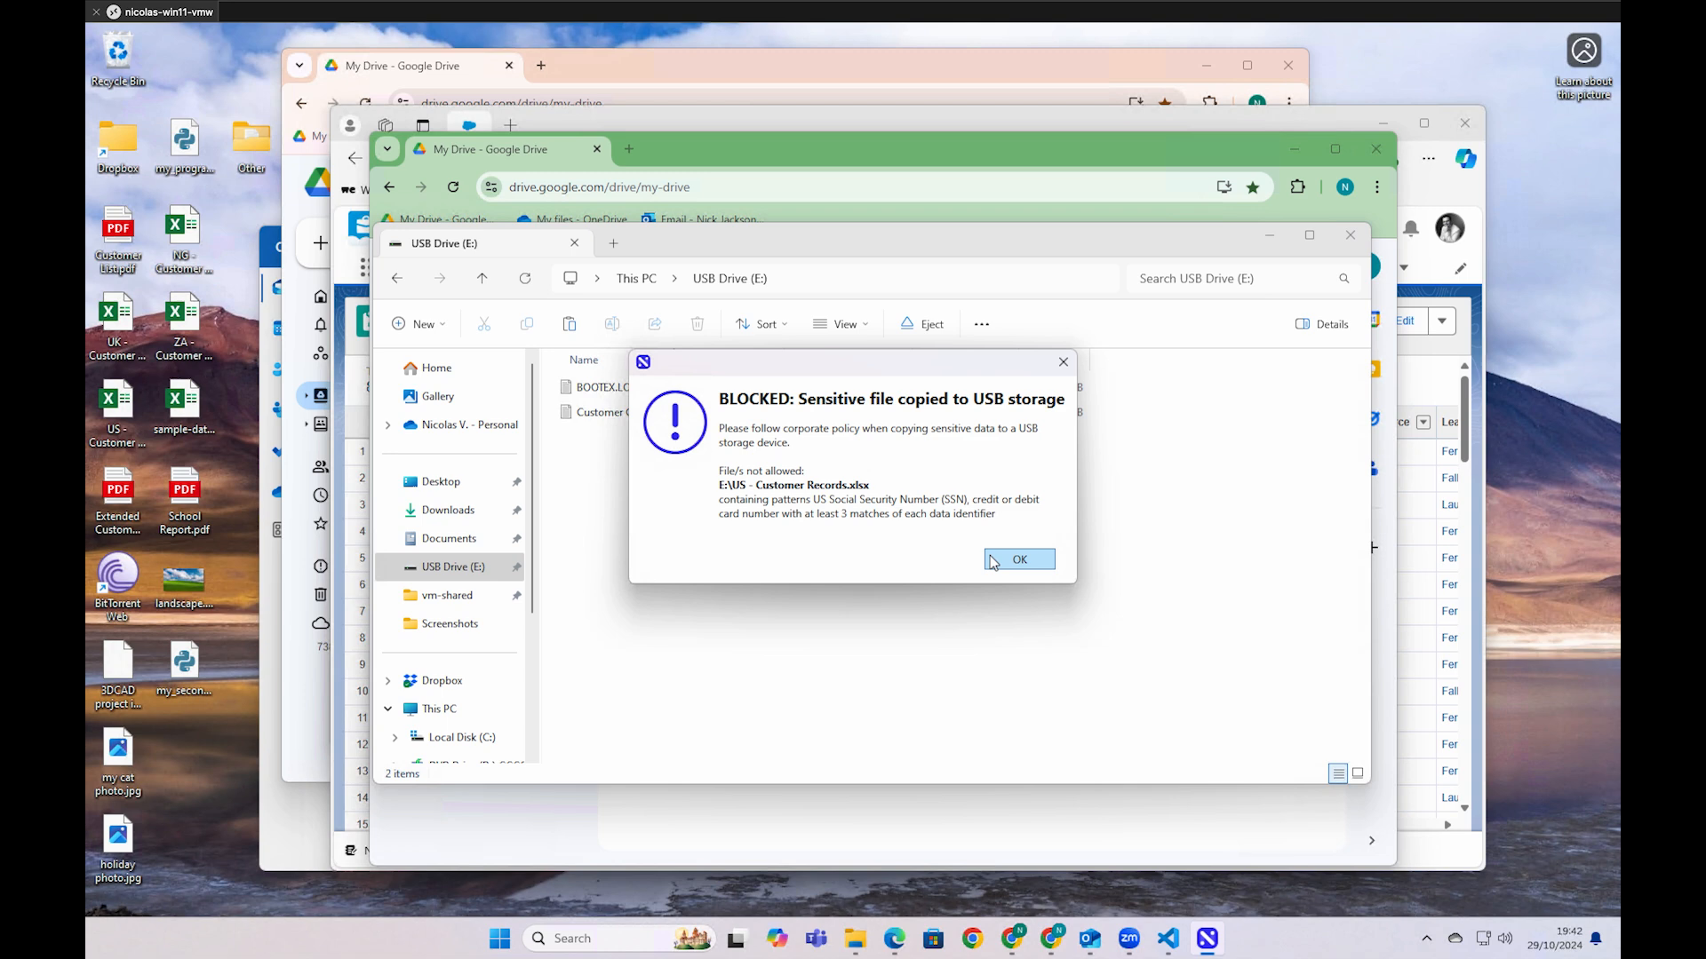
{"action": "left_click", "coordinate": [1019, 559]}
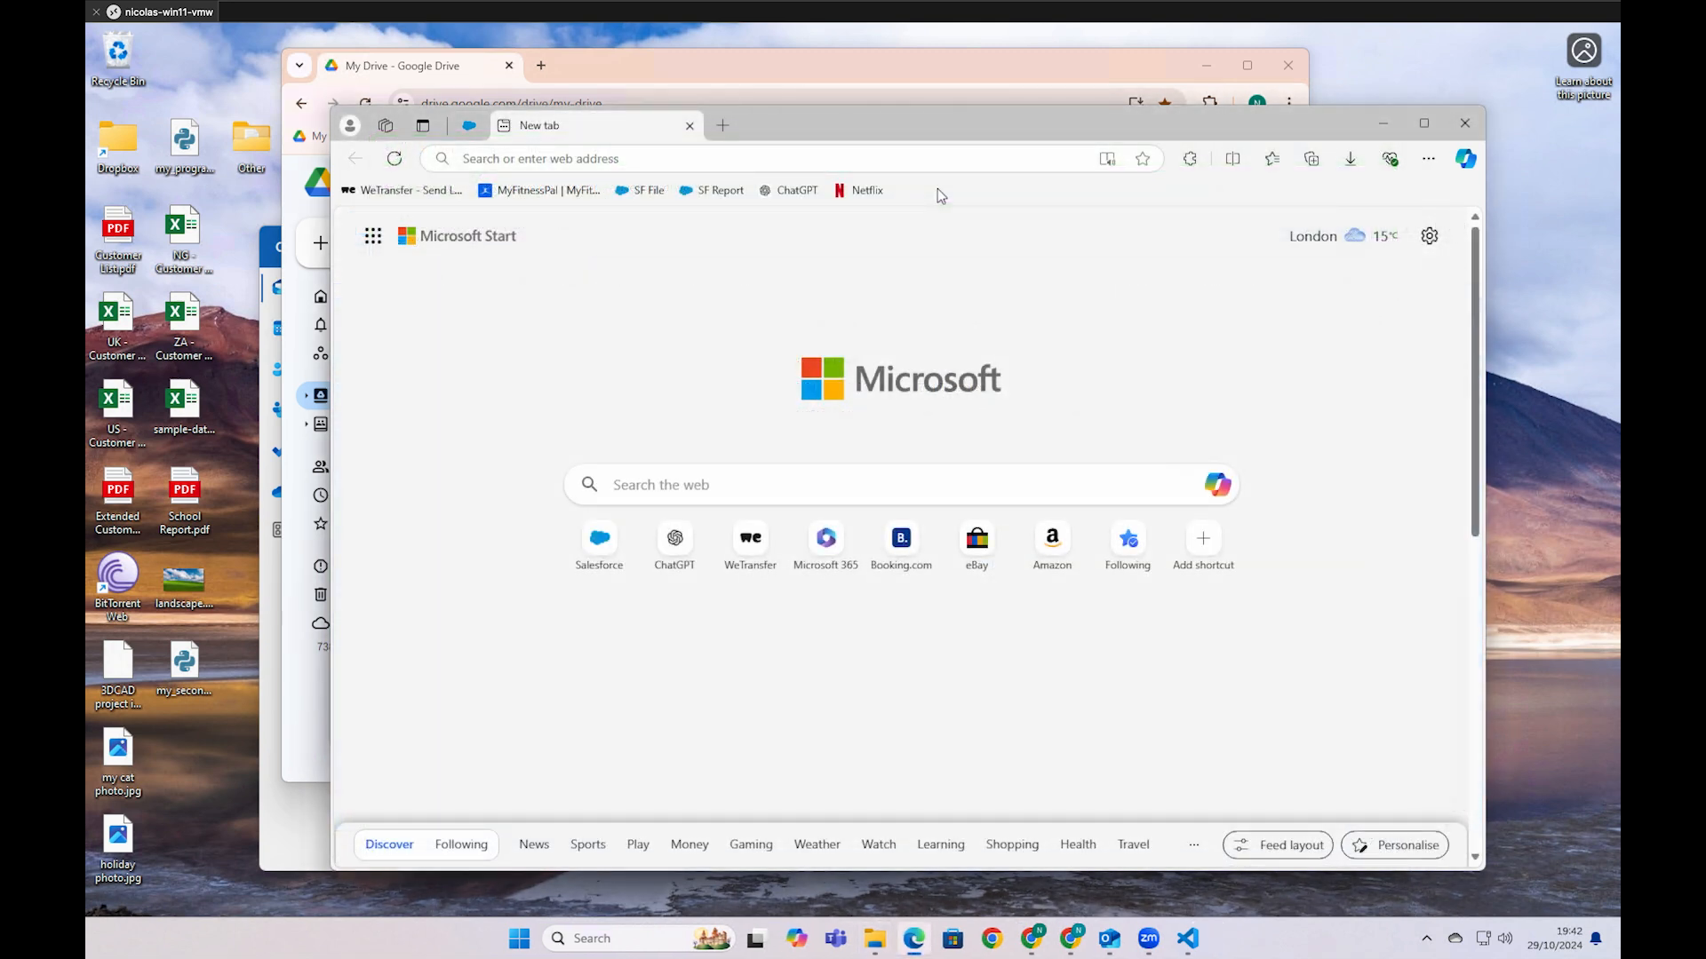
Paste the Python code into ChatGPT after 'Please fix my code:' and acknowledge the source-code warning
{"action": "left_click", "coordinate": [795, 190]}
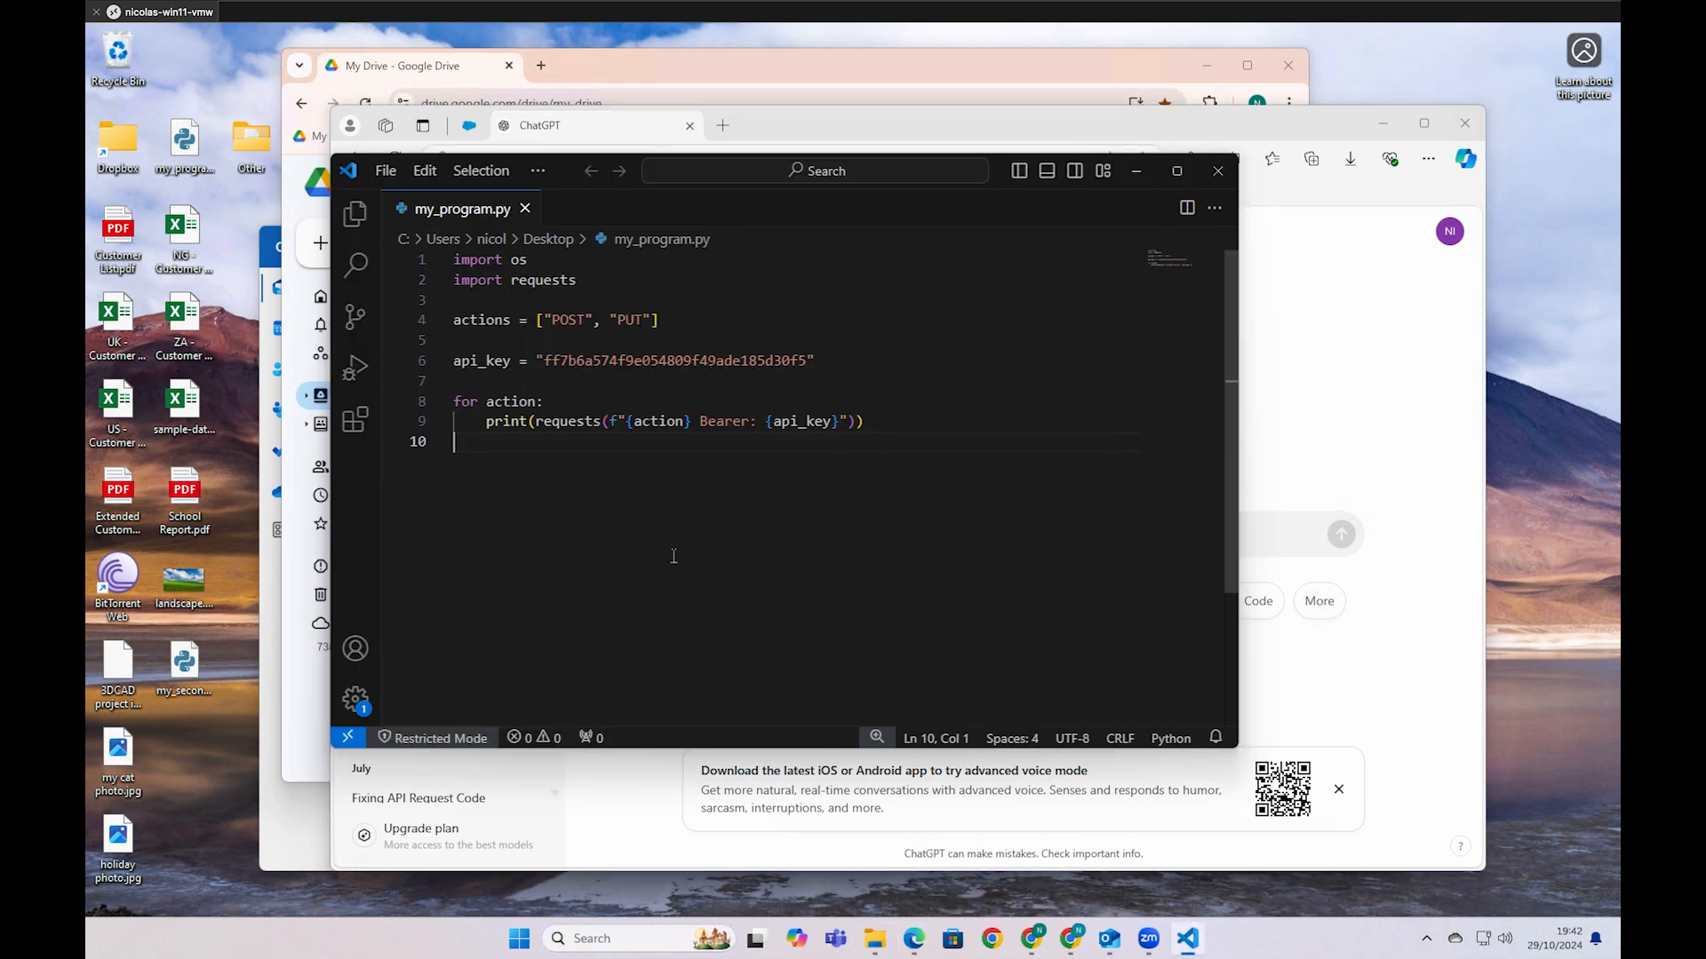
{"action": "right_click", "coordinate": [673, 556]}
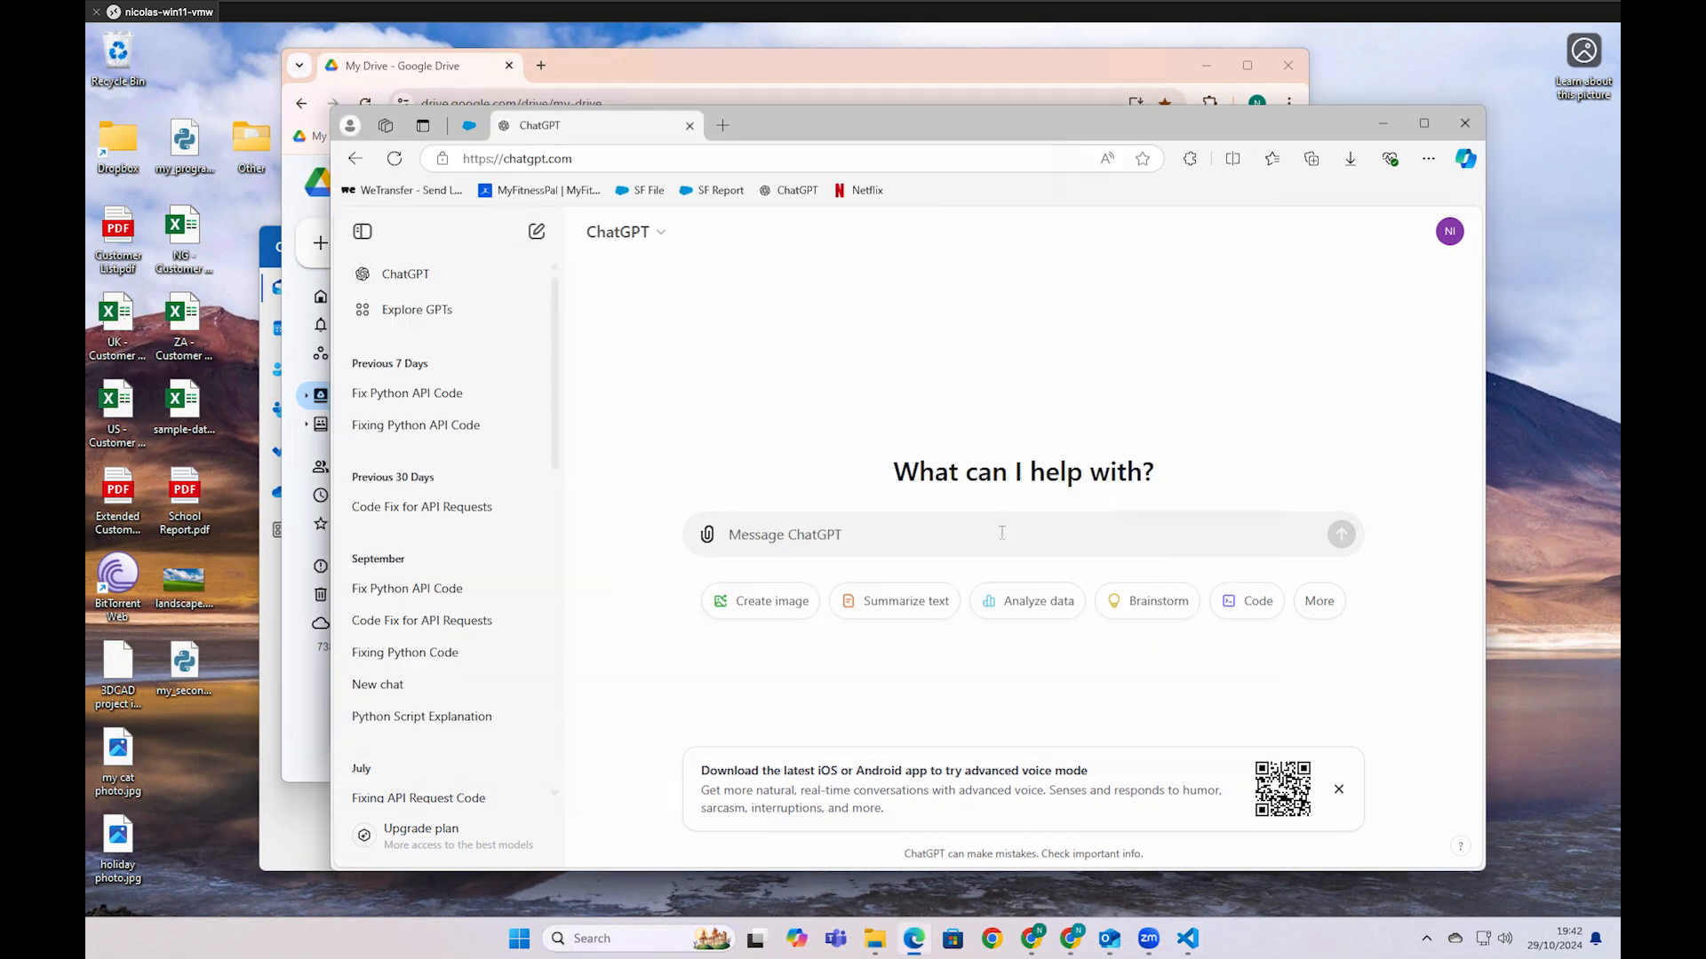
{"action": "type", "text": "Please fix my code:"}
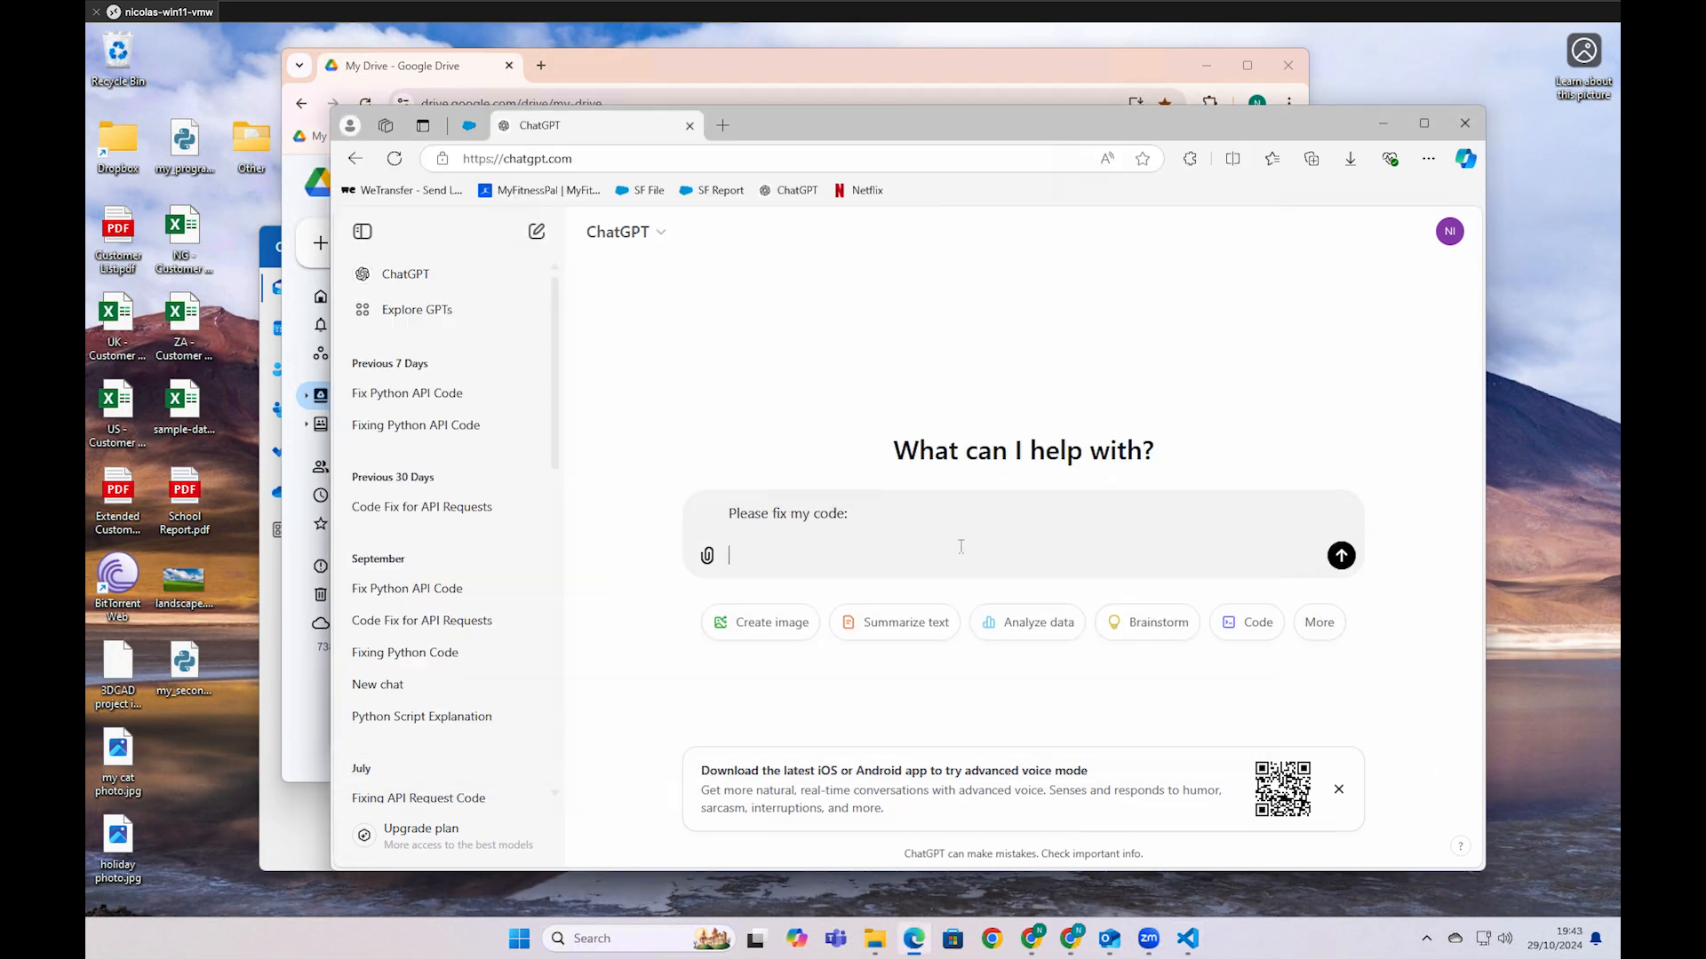
{"action": "right_click", "coordinate": [961, 554]}
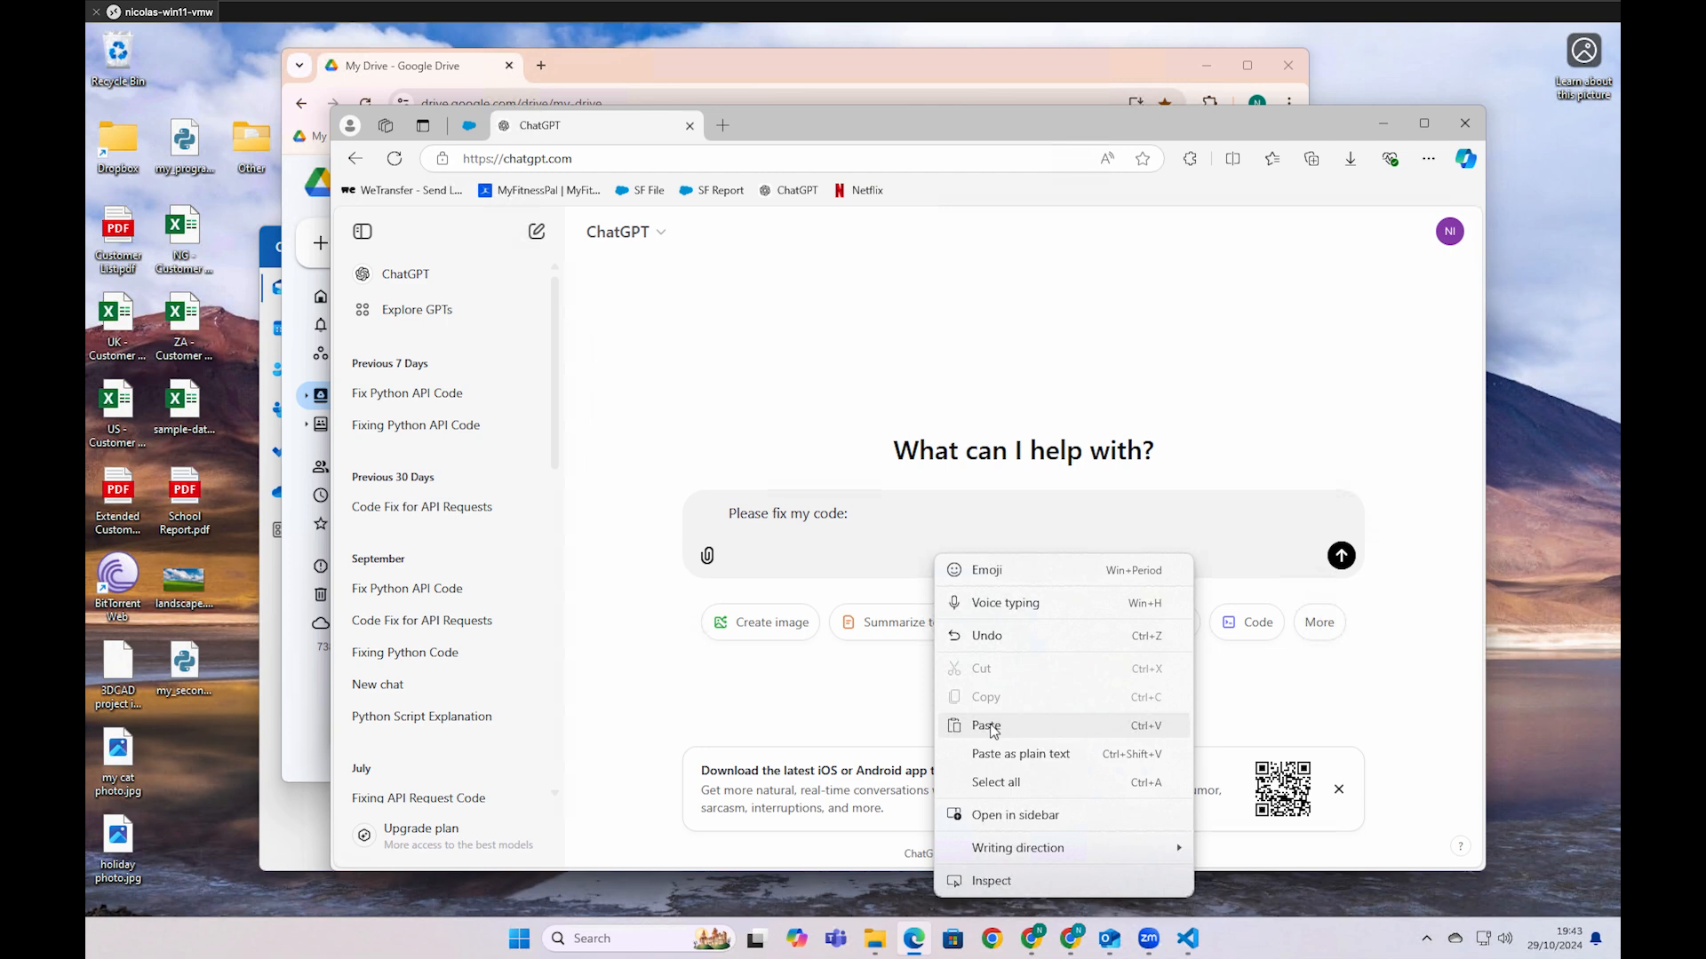
{"action": "left_click", "coordinate": [985, 725]}
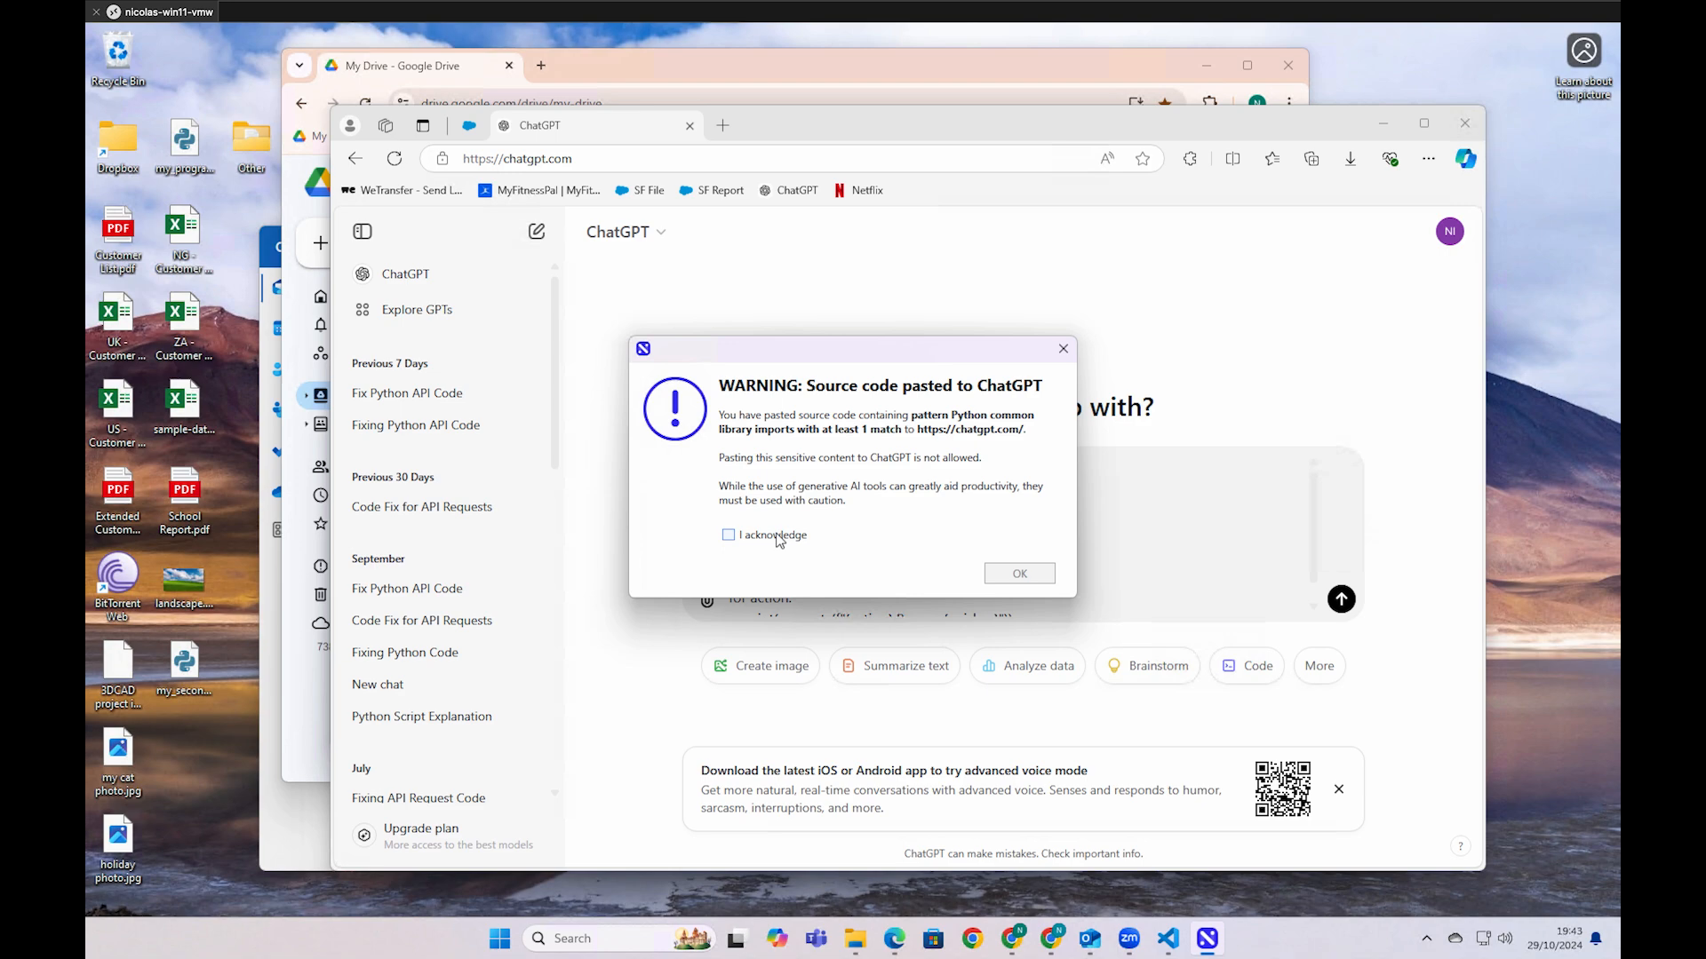
{"action": "left_click", "coordinate": [727, 534]}
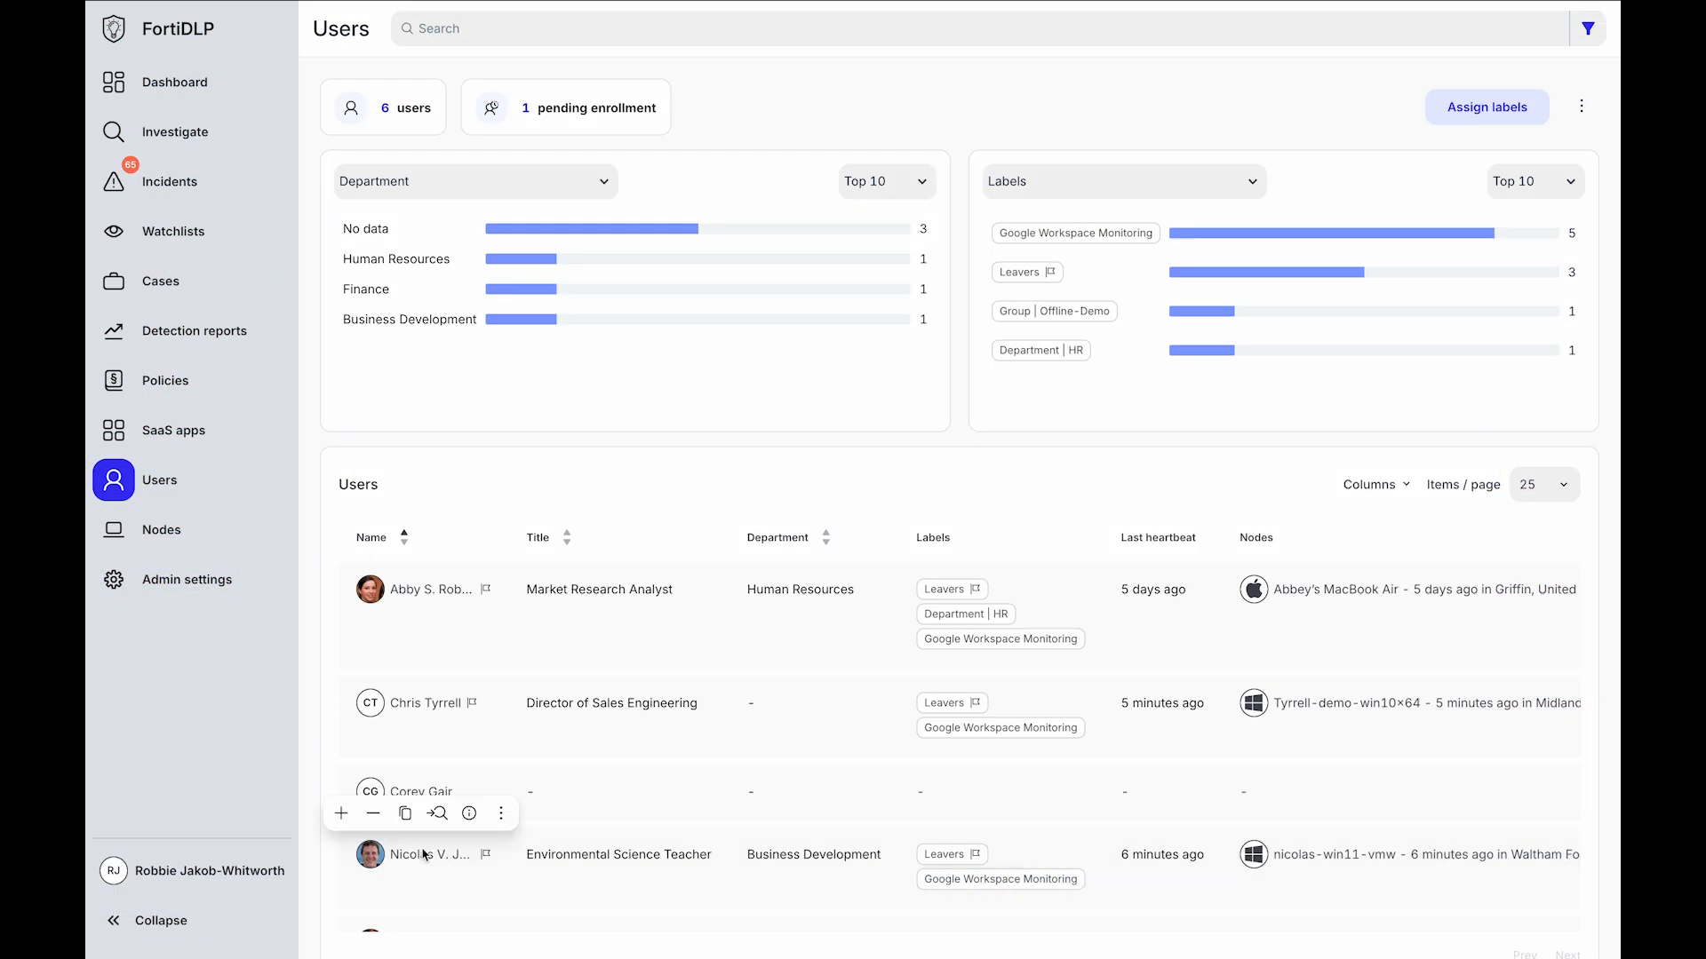
{"action": "left_click", "coordinate": [438, 814]}
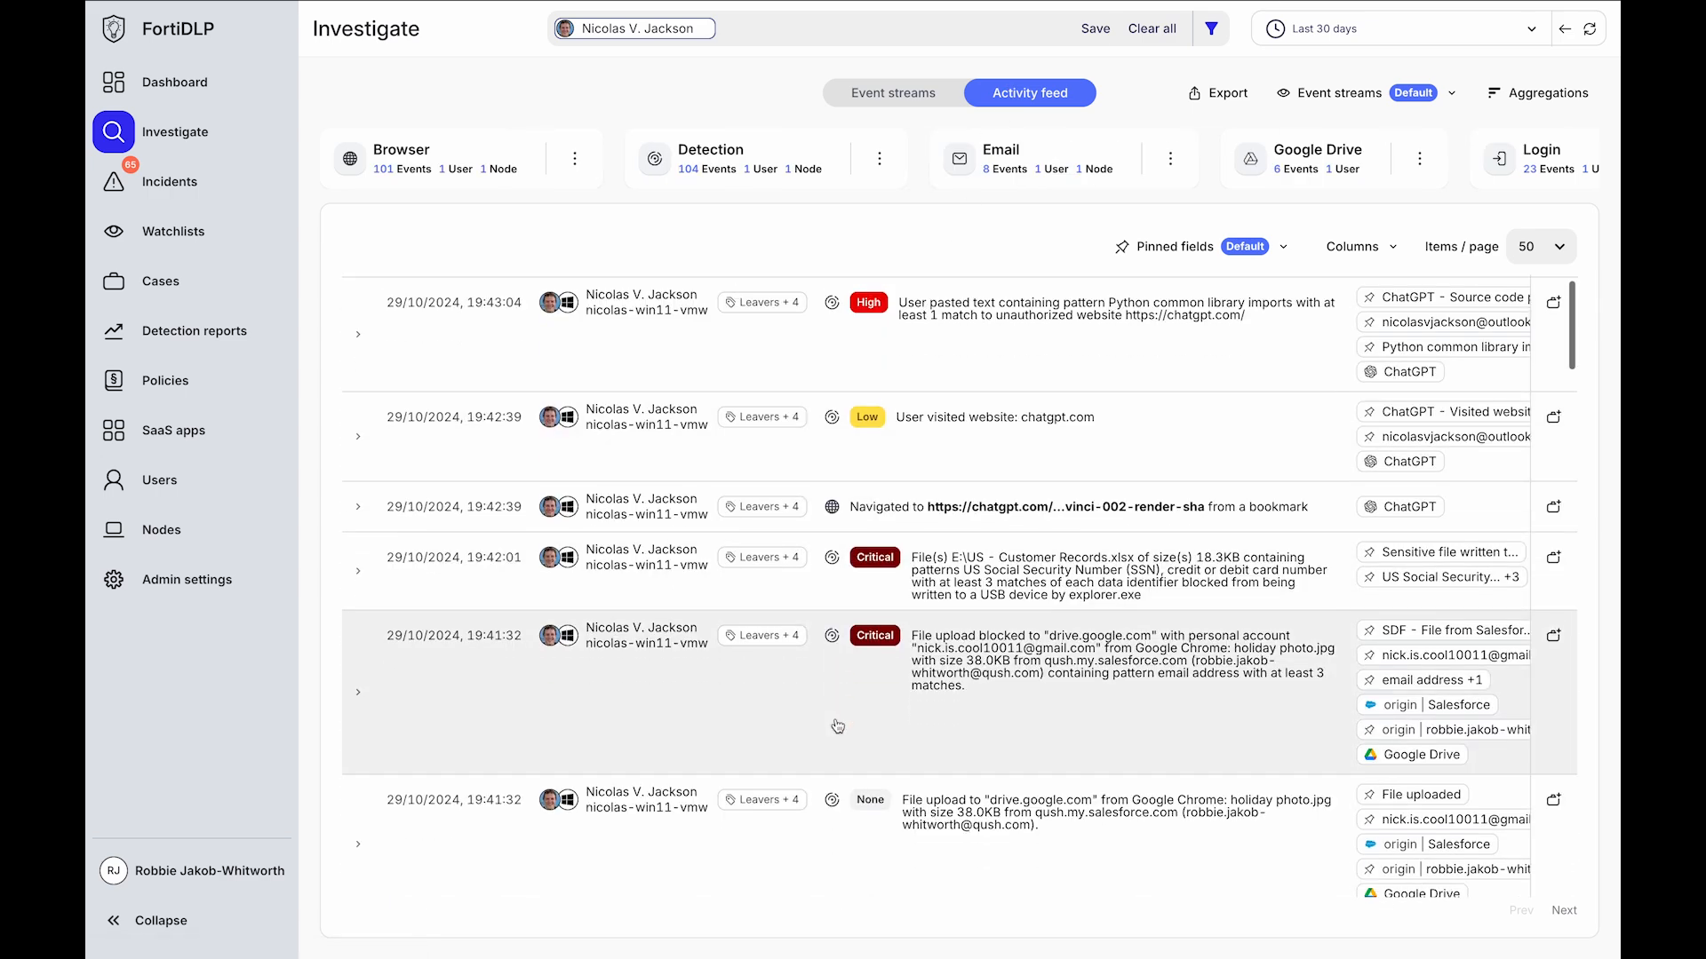
{"action": "scroll", "scroll_direction": "down", "scroll_amount": 3}
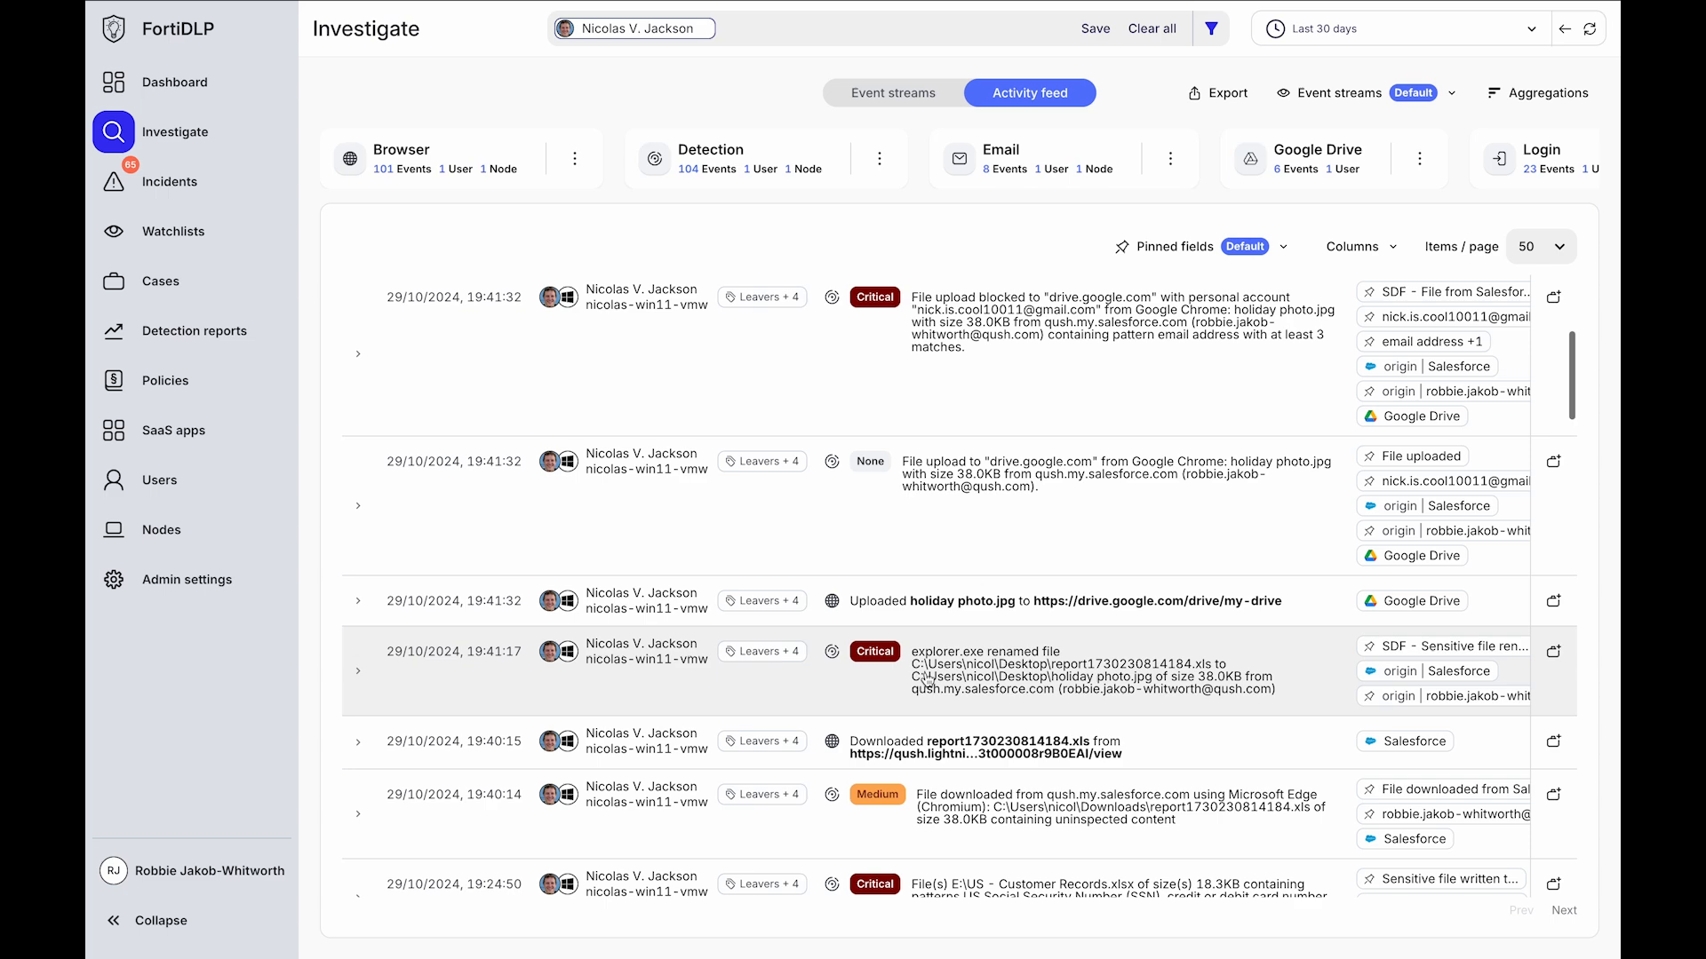
{"action": "scroll", "scroll_direction": "down", "scroll_amount": 3}
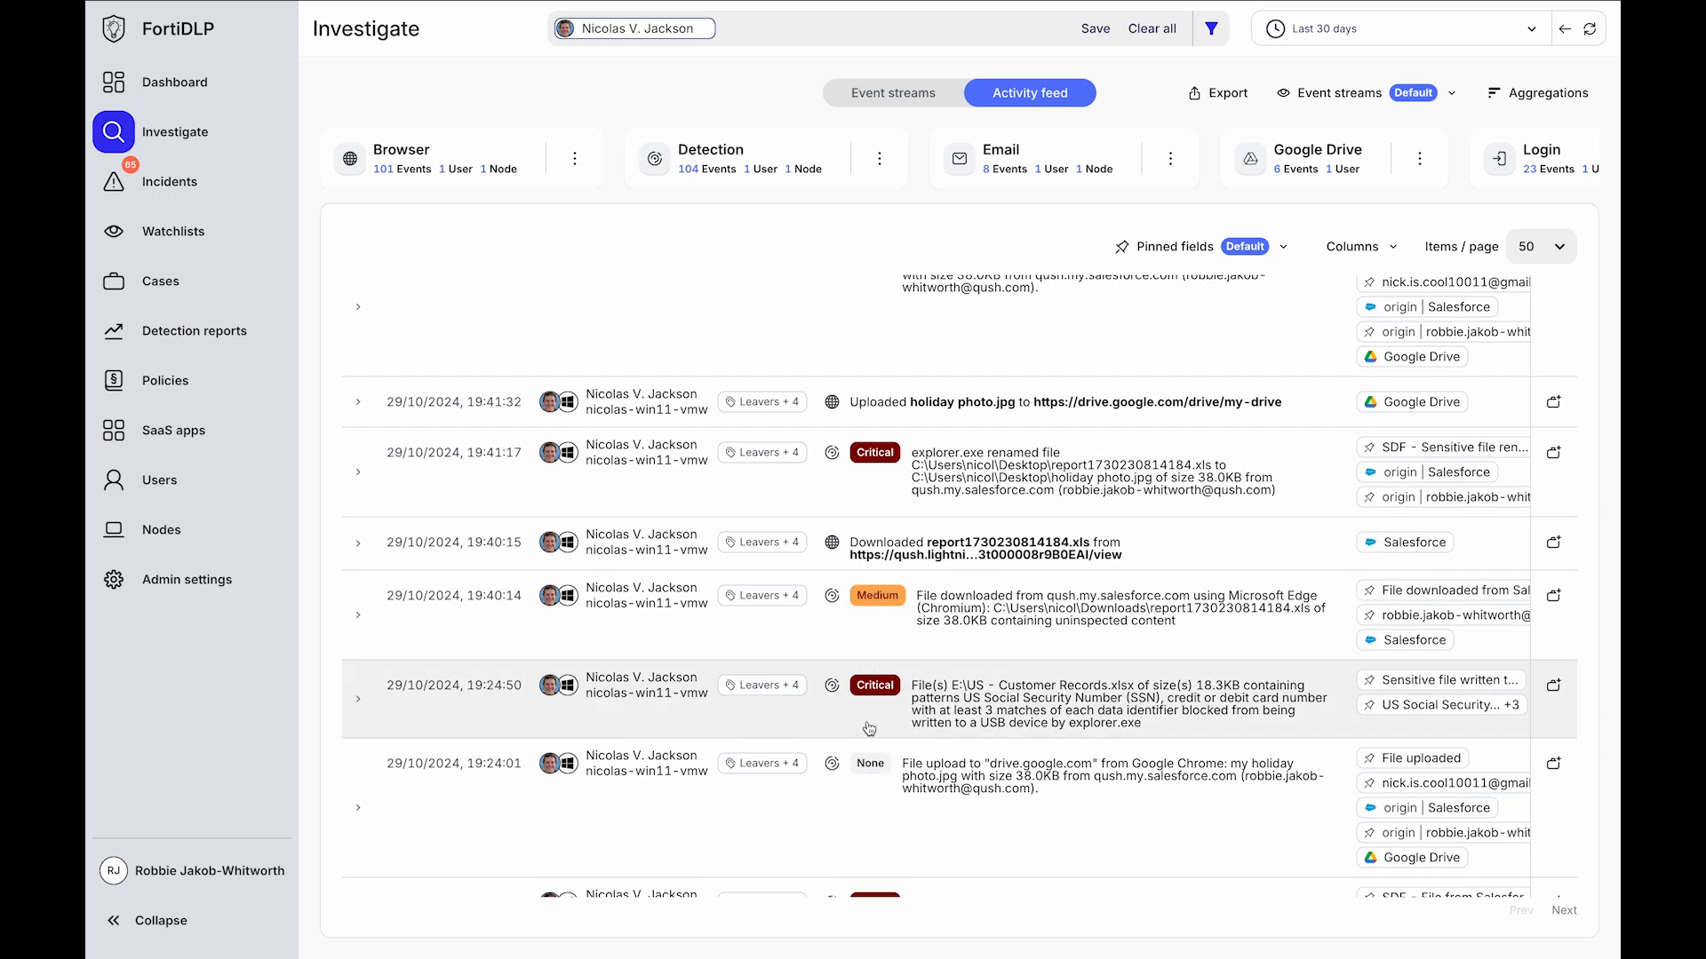
{"action": "scroll", "scroll_direction": "down", "scroll_amount": 3}
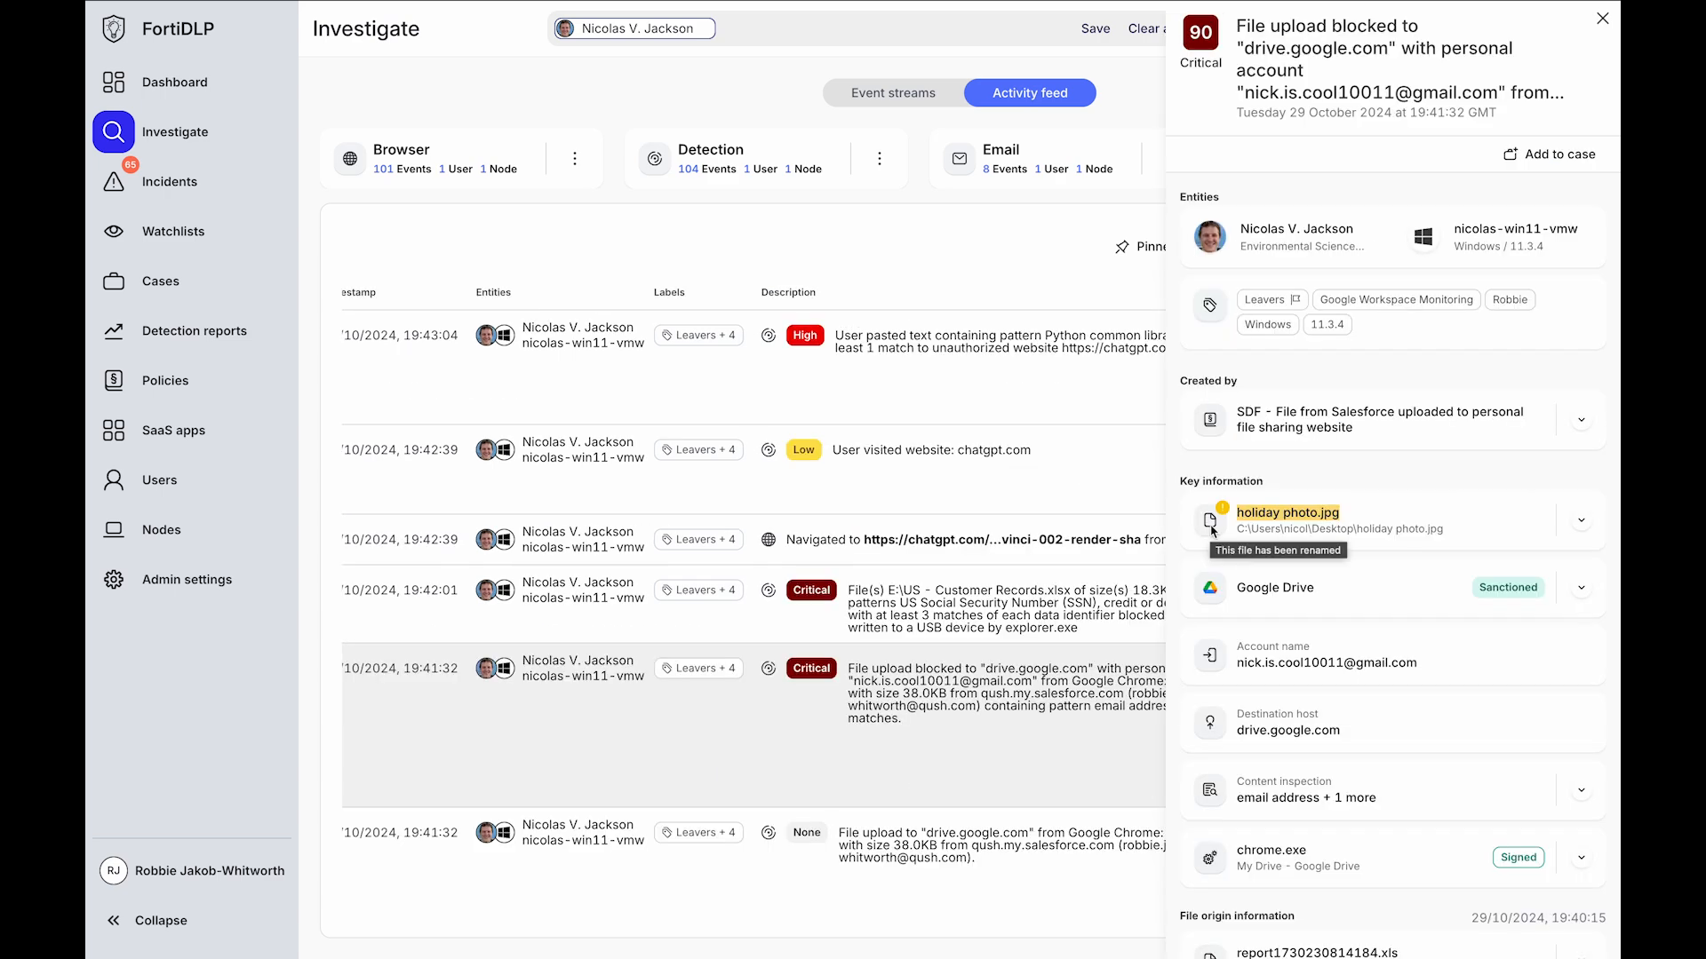
{"action": "mouse_move", "coordinate": [1527, 606]}
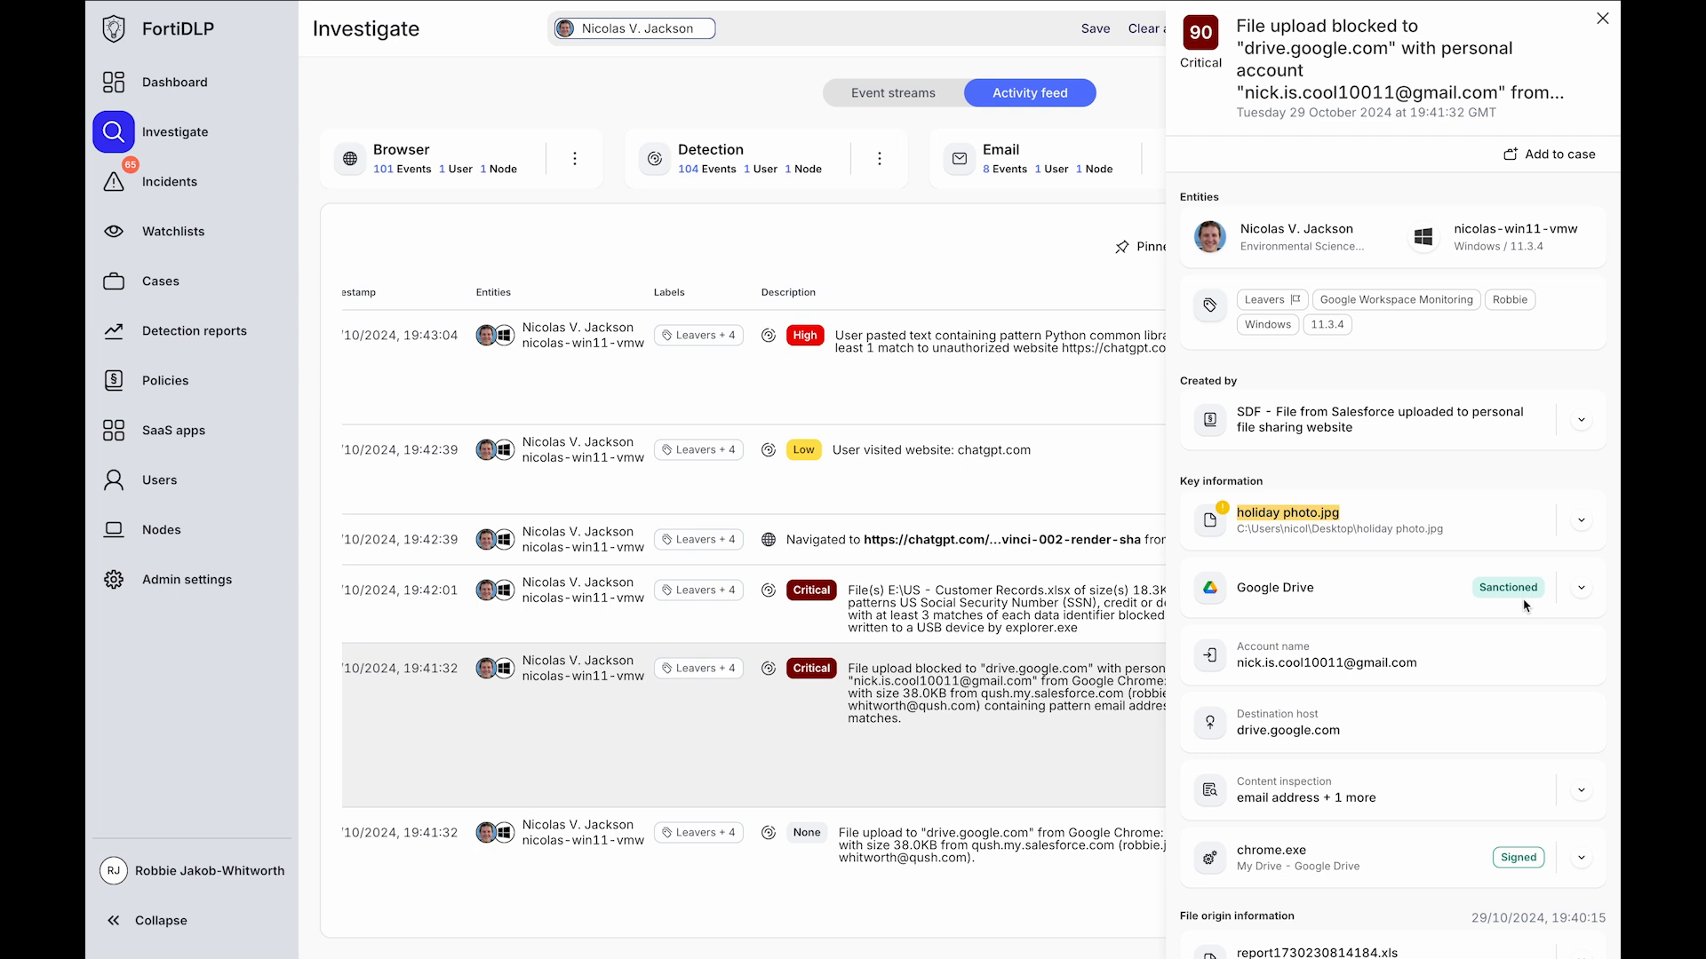
{"action": "mouse_move", "coordinate": [1402, 684]}
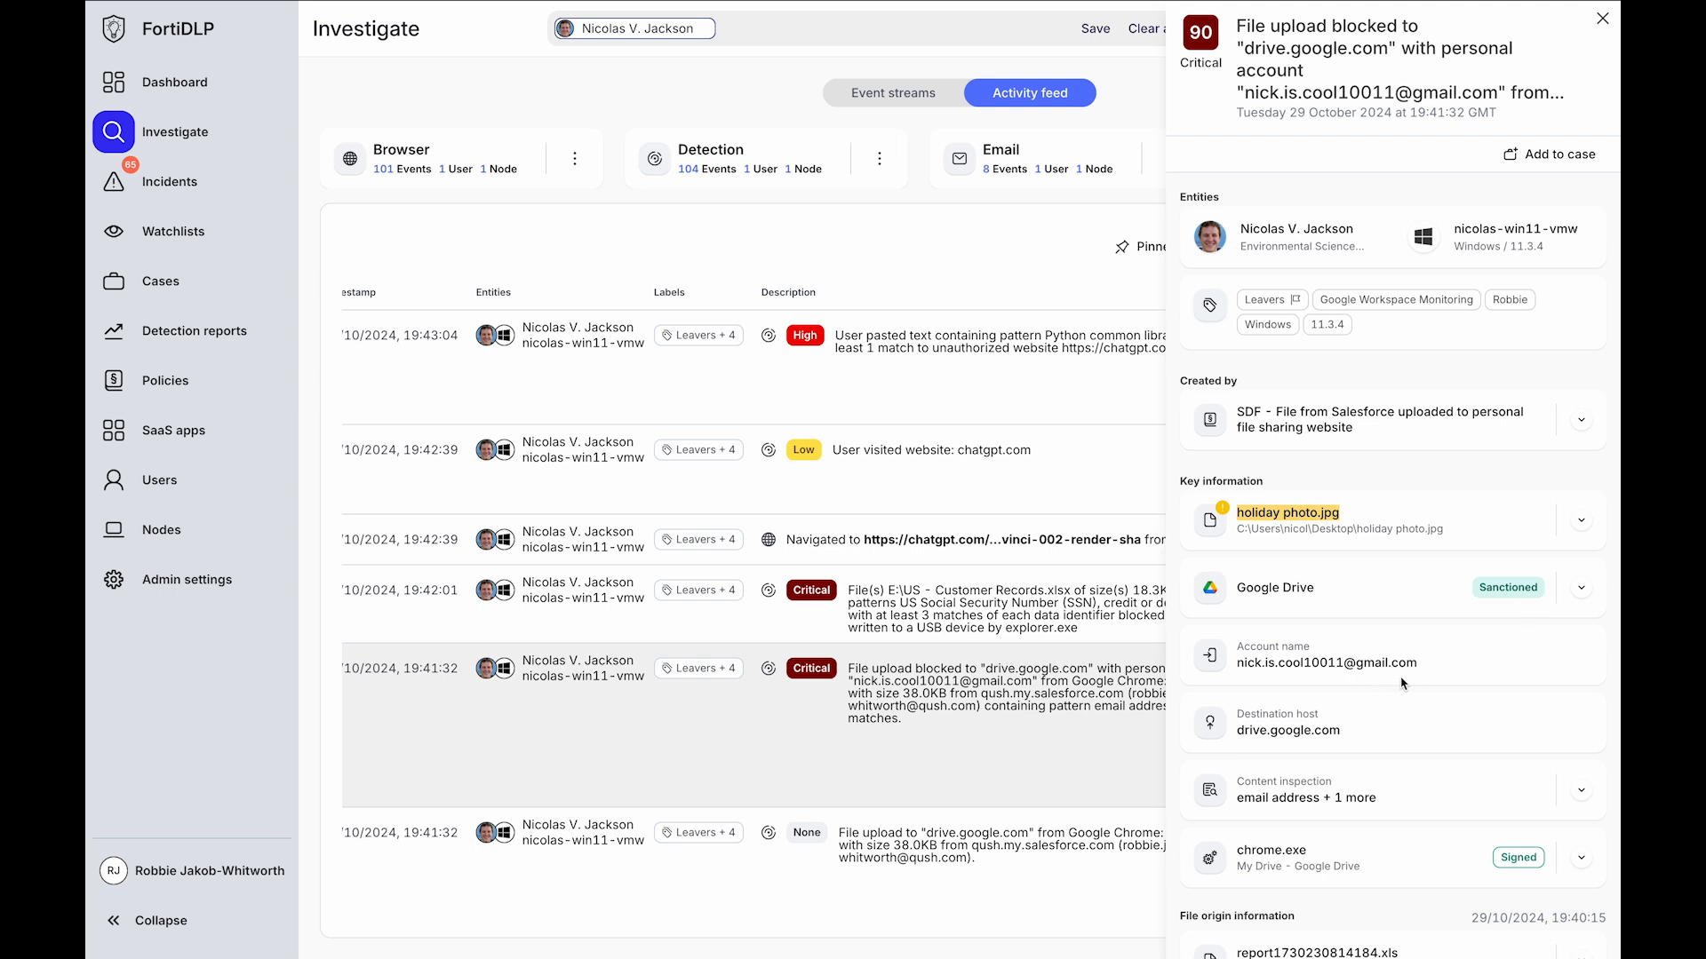
Trace the blocked upload's file origin time to the Salesforce download event and view its details
{"action": "scroll", "scroll_direction": "down", "scroll_amount": 3}
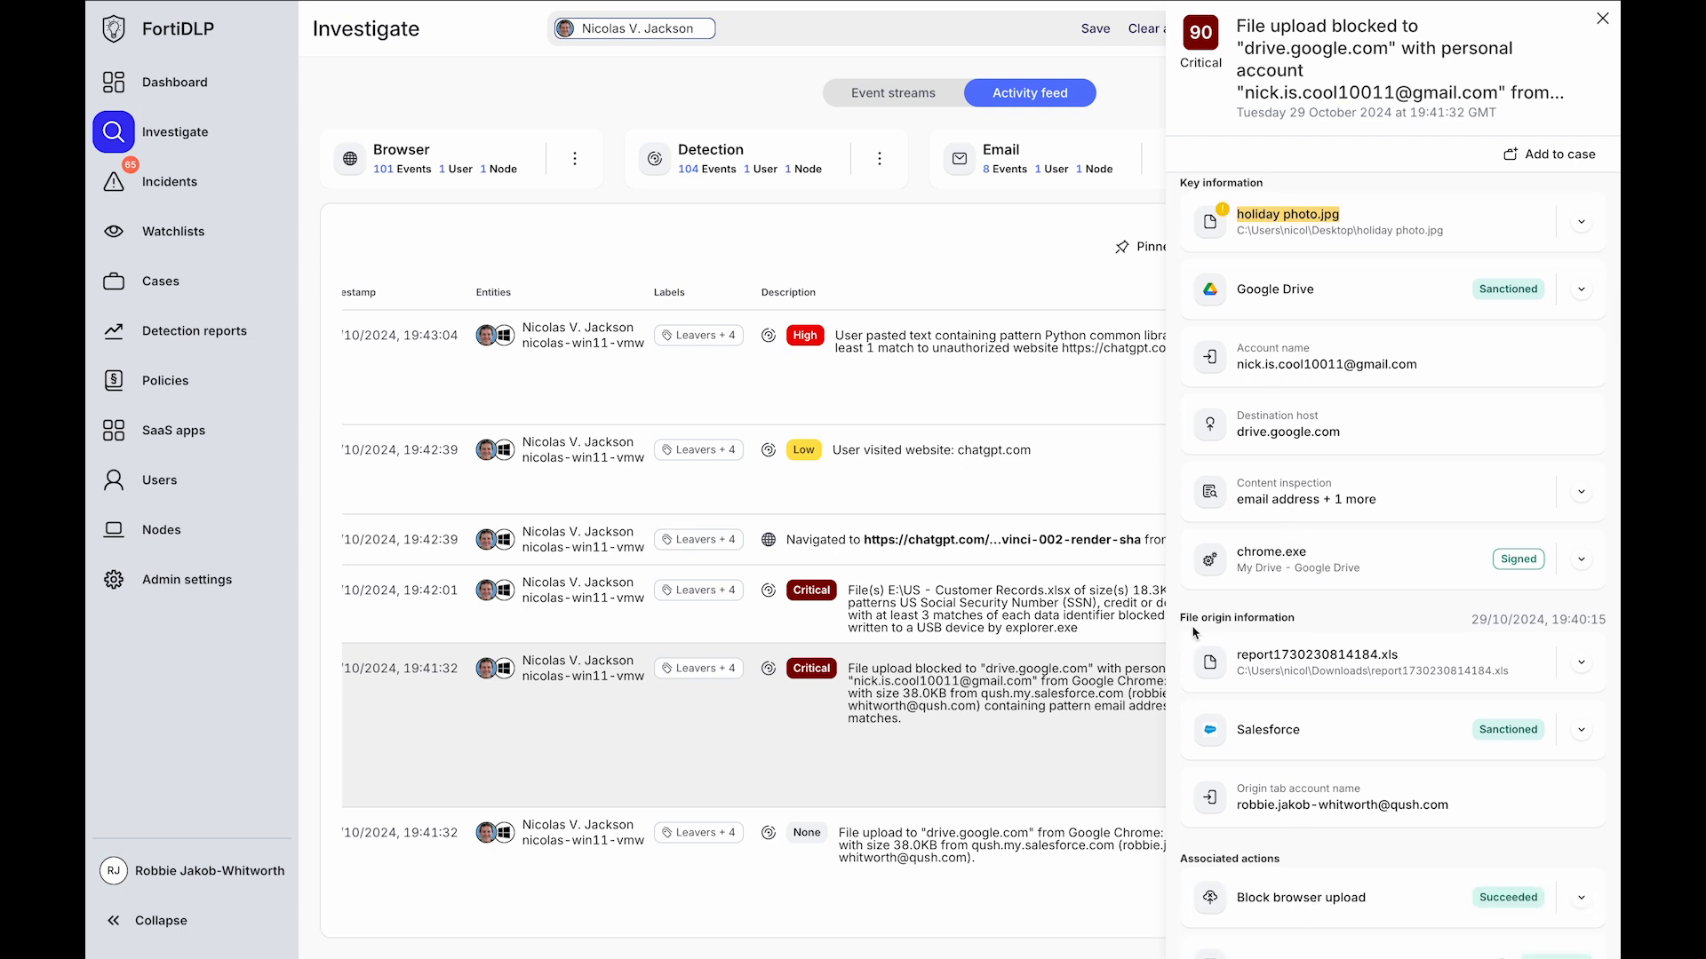
{"action": "mouse_move", "coordinate": [1380, 547]}
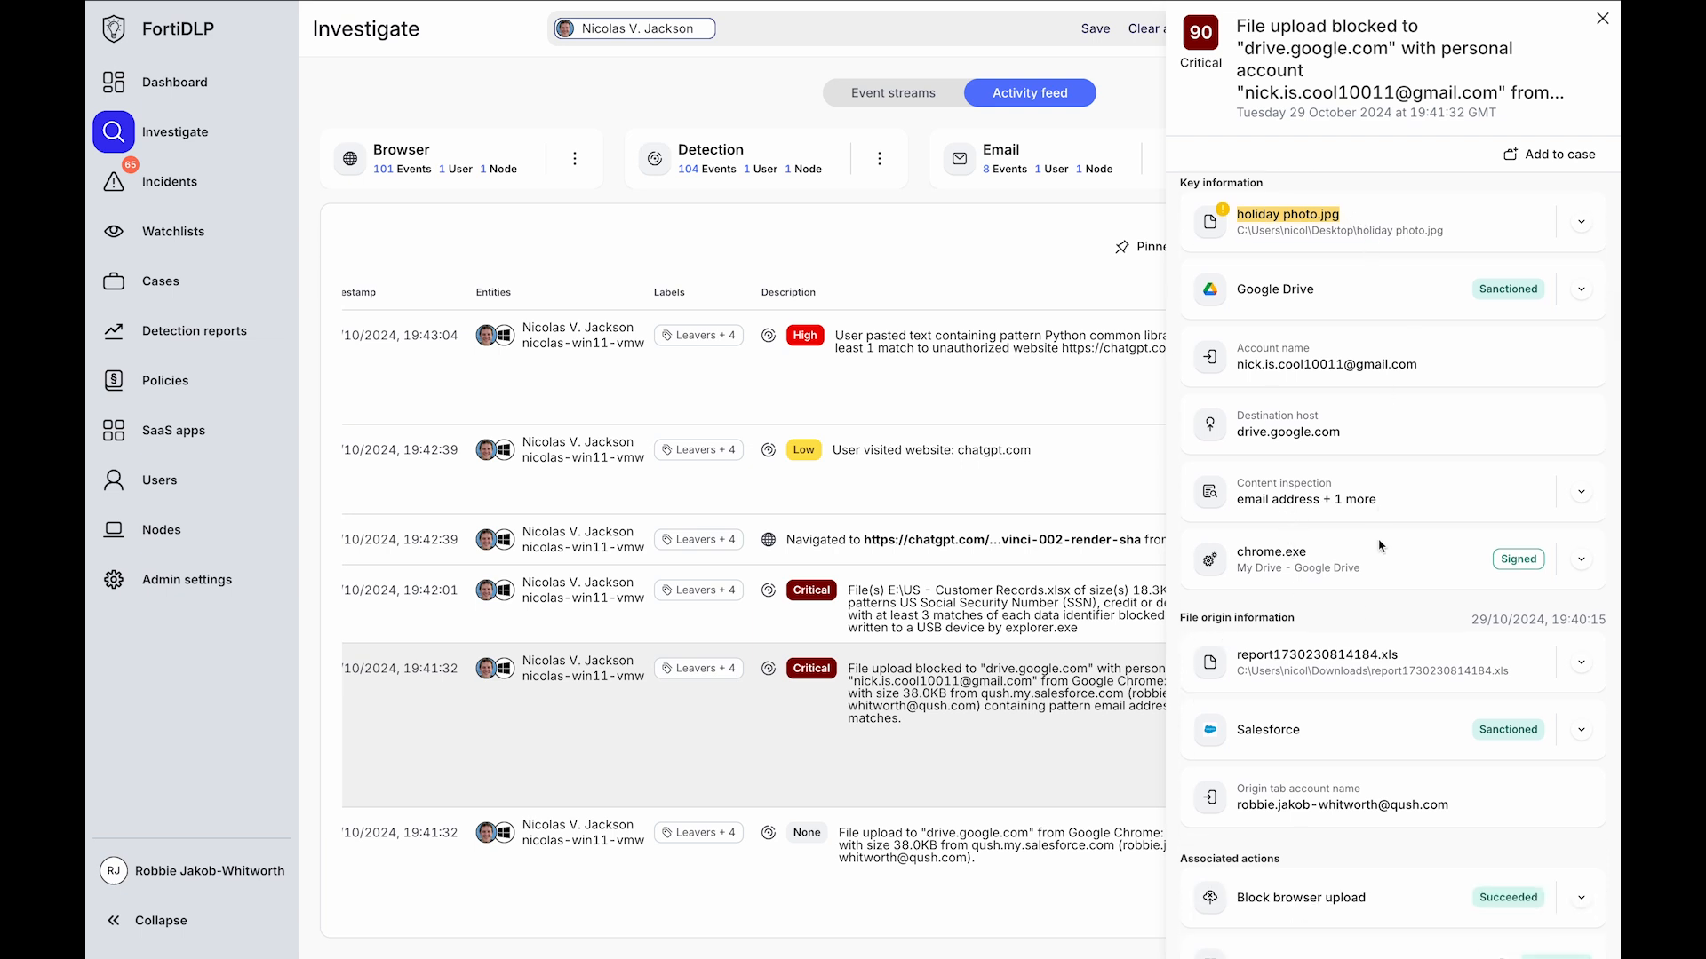
{"action": "double_click", "coordinate": [1537, 620]}
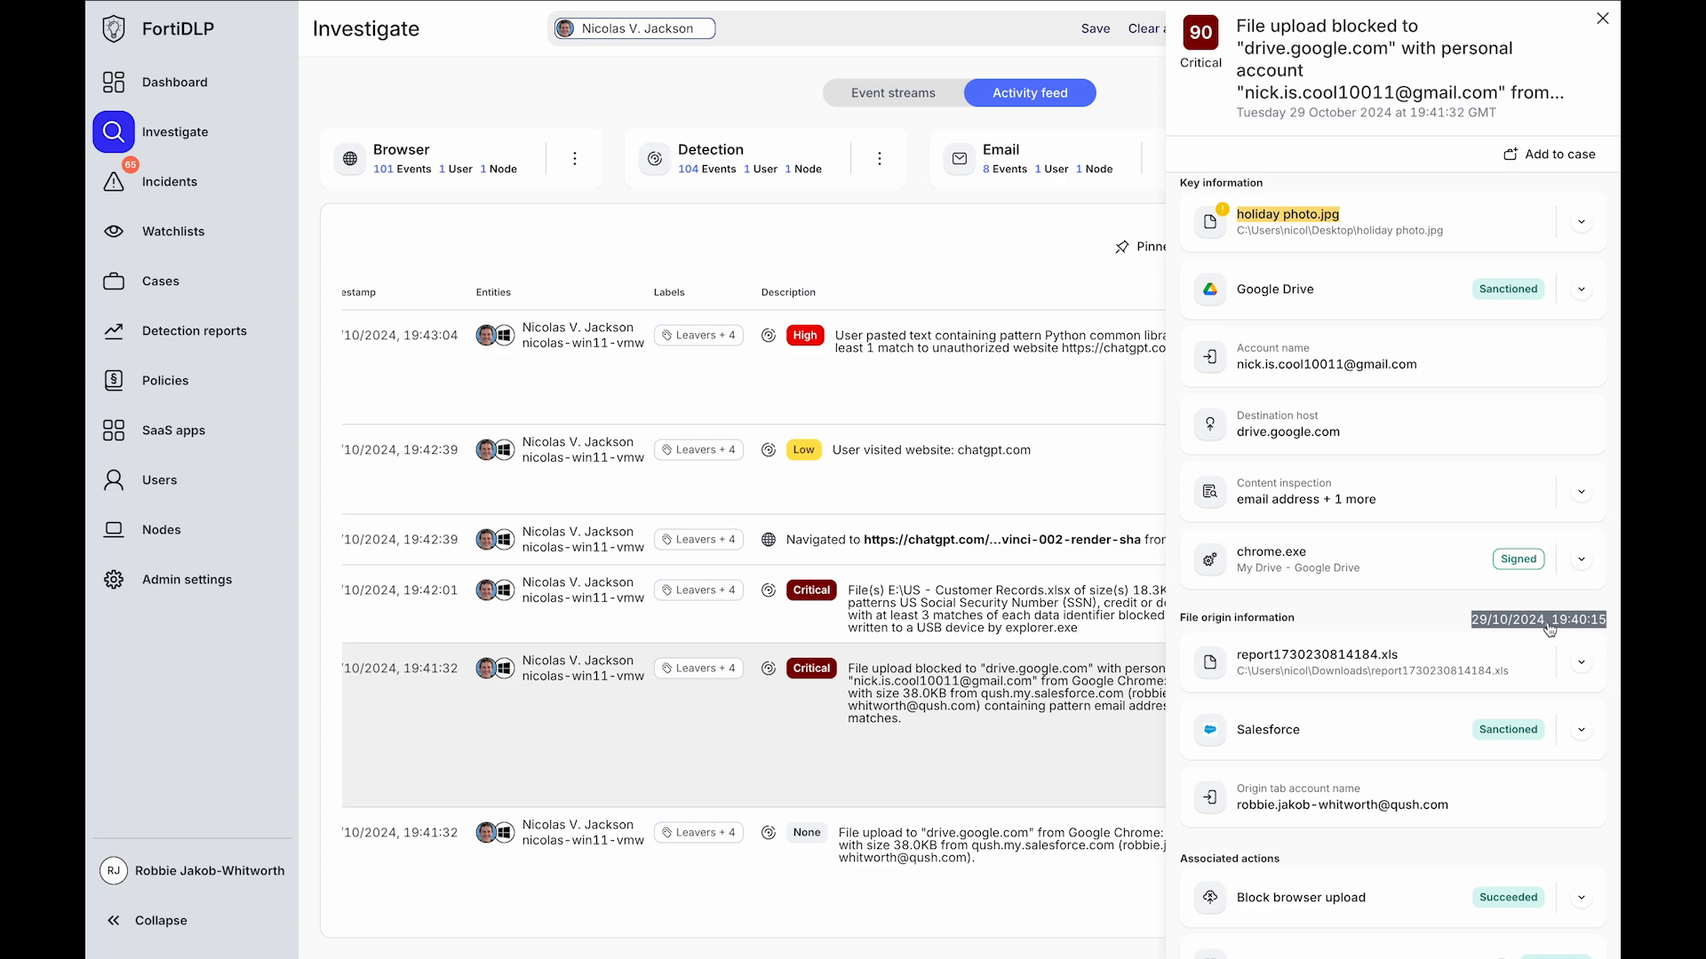
{"action": "scroll", "scroll_direction": "down", "scroll_amount": 3}
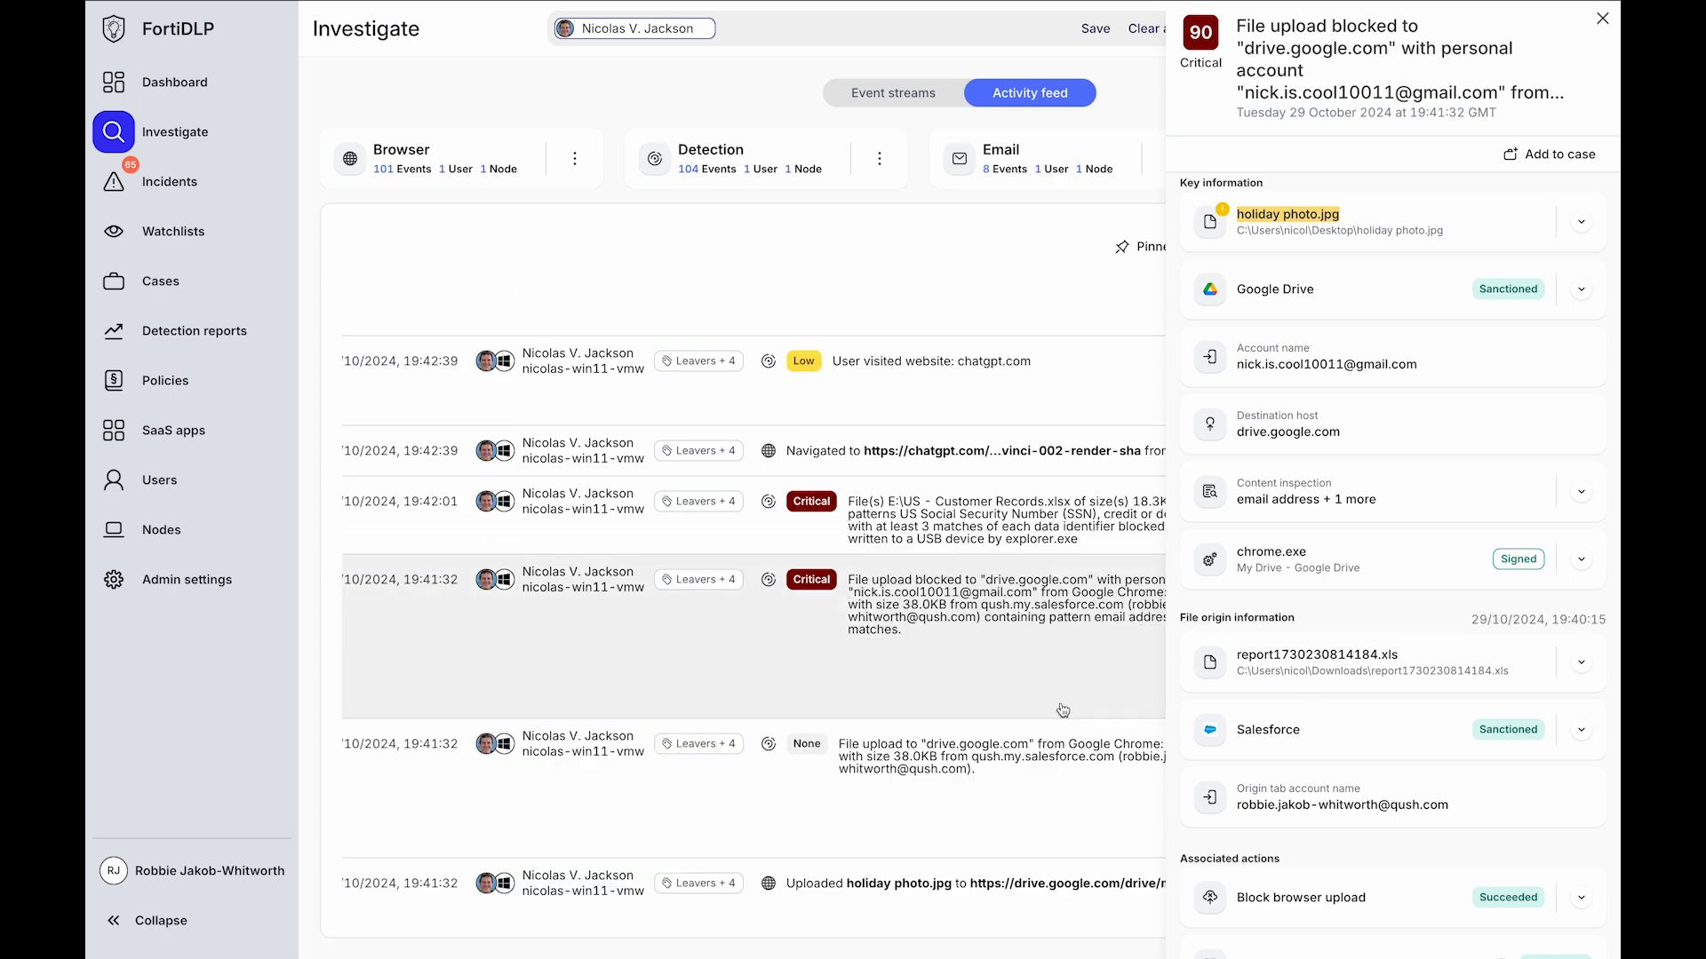
{"action": "scroll", "scroll_direction": "down", "scroll_amount": 3}
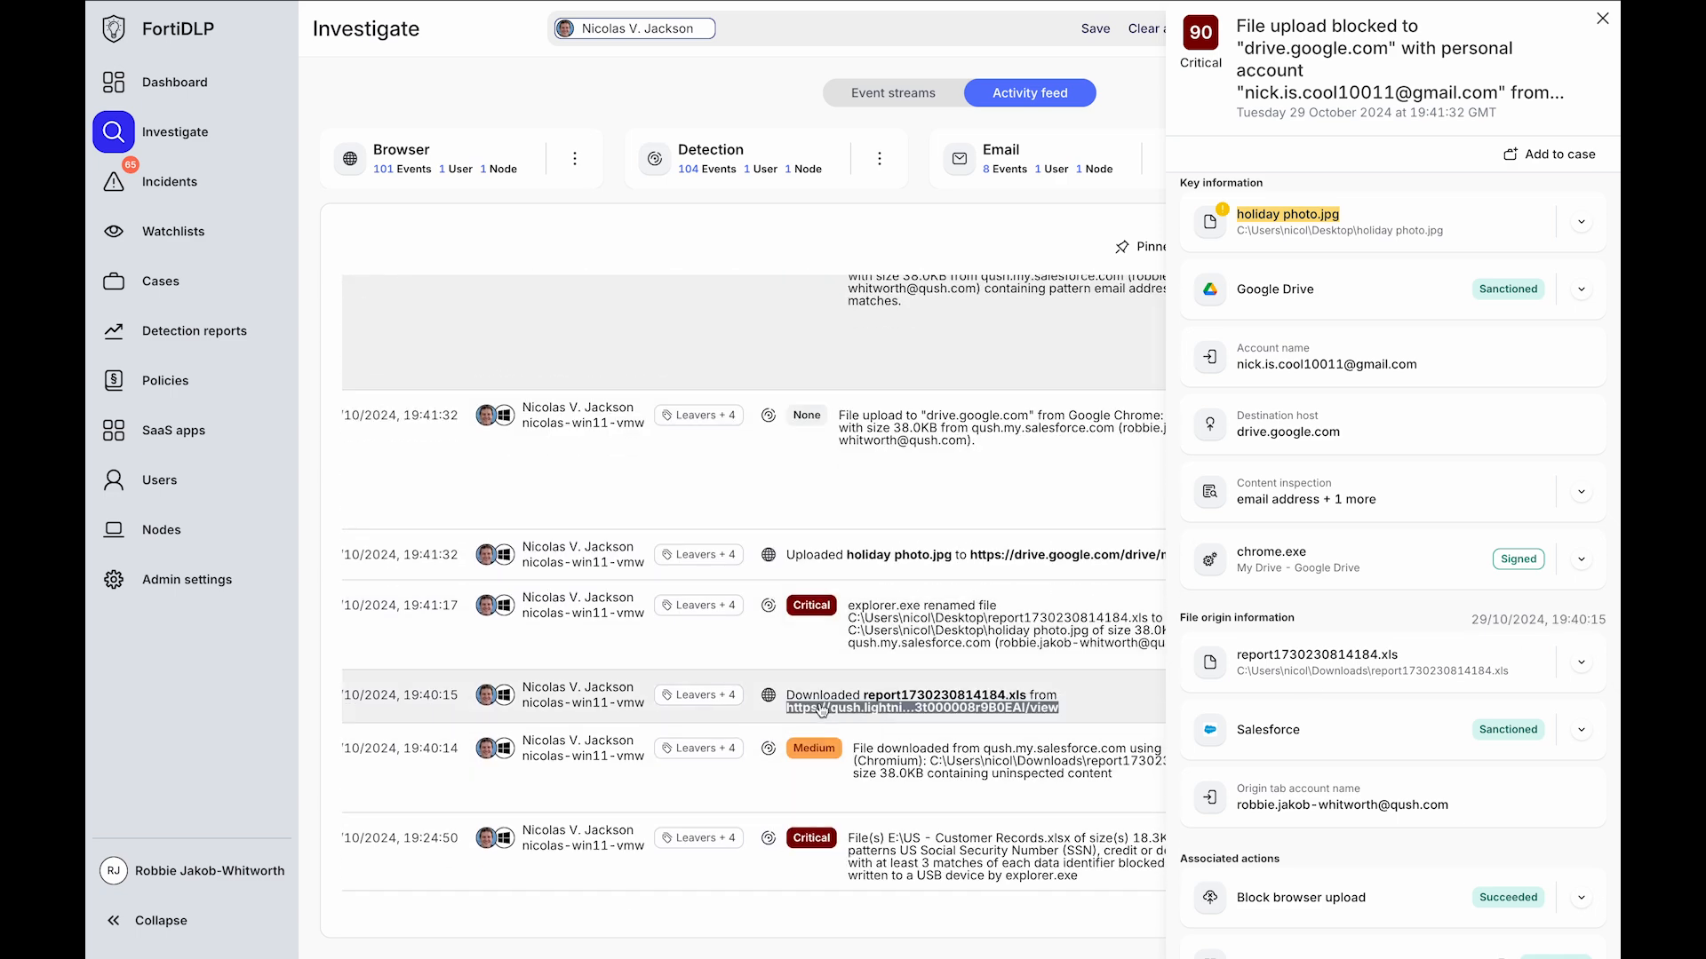
{"action": "left_click", "coordinate": [979, 761]}
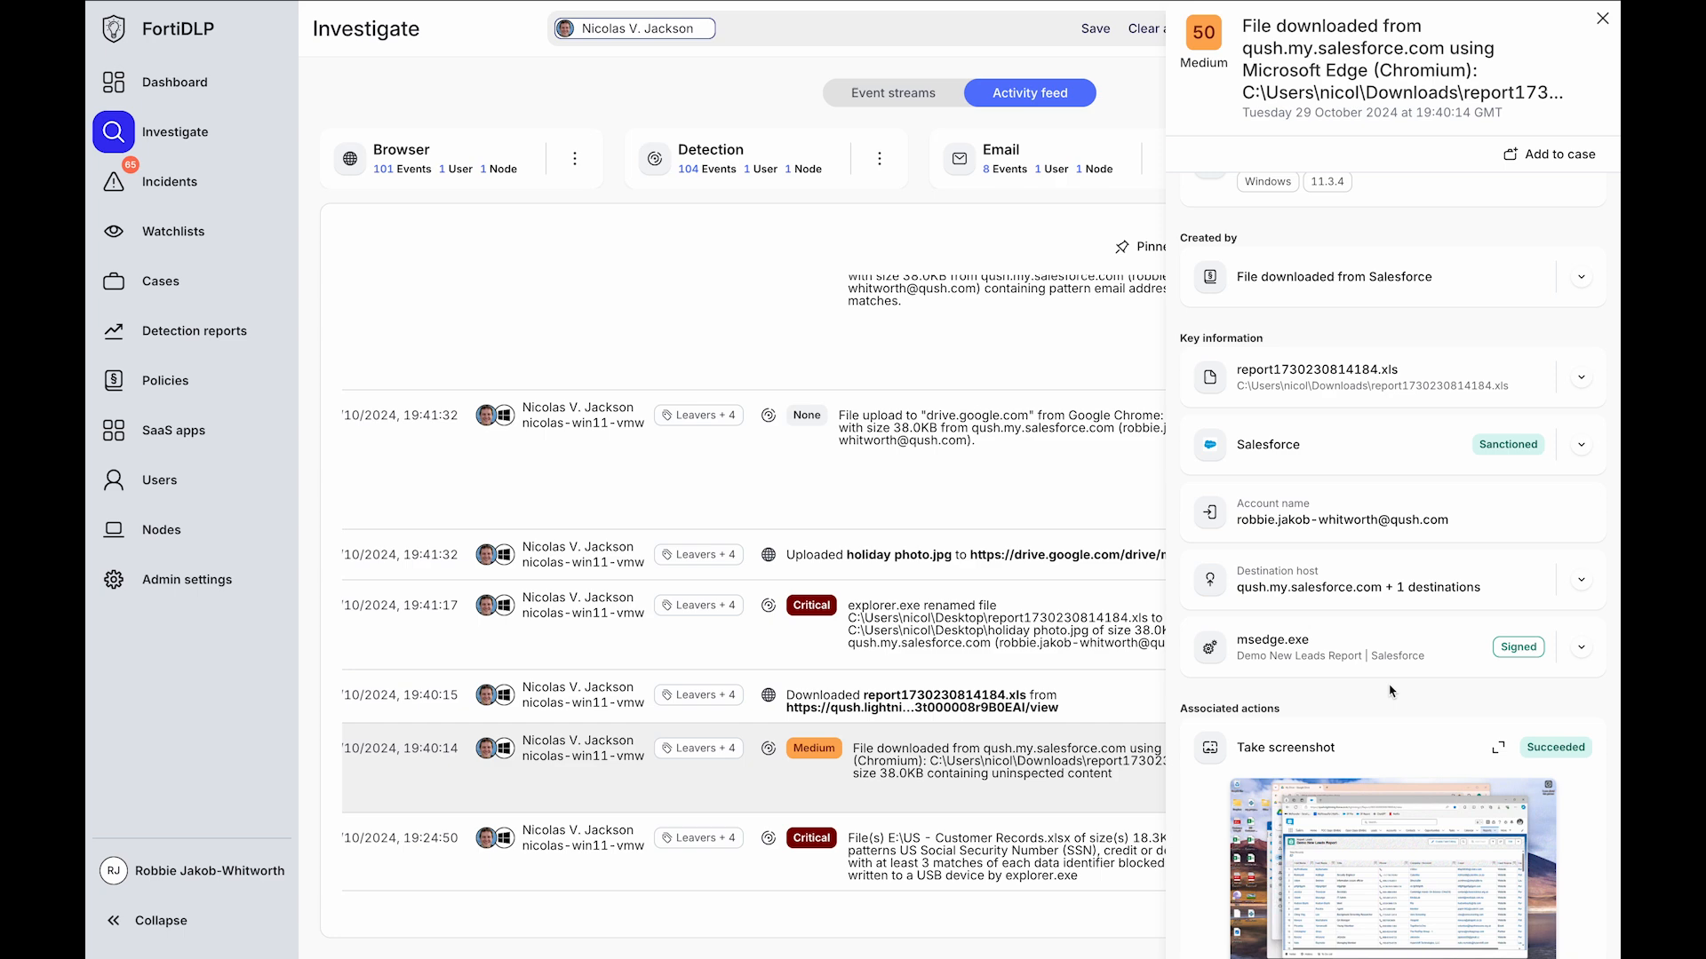
{"action": "scroll", "scroll_direction": "down", "scroll_amount": 3}
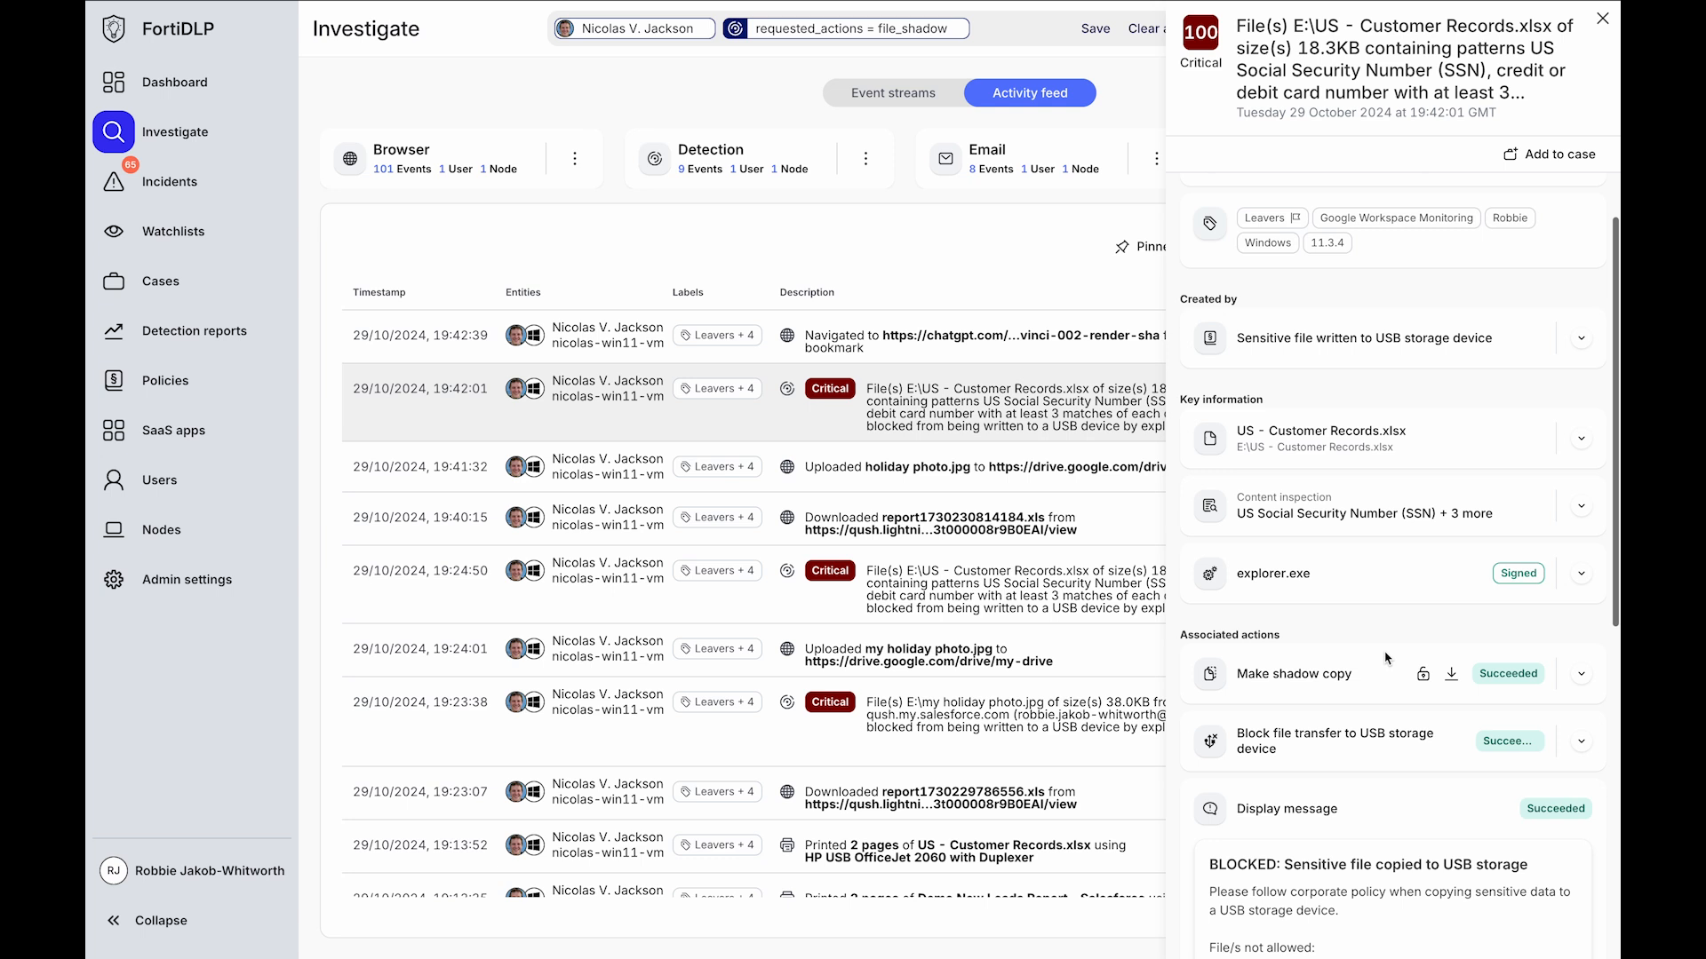
Review the event's associated actions: shadow copy, blocked file transfer, displayed message, screenshot
{"action": "scroll", "scroll_direction": "down", "scroll_amount": 3}
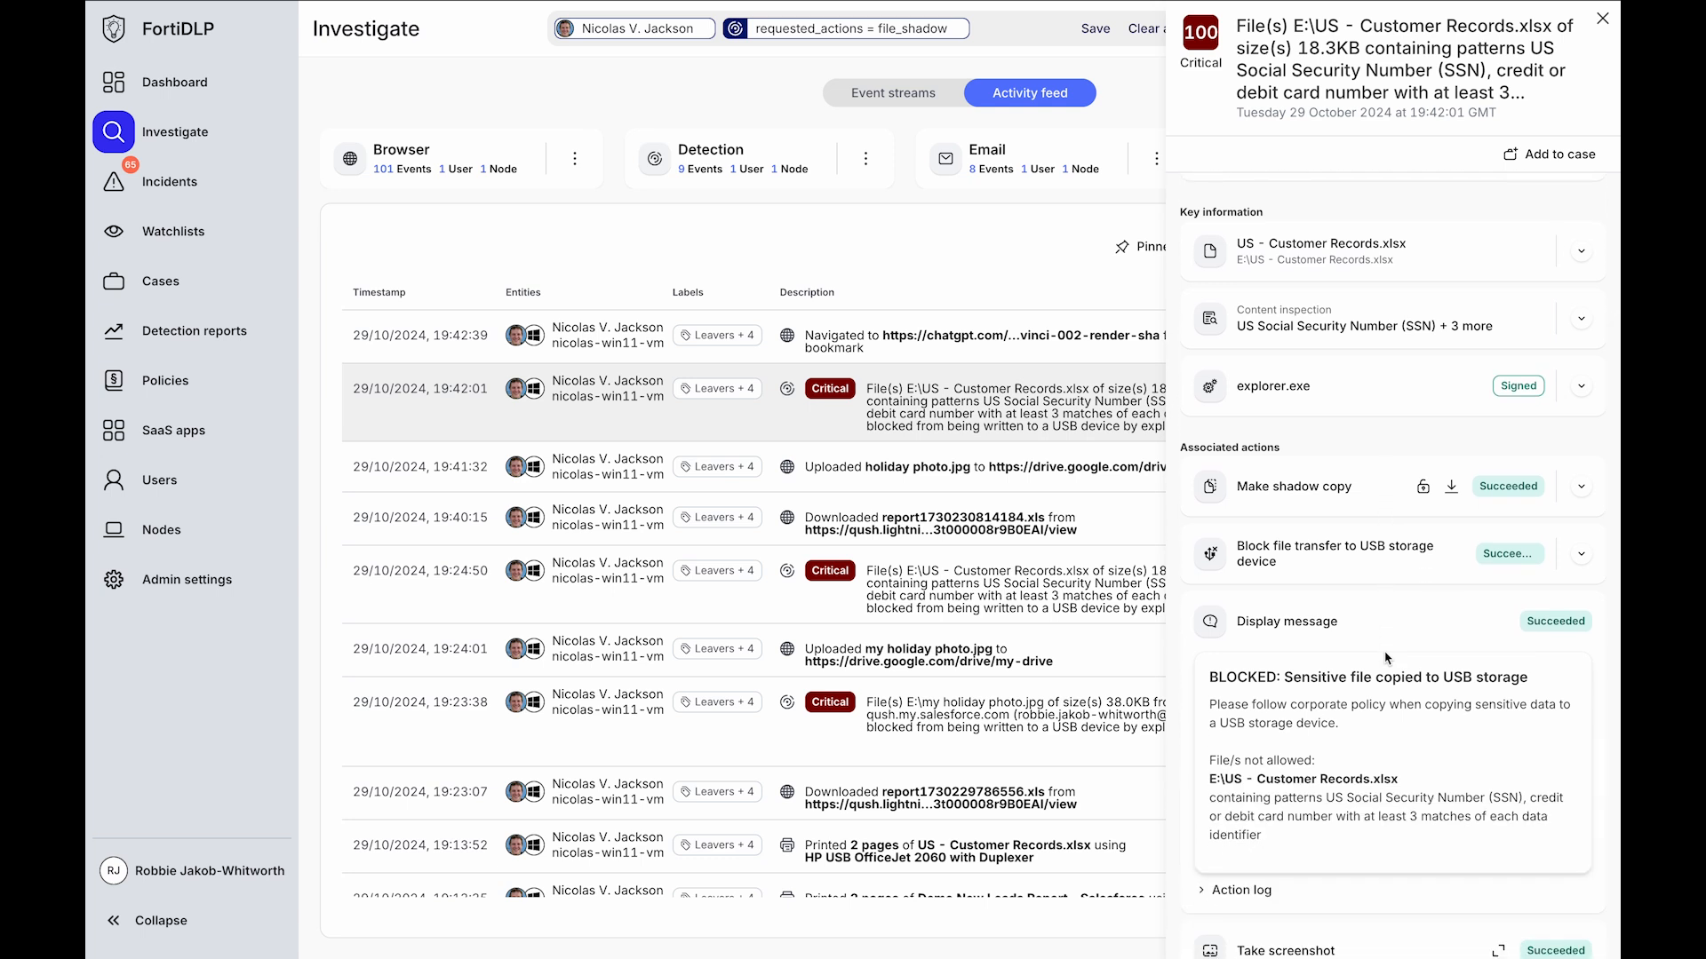
{"action": "mouse_move", "coordinate": [1373, 616]}
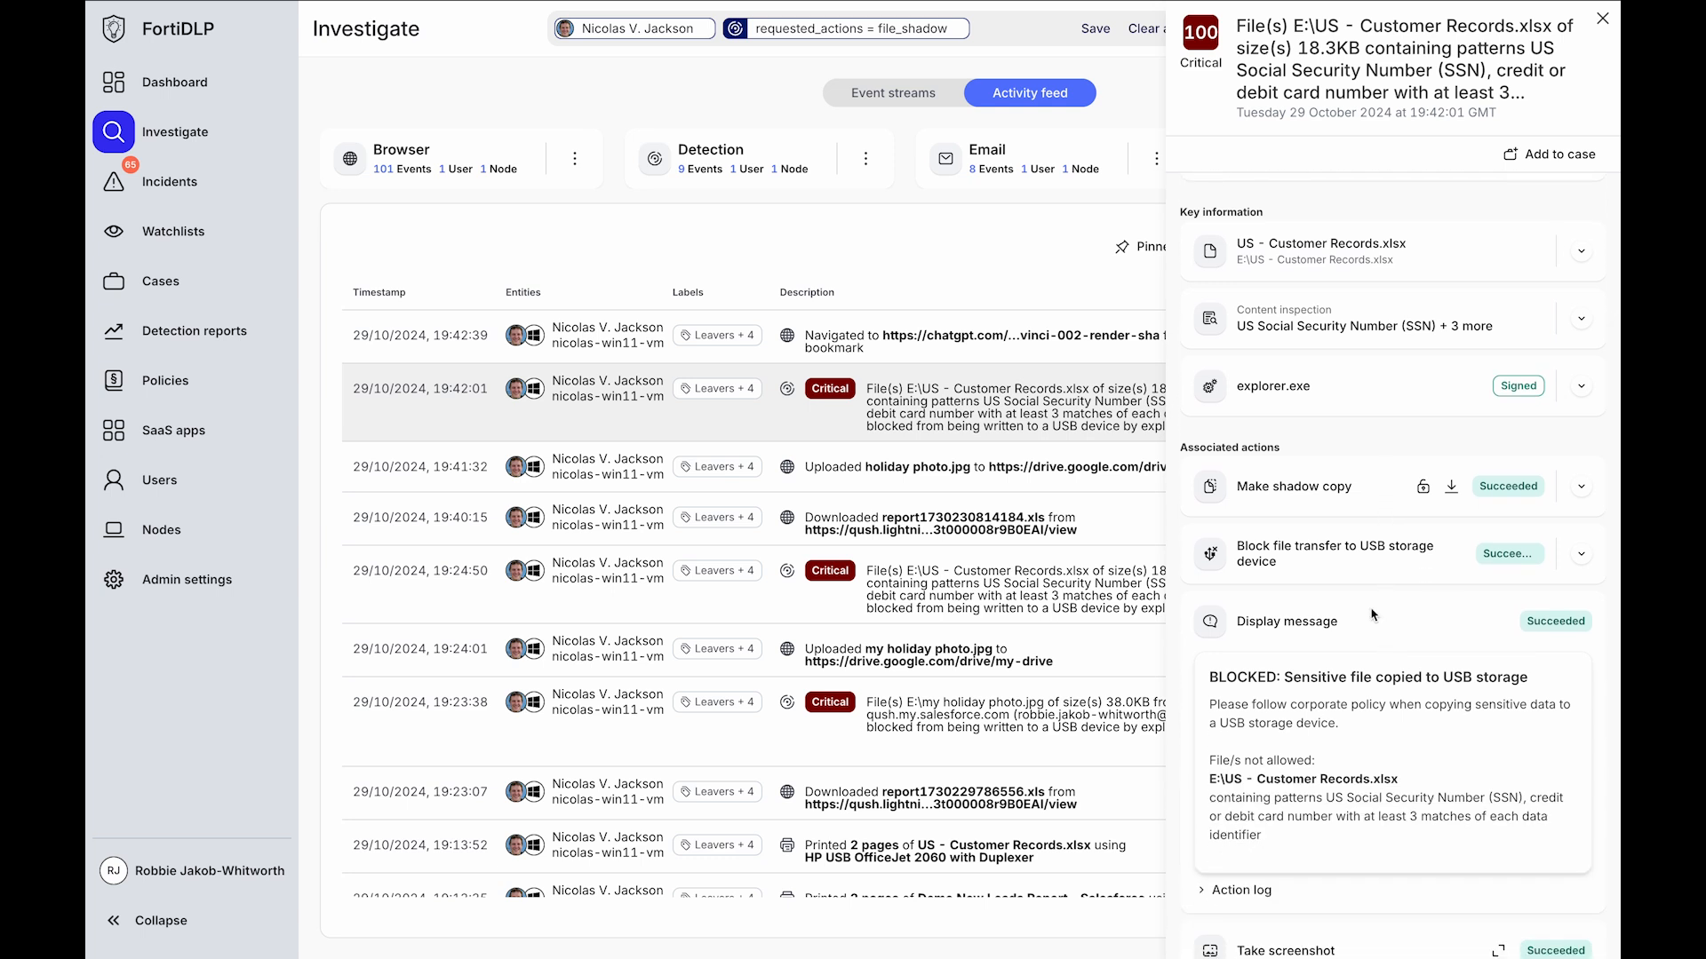
{"action": "scroll", "scroll_direction": "down", "scroll_amount": 3}
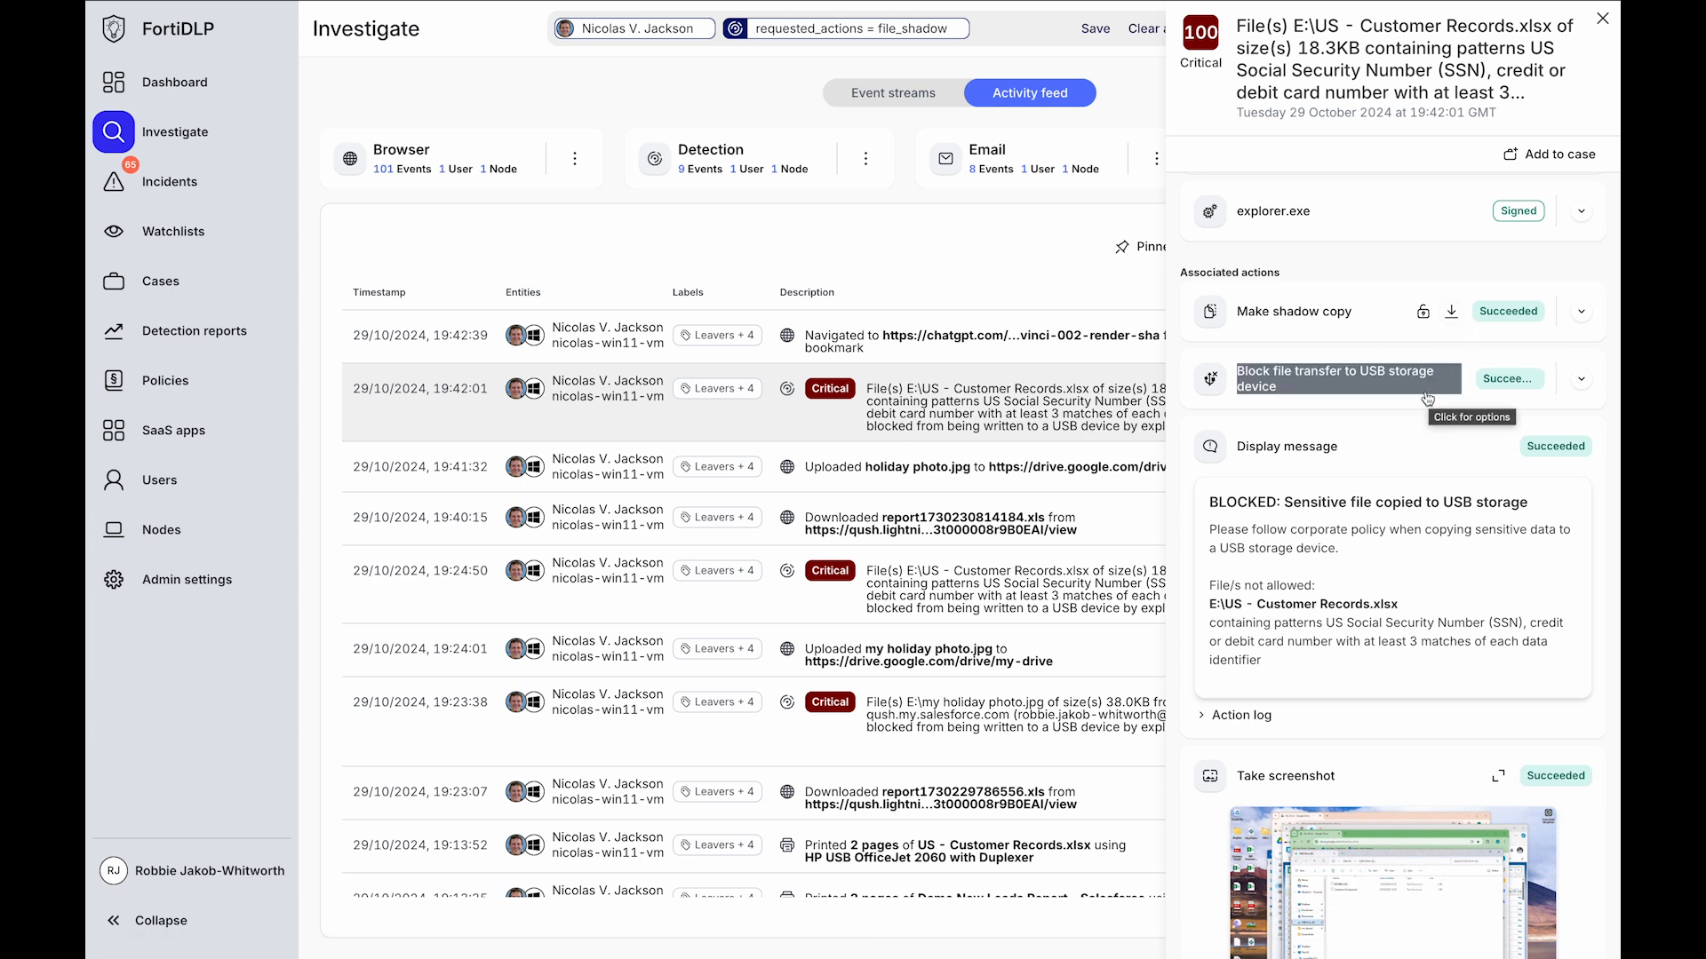
{"action": "scroll", "scroll_direction": "down", "scroll_amount": 3}
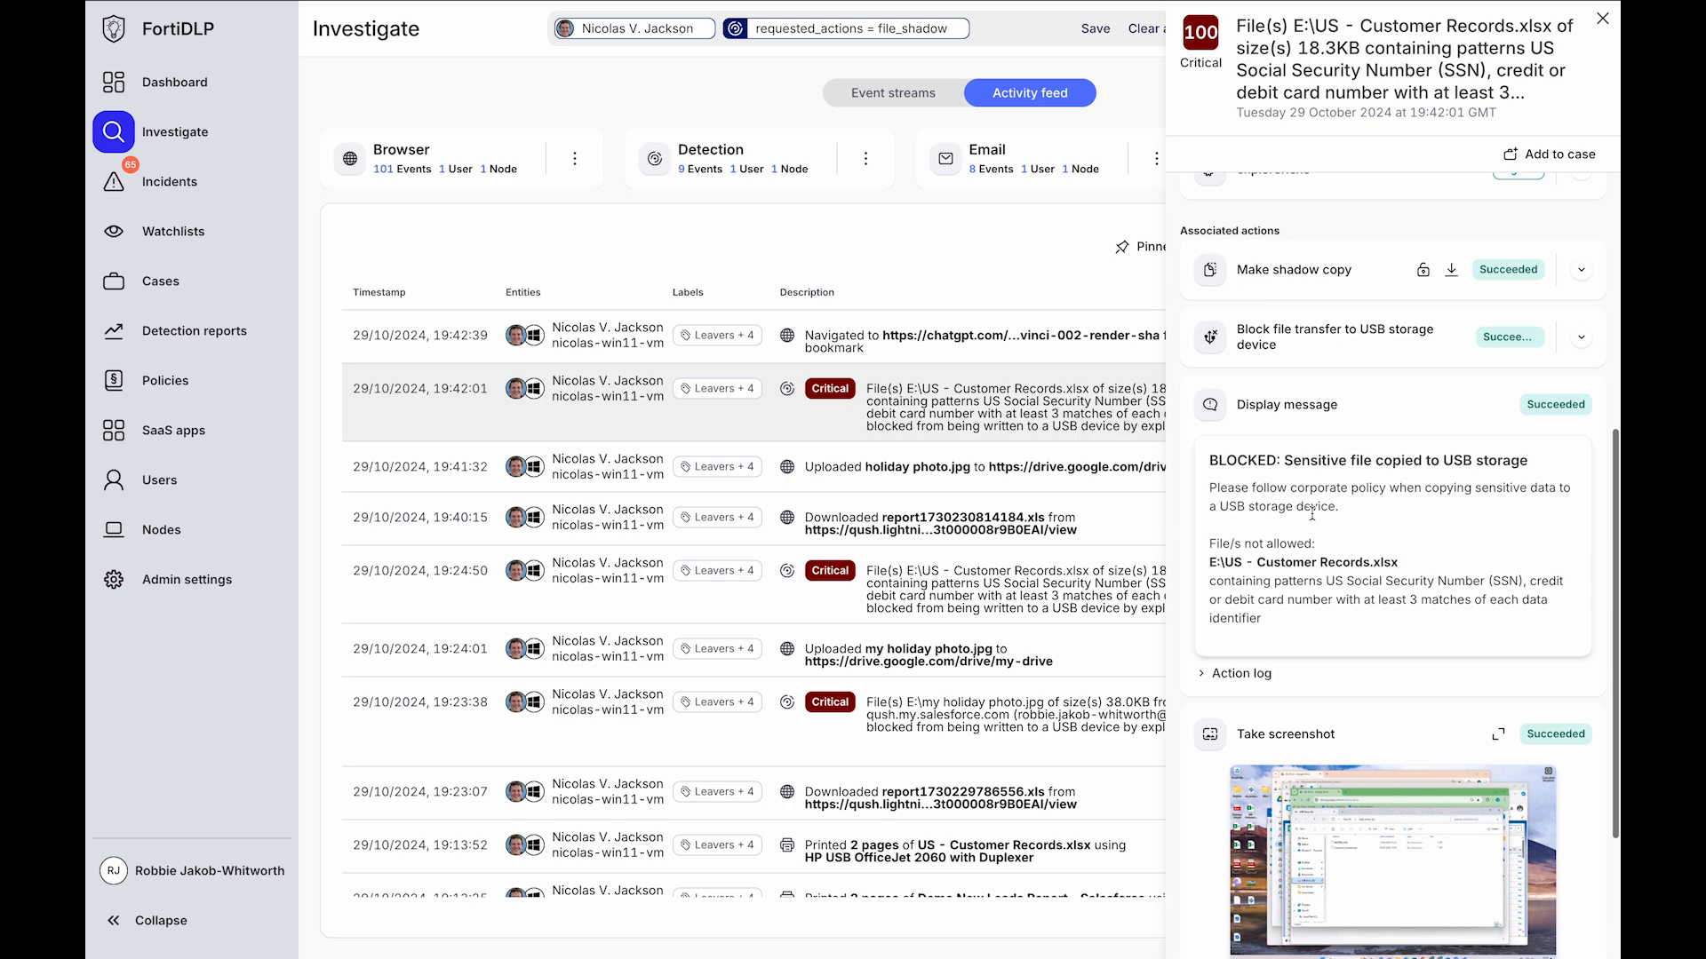
{"action": "mouse_move", "coordinate": [1361, 413]}
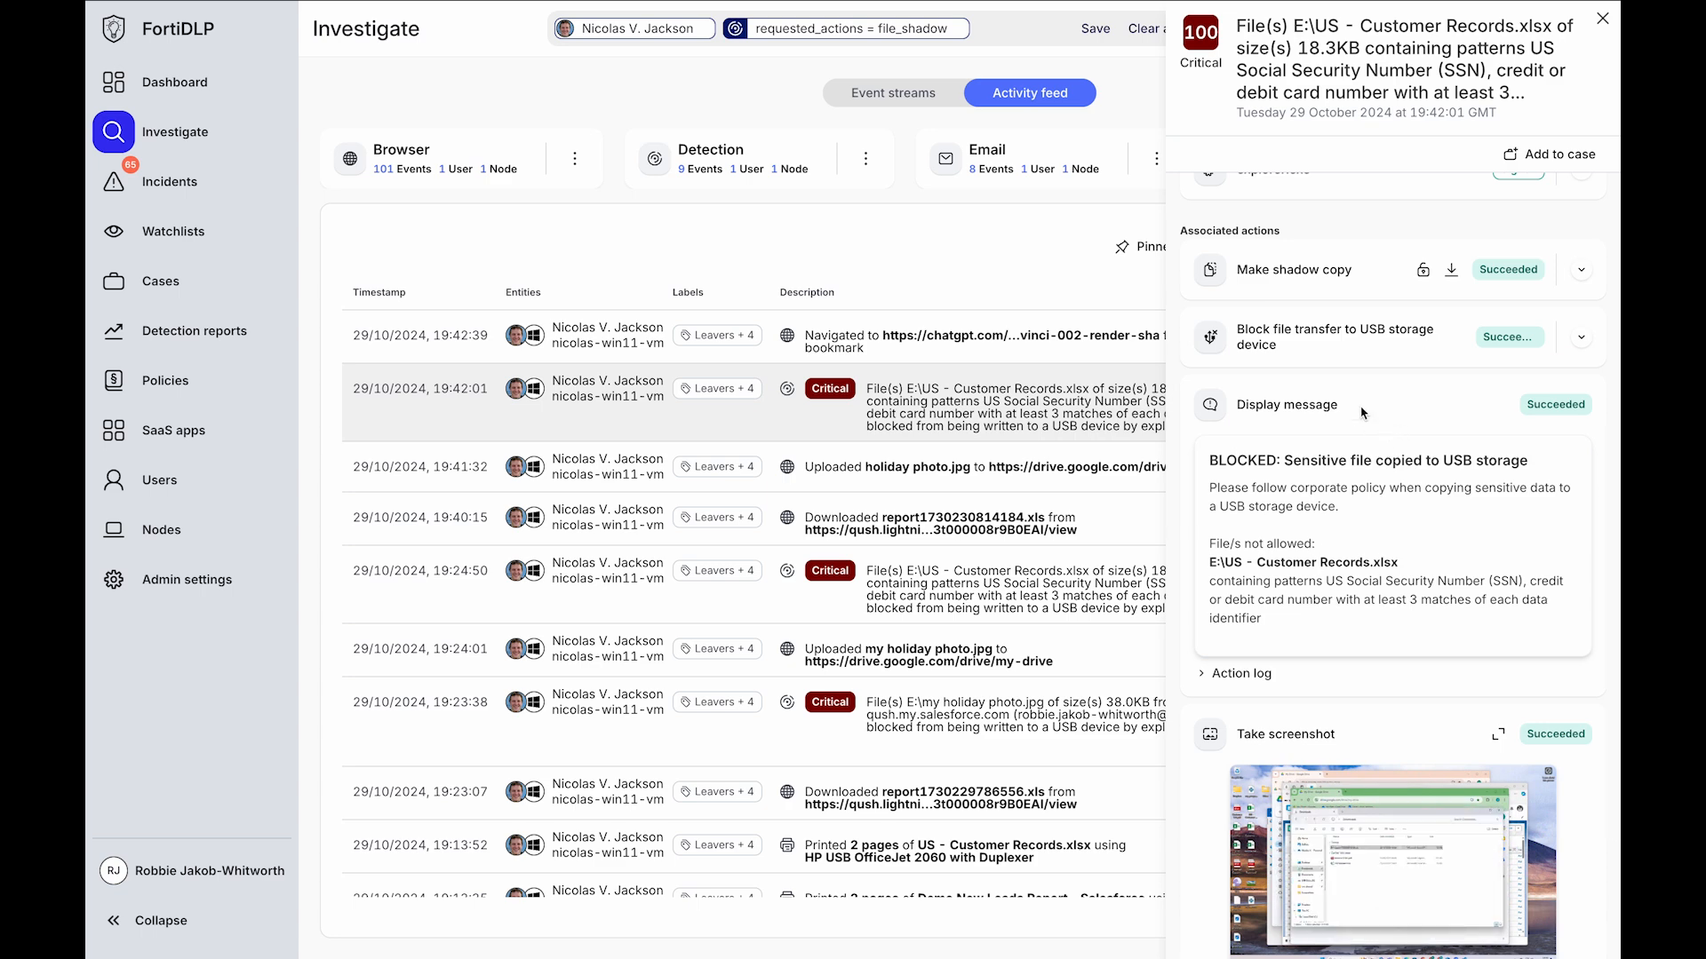
{"action": "scroll", "scroll_direction": "down", "scroll_amount": 3}
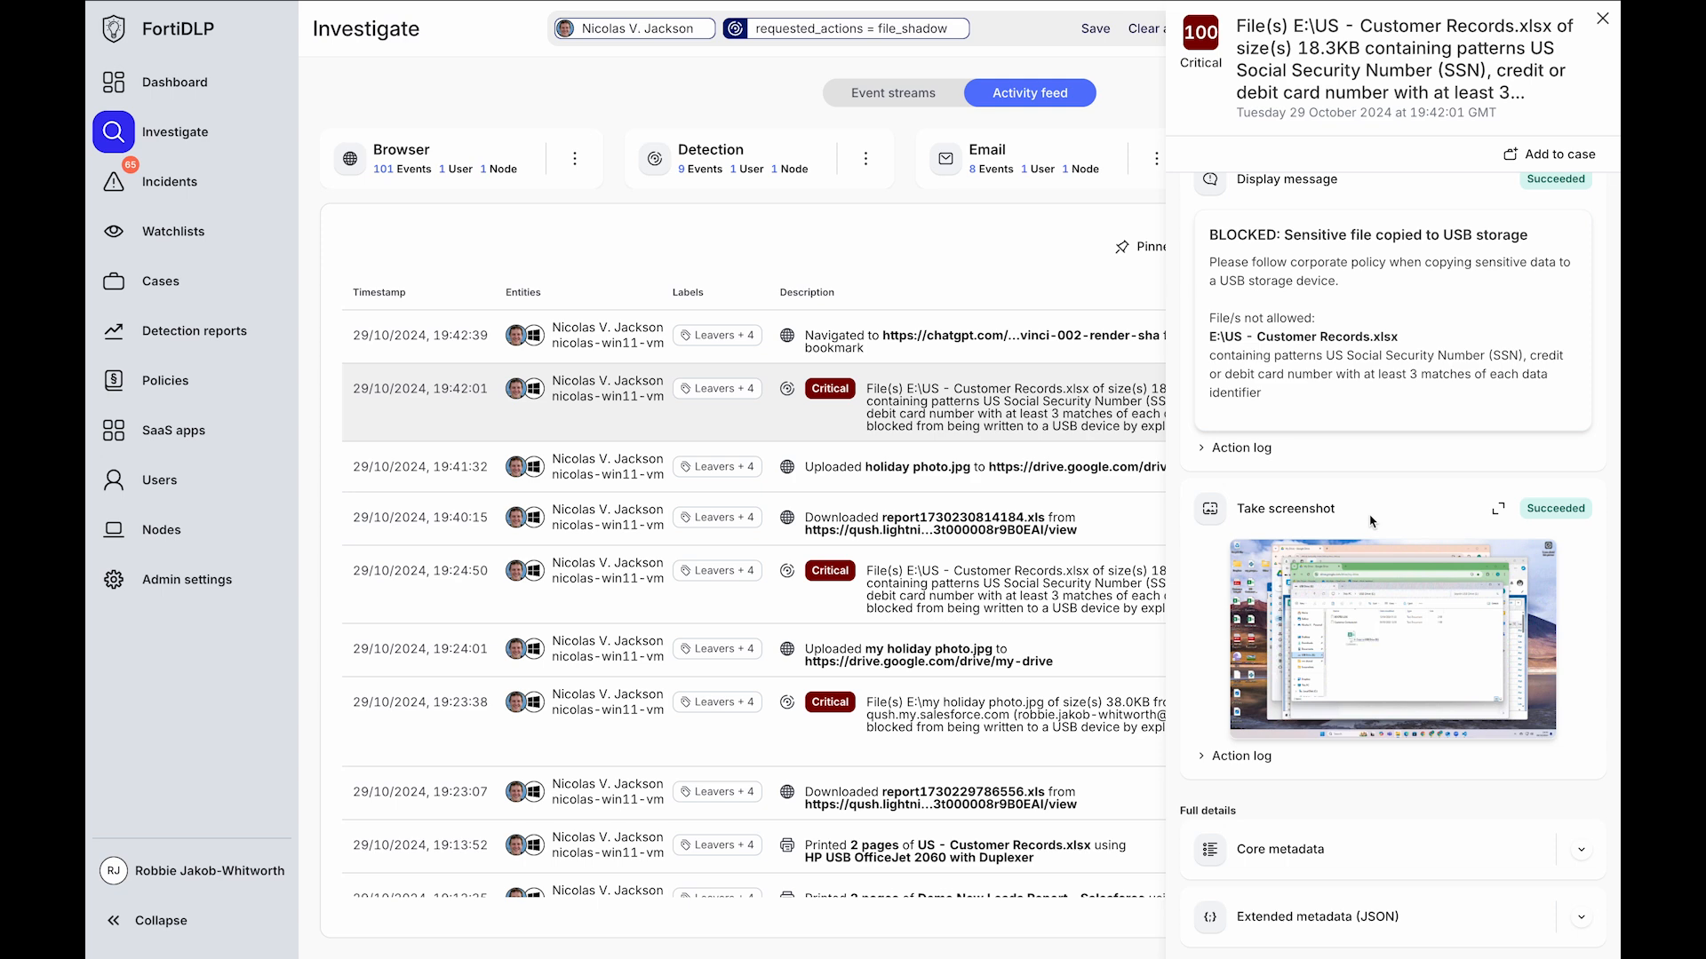
{"action": "scroll", "scroll_direction": "up", "scroll_amount": 3}
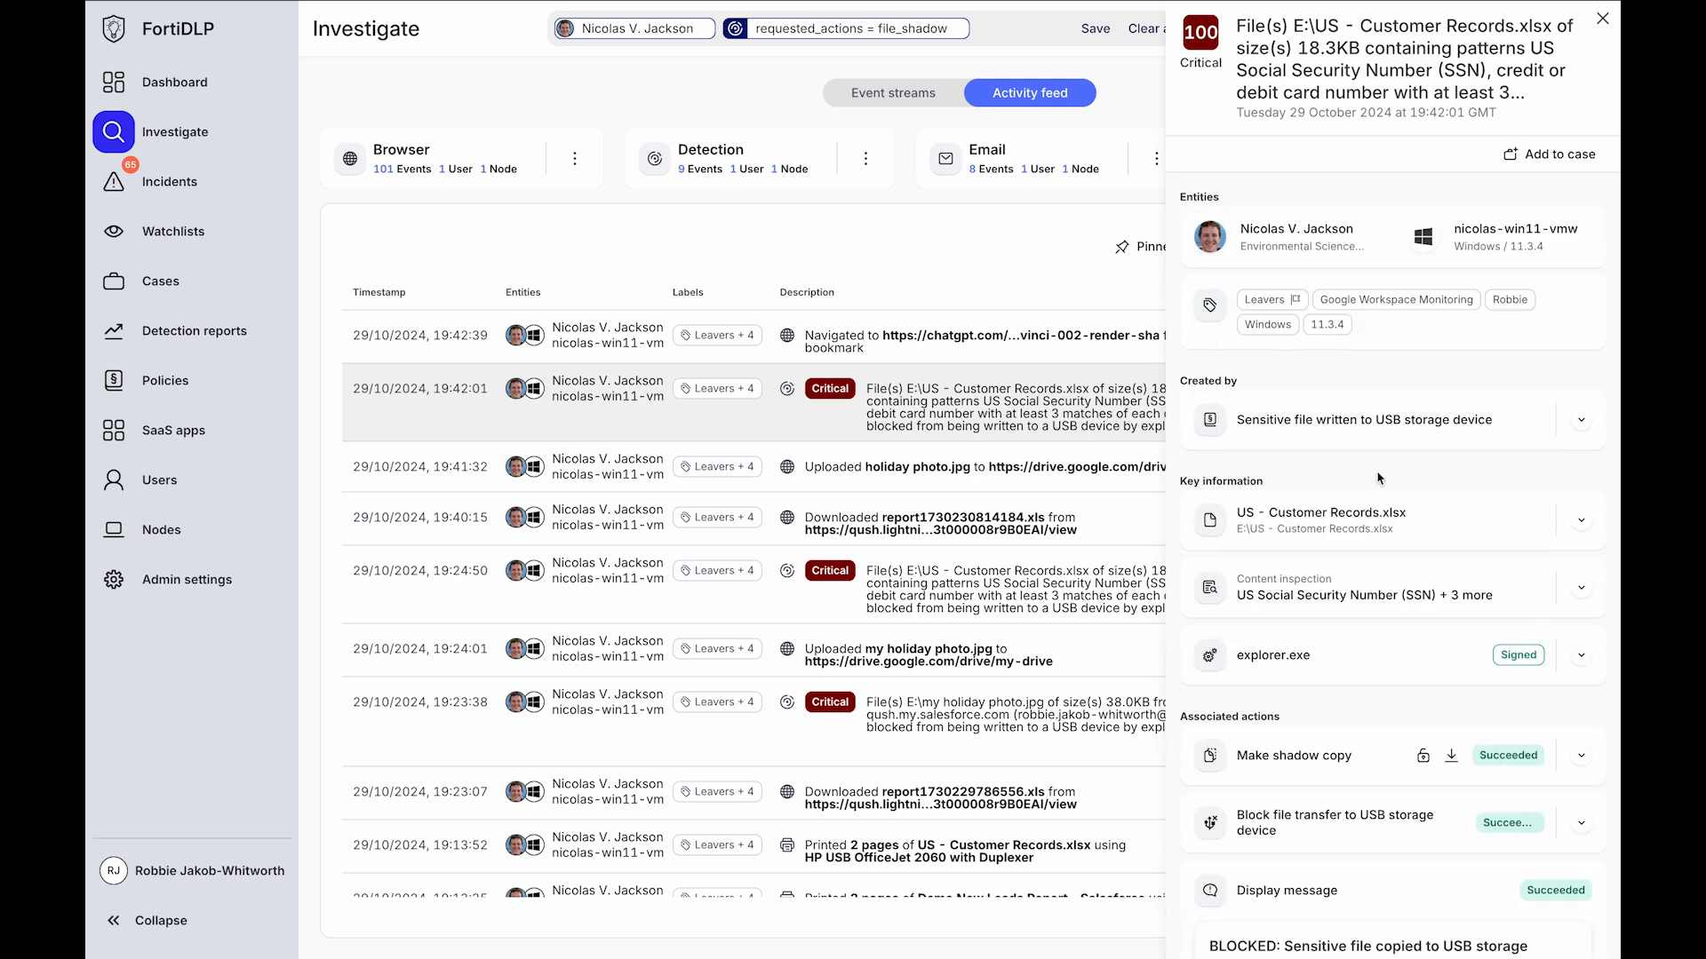
{"action": "left_click", "coordinate": [1549, 153]}
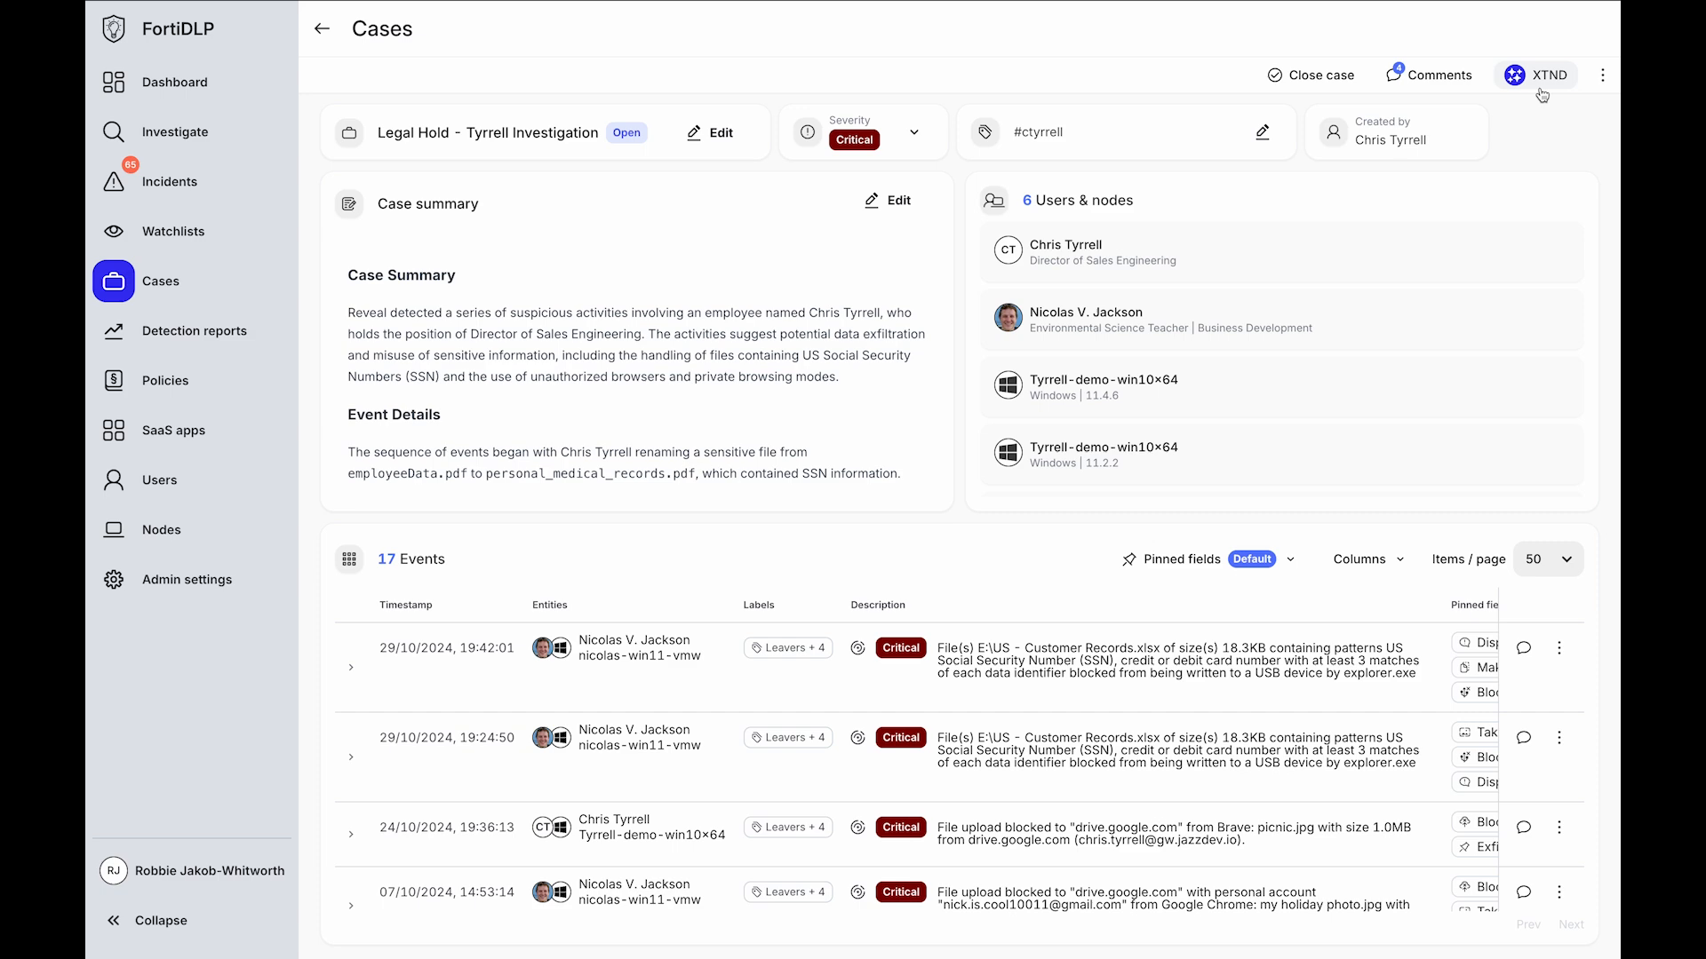
Launch XTND on the Tyrrell case and choose 'Summarize the events in this case.'
{"action": "left_click", "coordinate": [1535, 75]}
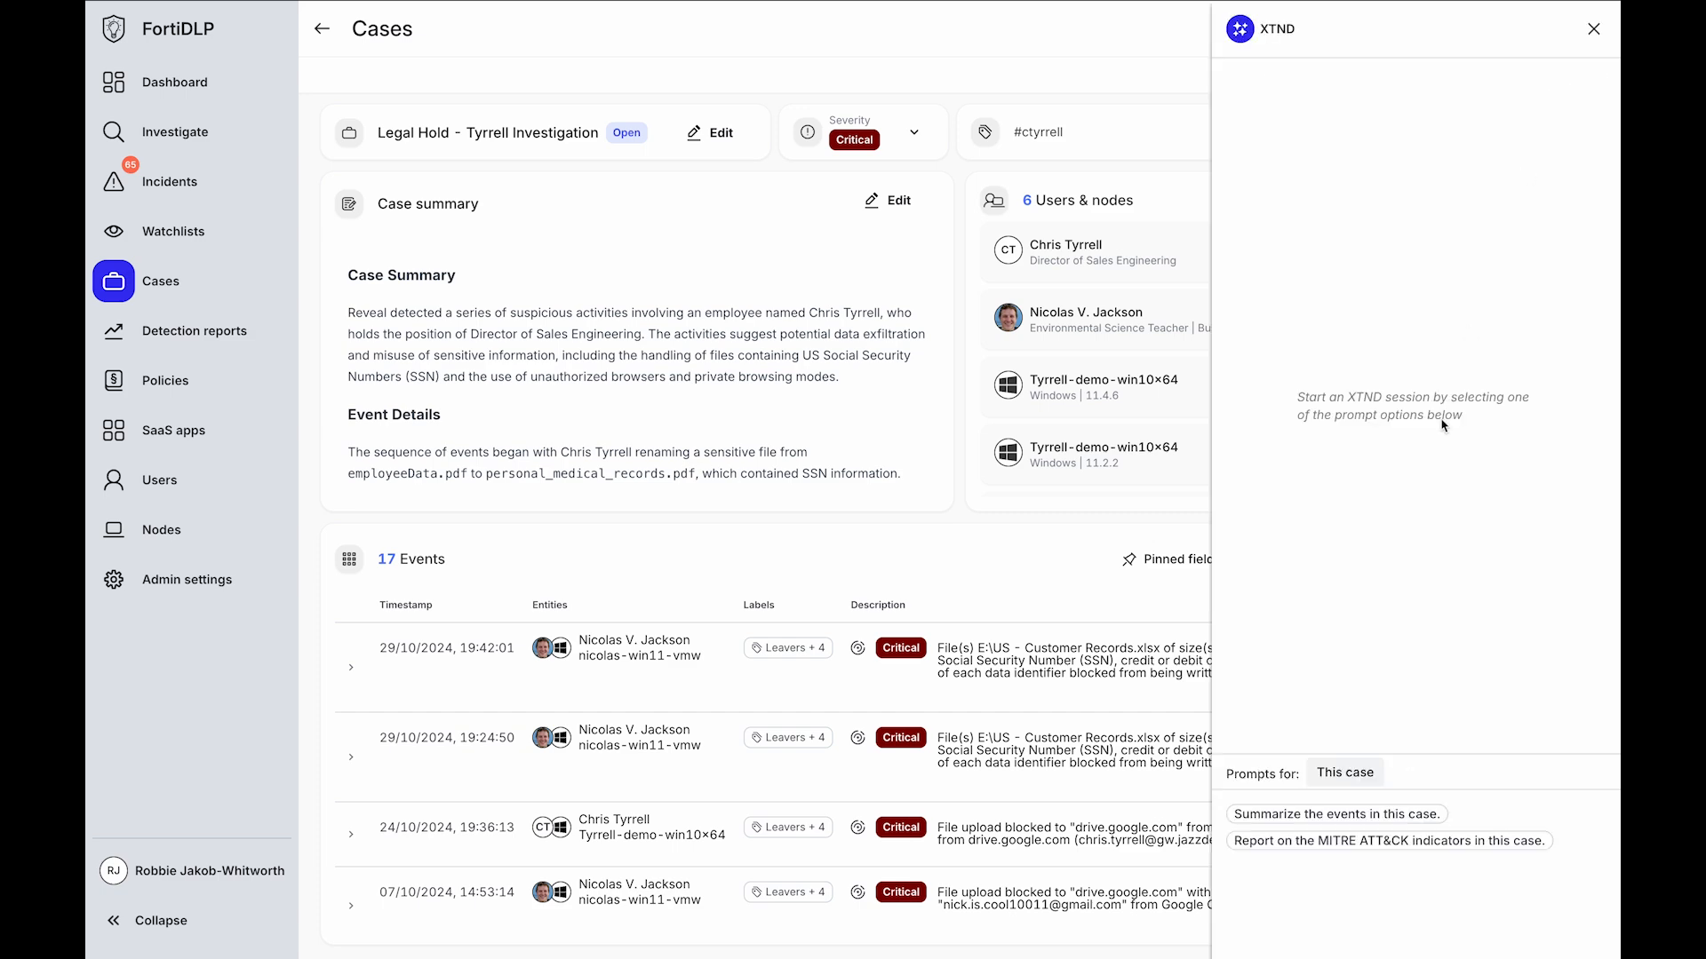
{"action": "left_click", "coordinate": [1337, 814]}
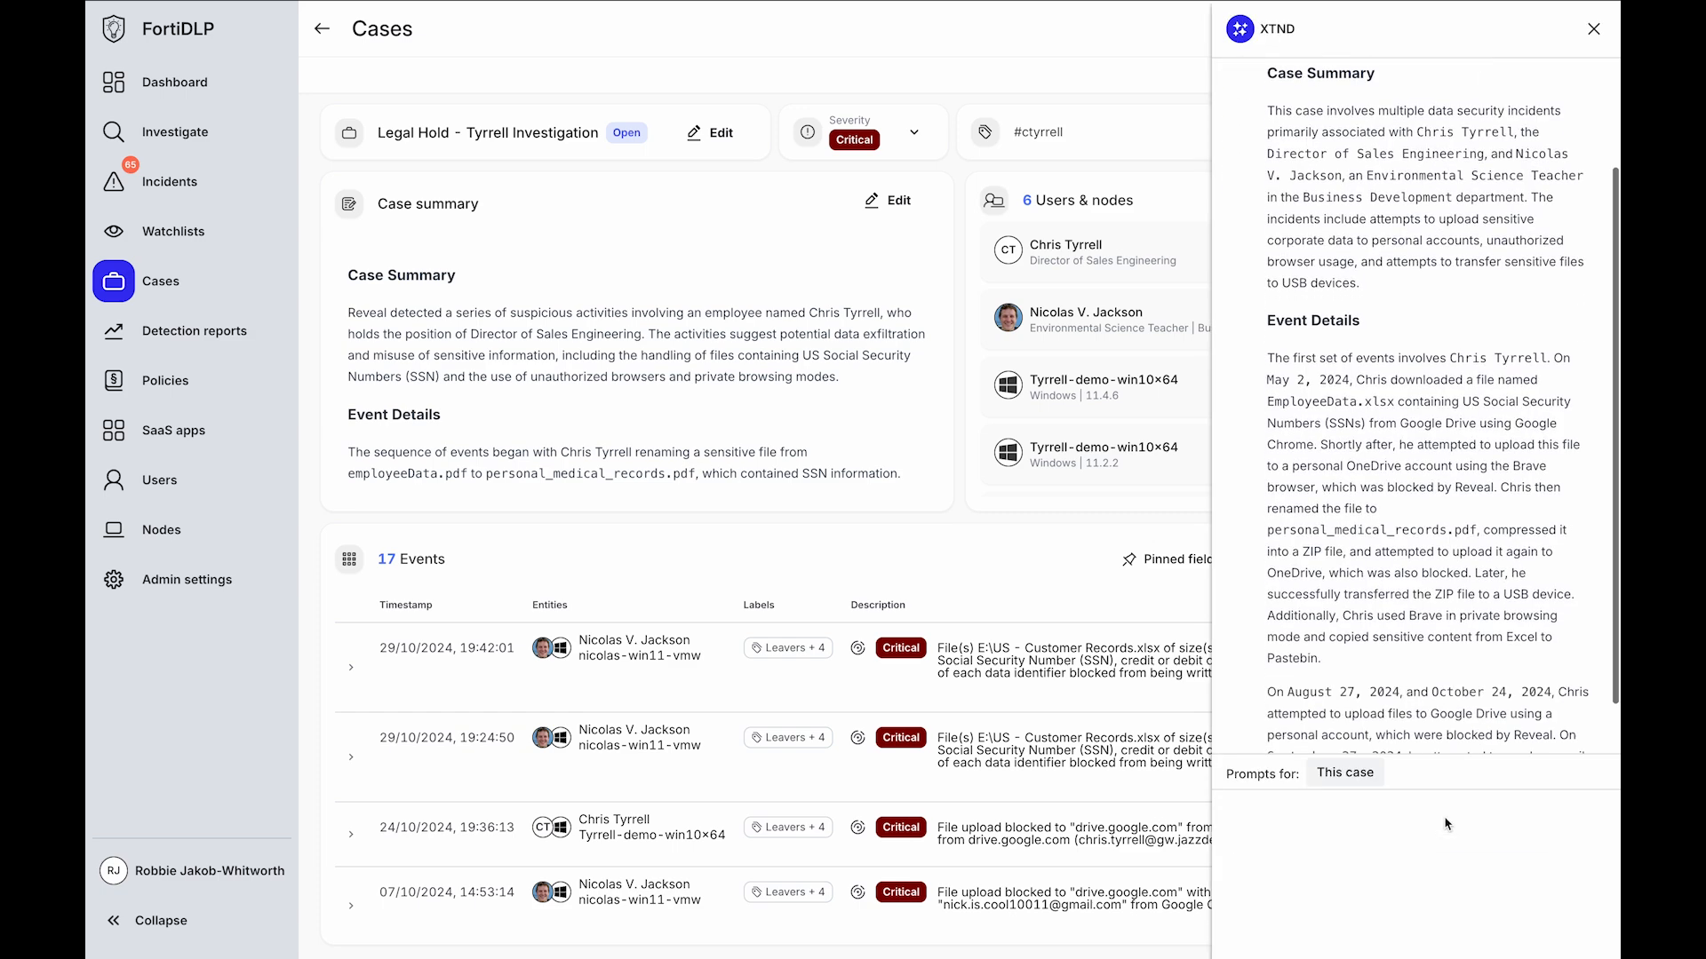